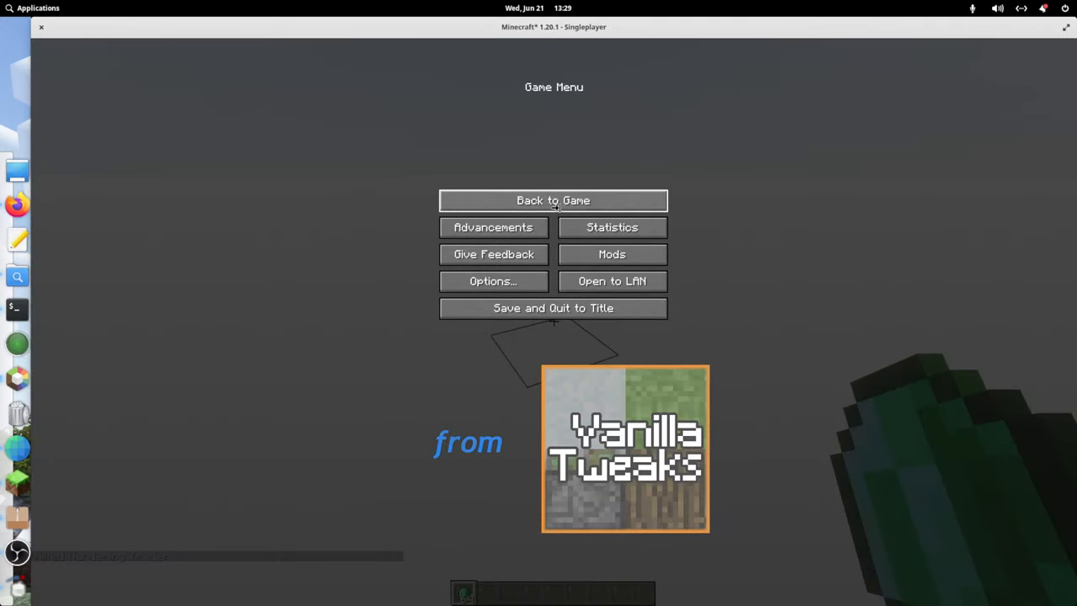
Clear the inventory, buy custom heads from the wandering trader, and wear one.
left_click(553, 200)
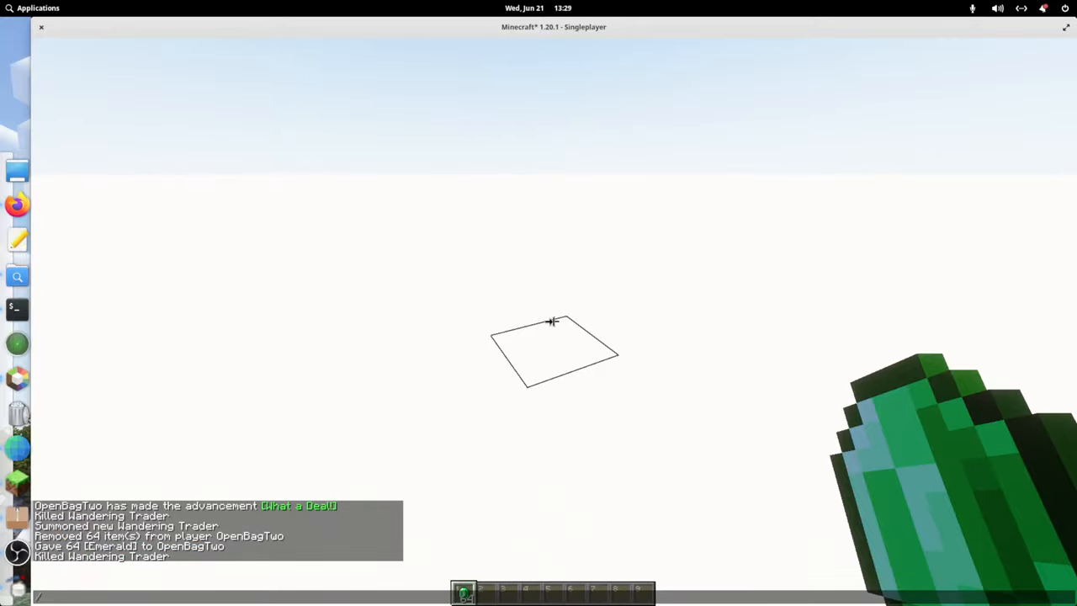
type("/clear")
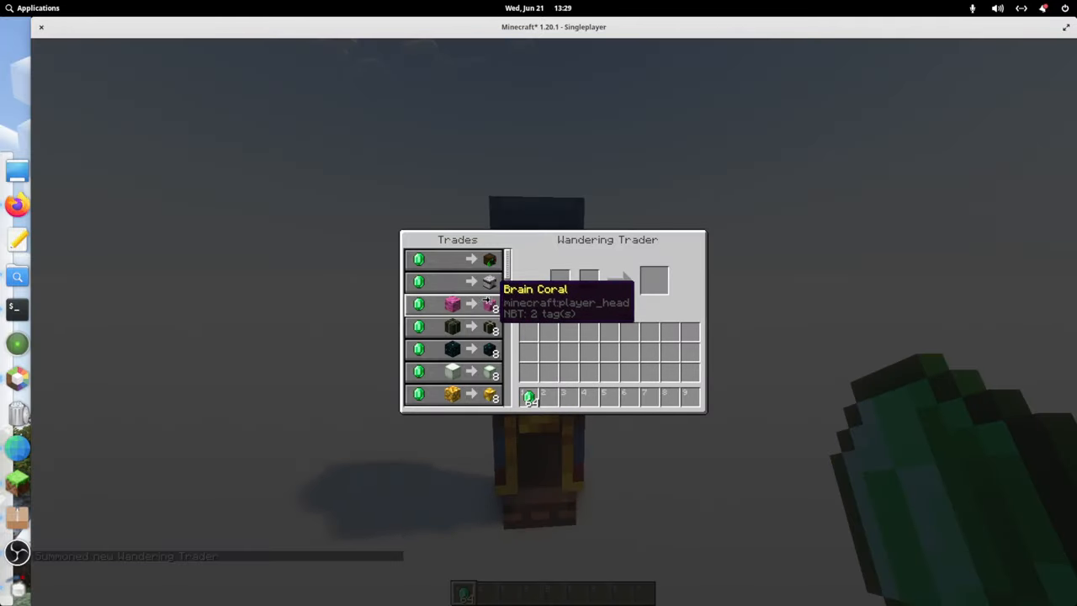
mouse_move(451, 326)
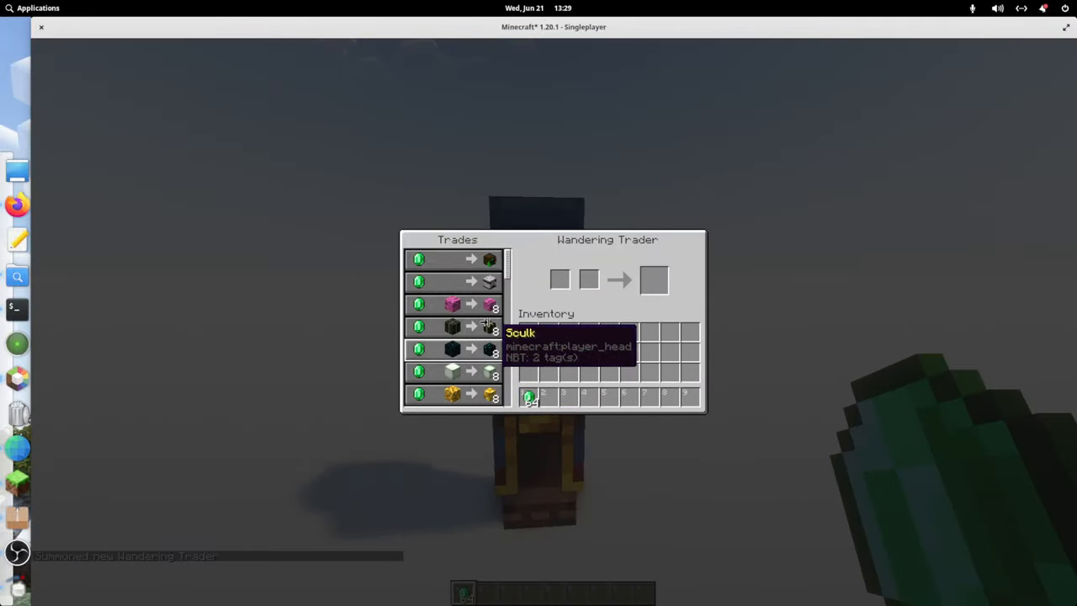
mouse_move(489, 281)
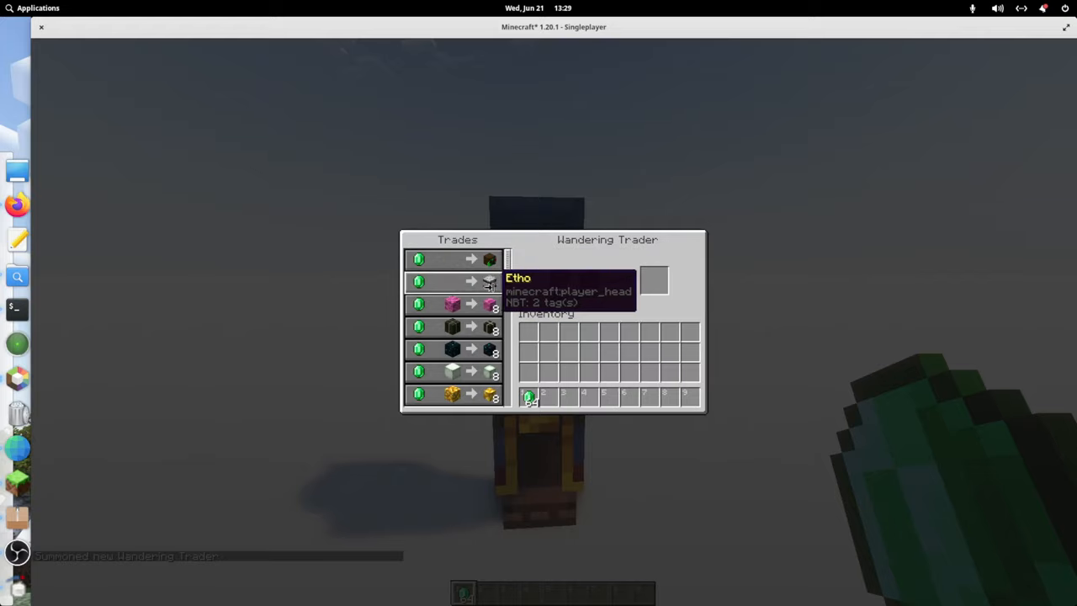
mouse_move(490, 259)
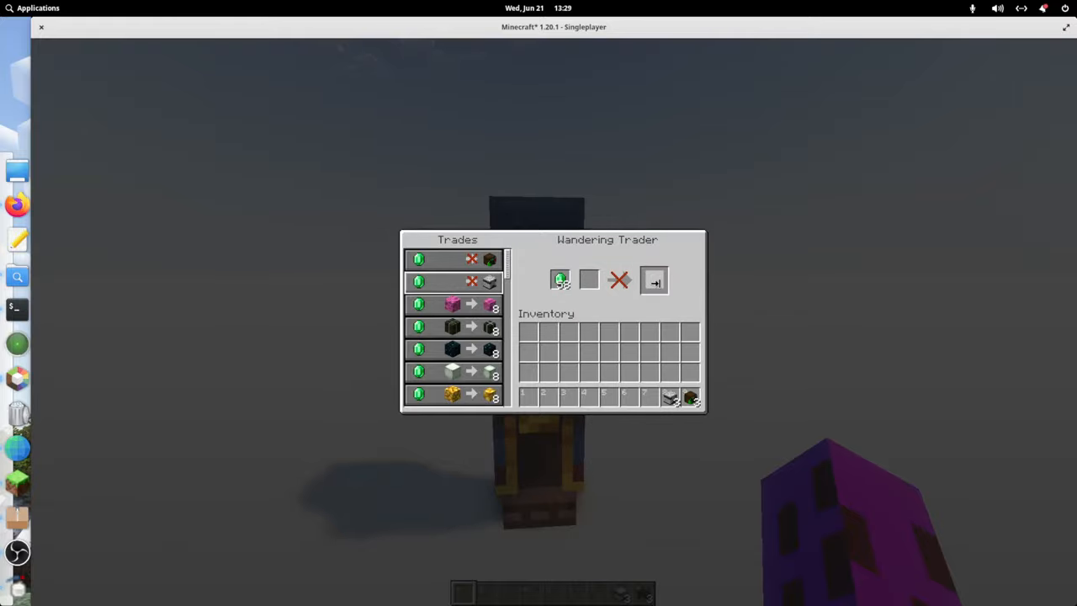
key("Escape")
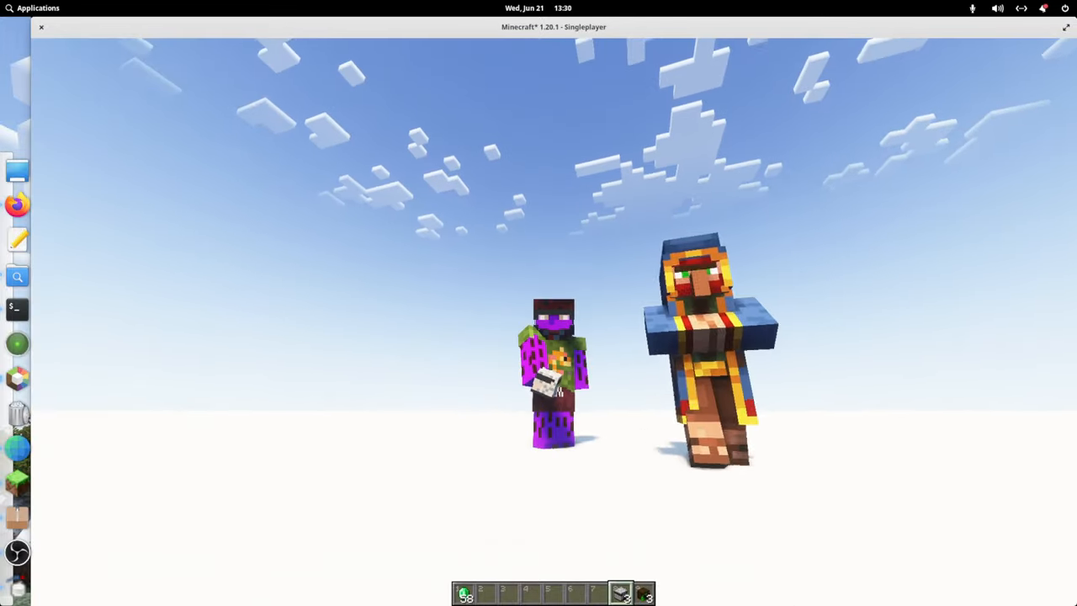
key("e")
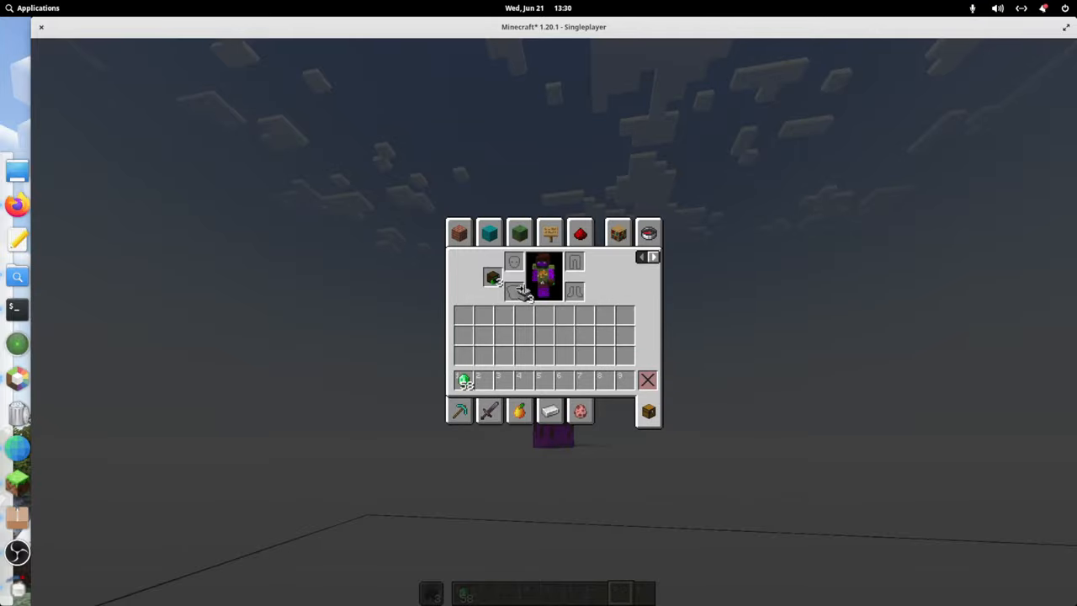
key("Escape")
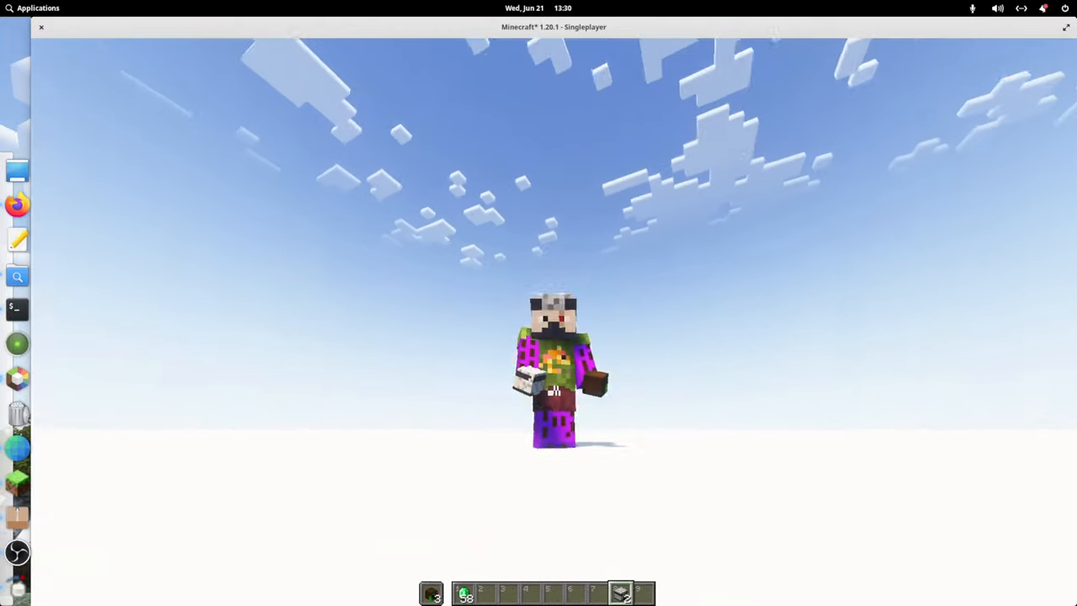
key("Escape")
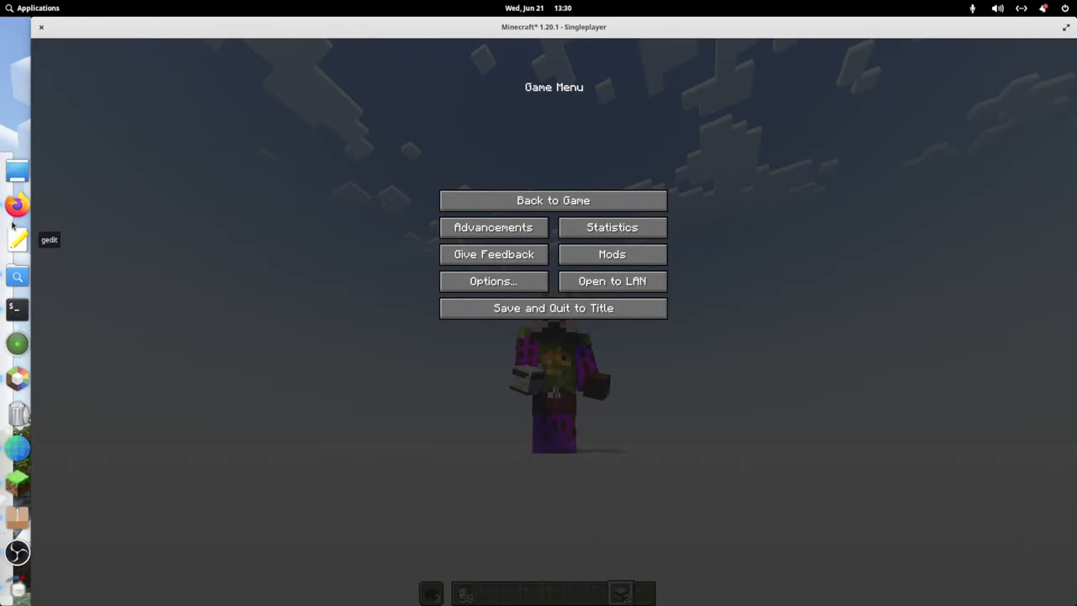
mouse_move(16, 204)
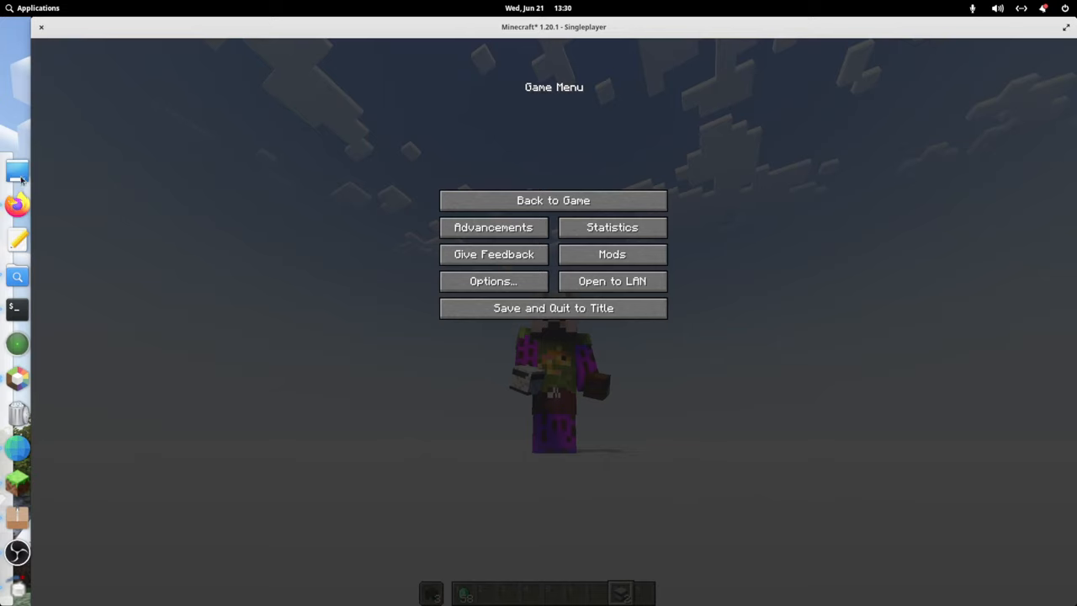
mouse_move(17, 204)
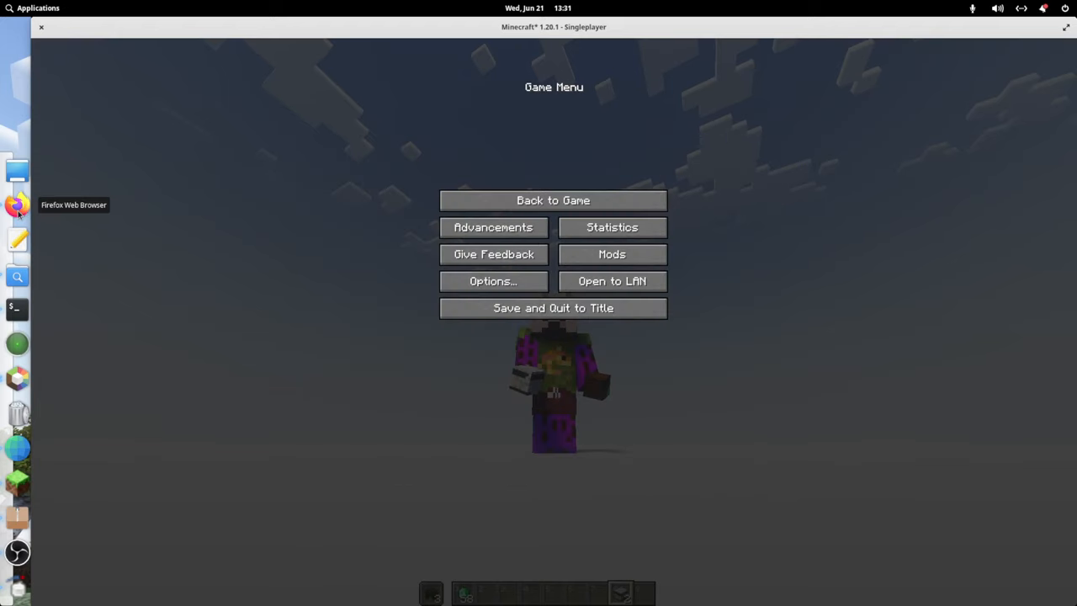
mouse_move(17, 449)
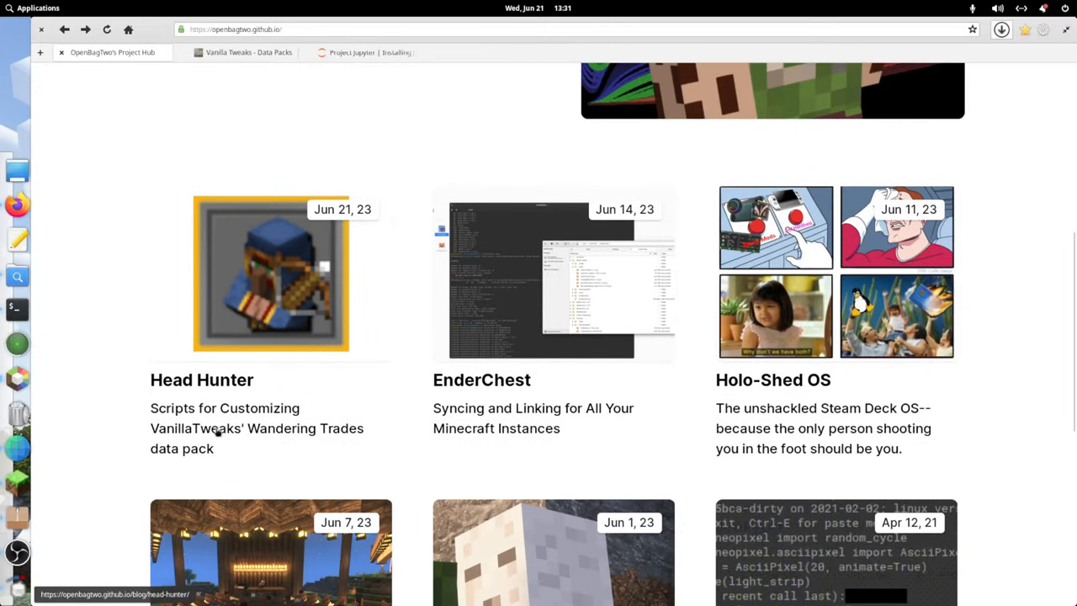
Follow the Head Hunter blog post to the OpenBagTwo/head-hunter repository and show its Code options.
left_click(271, 273)
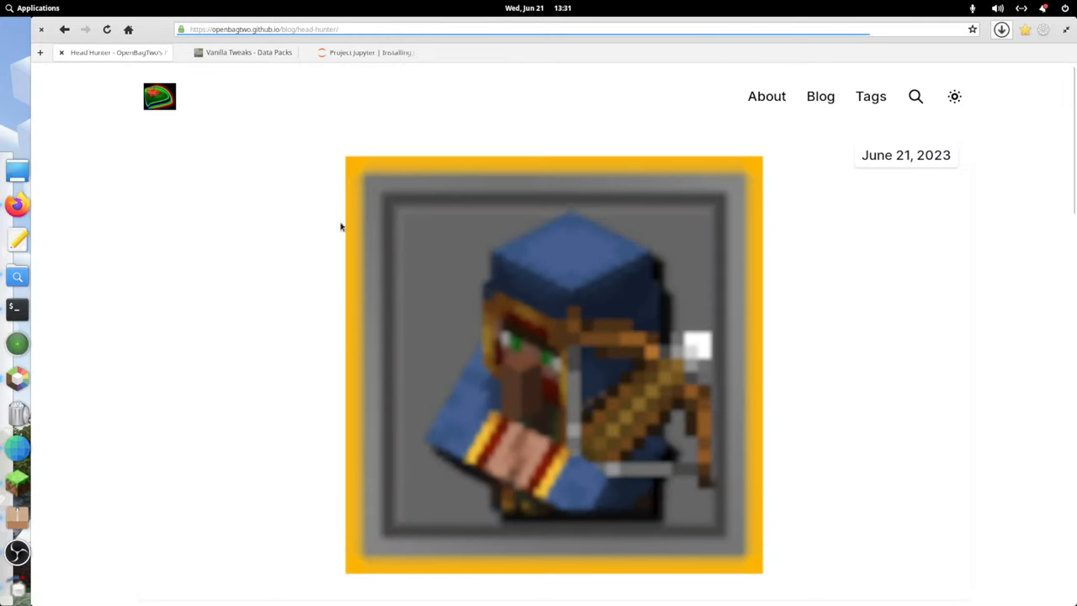
scroll("down", 3)
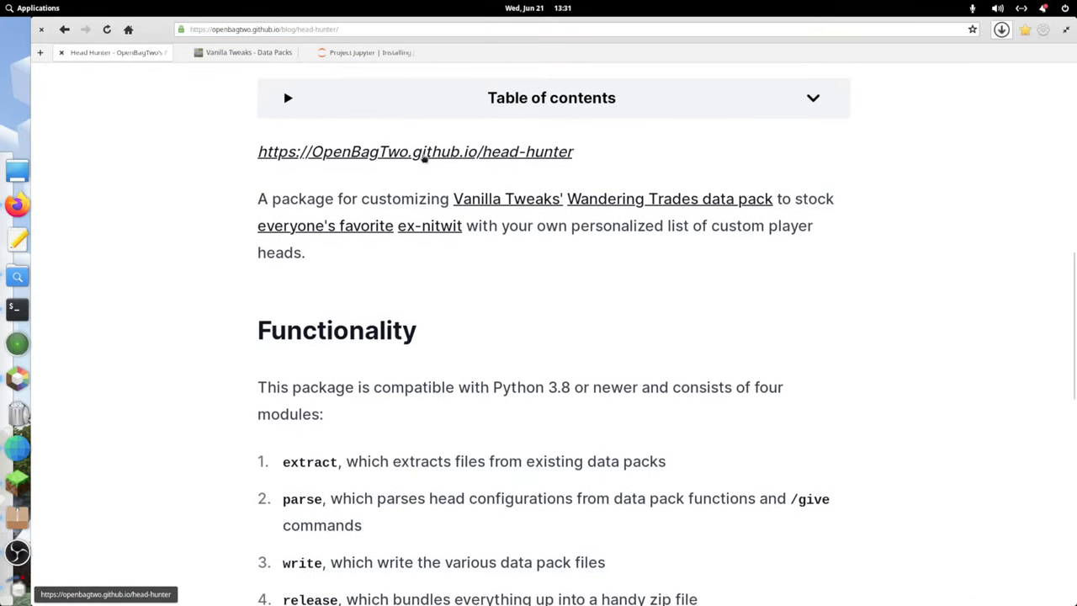
left_click(414, 151)
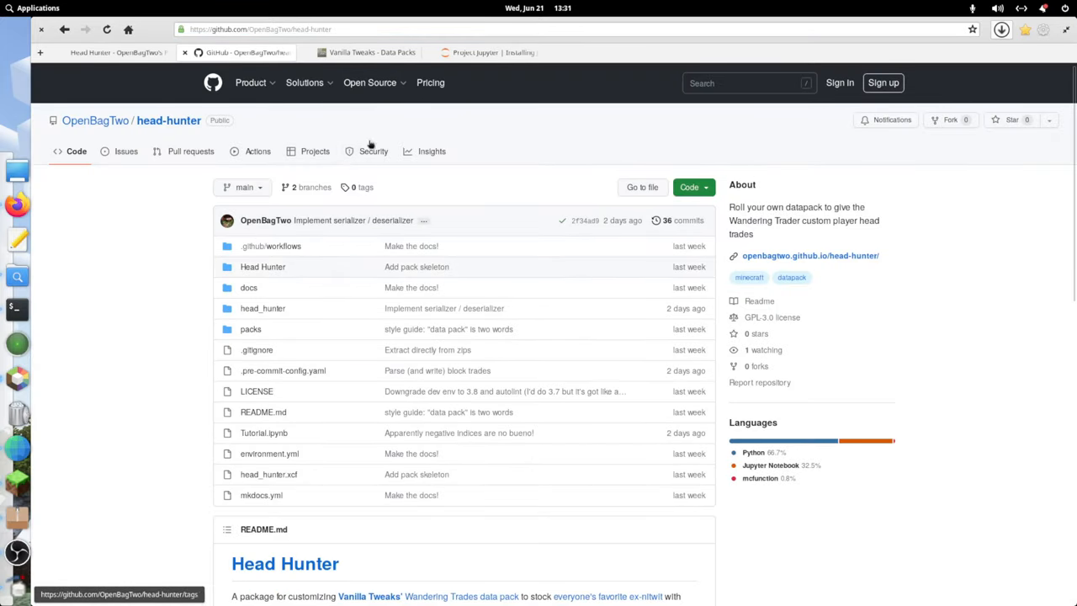
scroll("down", 3)
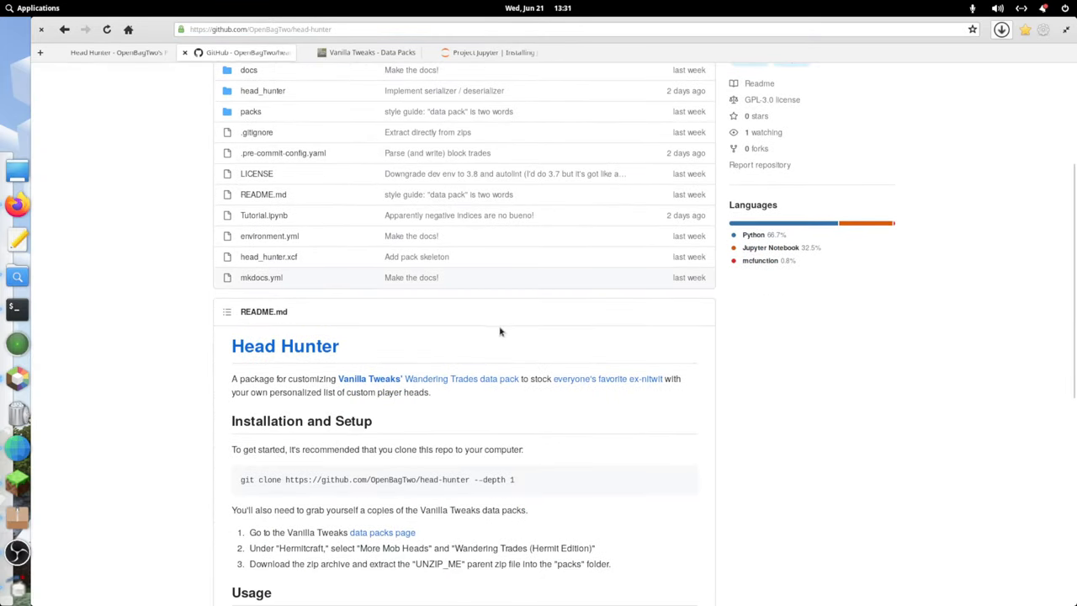
left_click(689, 186)
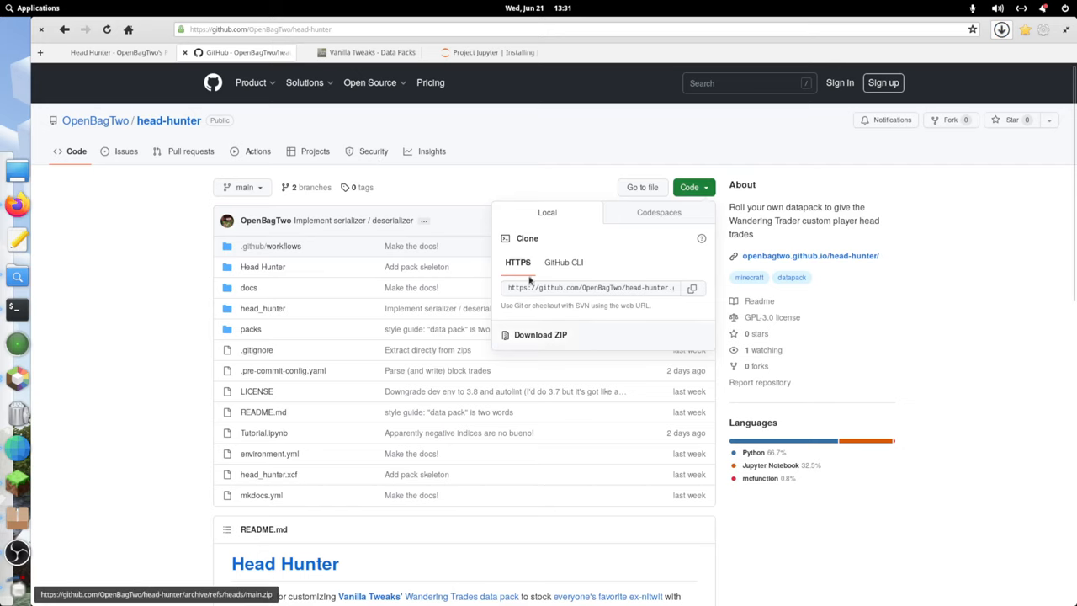
Download head-hunter-main.zip, extract it into Downloads, and open the packs folder.
left_click(1001, 30)
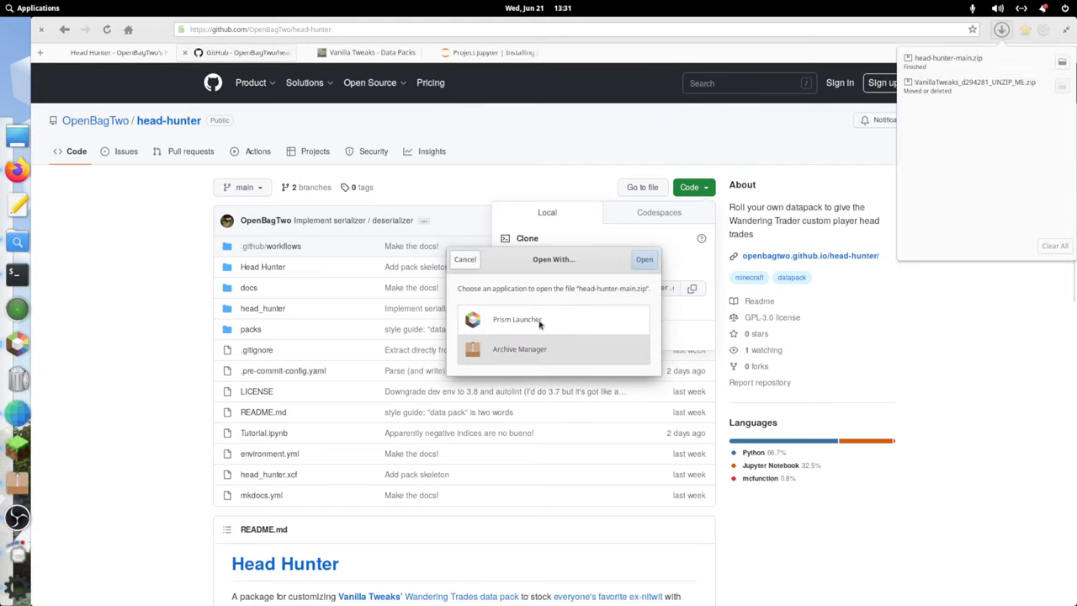
left_click(519, 348)
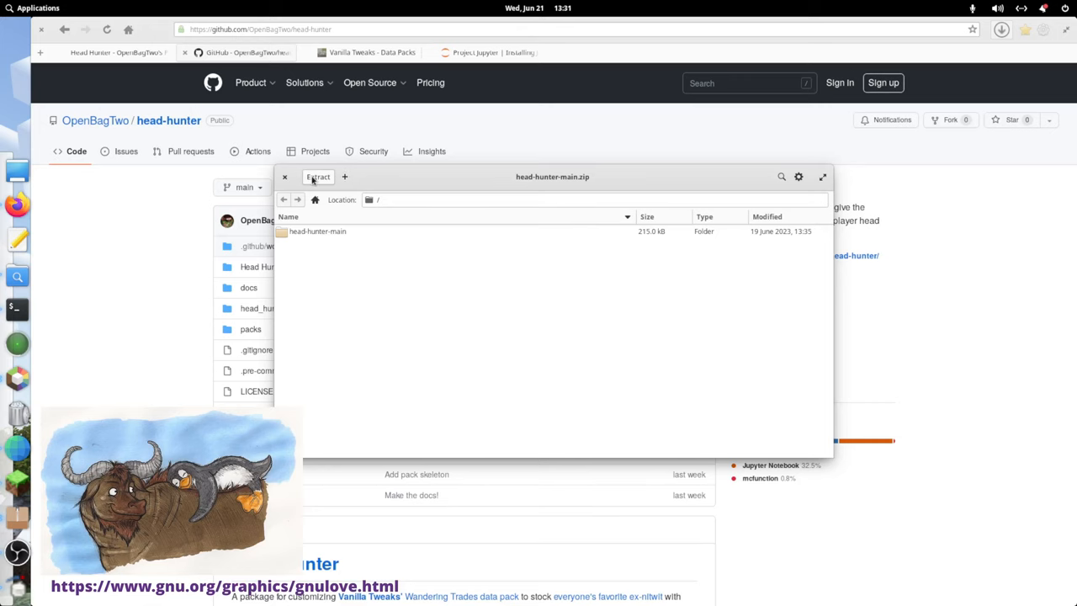
left_click(317, 177)
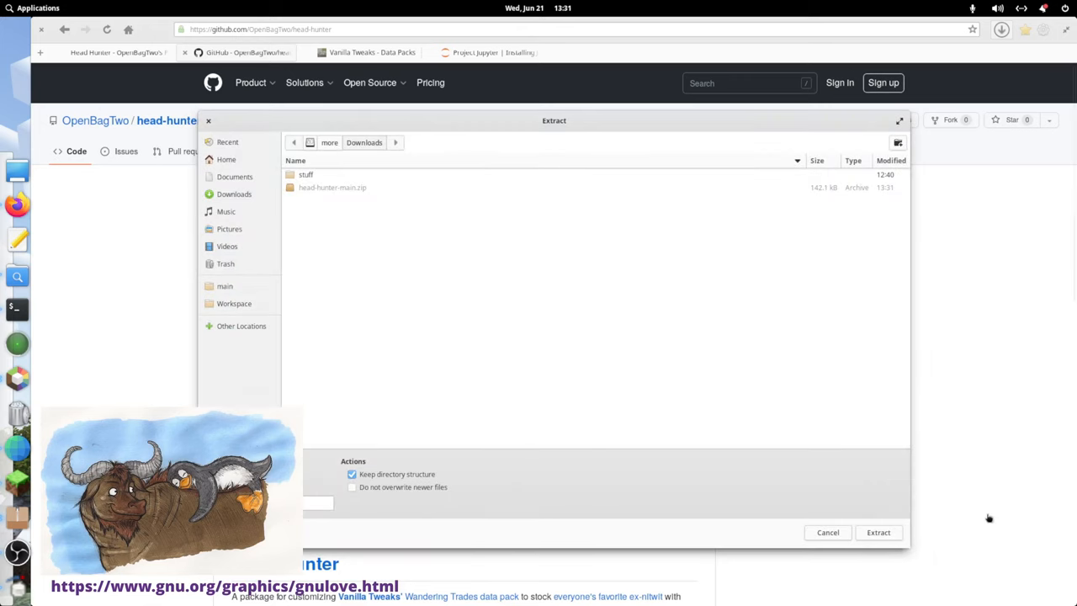
left_click(879, 532)
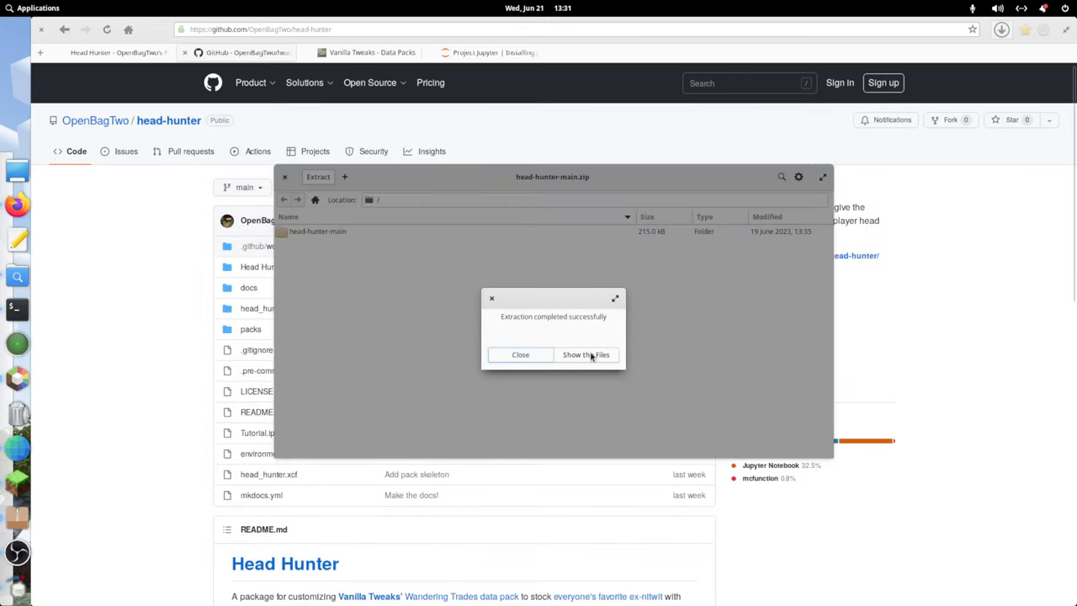
left_click(585, 355)
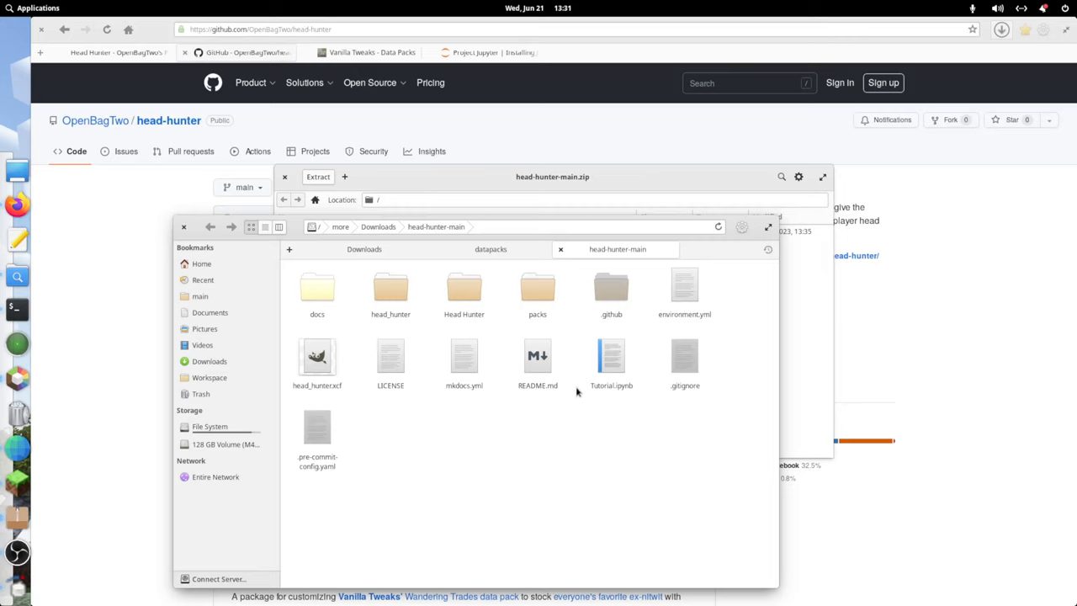
mouse_move(491, 518)
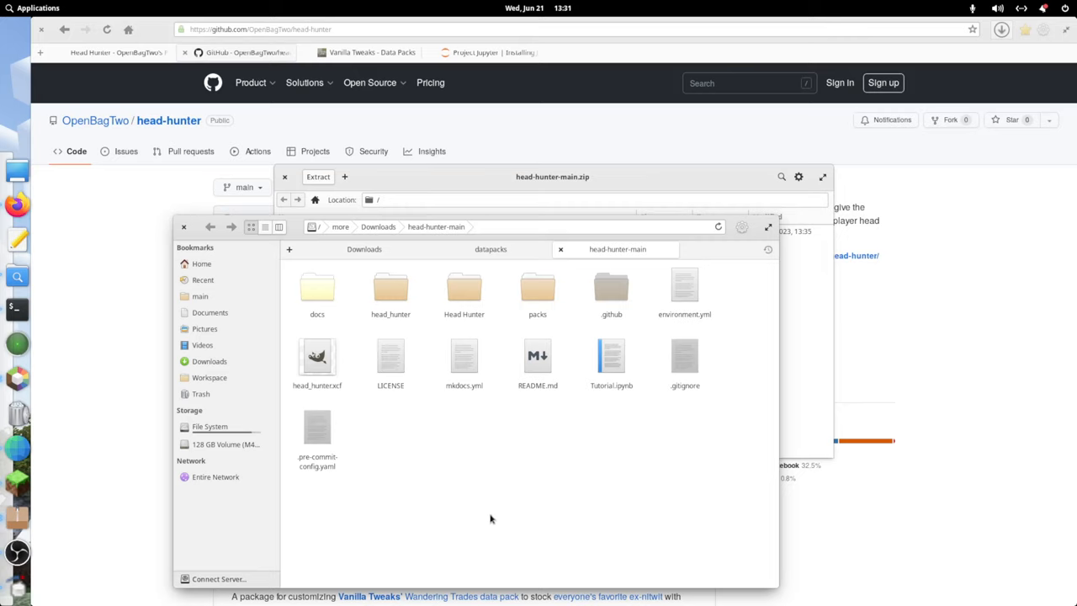
double_click(537, 290)
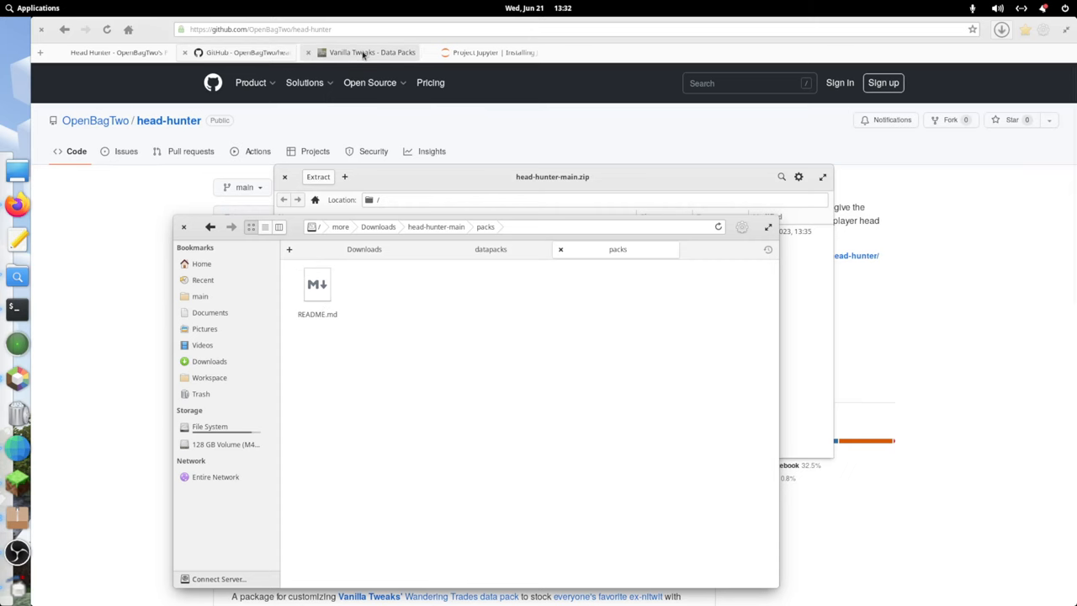
Select the Wandering Trades (Hermit Edition) and More Mob Heads data packs on Vanilla Tweaks.
left_click(361, 53)
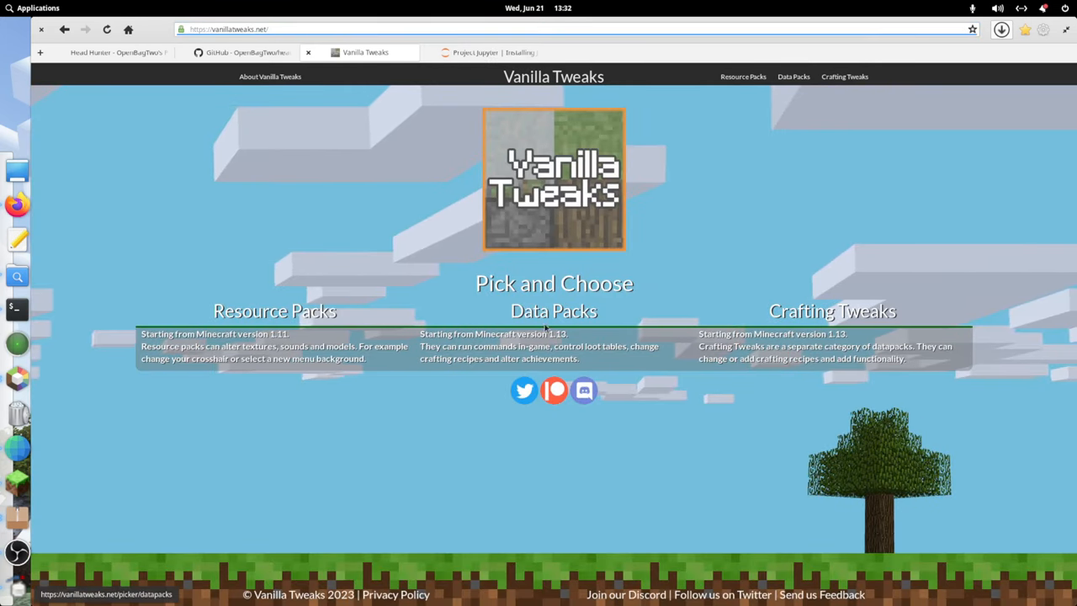
left_click(793, 76)
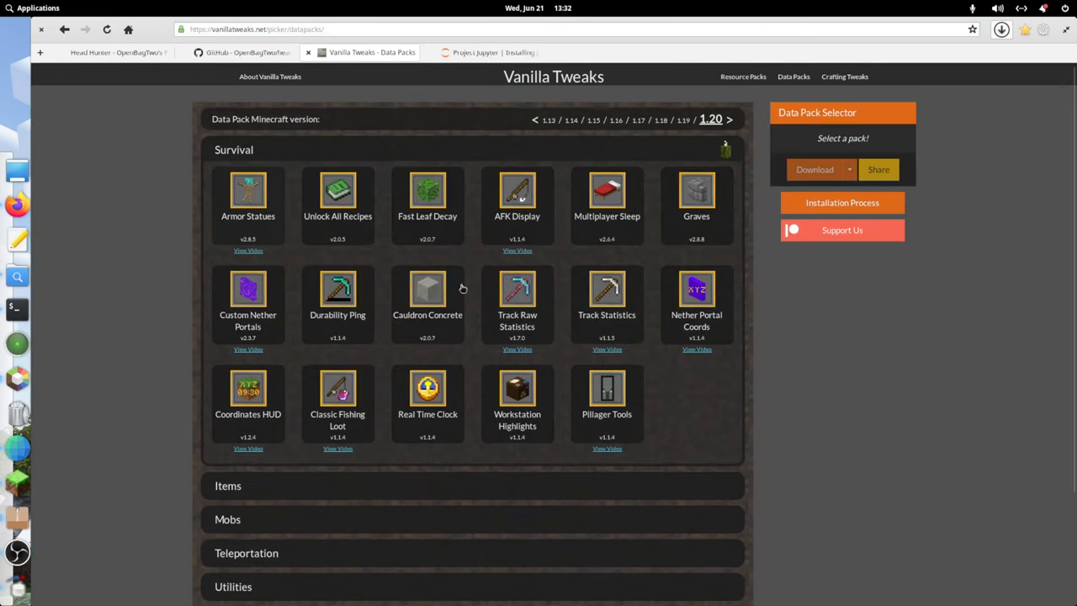
scroll("down", 3)
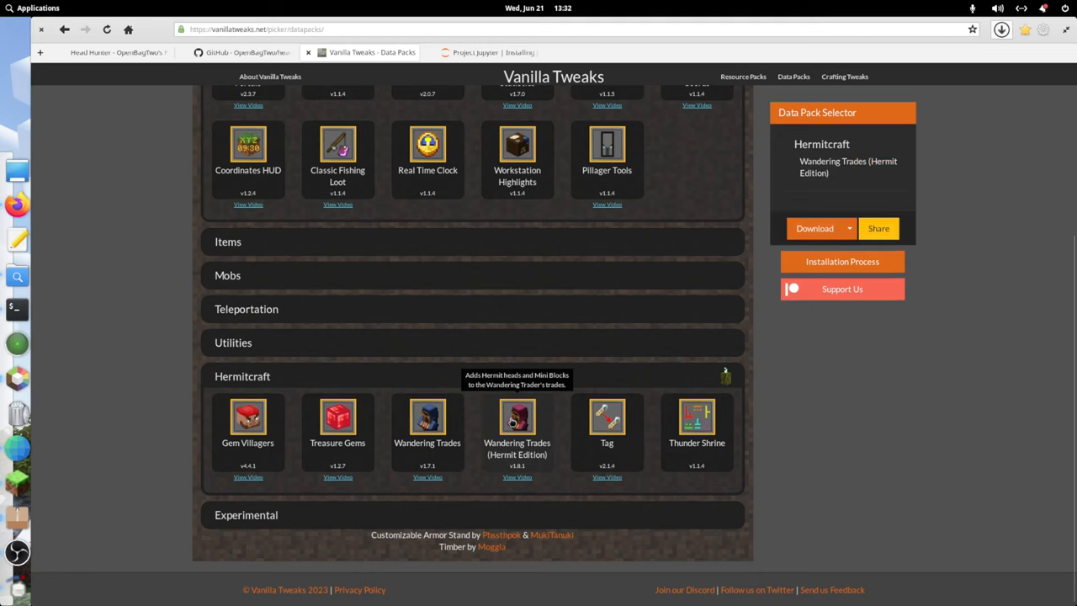
left_click(517, 418)
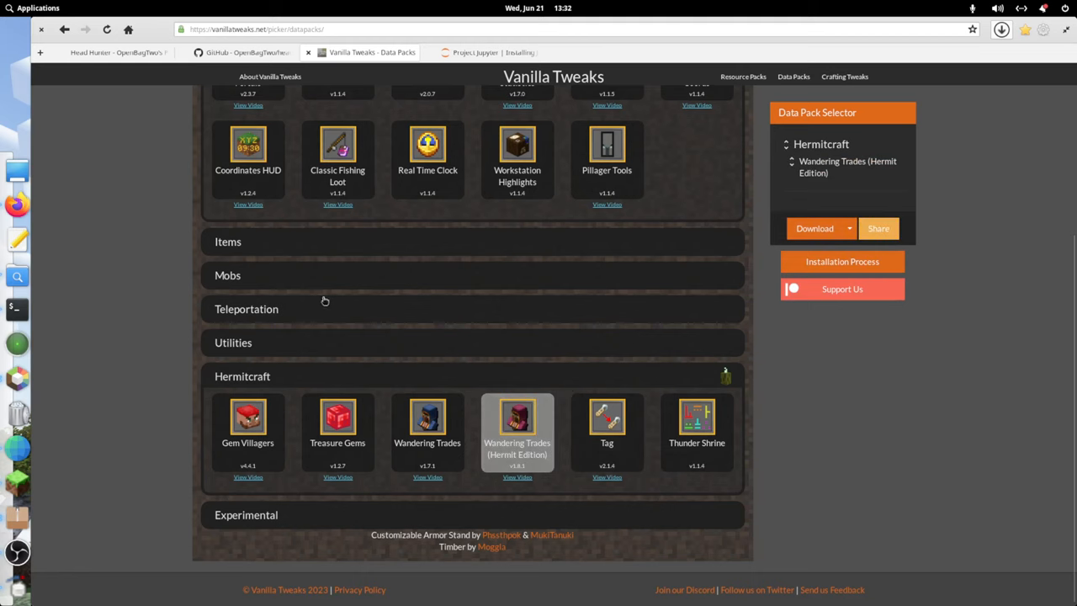
left_click(227, 275)
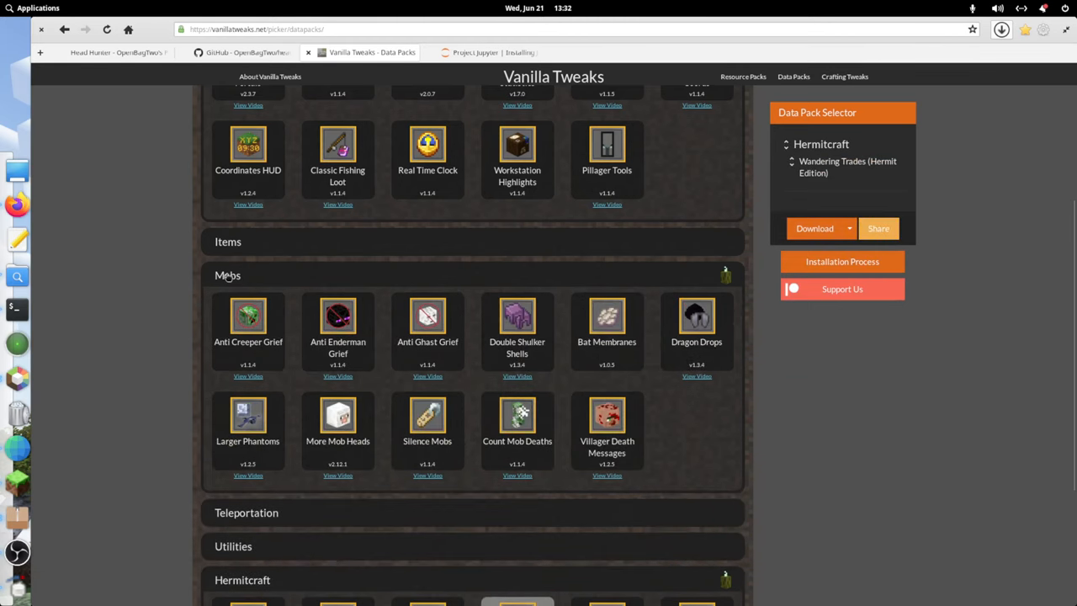
mouse_move(696, 316)
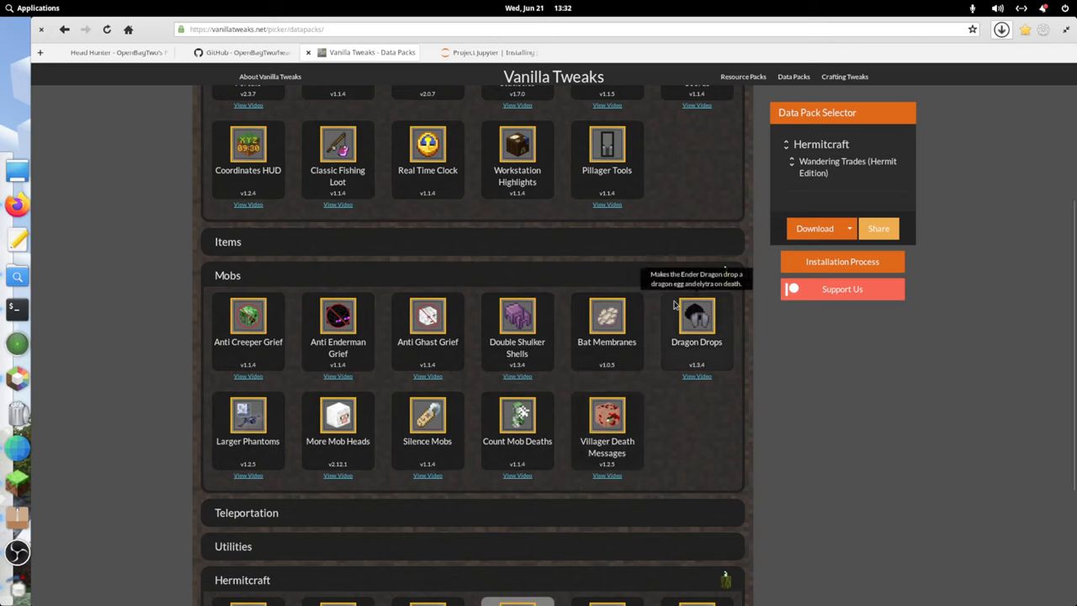
left_click(337, 415)
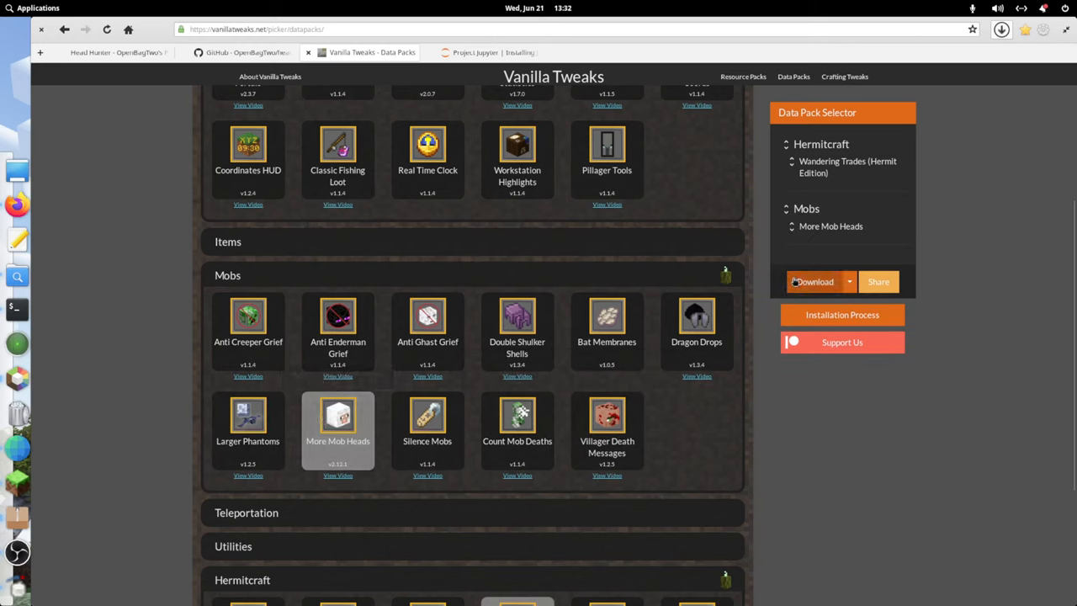
Download VanillaTweaks_d775117_UNZIP_ME.zip and open its containing folder.
left_click(812, 281)
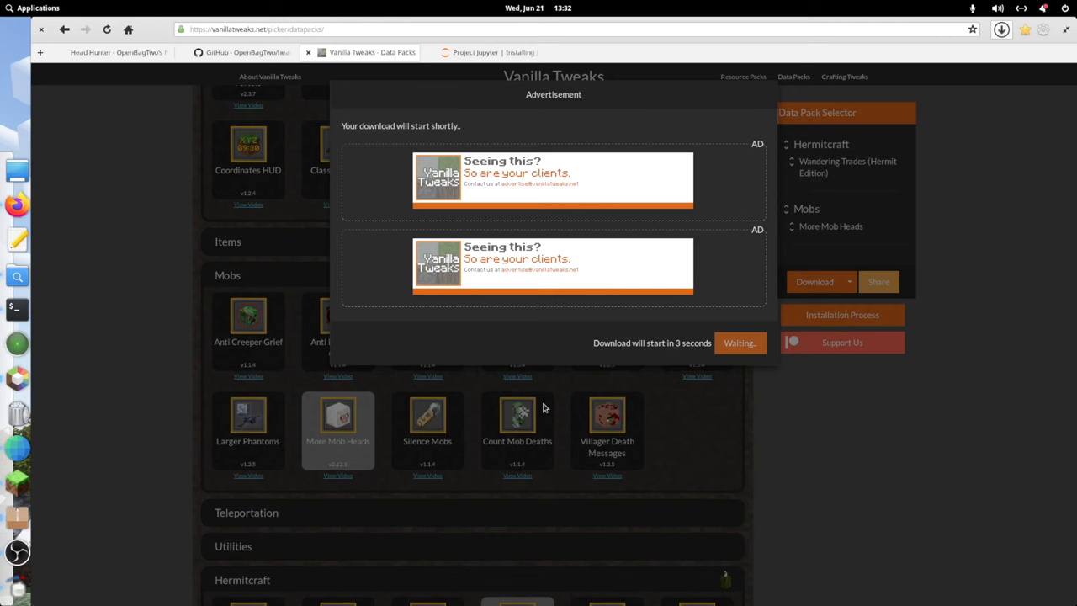
mouse_move(717, 419)
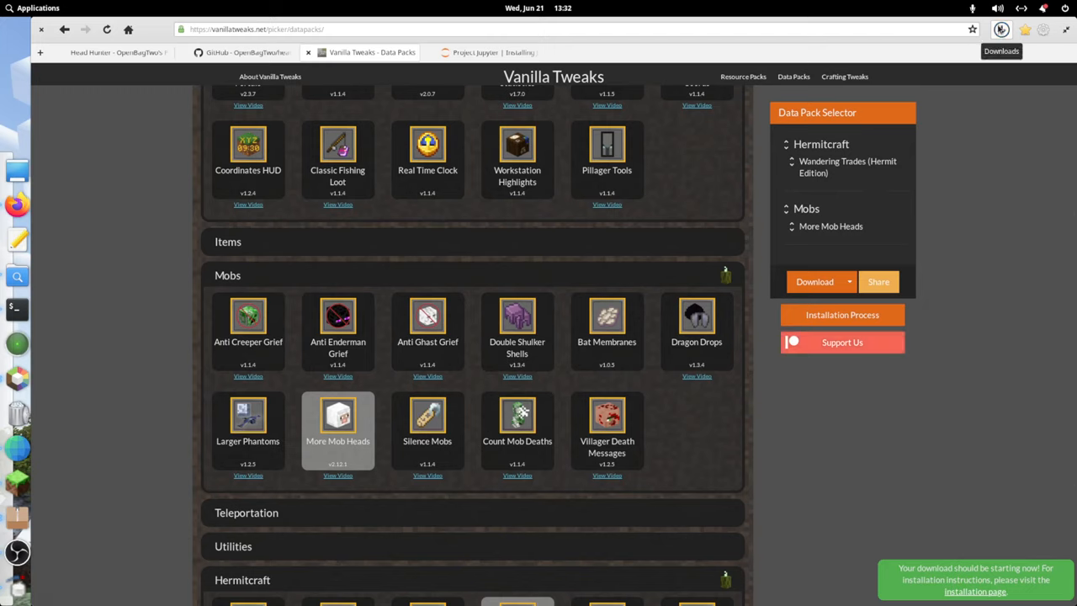
left_click(1001, 29)
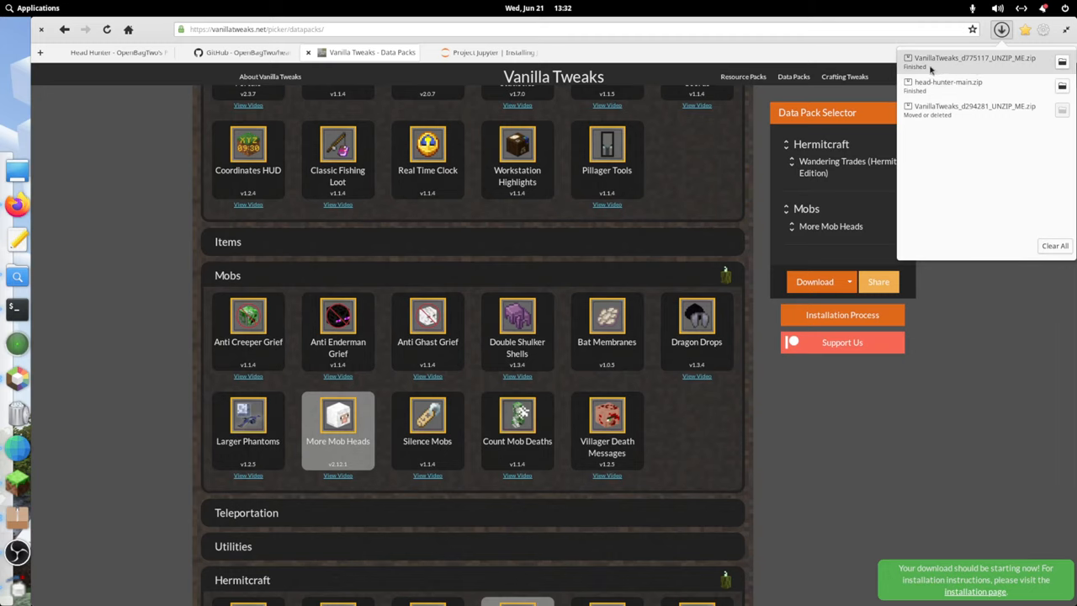
left_click(1062, 63)
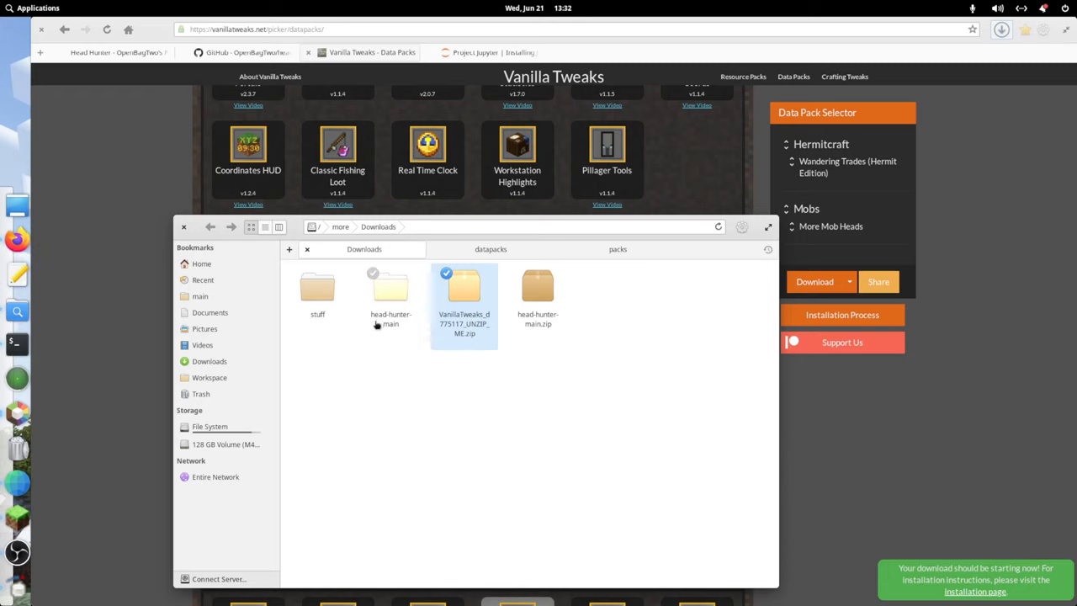
Inspect the two pack zips inside the Vanilla Tweaks zip, then open head-hunter-main's README.
double_click(463, 299)
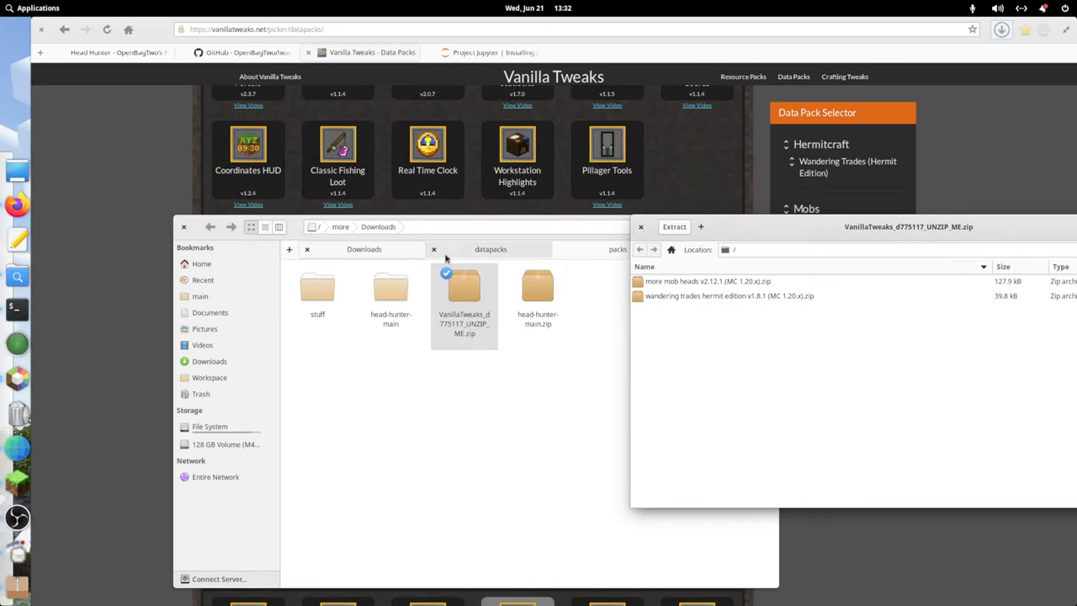
double_click(391, 299)
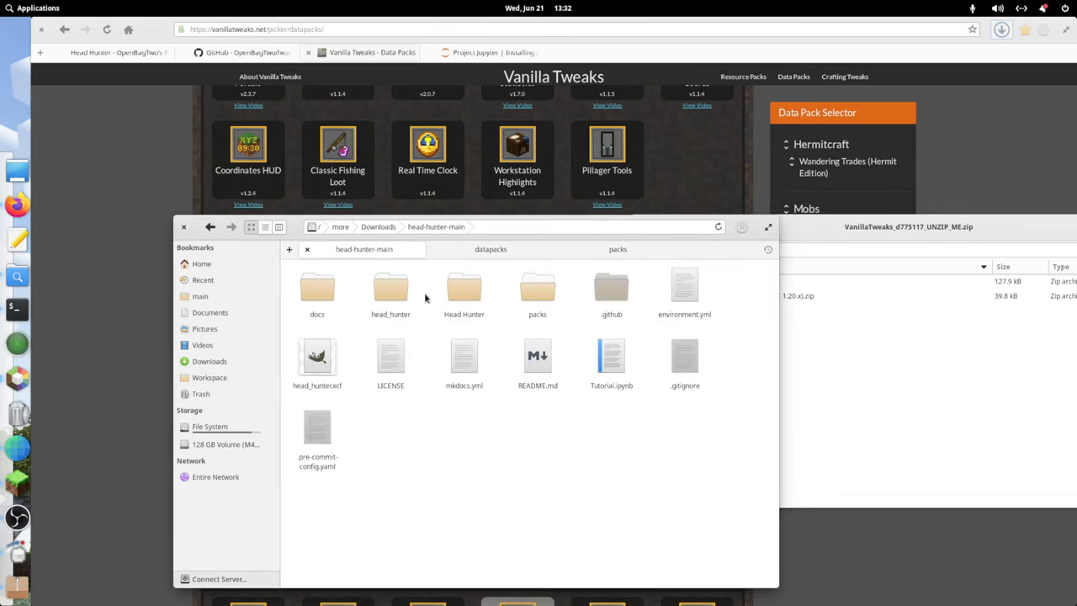
double_click(536, 286)
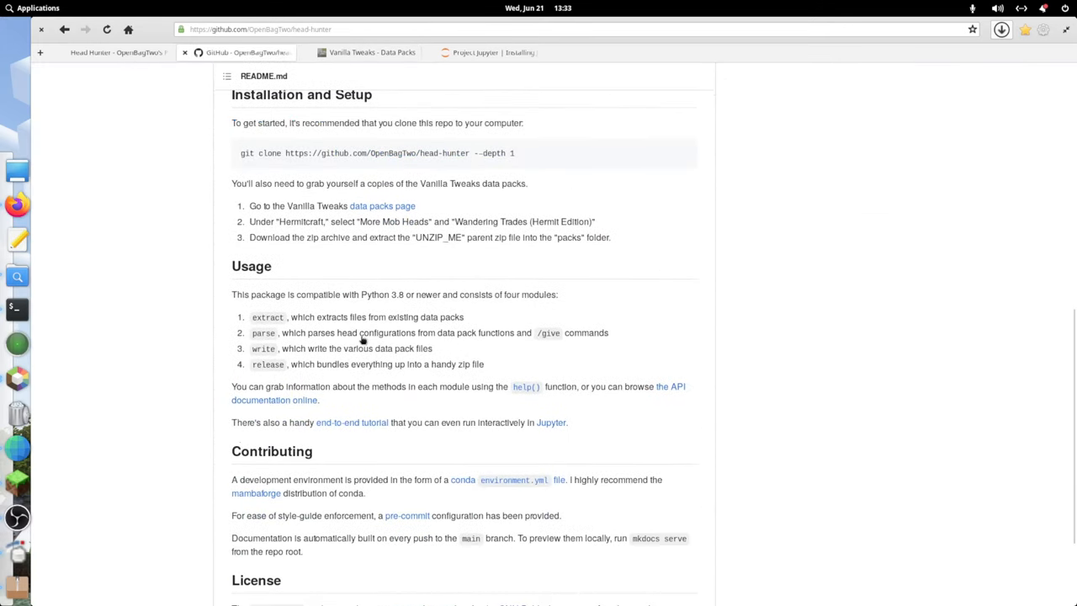
mouse_move(384, 224)
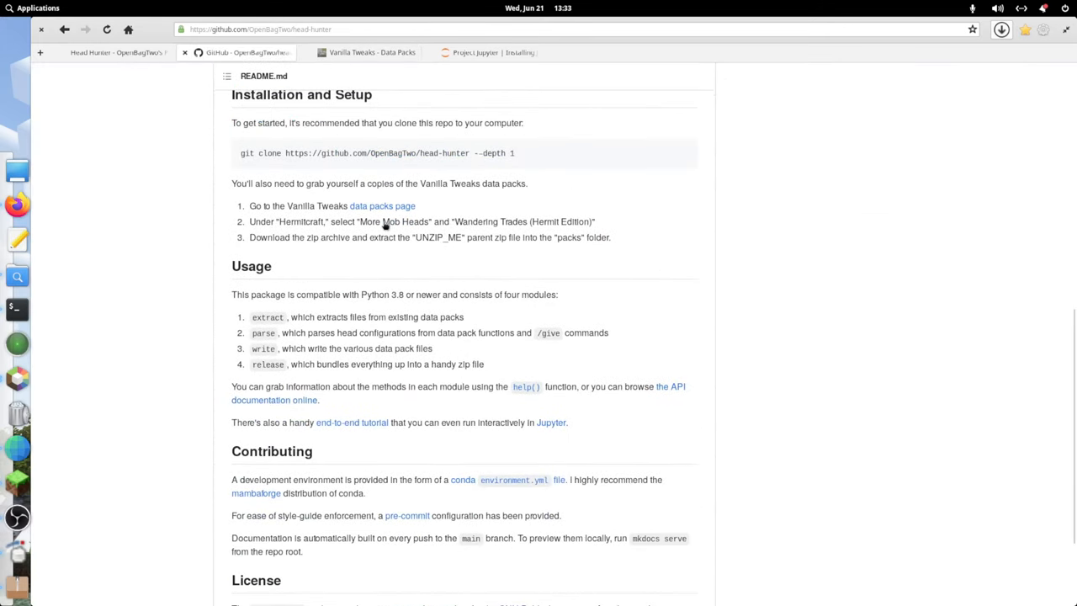
mouse_move(249, 224)
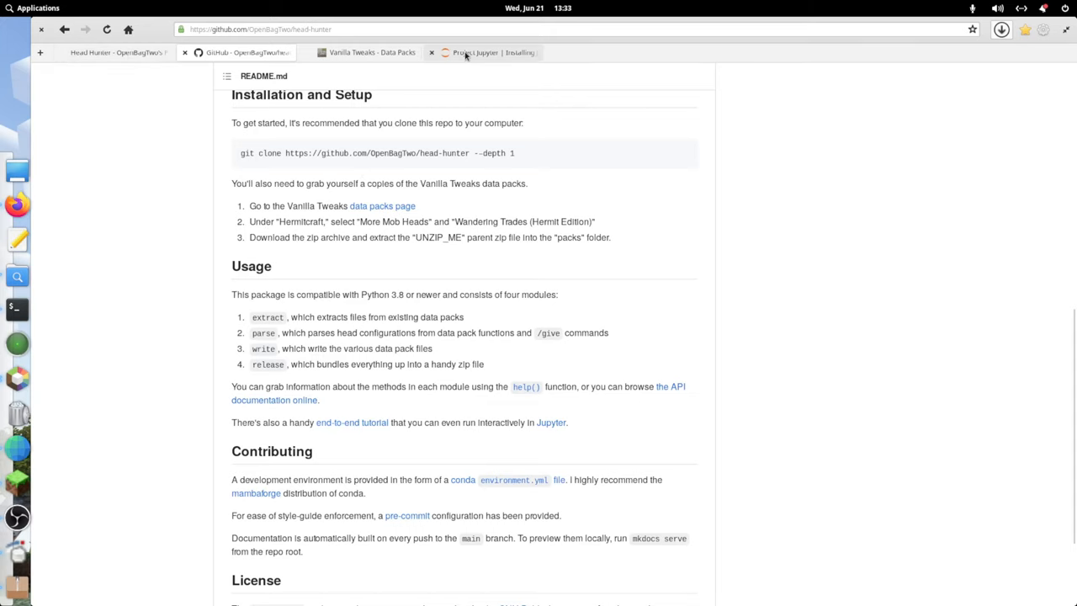
Read Jupyter's installation page, then go to the Try Jupyter page.
left_click(475, 52)
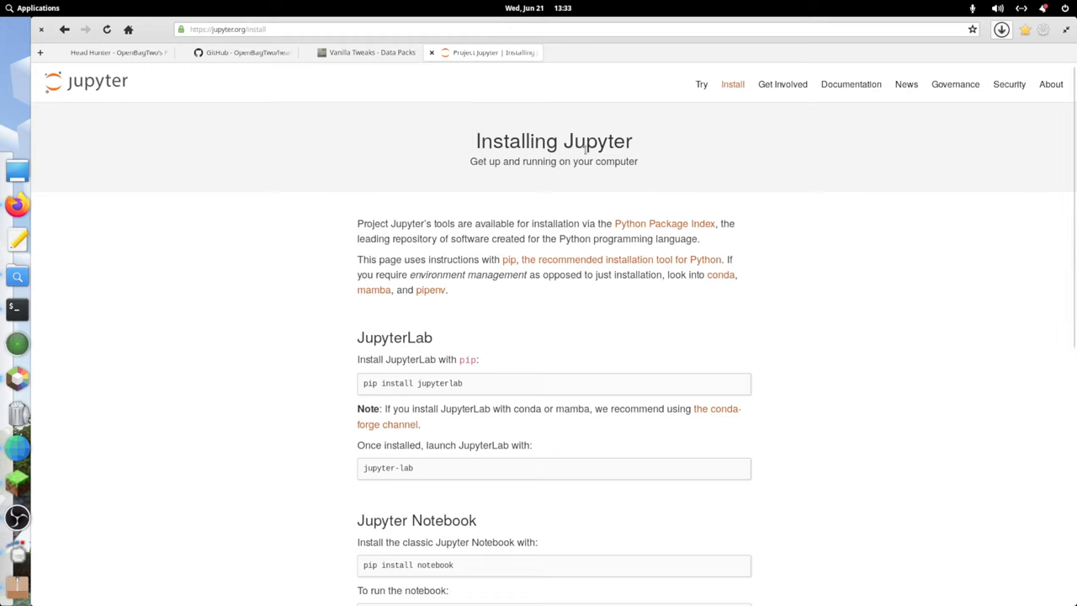
mouse_move(373, 313)
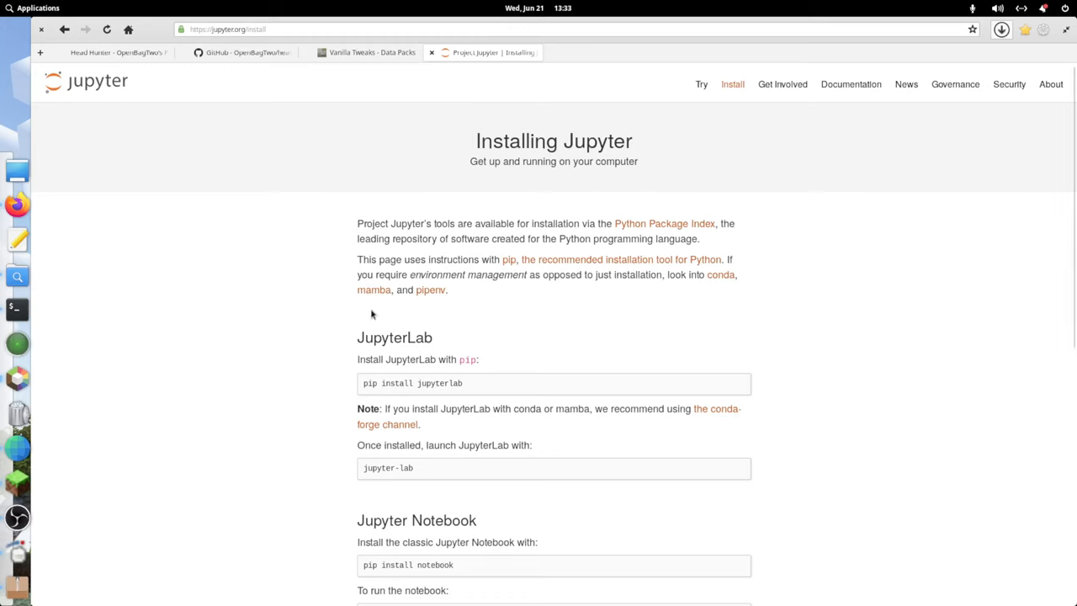
mouse_move(536, 188)
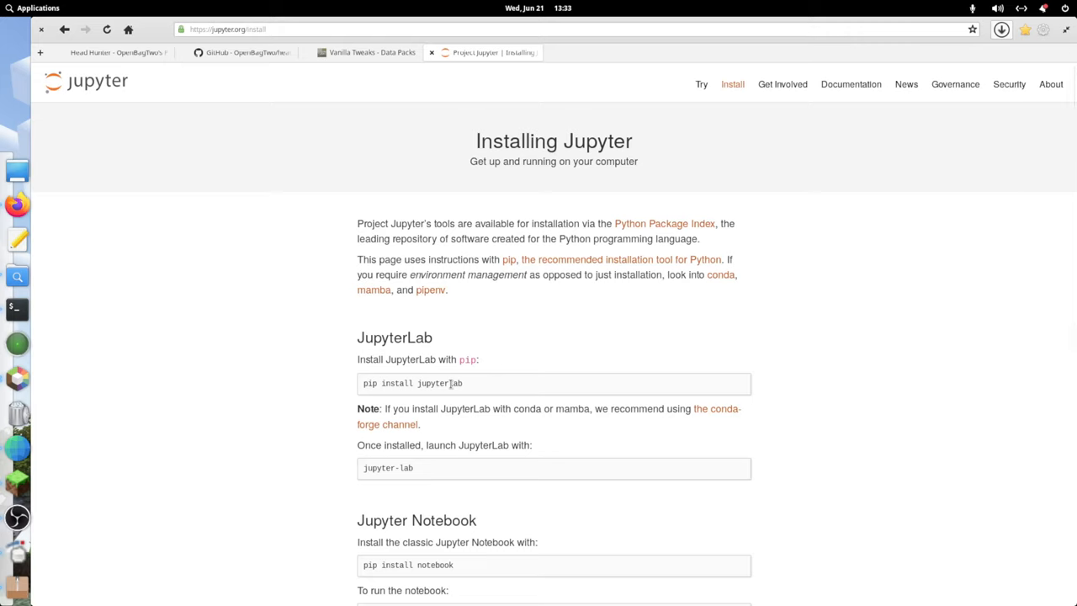
mouse_move(38, 307)
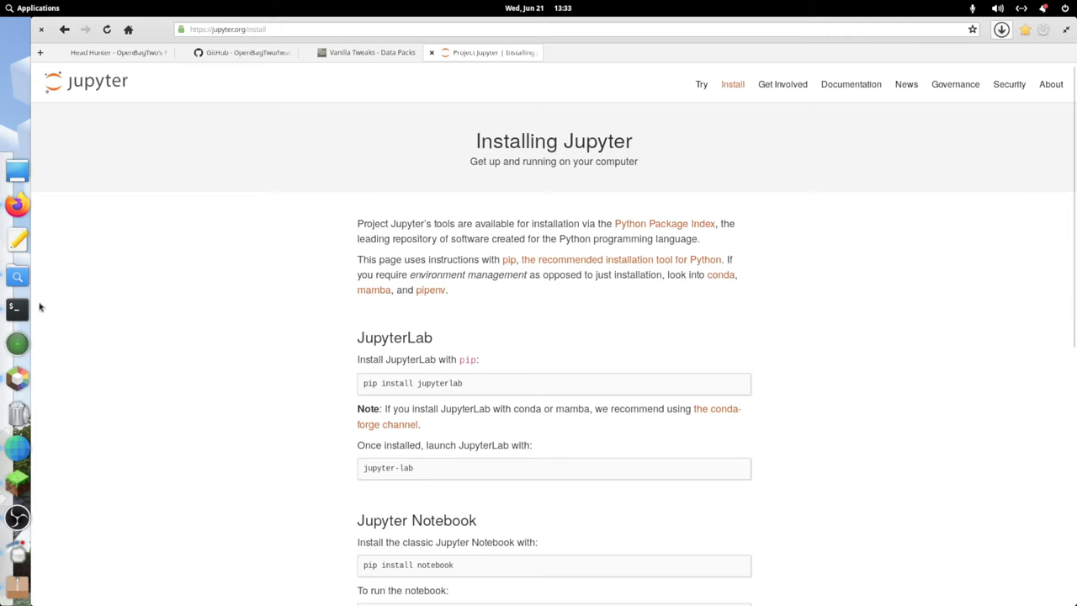
mouse_move(17, 308)
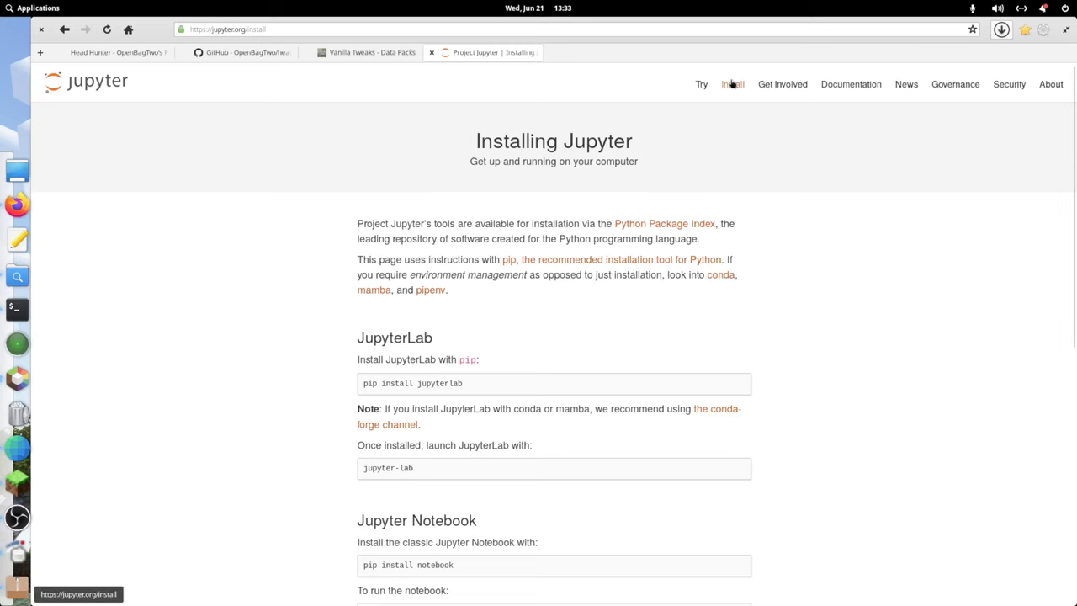
left_click(701, 83)
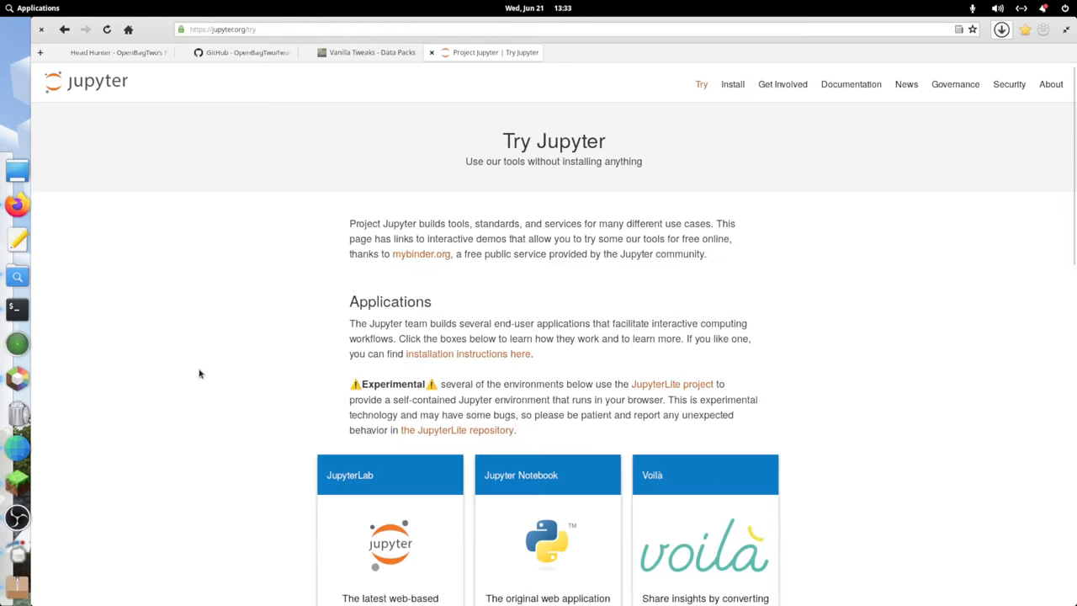
left_click(17, 309)
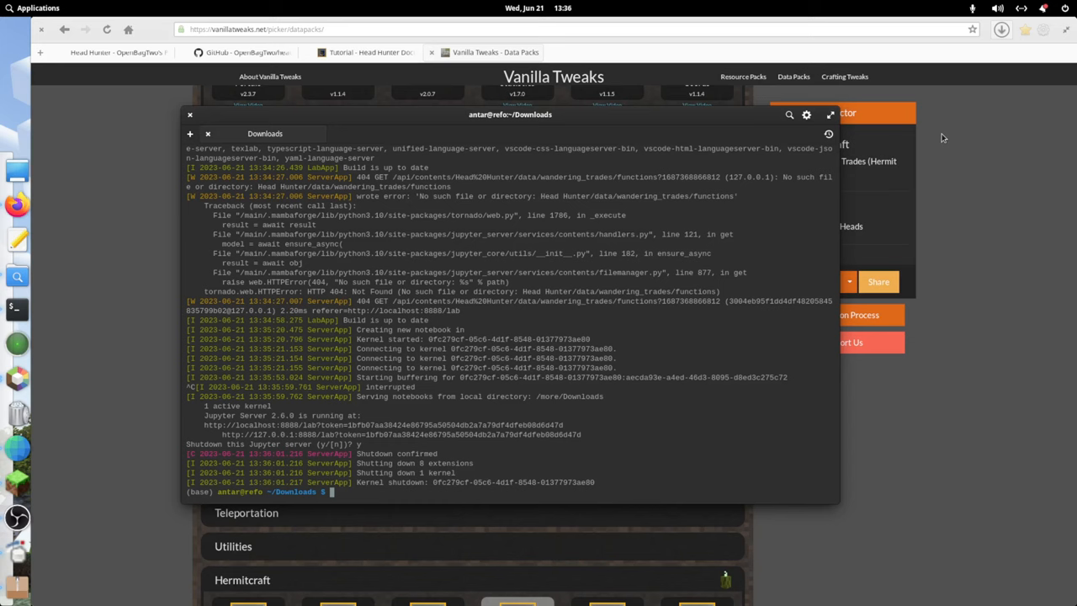
Change into head-hunter-main and launch the server with jupyter lab.
type("jupyter l")
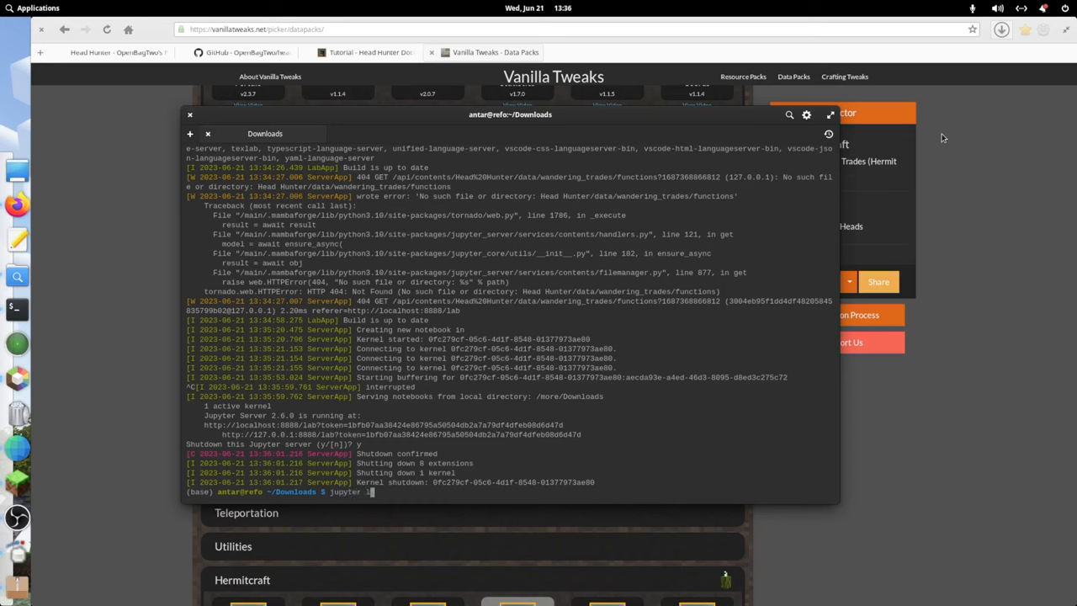
type("ab")
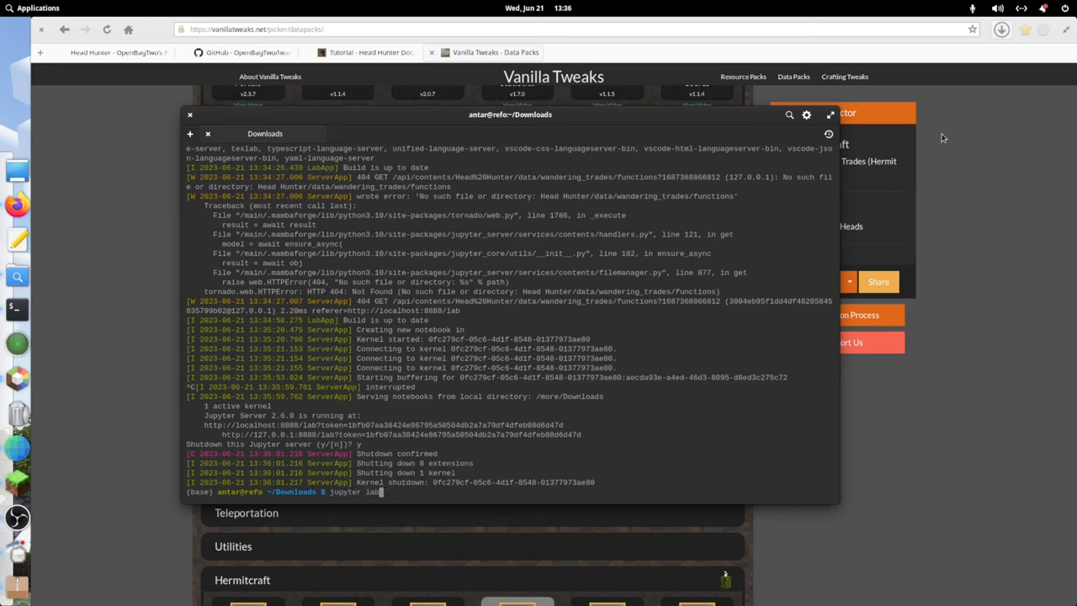
type("cd head")
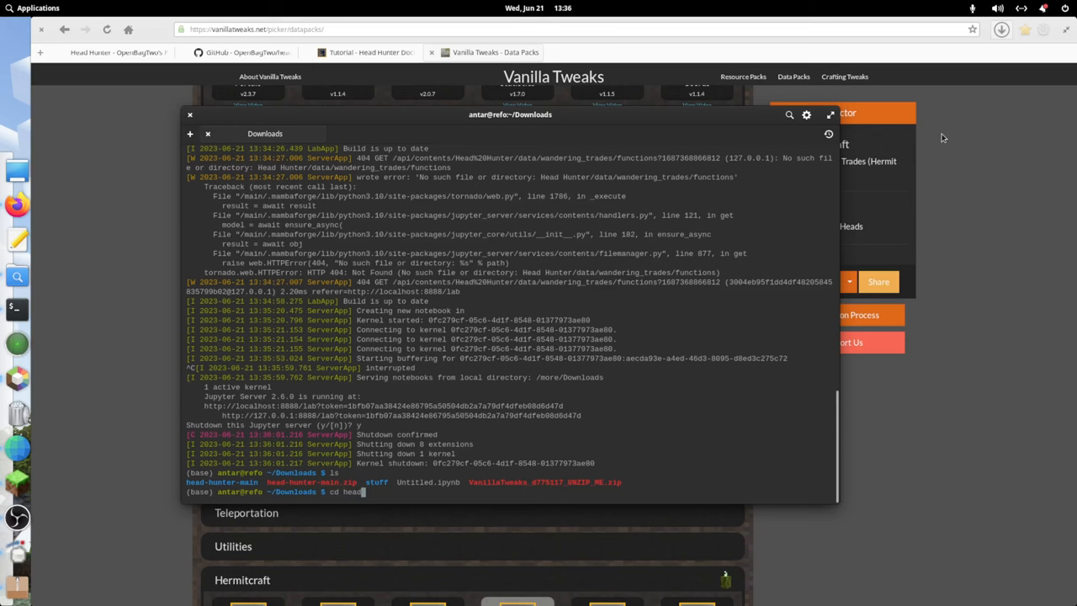
key("Return")
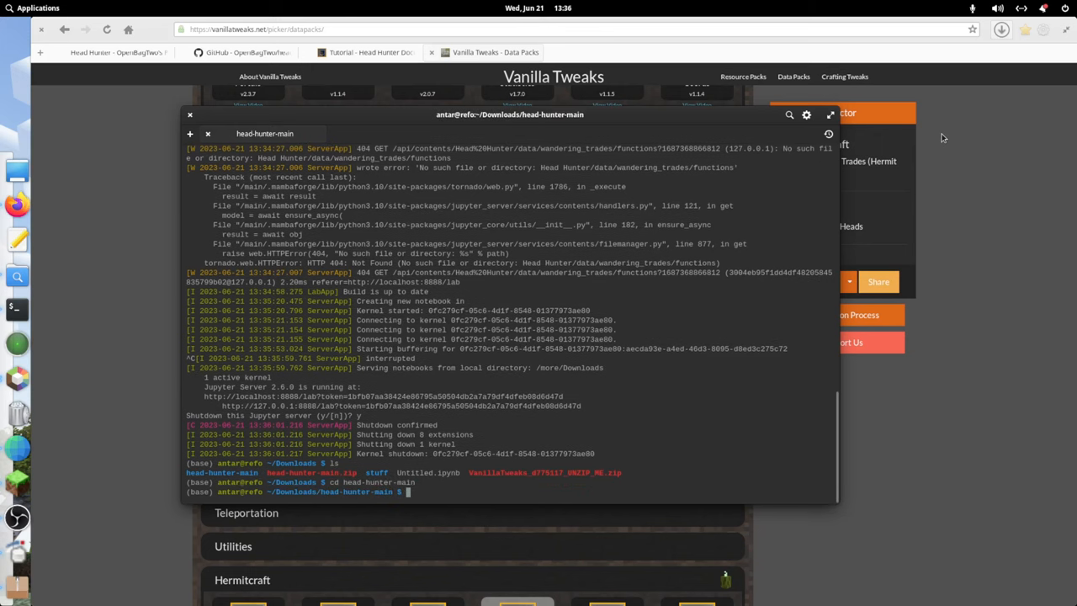
type("jupyter lab")
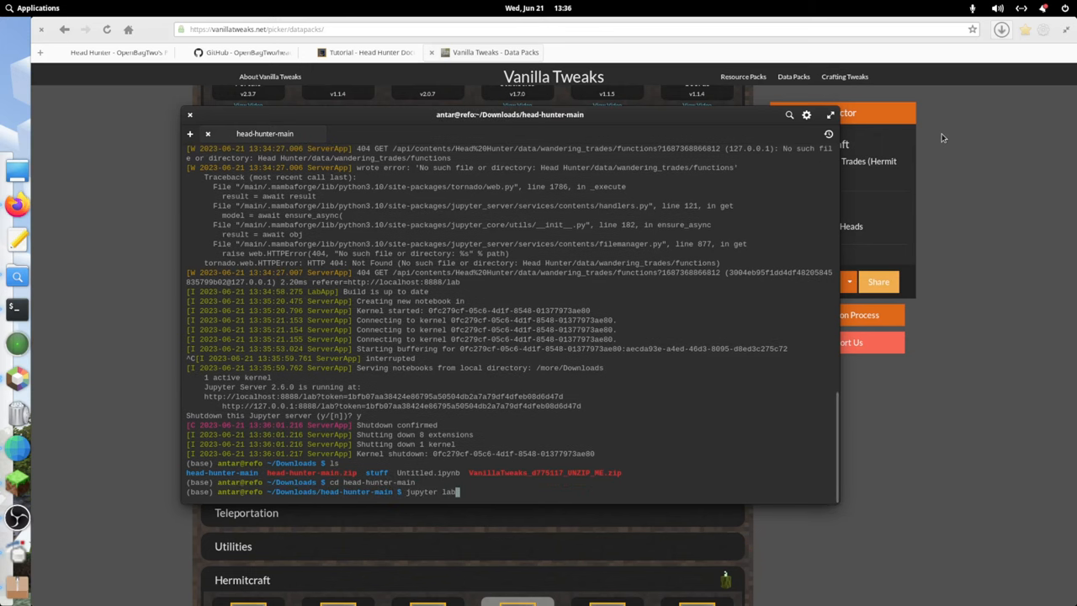
key("Return")
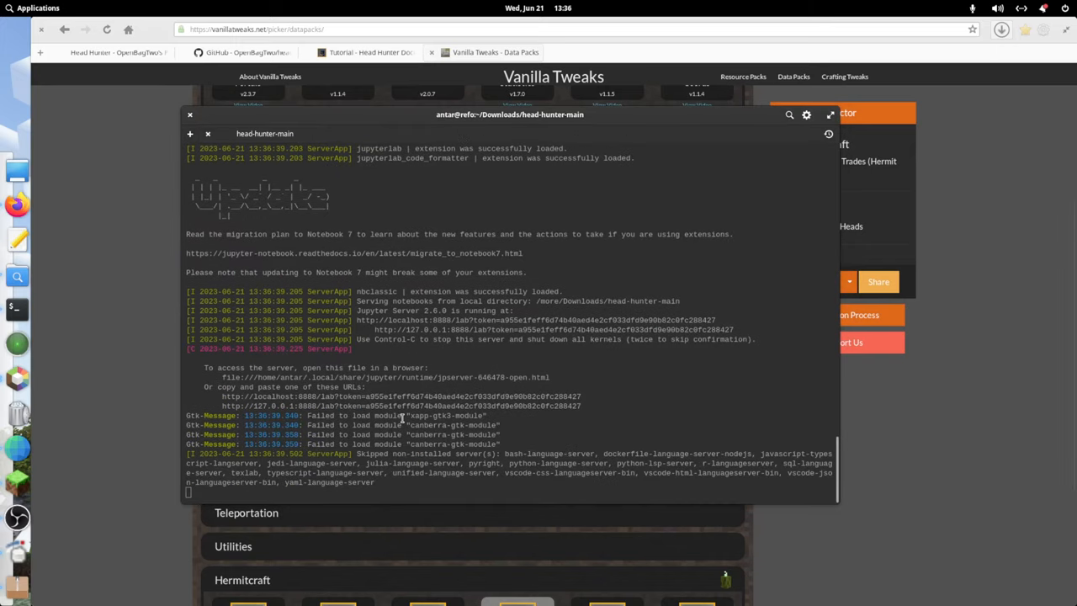
scroll("down", 3)
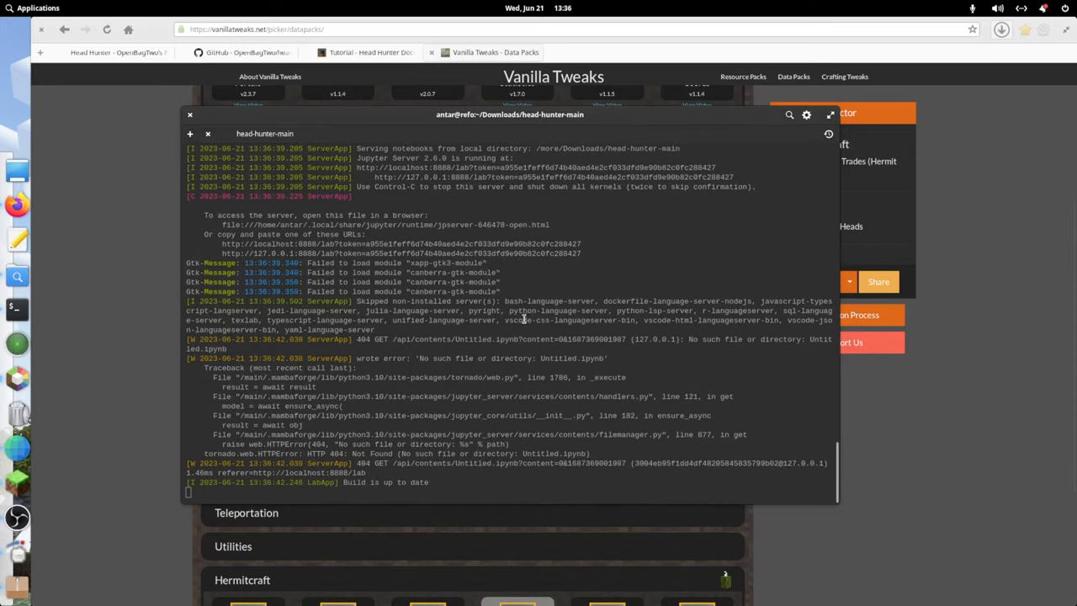
mouse_move(715, 167)
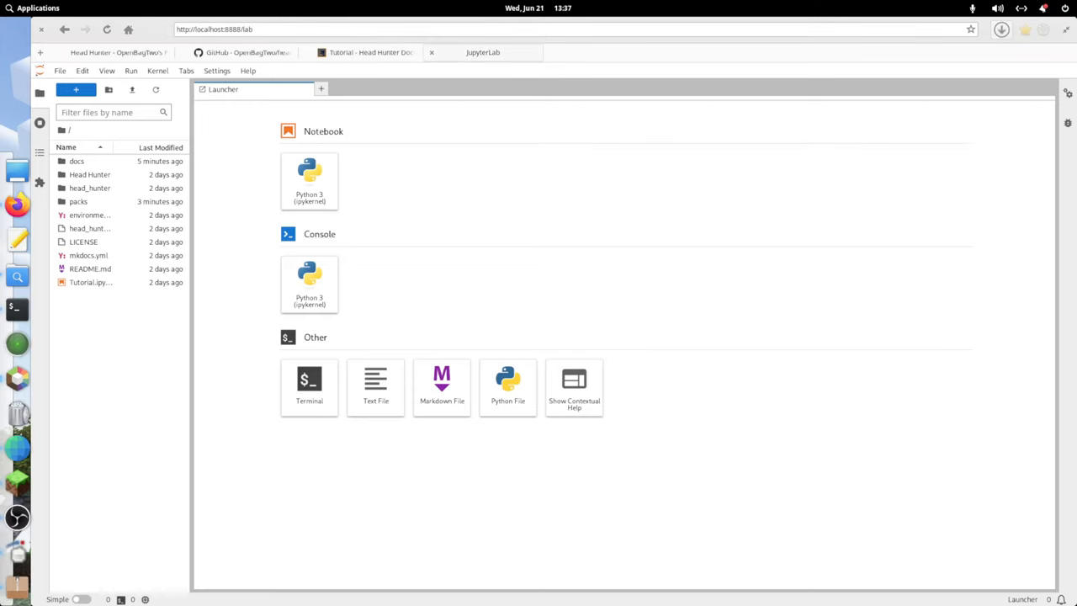
mouse_move(89, 174)
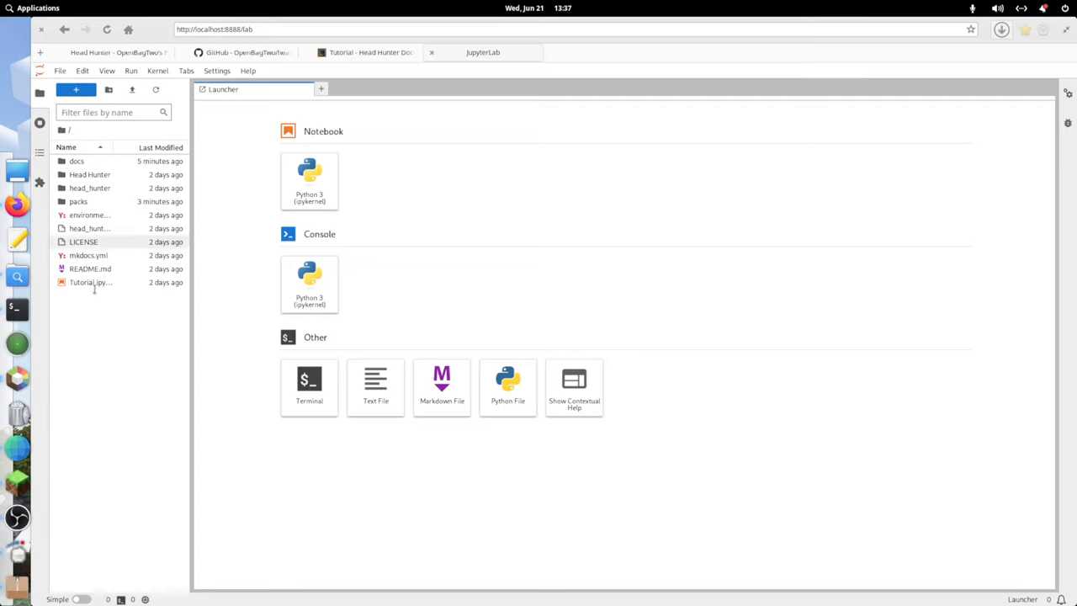
Open Tutorial.ipynb and close it, discarding changes.
double_click(88, 282)
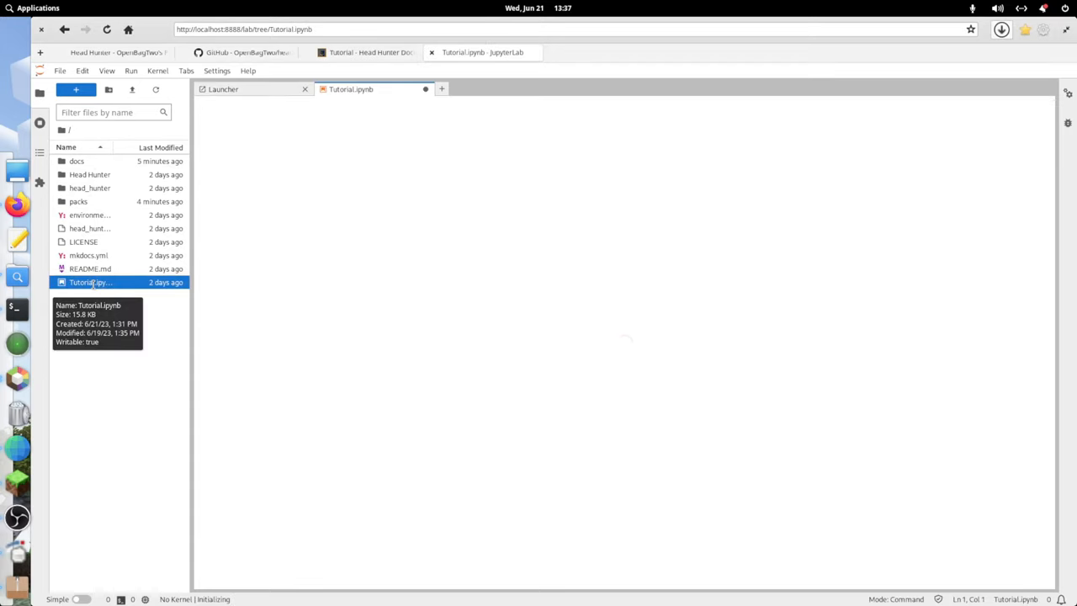
double_click(90, 282)
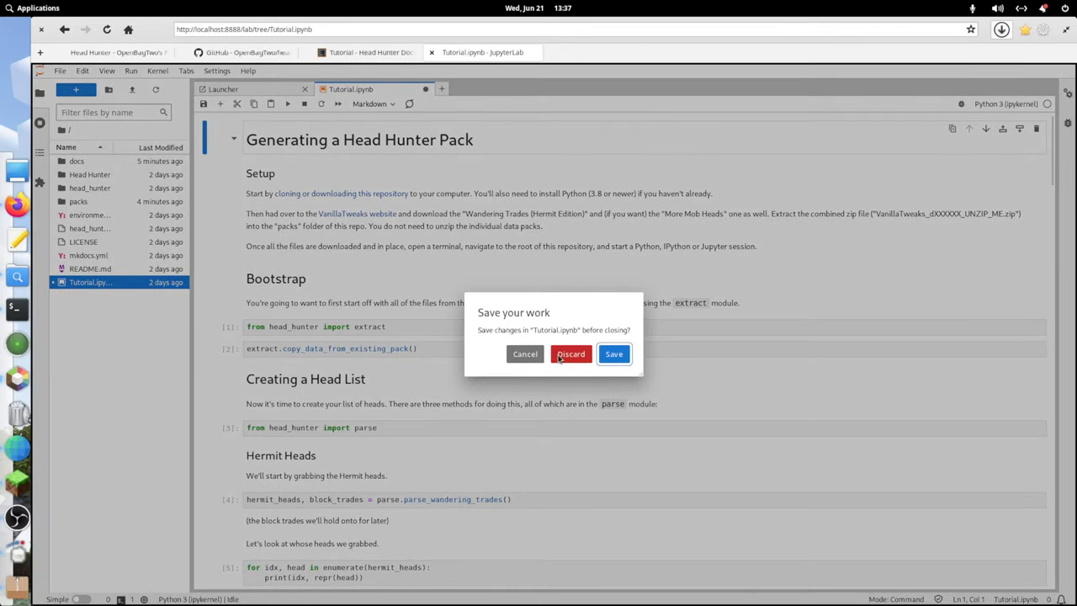
left_click(570, 353)
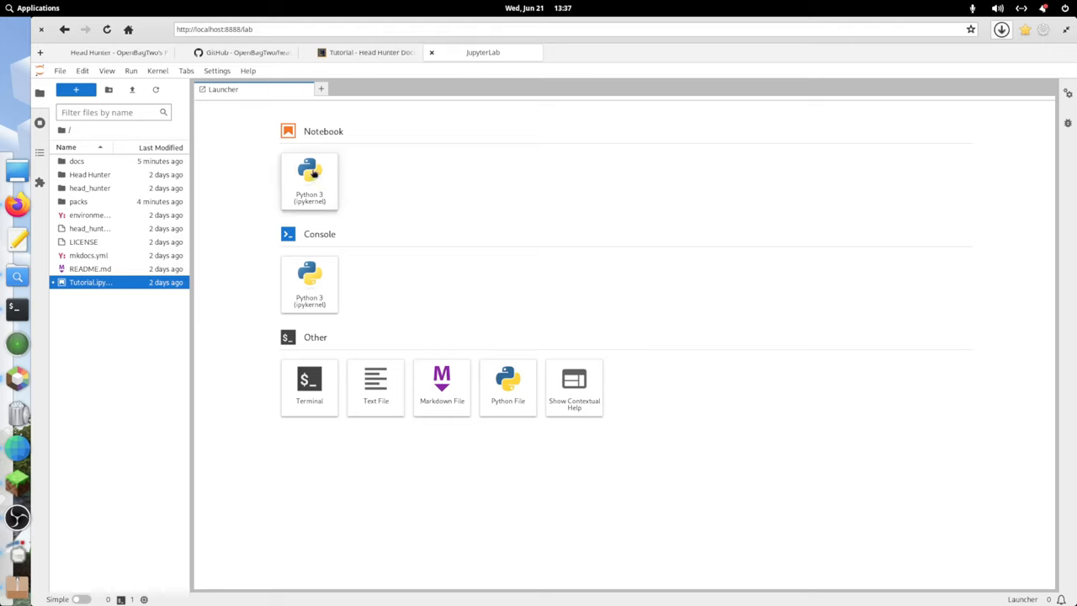
mouse_move(310, 172)
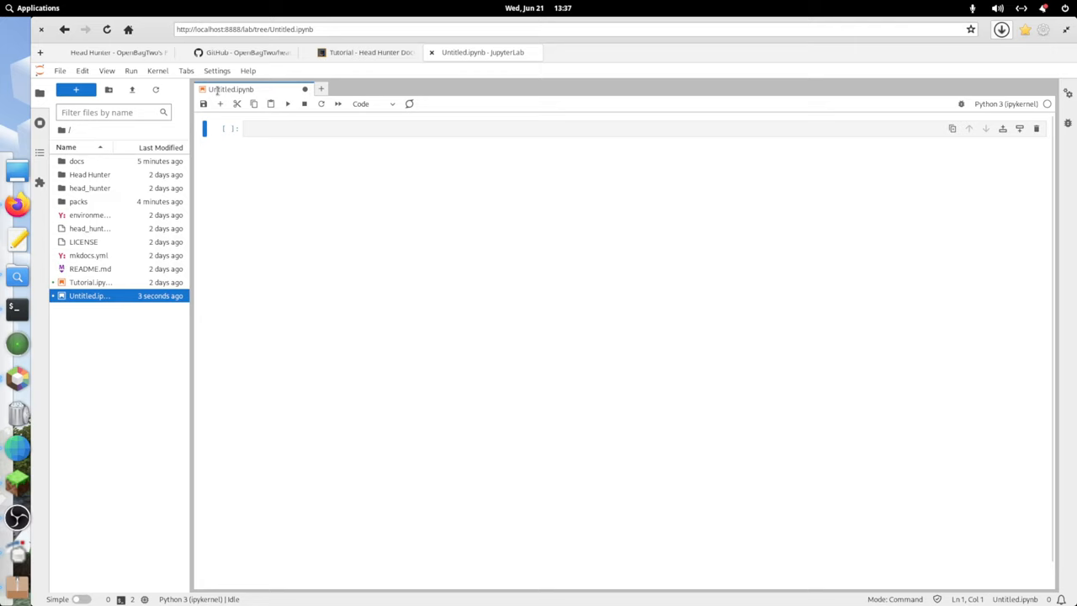
Rename the new untitled Python 3 notebook to Head Hunter Demo.ipynb.
right_click(228, 88)
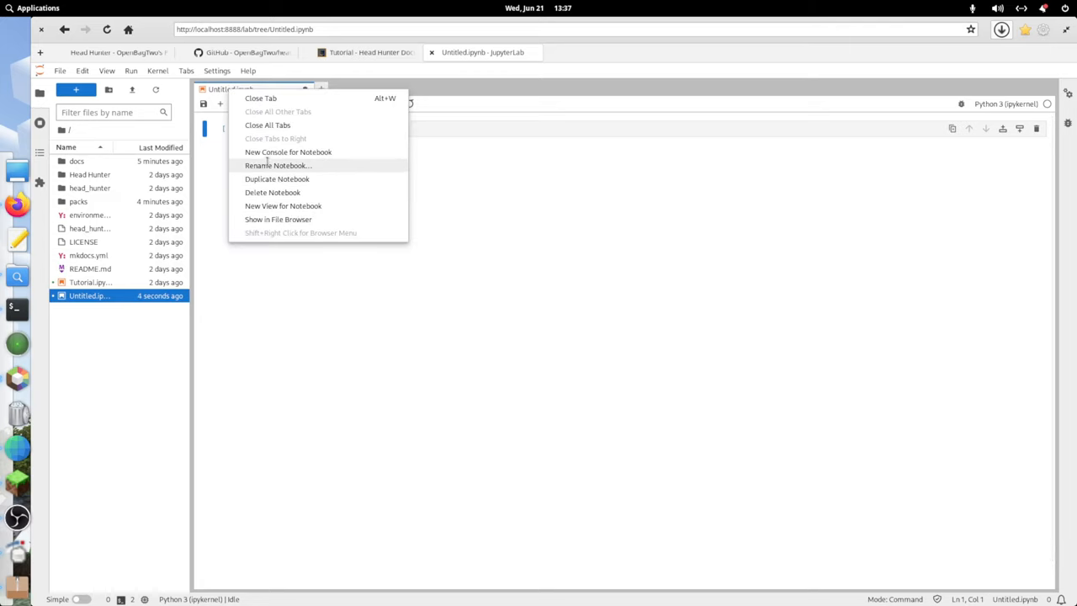
left_click(278, 165)
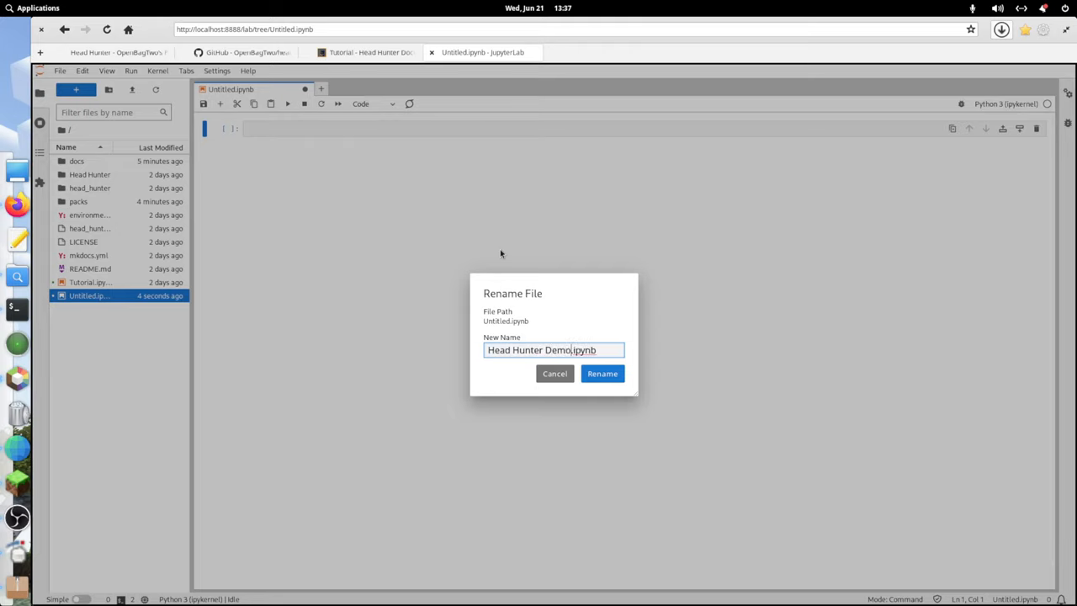
left_click(601, 372)
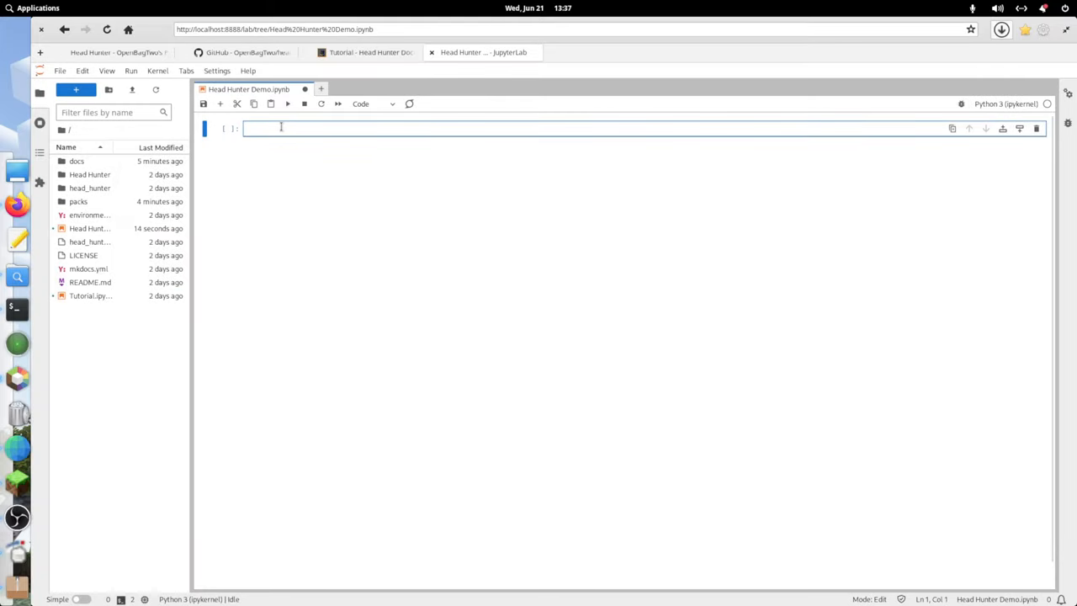
Type 'import head_hunter' in the first cell and open the head_hunter package folder.
type("import")
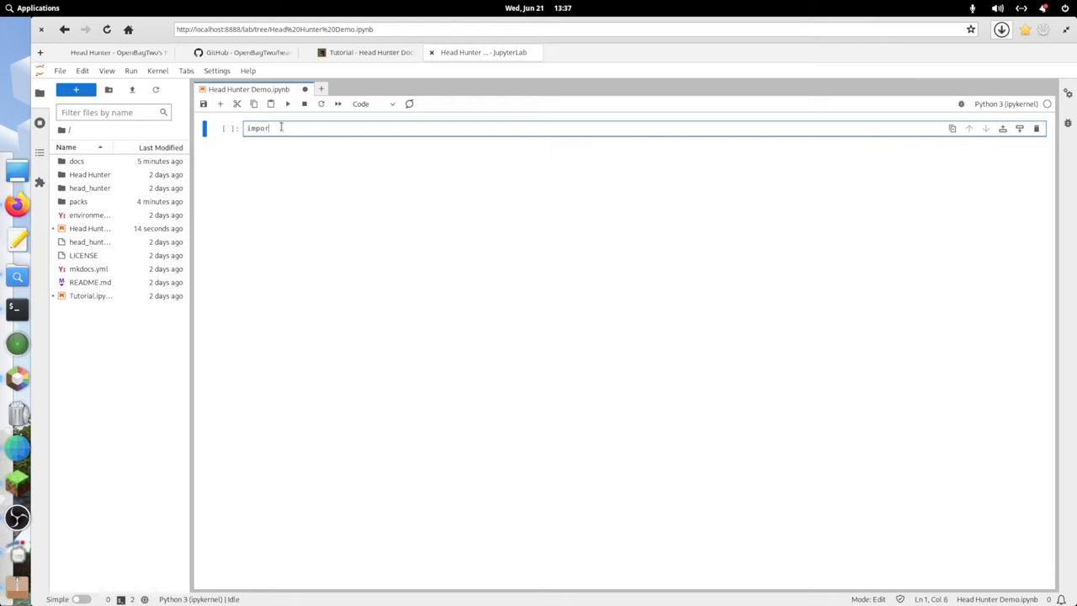
type("head_hunter")
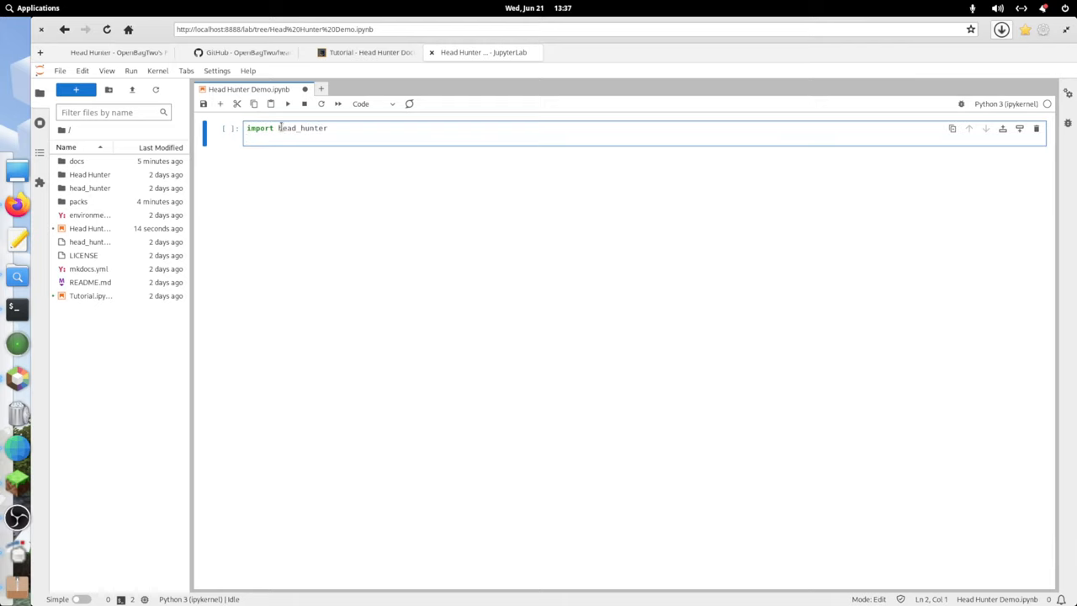
double_click(89, 188)
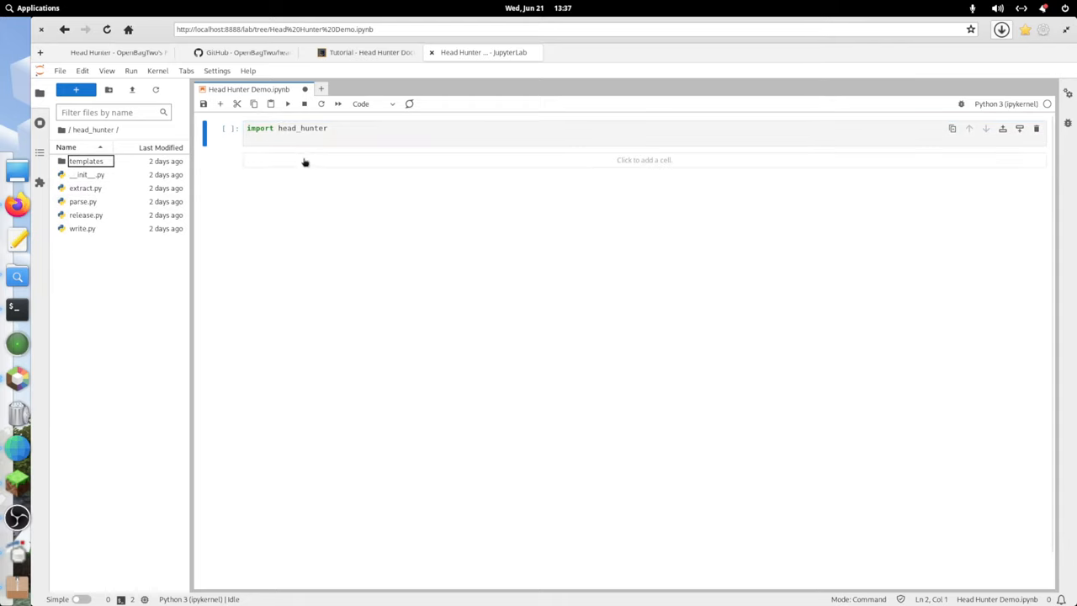
Add 'from head_hunter import extract, parse, write', look in the packs folder, and run the cell.
type("from")
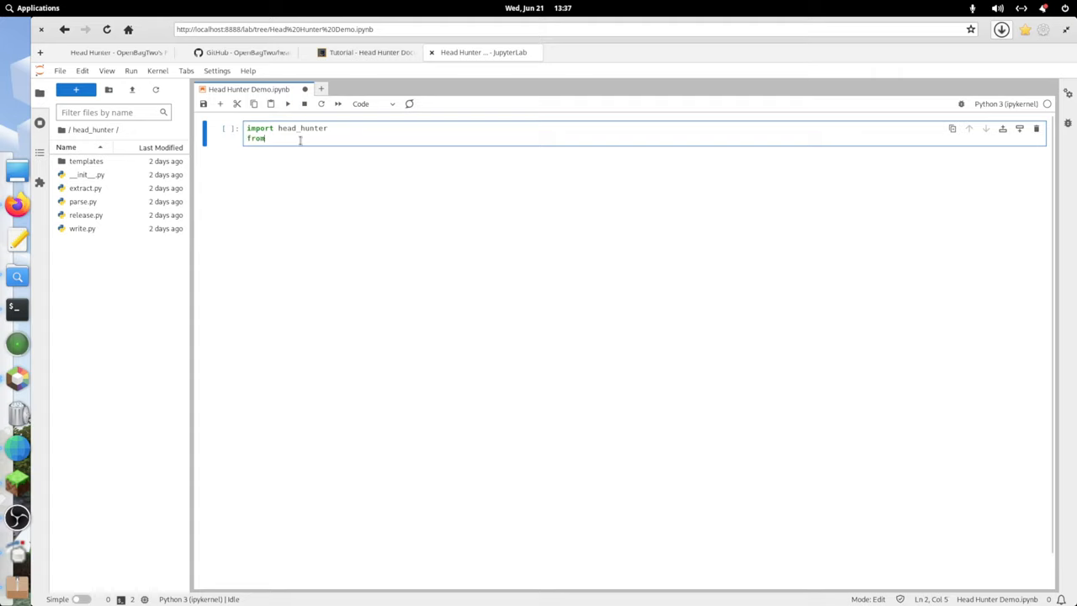
type("head_hunter")
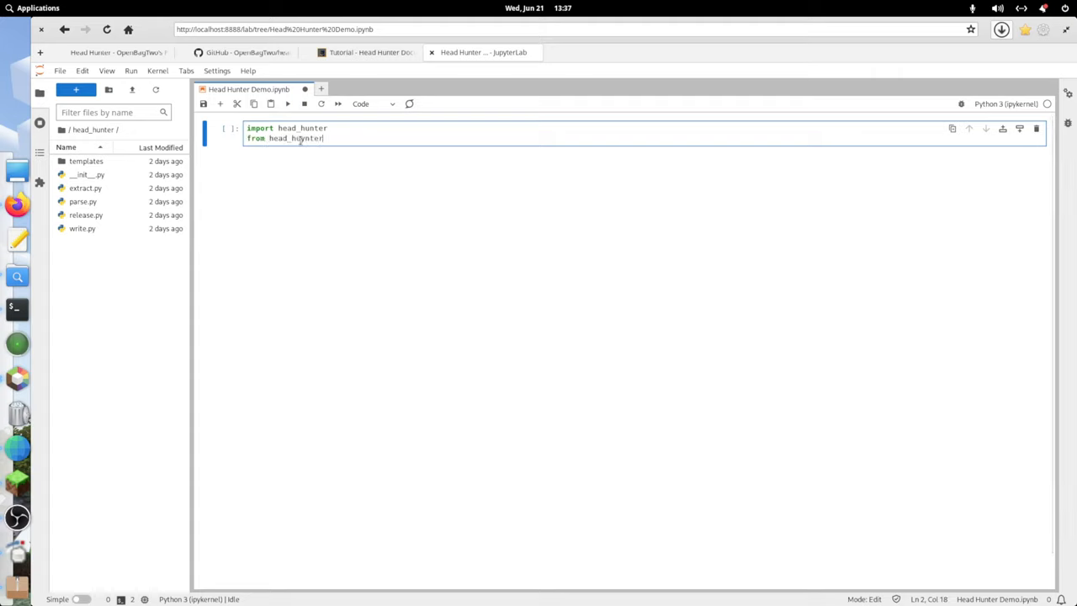
type("import")
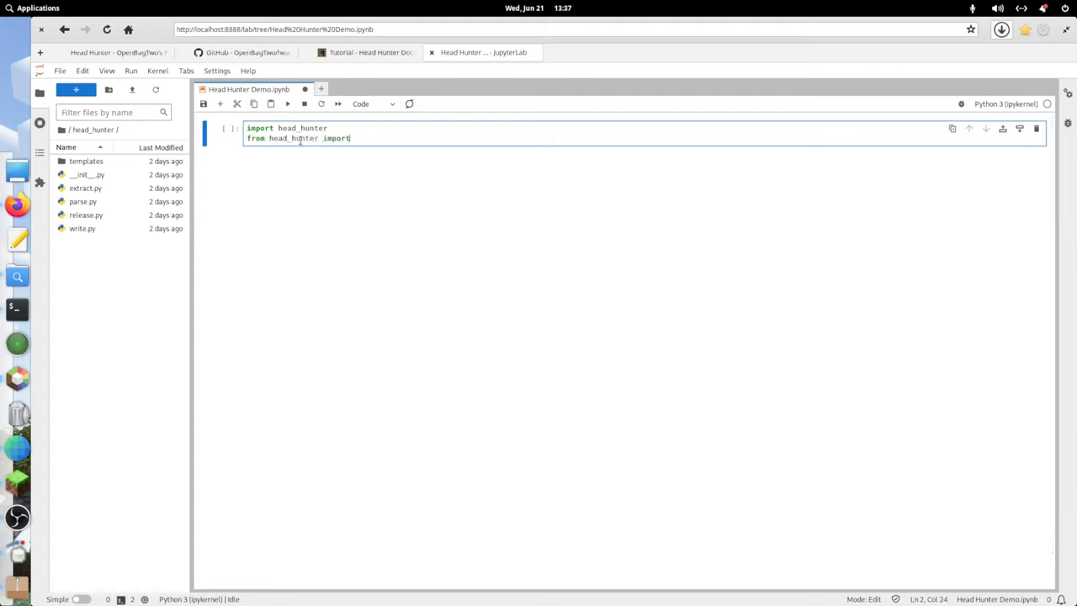
type("extract,")
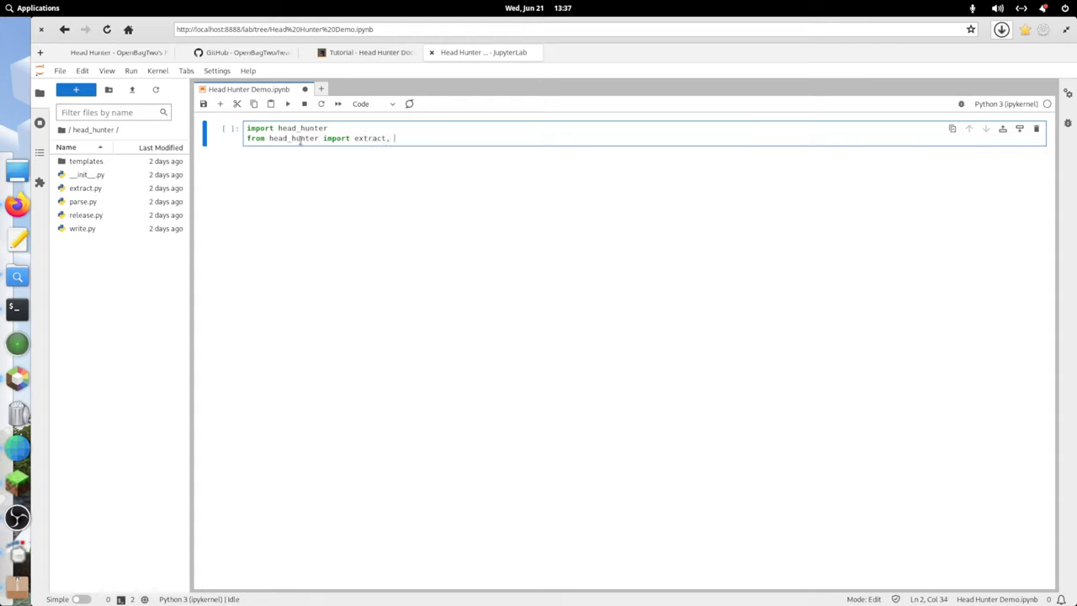
type("parse, write, release")
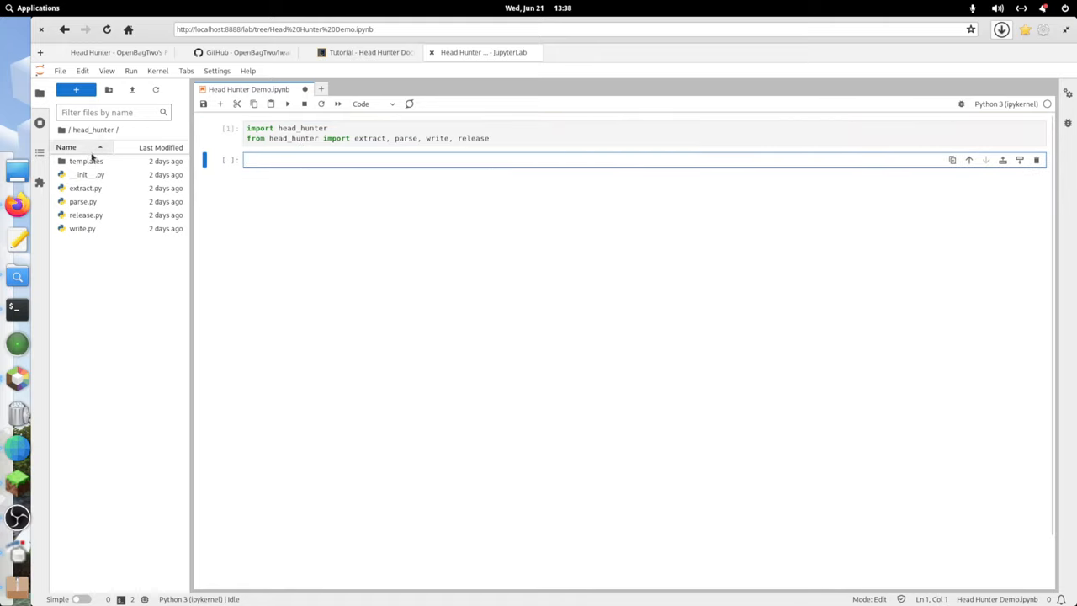
left_click(69, 129)
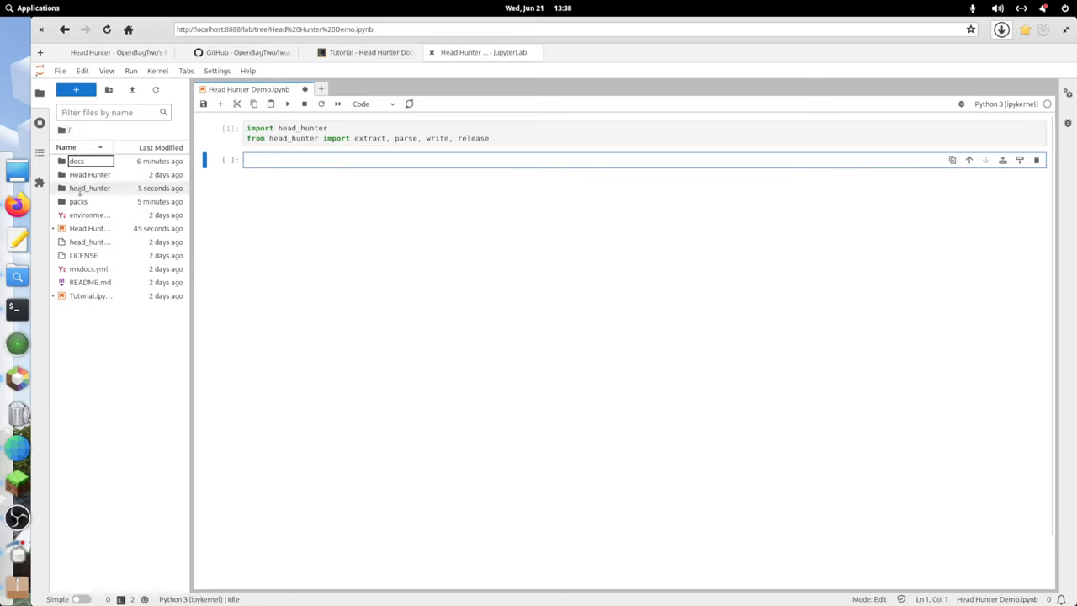
double_click(78, 201)
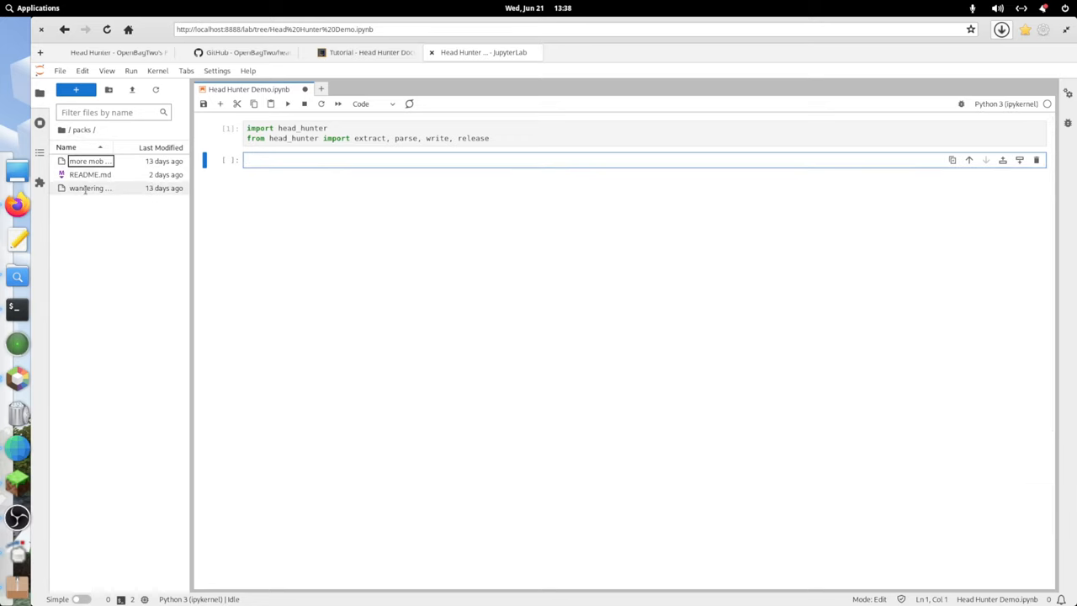
left_click(69, 129)
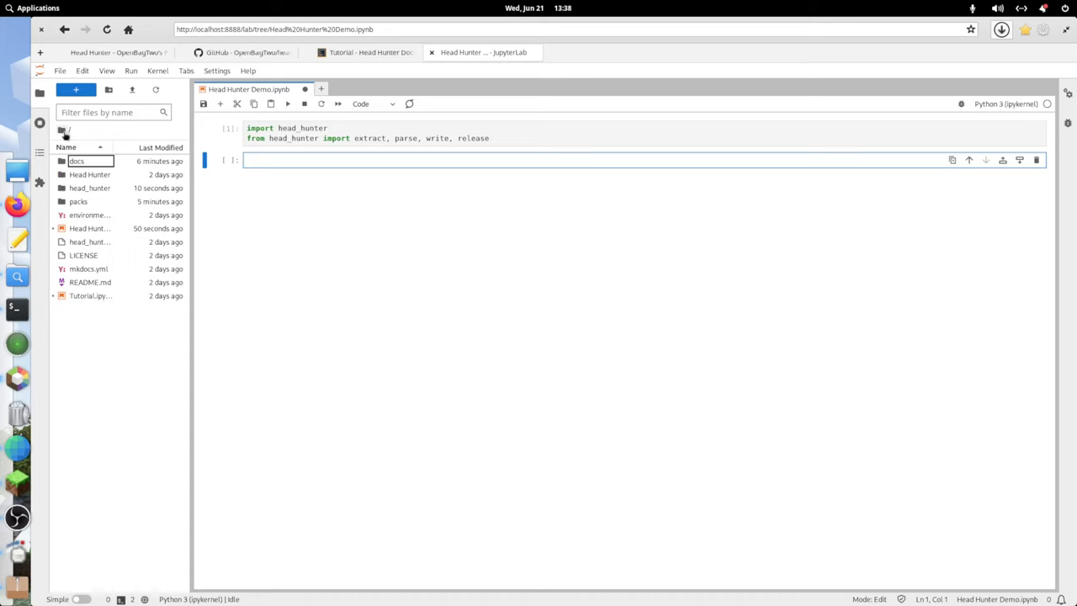
left_click(264, 160)
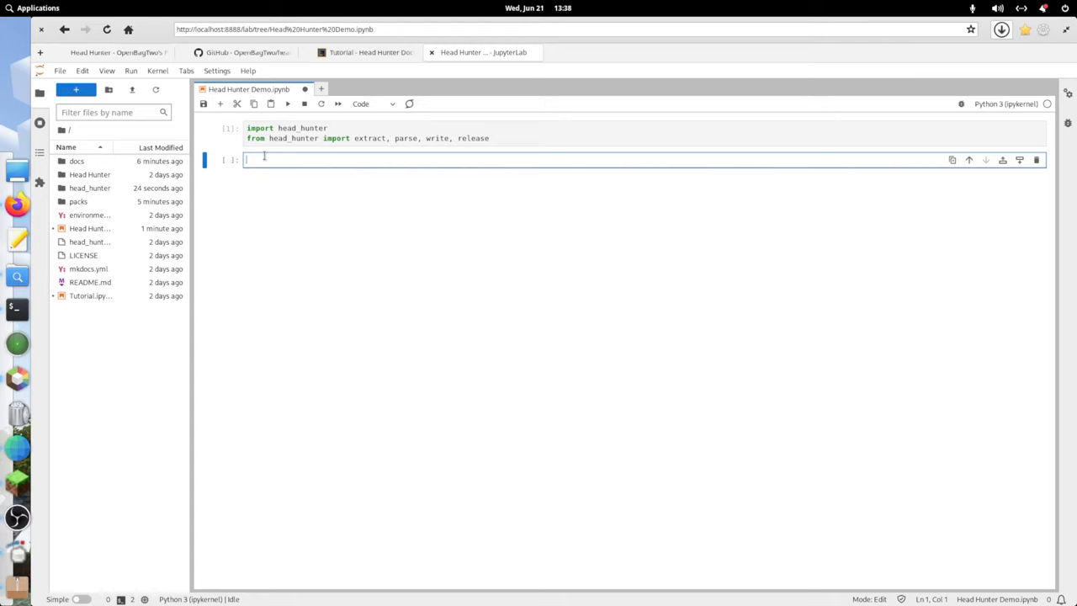
Run extract.copy_data_from_existing_pack() and browse the resulting Head Hunter folder.
type("extract.")
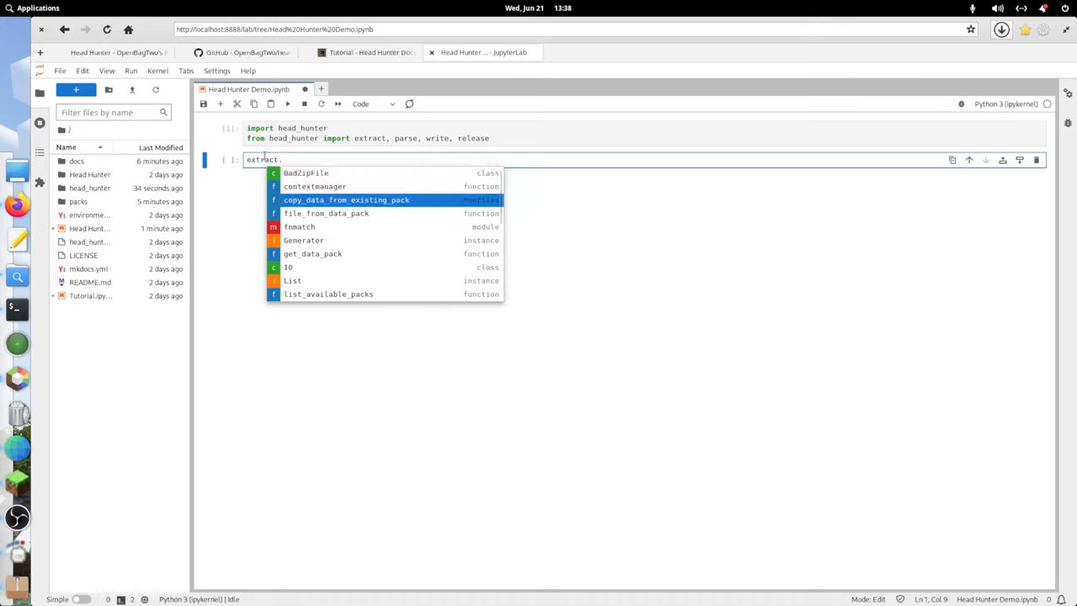
scroll("down", 3)
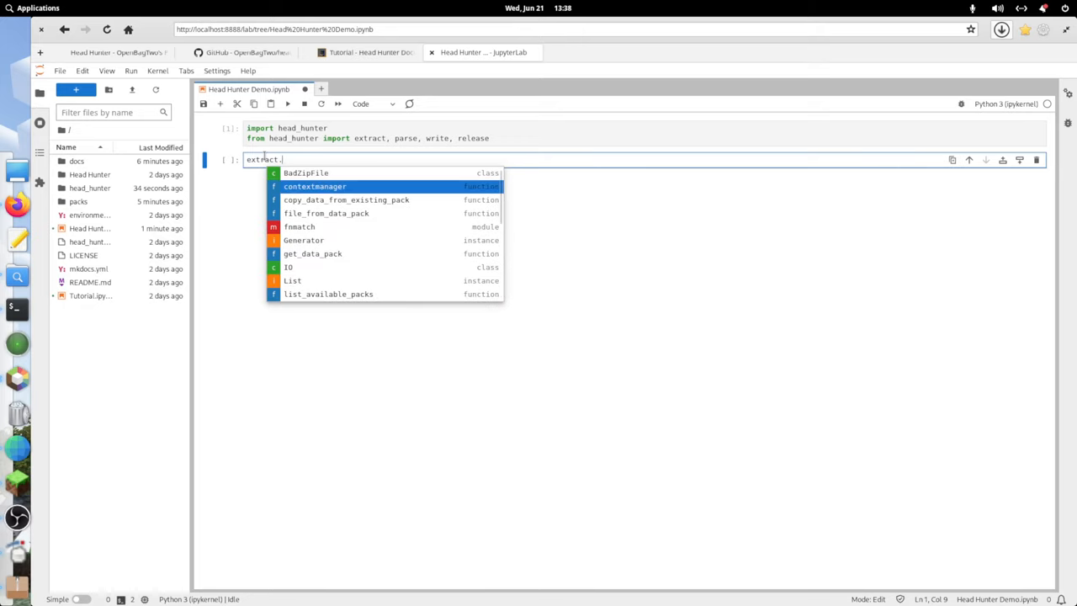
key("Down")
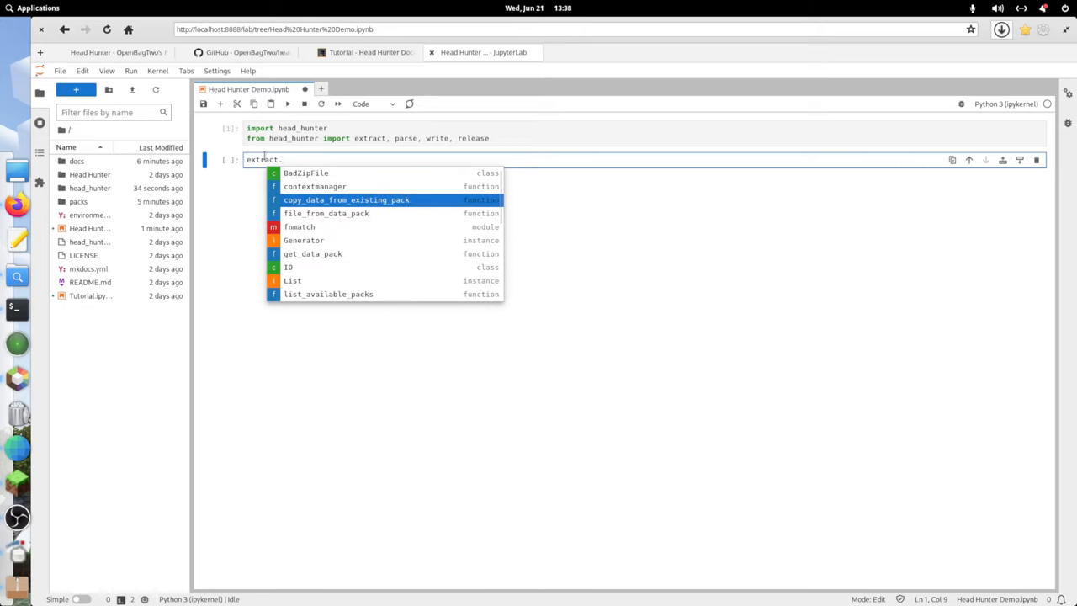
left_click(346, 199)
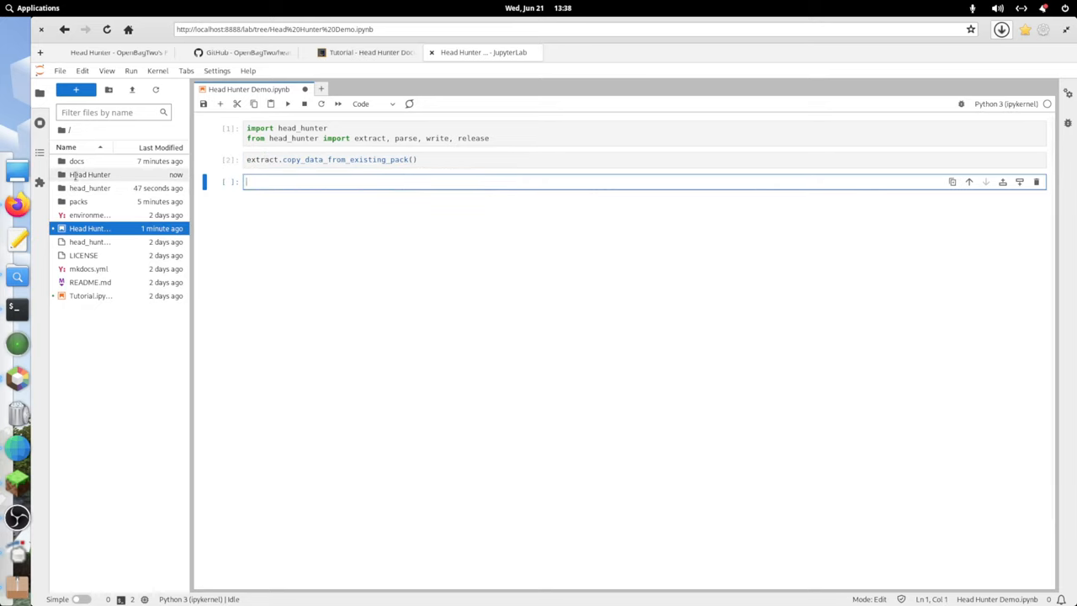
double_click(90, 174)
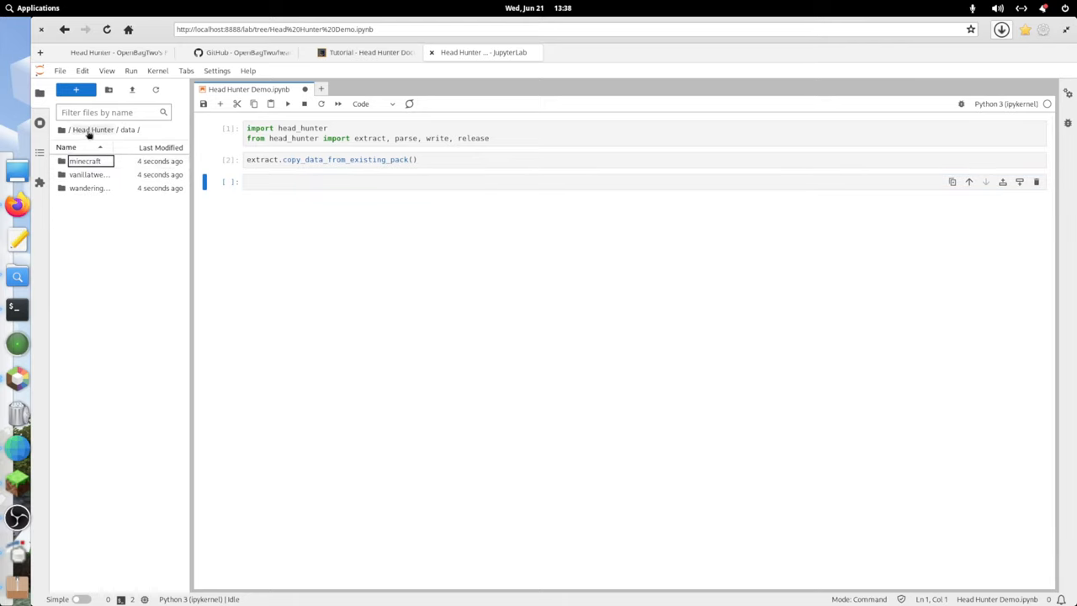
left_click(92, 129)
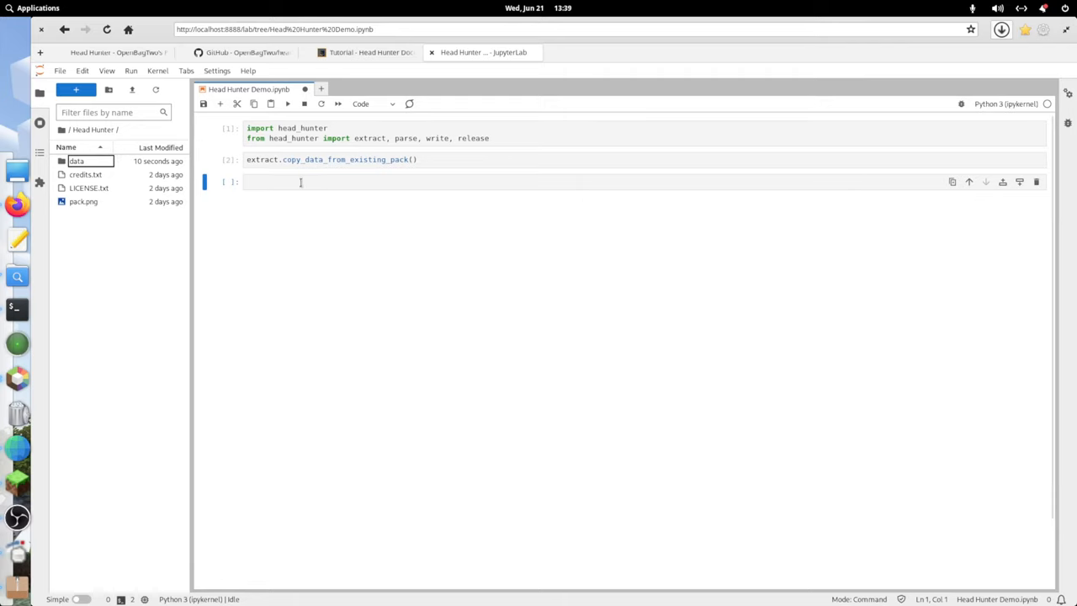
Write and run heads, block_trades = parse.parse_wandering_trades() in the third cell.
type("parse.")
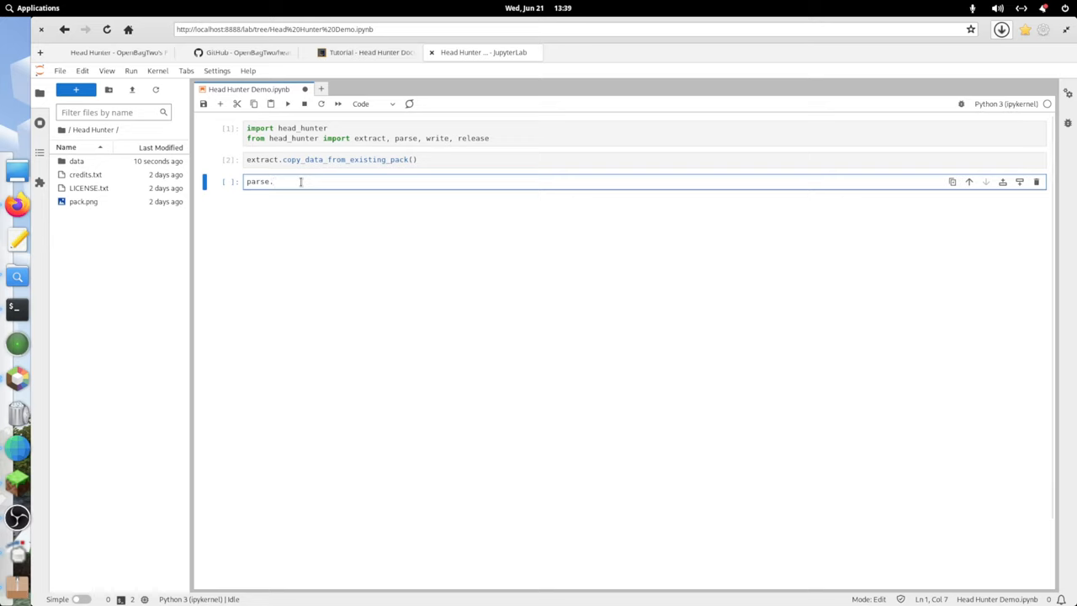
type("par")
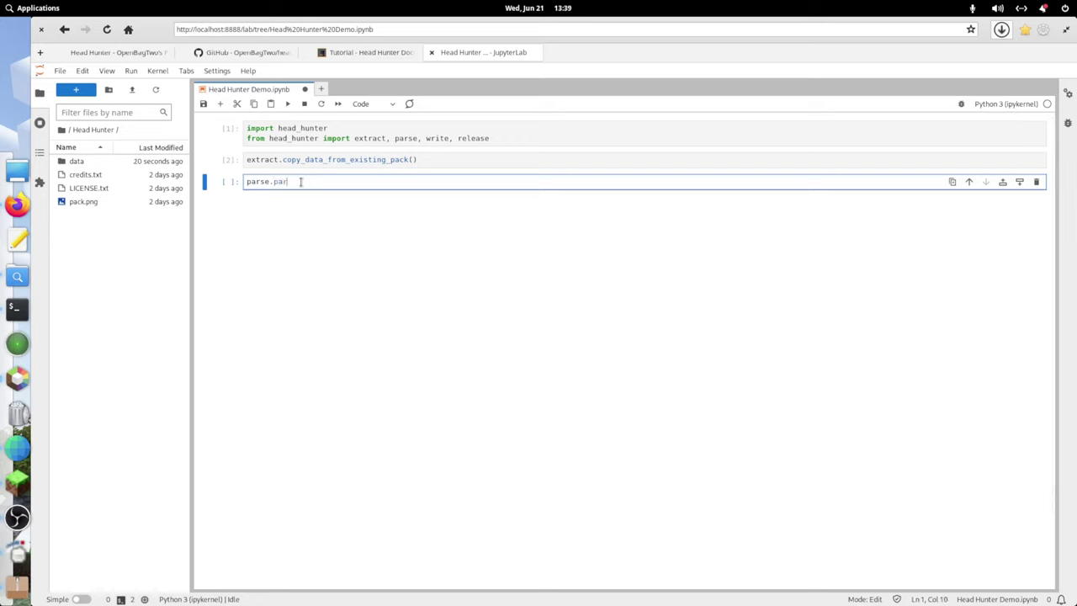
type("se_can")
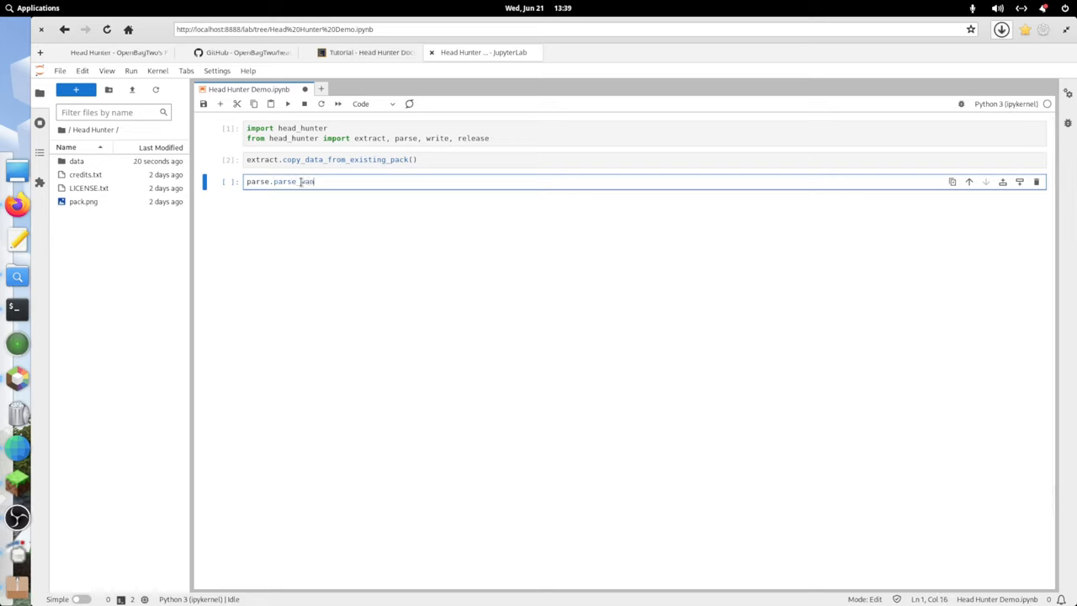
type("_wandering_trades()")
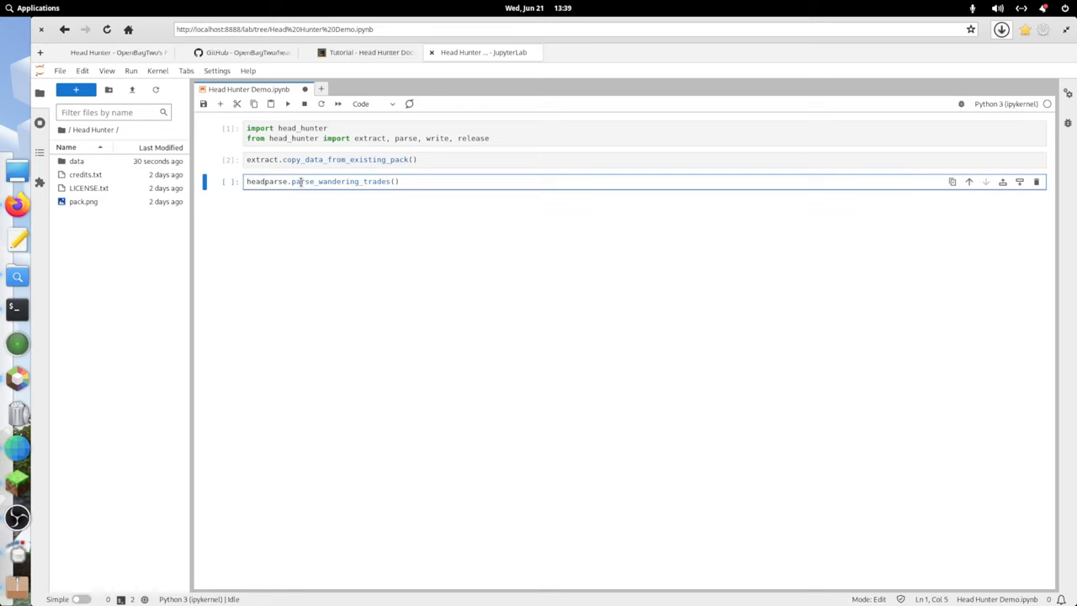
key("Backspace")
type("s, ")
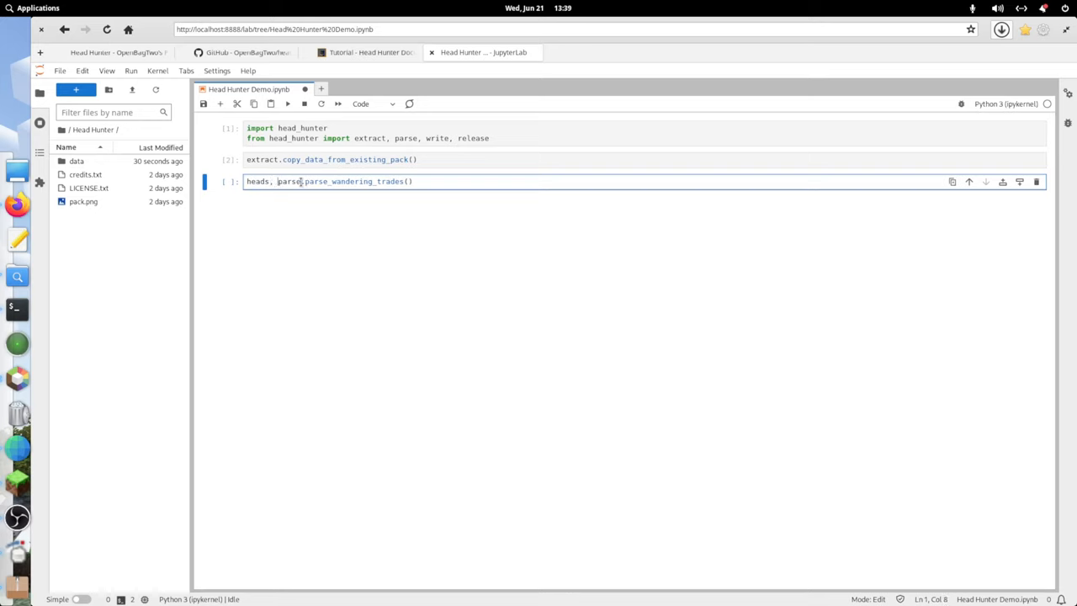
type("block")
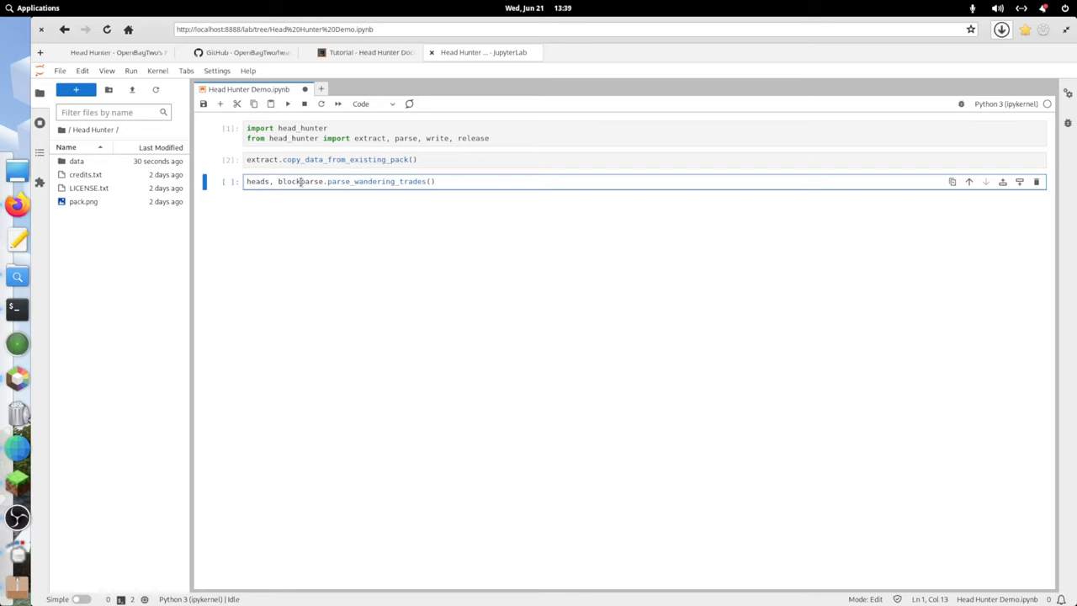
type("_trade")
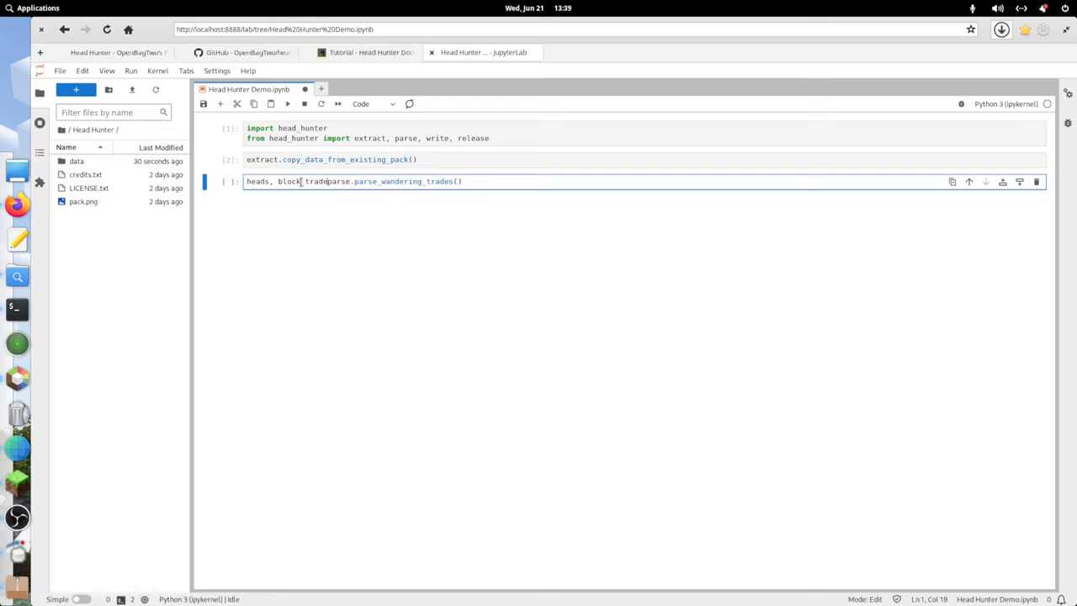
type("= parse")
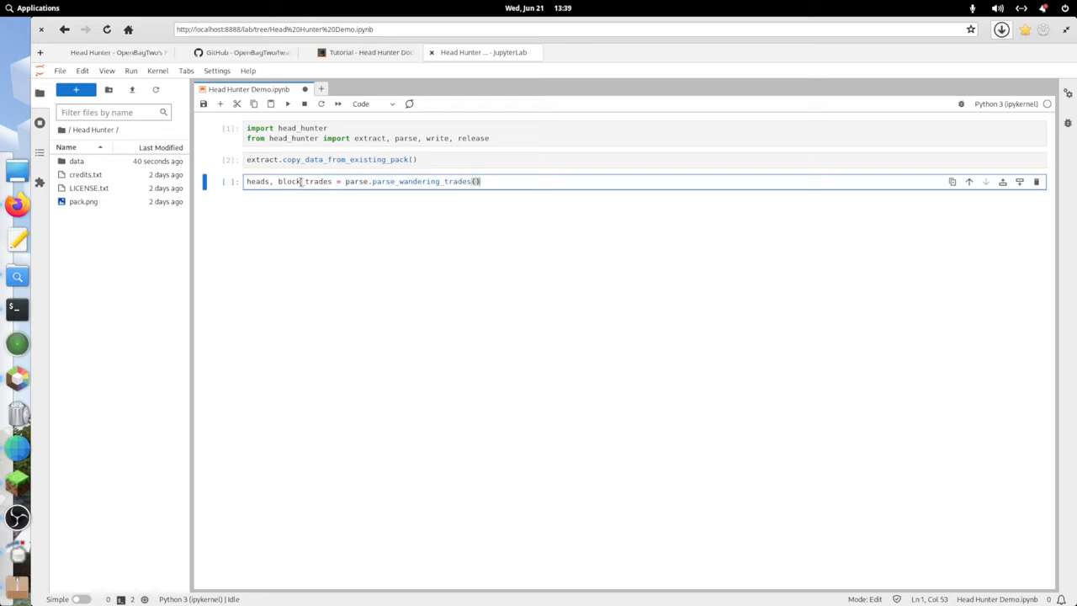
left_click(331, 181)
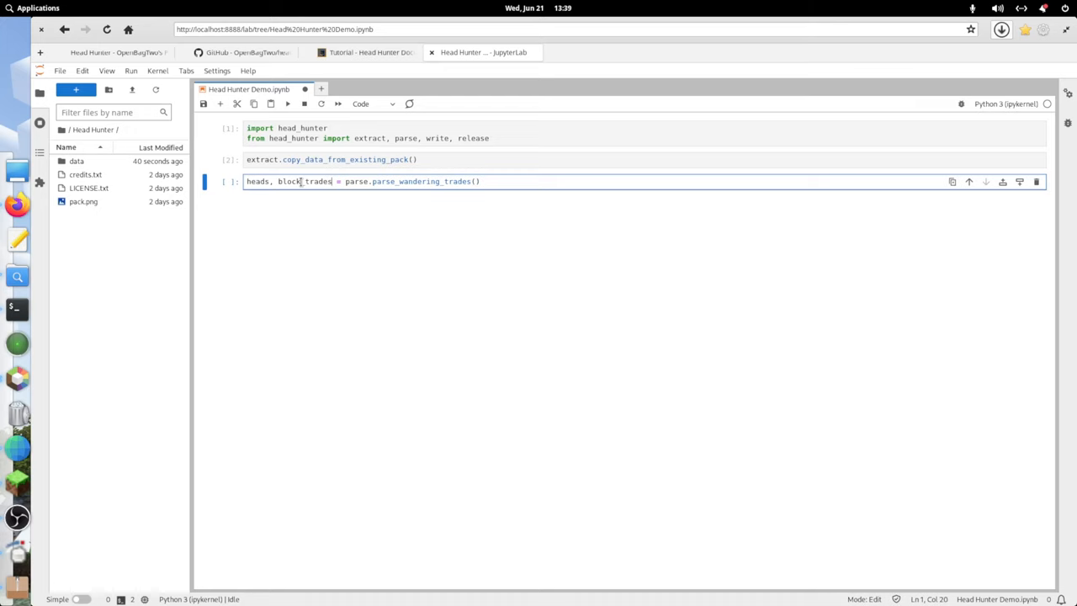
double_click(305, 181)
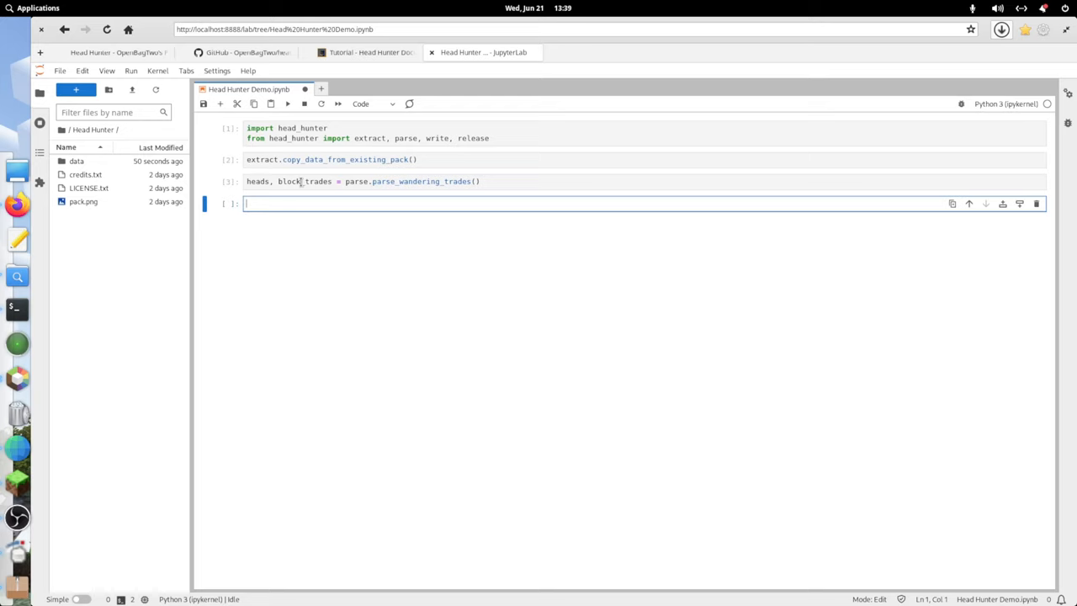
Print idx and repr(head) for every entry of enumerate(heads), then run my_heads = [].
type("for idx, head in enumerate(heads):")
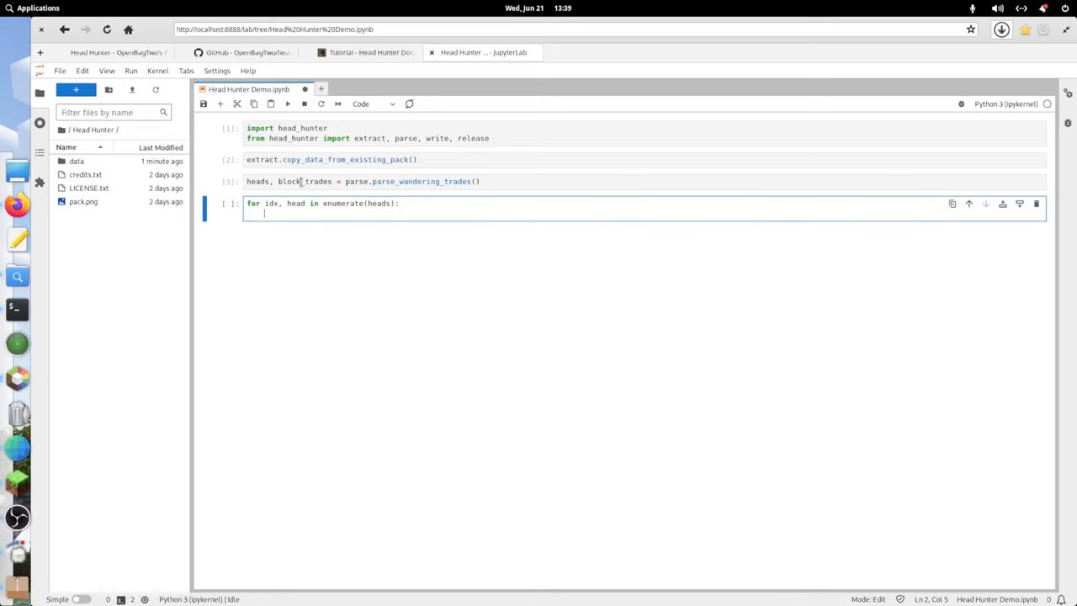
type("print(idx,")
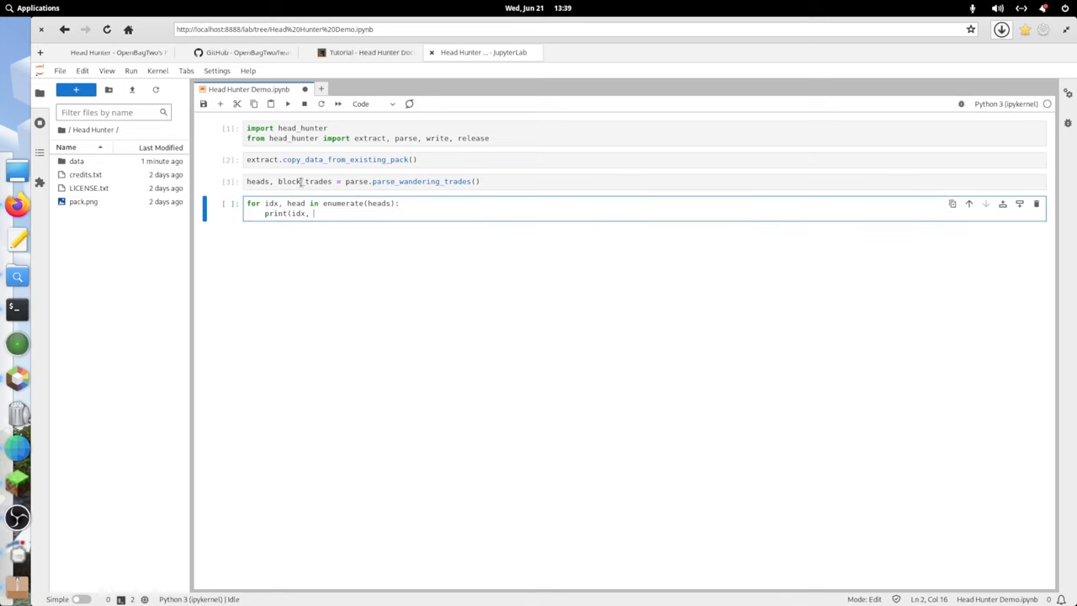
type("repr(hea")
type("my_heads = []")
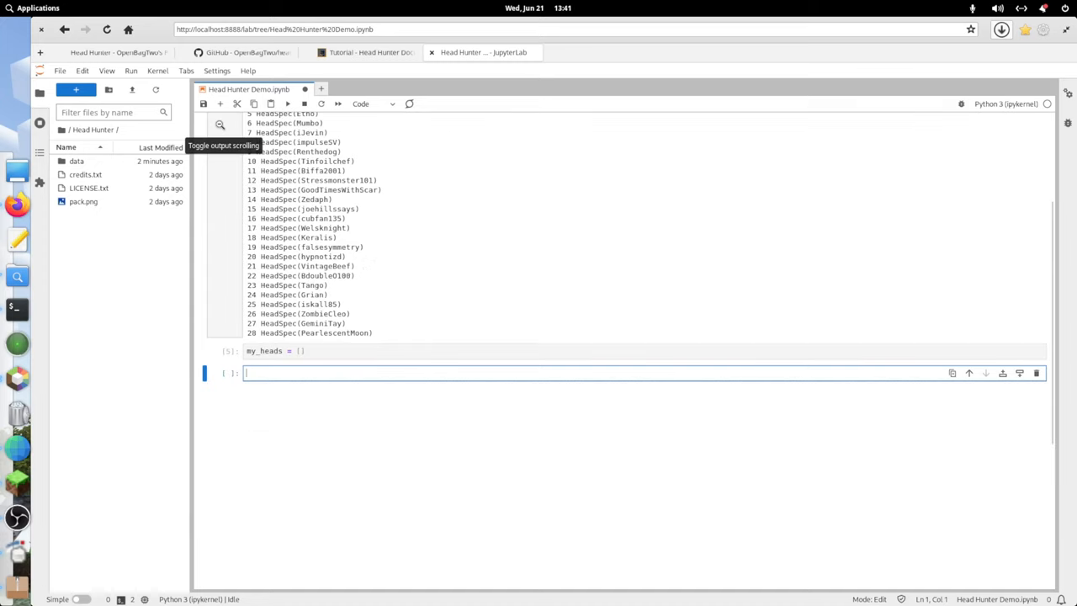
mouse_move(362, 347)
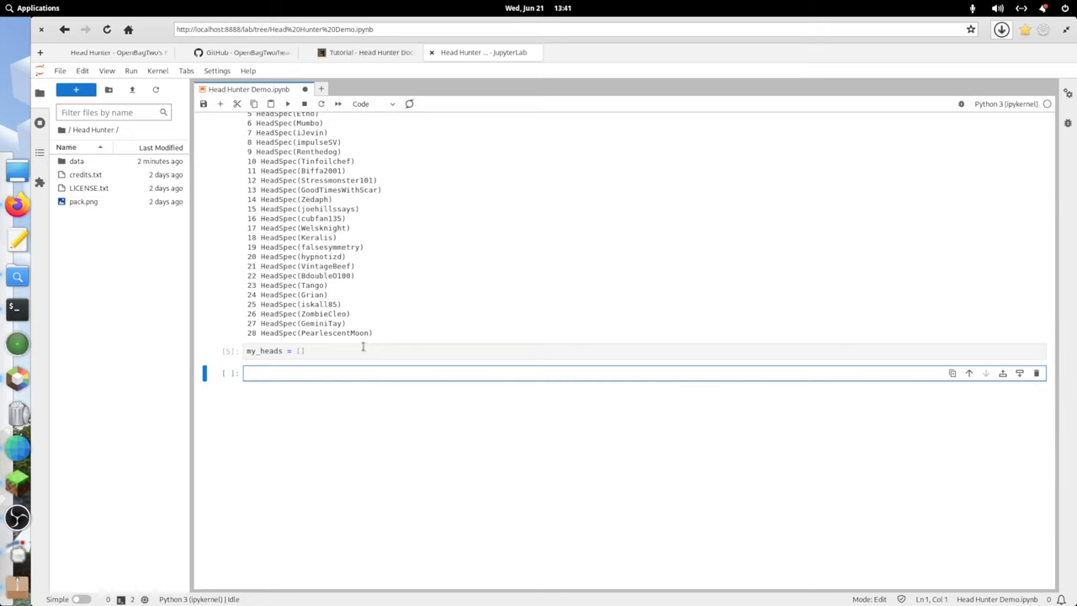
Append HeadSpec.from_username heads for gnembon, slicedlime and AphMau to my_heads, running each cell.
scroll("up", 3)
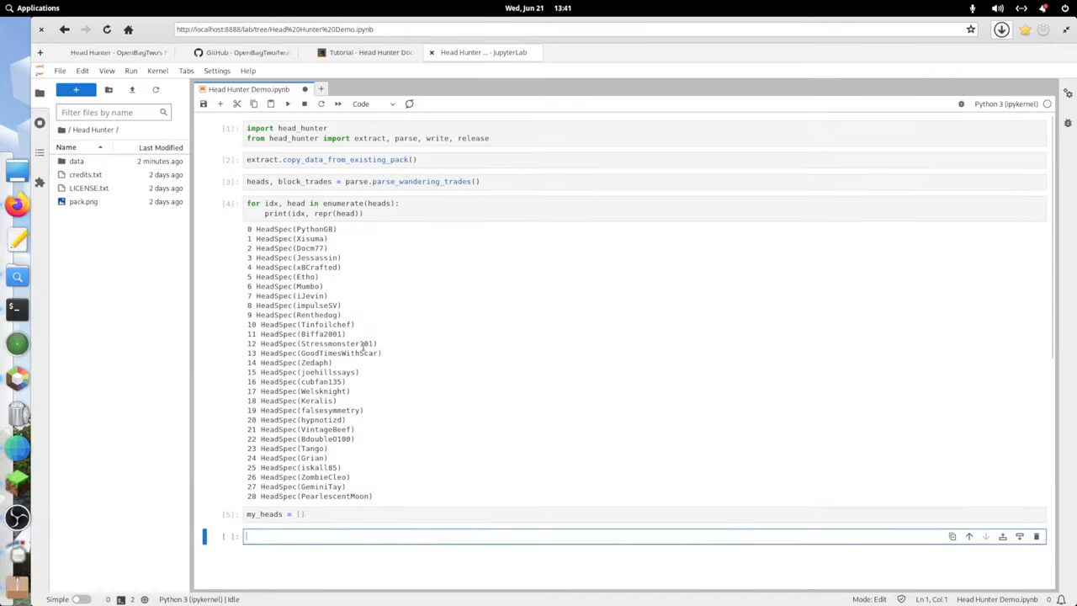
type("my_heads.appe")
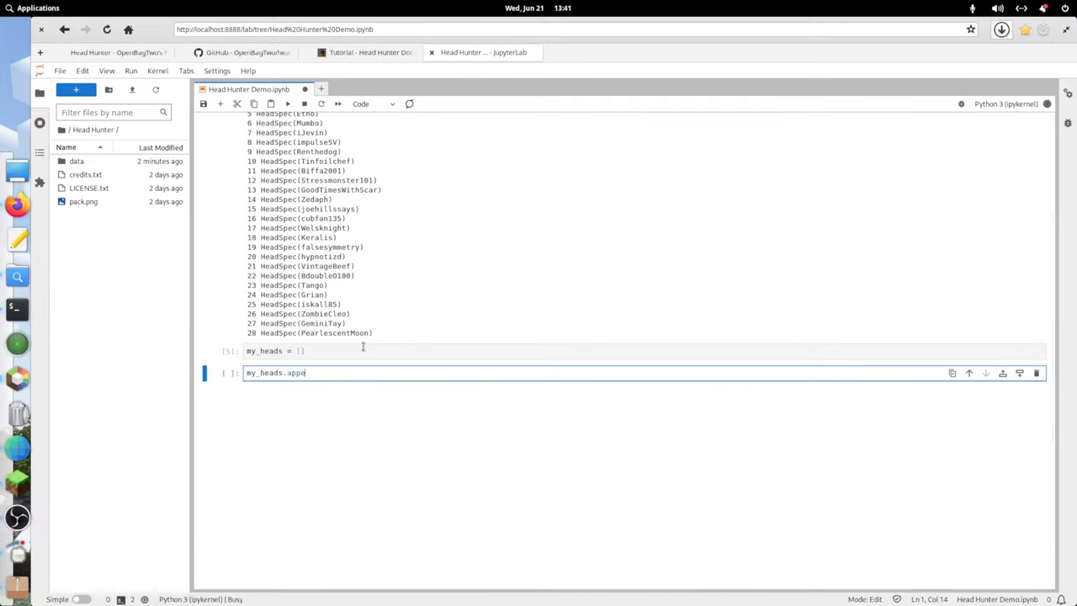
type("nd(")
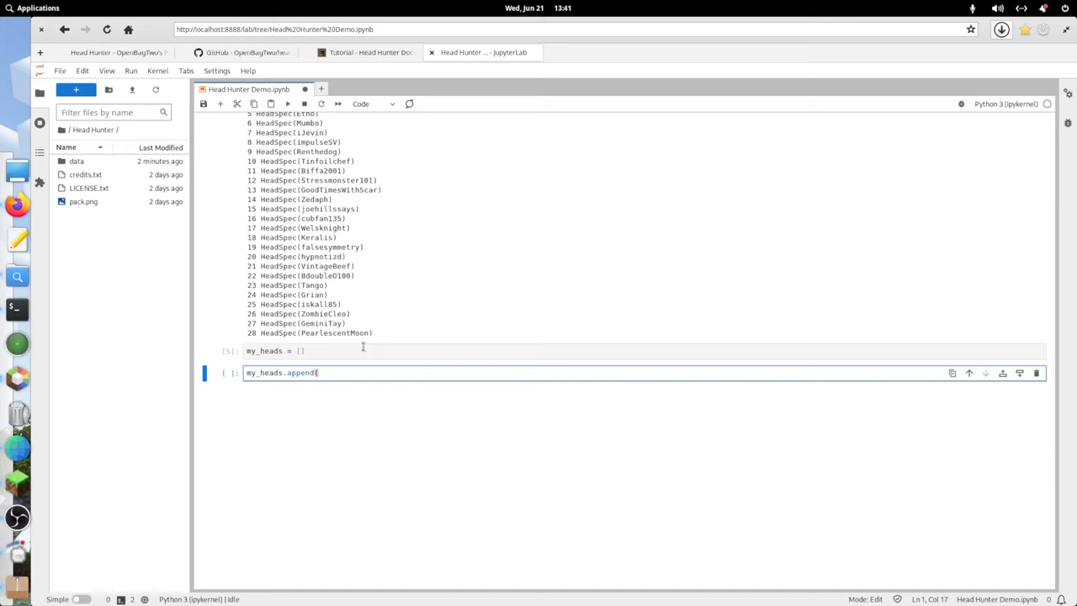
type("(head_hunter.HeadSpec")
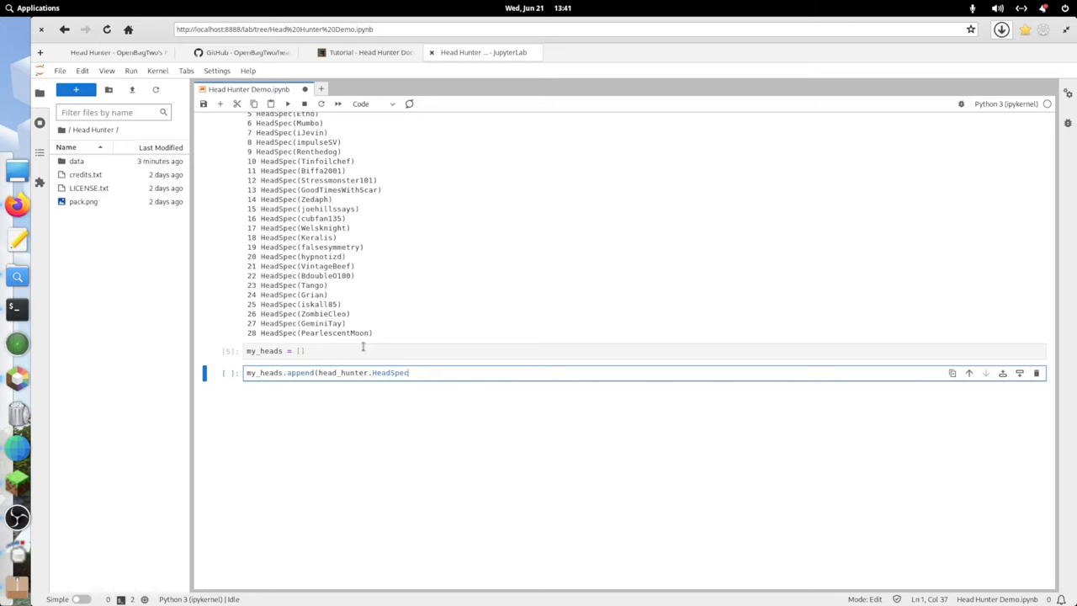
type(".from_username(\"")
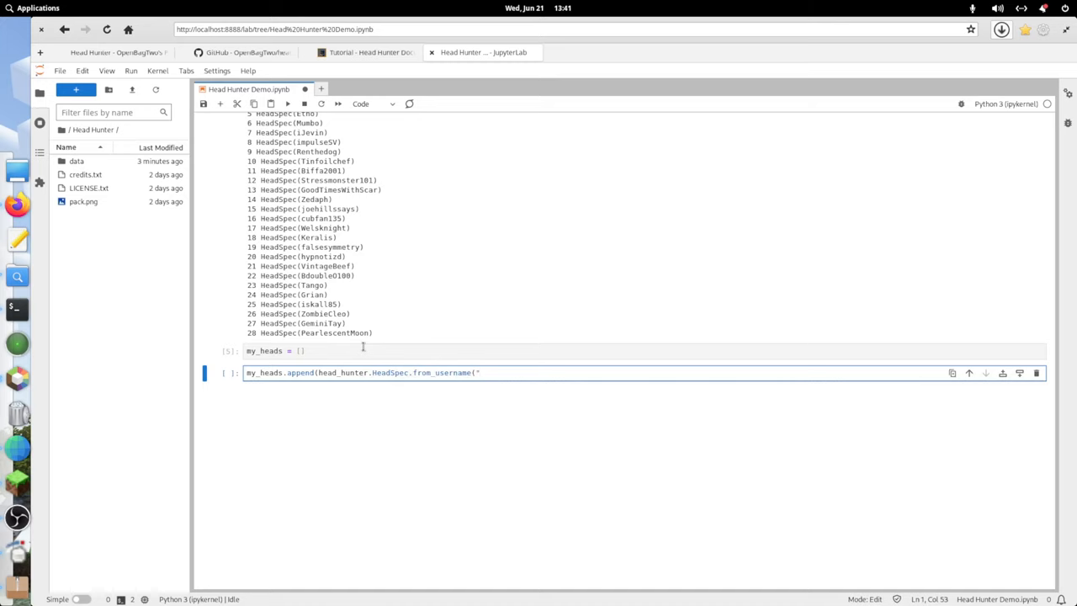
type("gnemb")
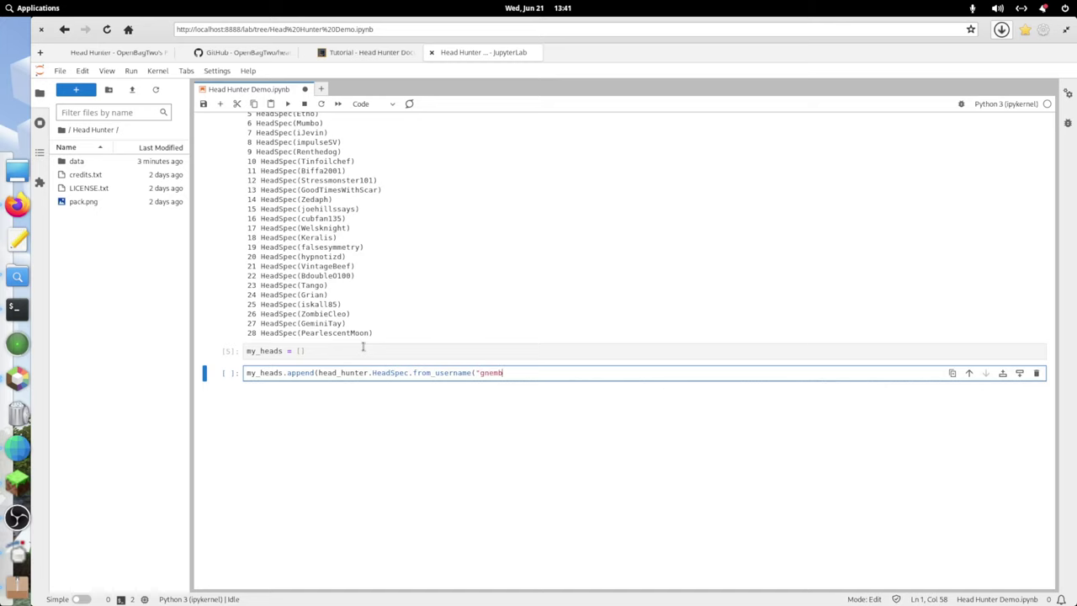
type("on\"))")
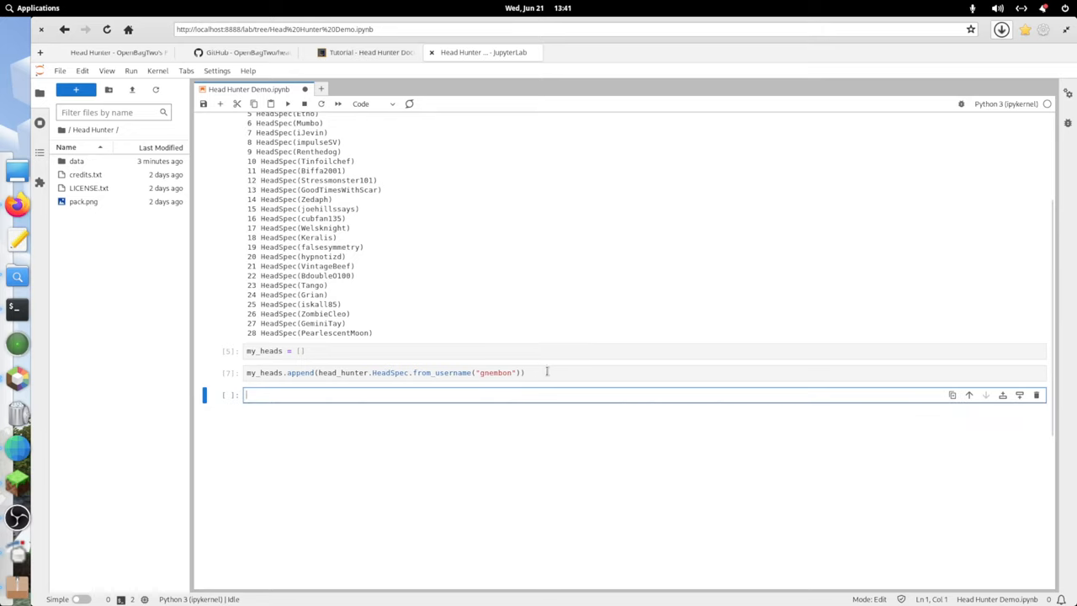
type("my_heads.append(head_hunter.HeadSpec.from_username(\"gnembon\"))")
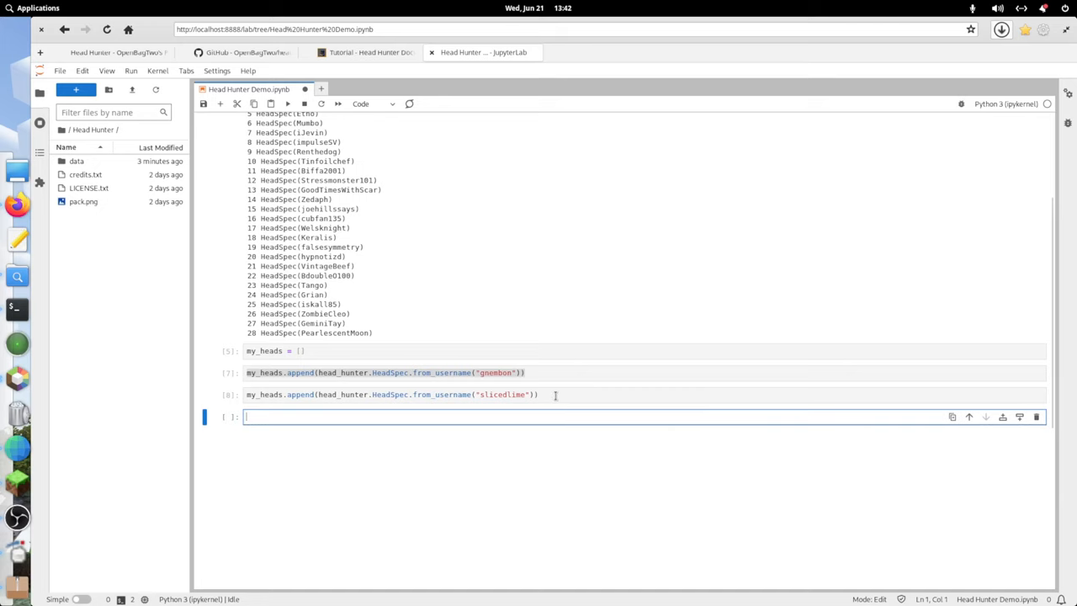
left_click(392, 393)
type("my_heads.append(head_hunter.HeadSpec.from_username(\"ApMau\"))")
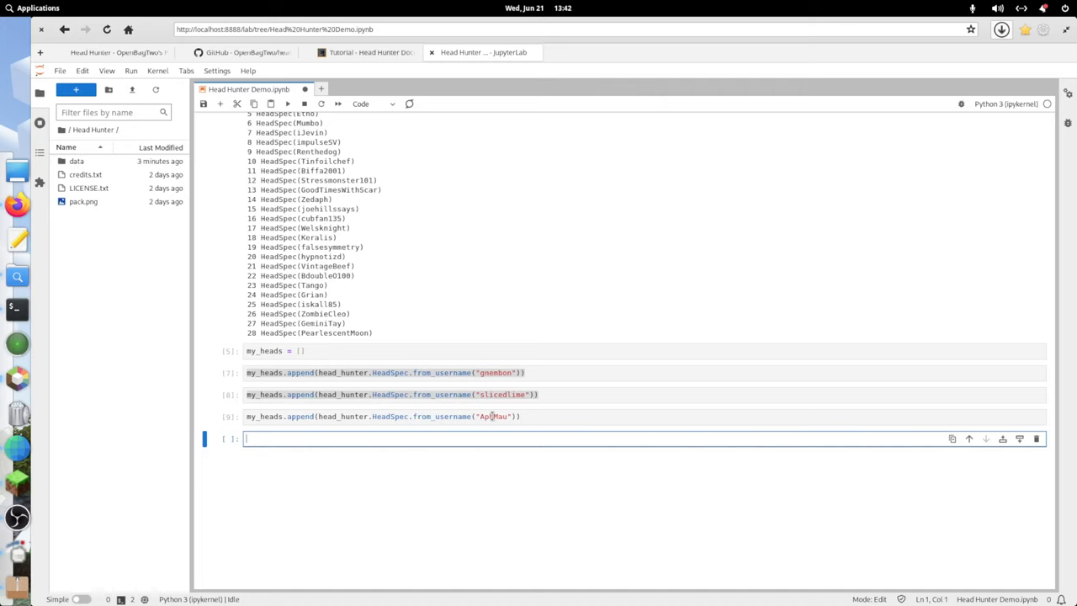
mouse_move(278, 40)
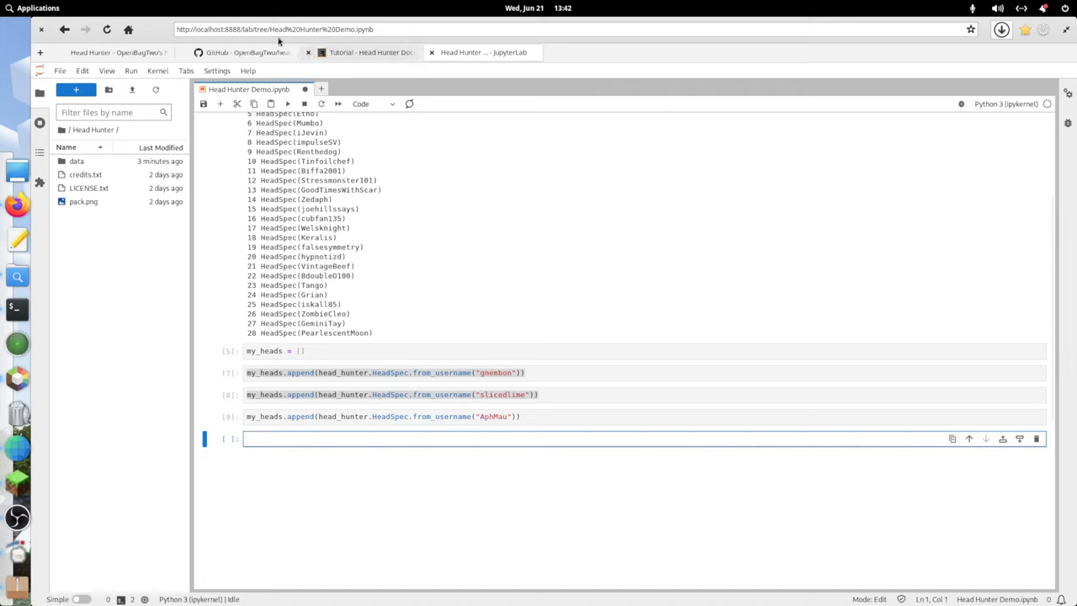
mouse_move(439, 412)
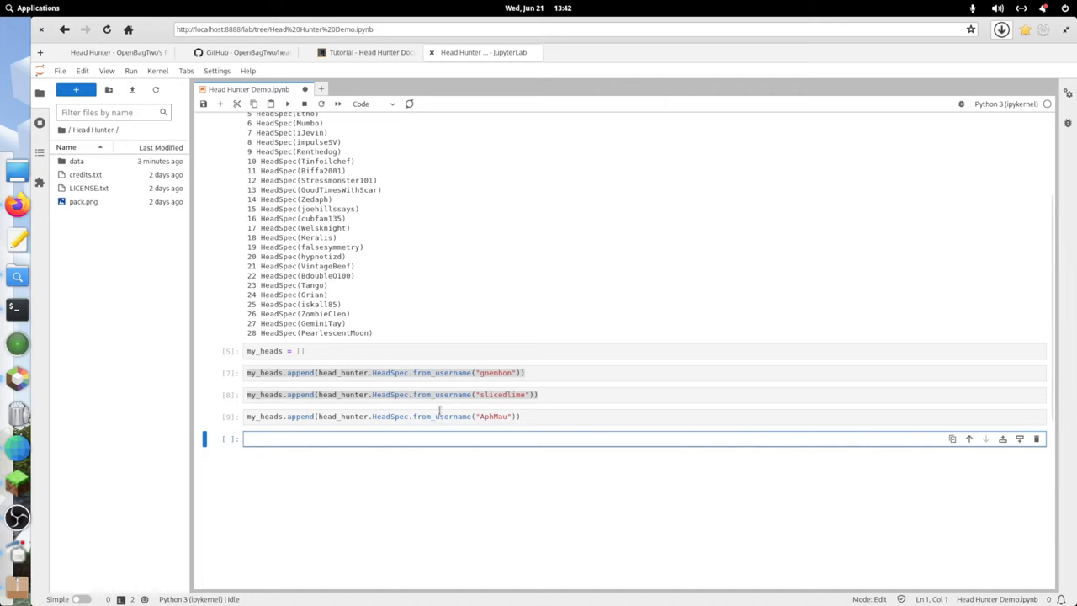
key("Escape")
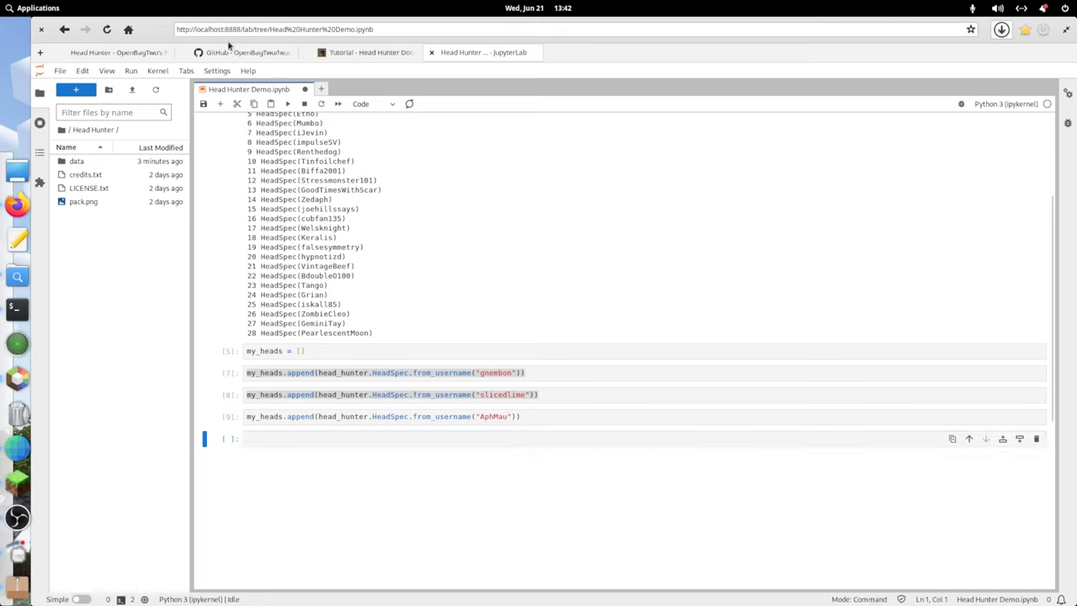
mouse_move(942, 65)
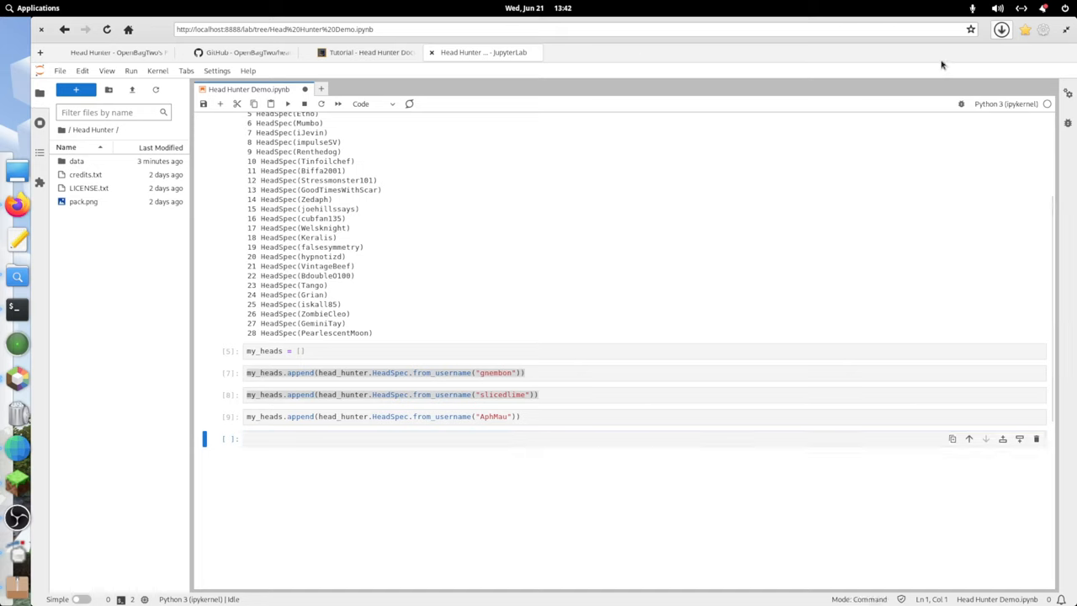
mouse_move(267, 42)
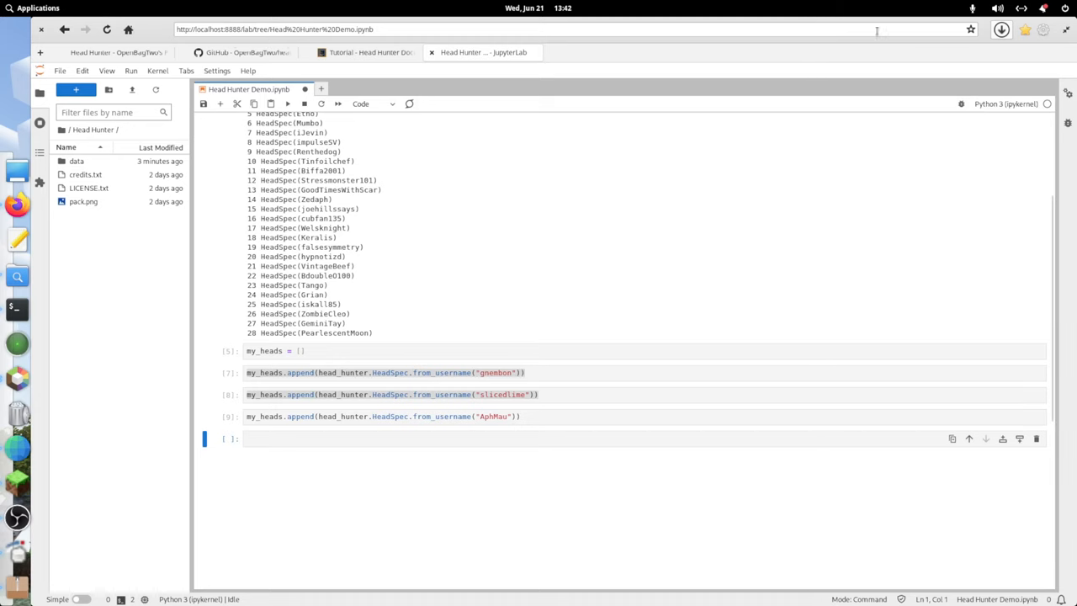
On NameMC, open PearlescentMoon's red-hoodie skin page with head give commands, then return to the notebook.
left_click(366, 52)
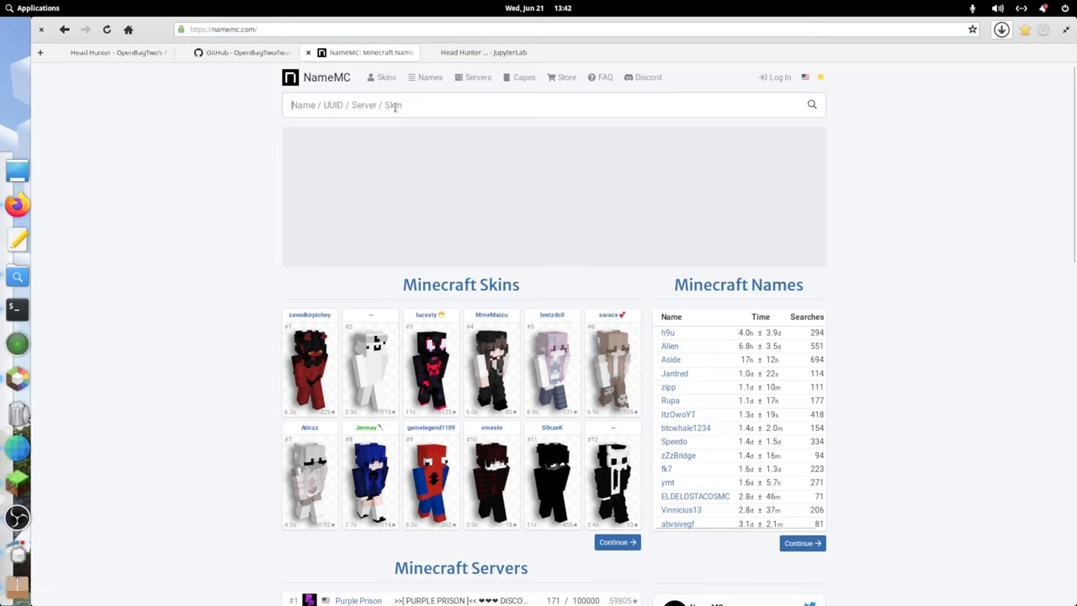
type("pearlescentmoon")
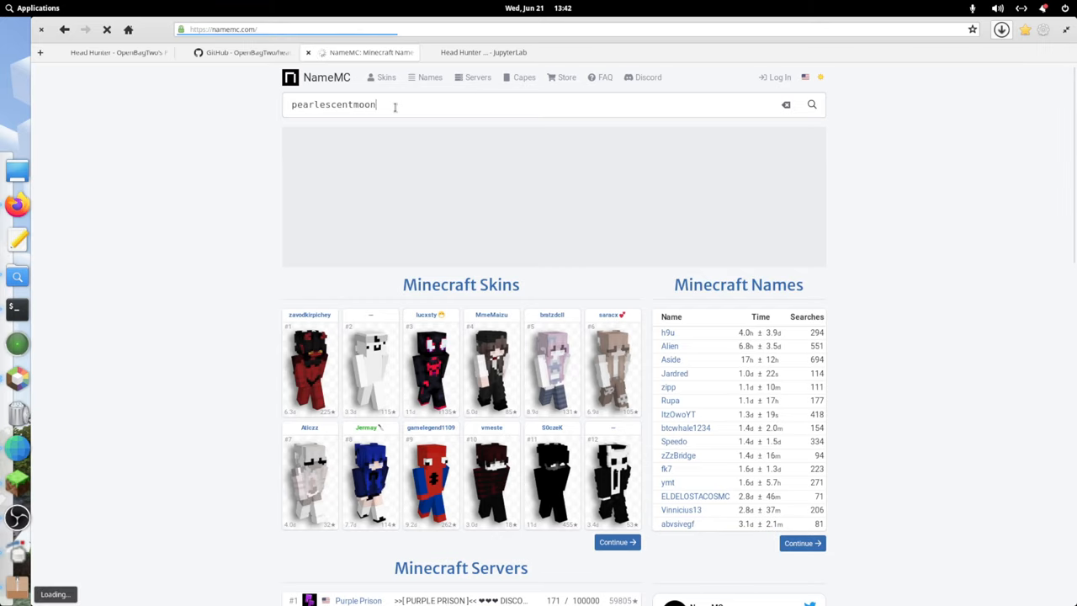
key("Return")
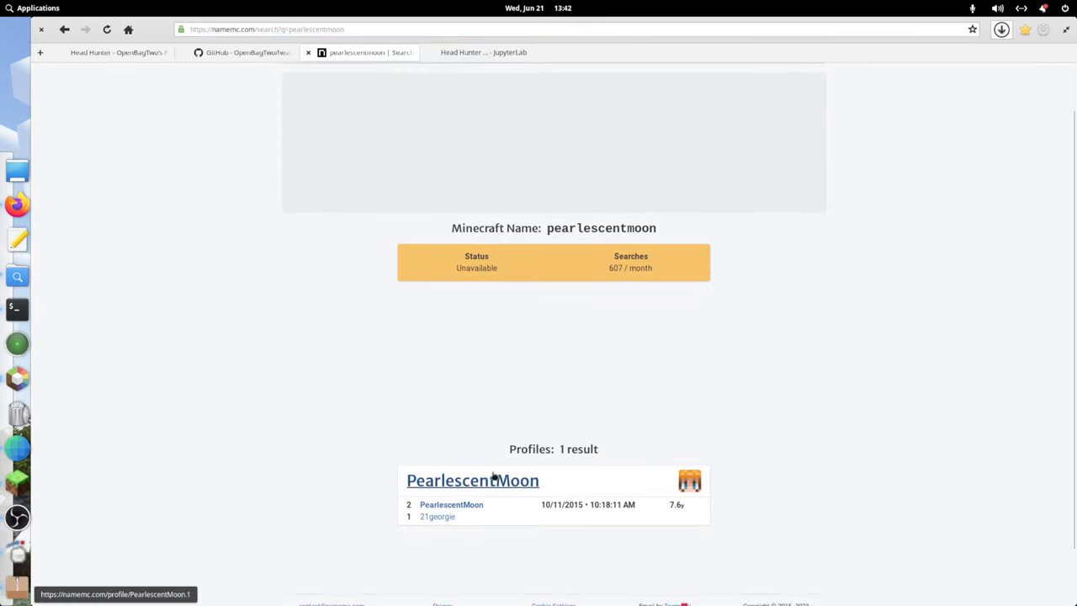
left_click(472, 479)
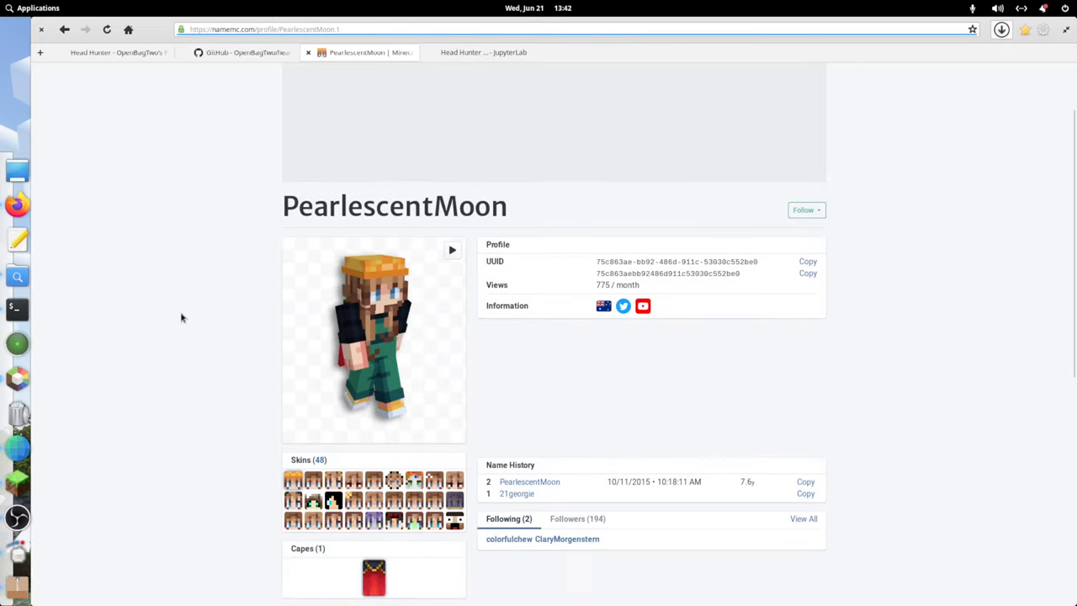
scroll("down", 3)
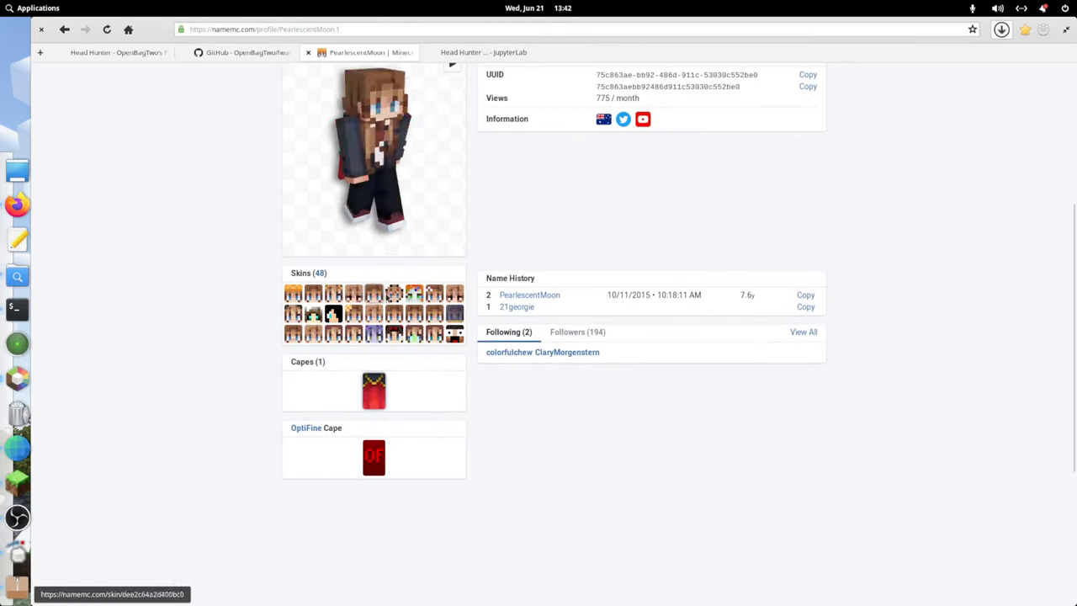
left_click(374, 294)
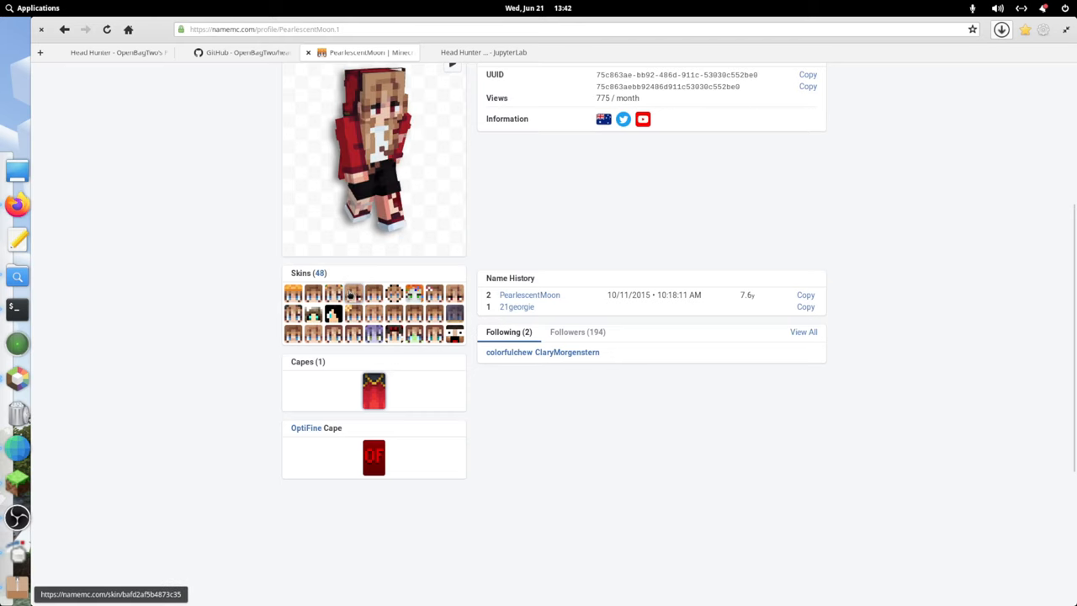
left_click(107, 29)
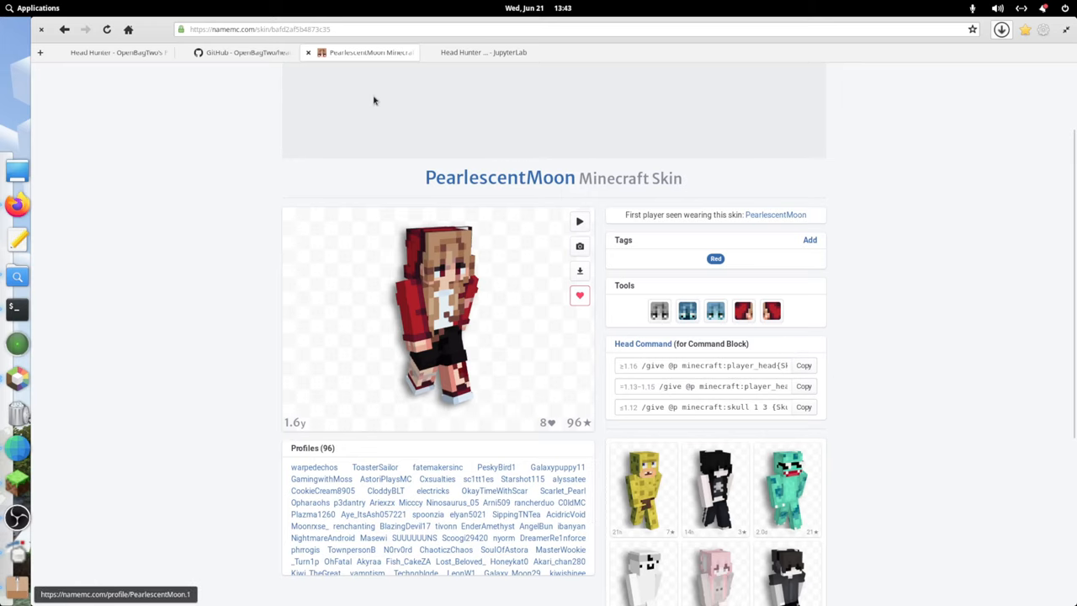
left_click(483, 52)
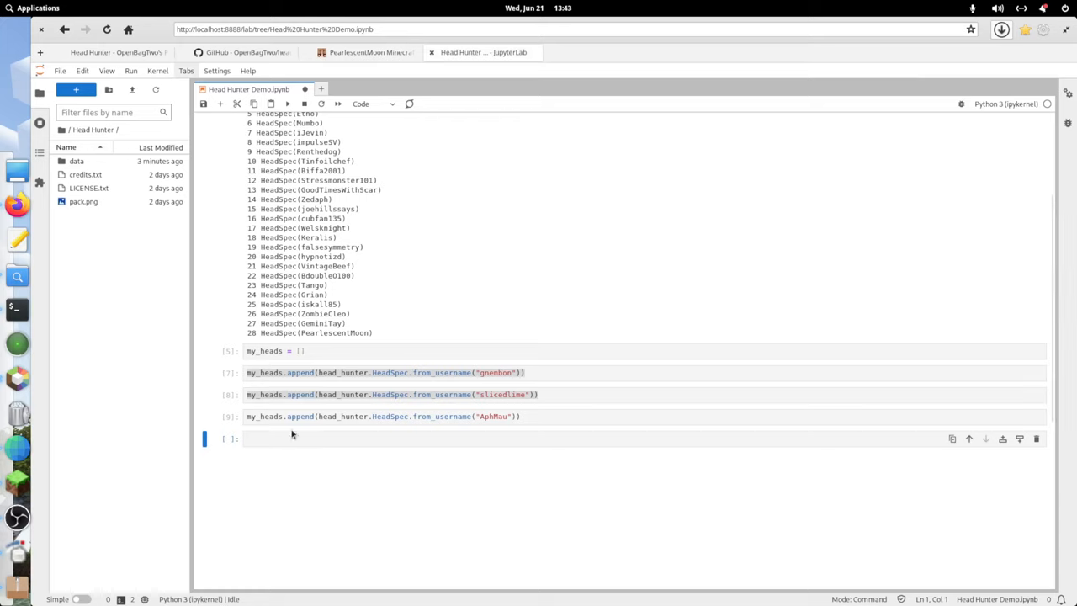
Run my_heads.append(parse.parse_give_command(...)) using PearlescentMoon's /give command, named 'Sam Pearl'.
type("my_")
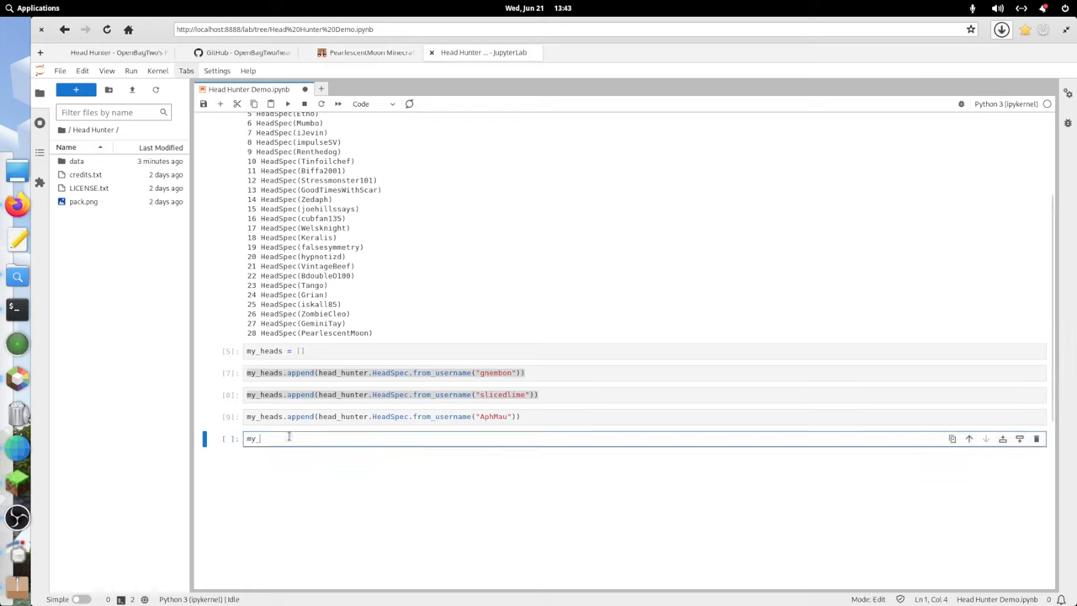
type("heads.append(")
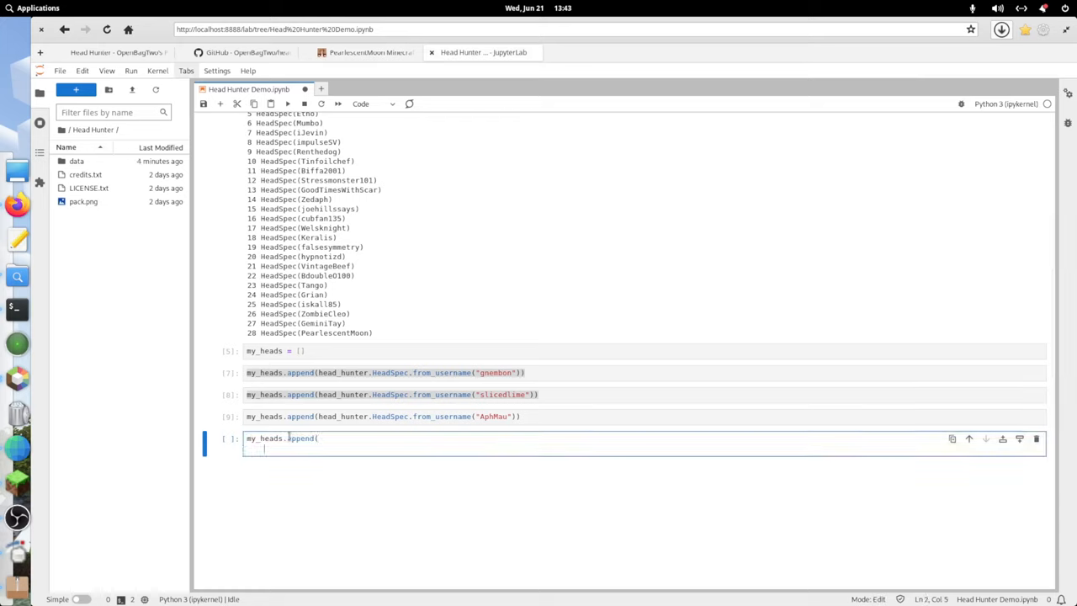
type("head_")
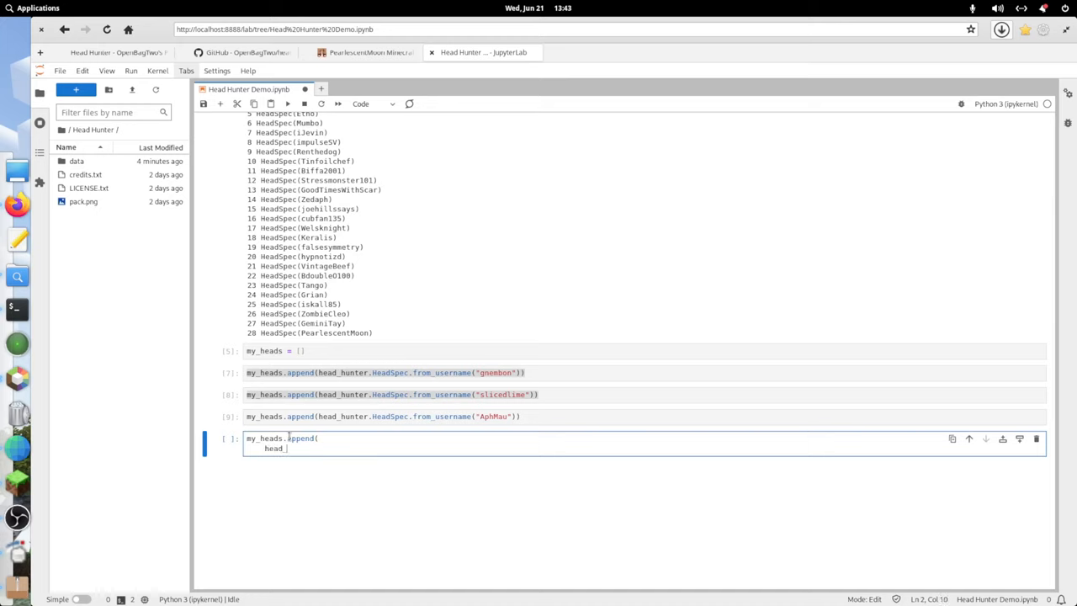
key("backspace")
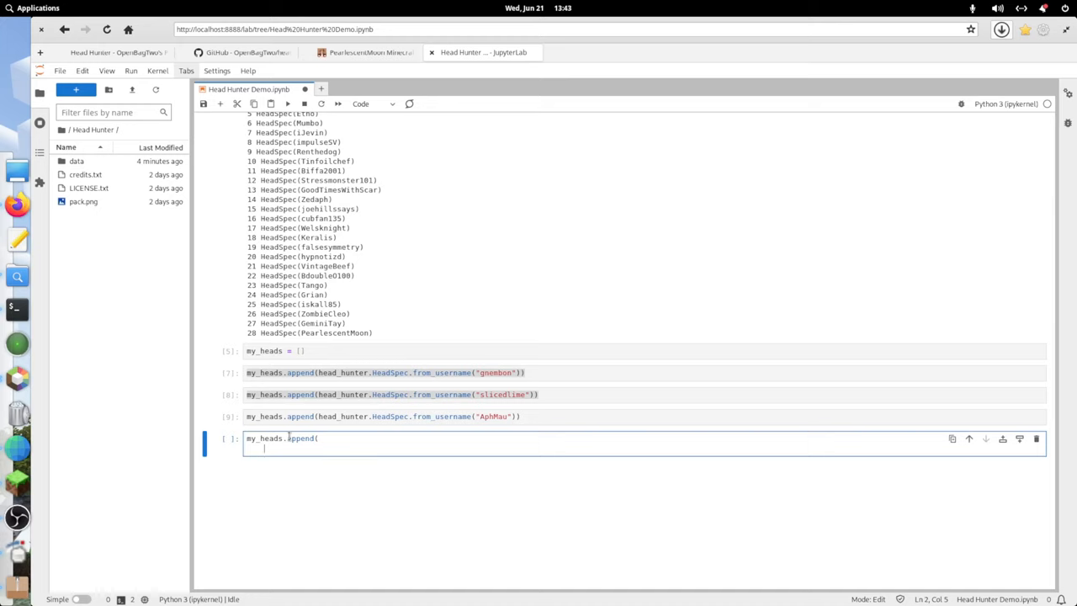
type("parse.par")
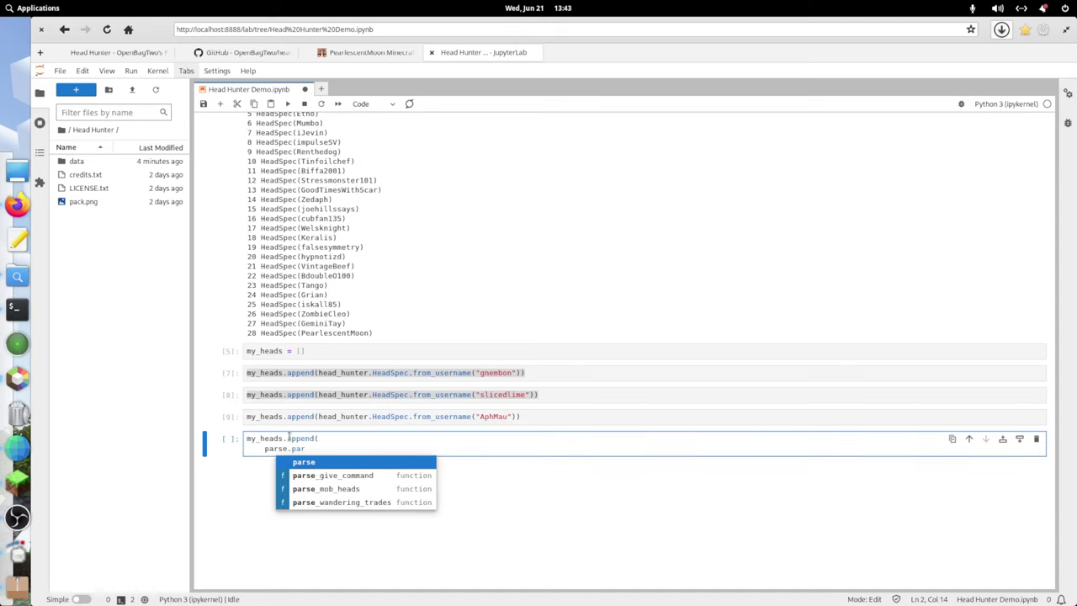
type("se_give_command(")
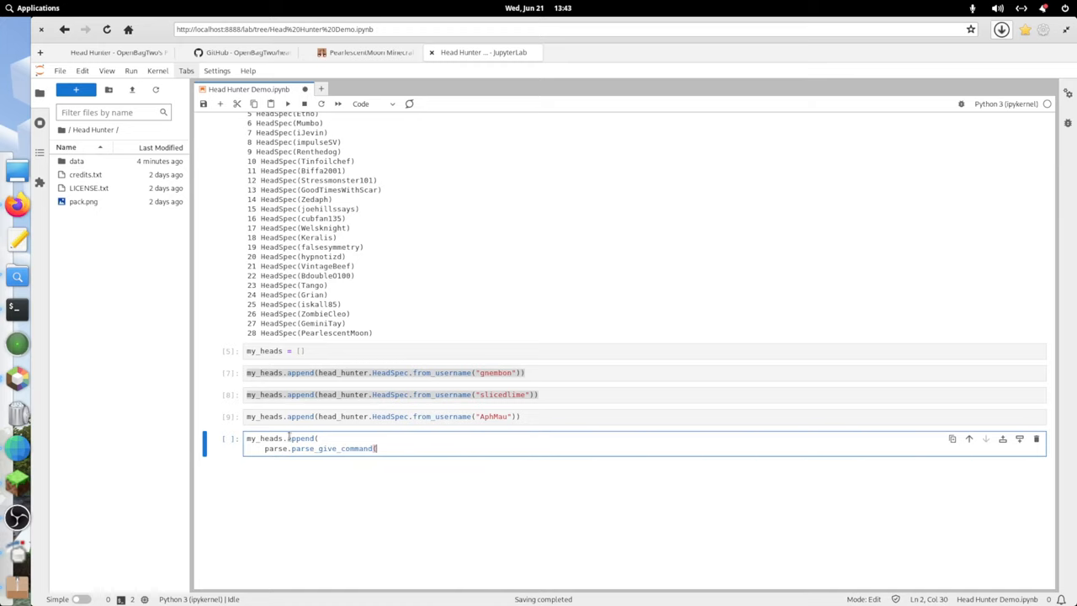
type("\"\"\"")
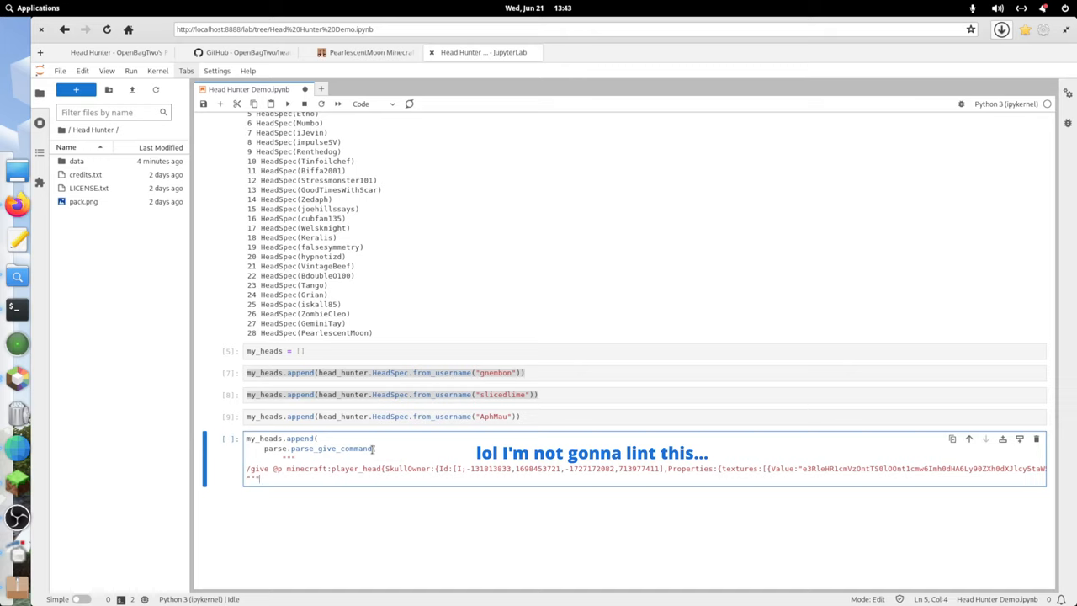
type(", name=\"Sam Pearl\")")
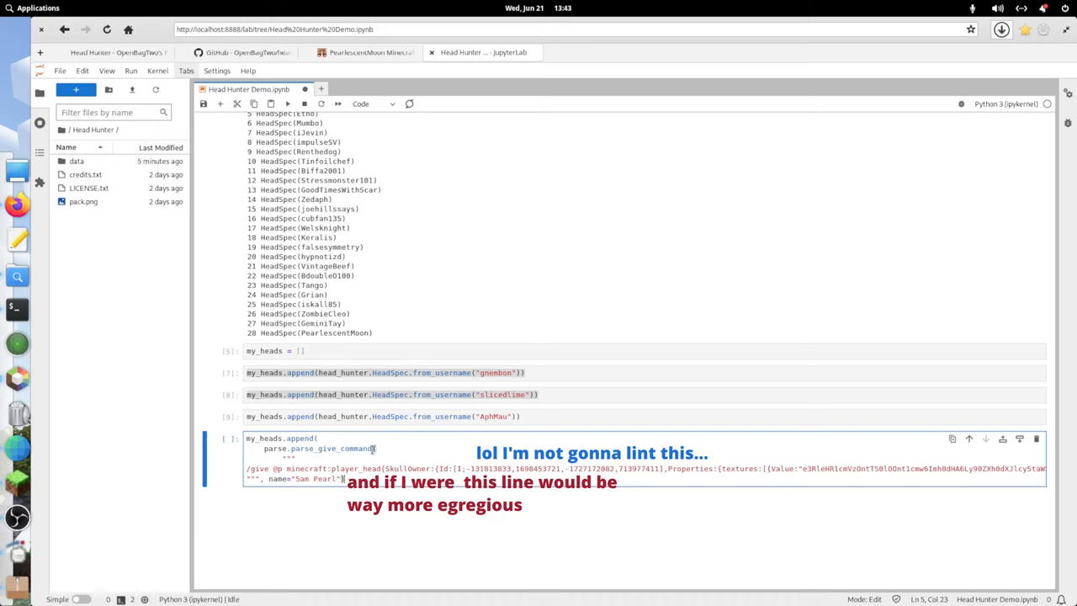
mouse_move(537, 381)
type(")")
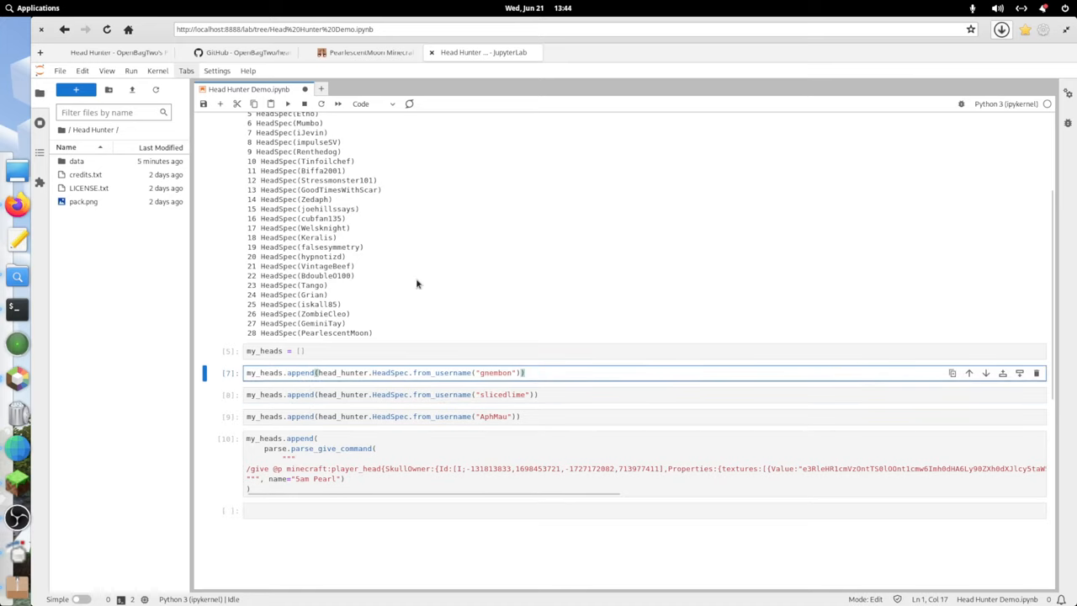
scroll("up", 3)
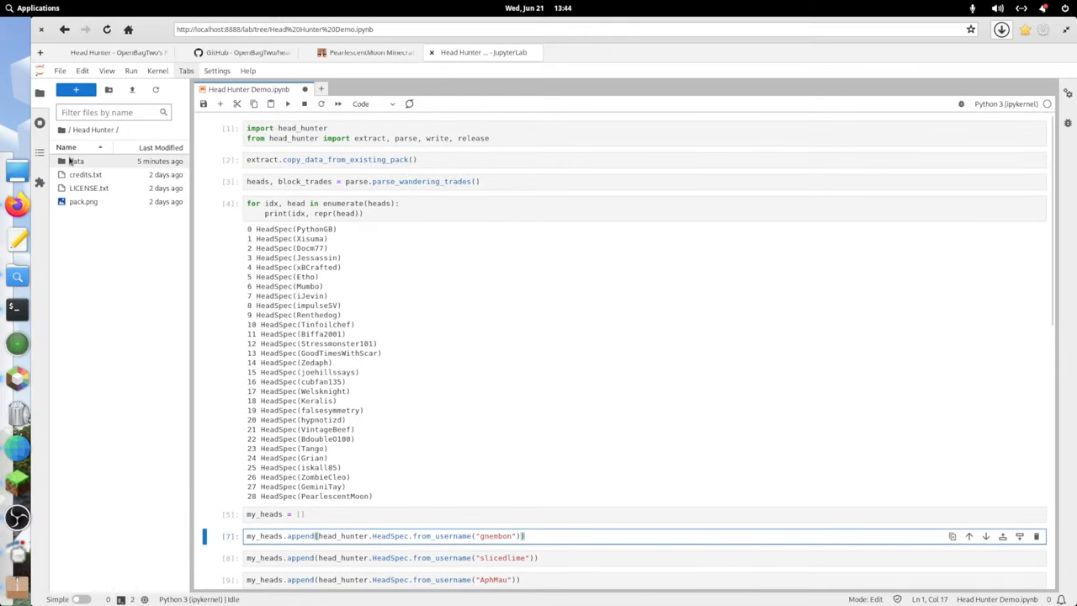
Browse into the packs folder holding the More Mob Heads and wandering trades packs.
left_click(67, 129)
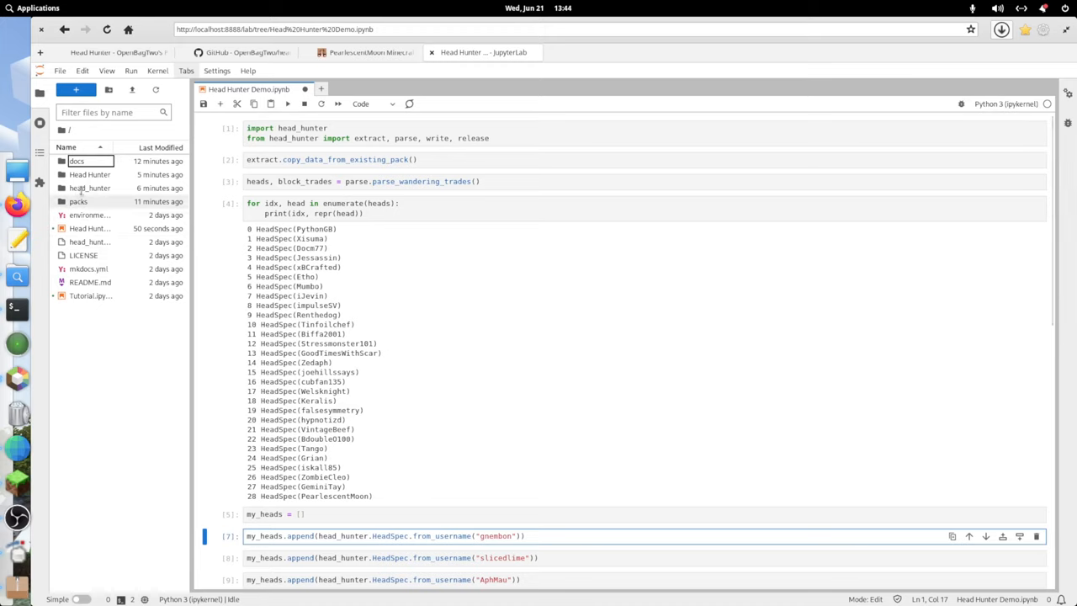
double_click(78, 201)
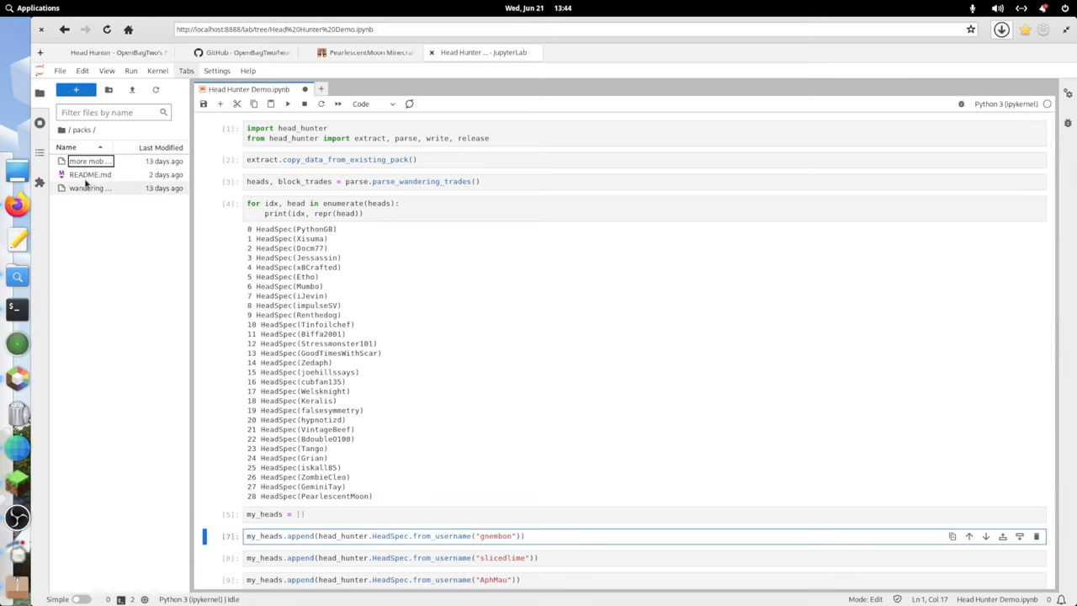
left_click(88, 160)
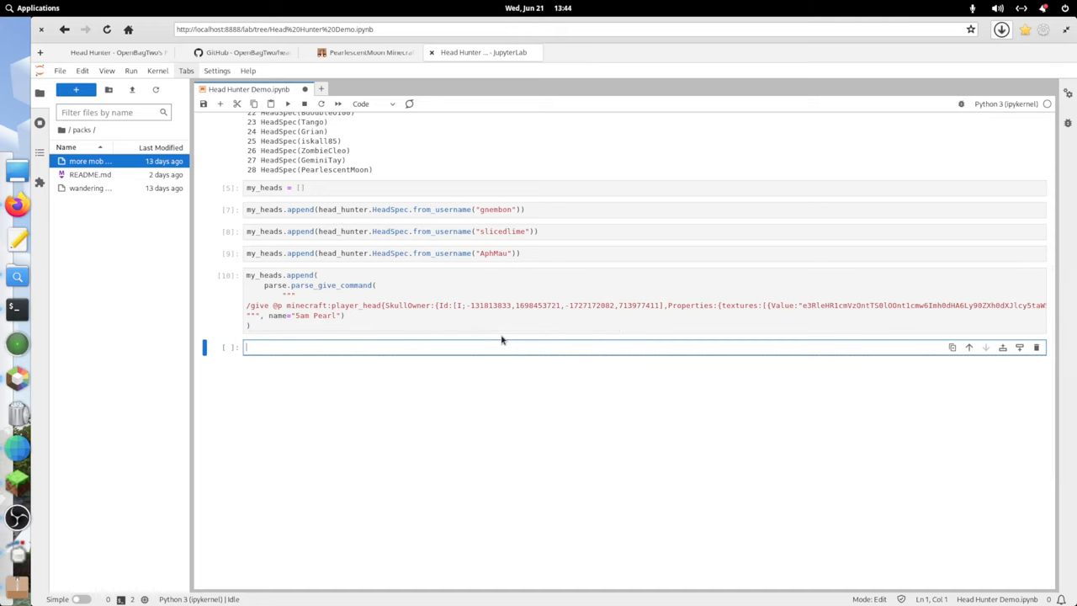
scroll("up", 3)
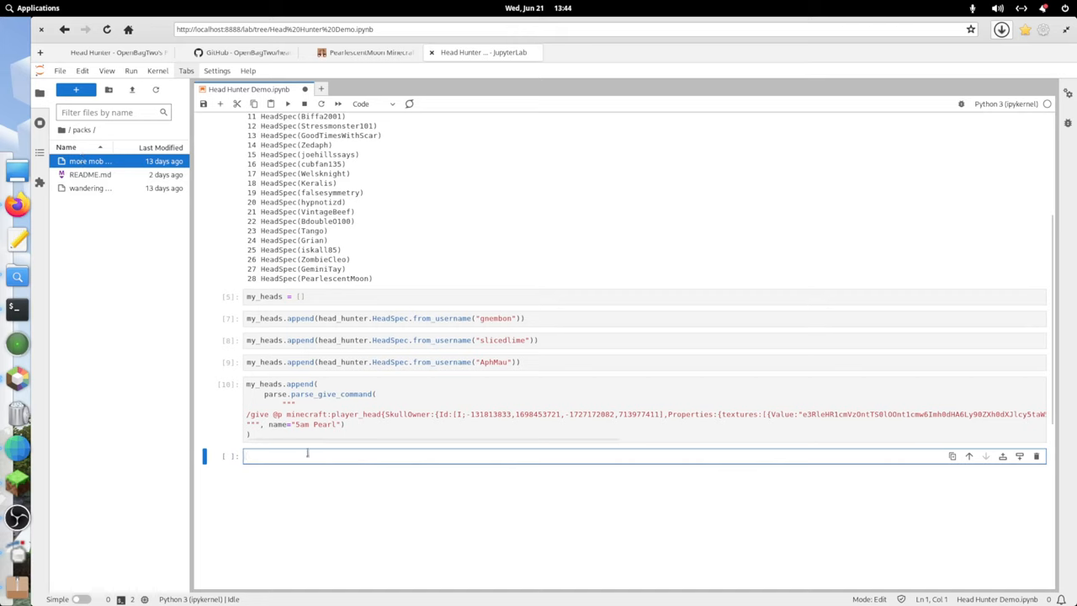
Run my_heads.extend(parse.parse_mob_heads("silverfish")) in the empty cell.
type("parse.p")
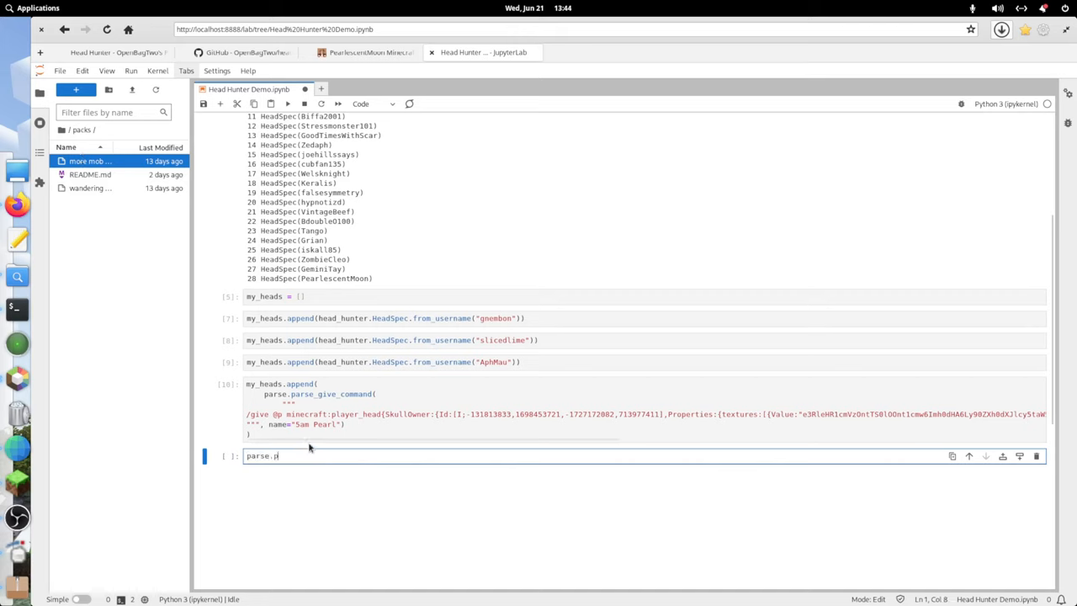
type("ar")
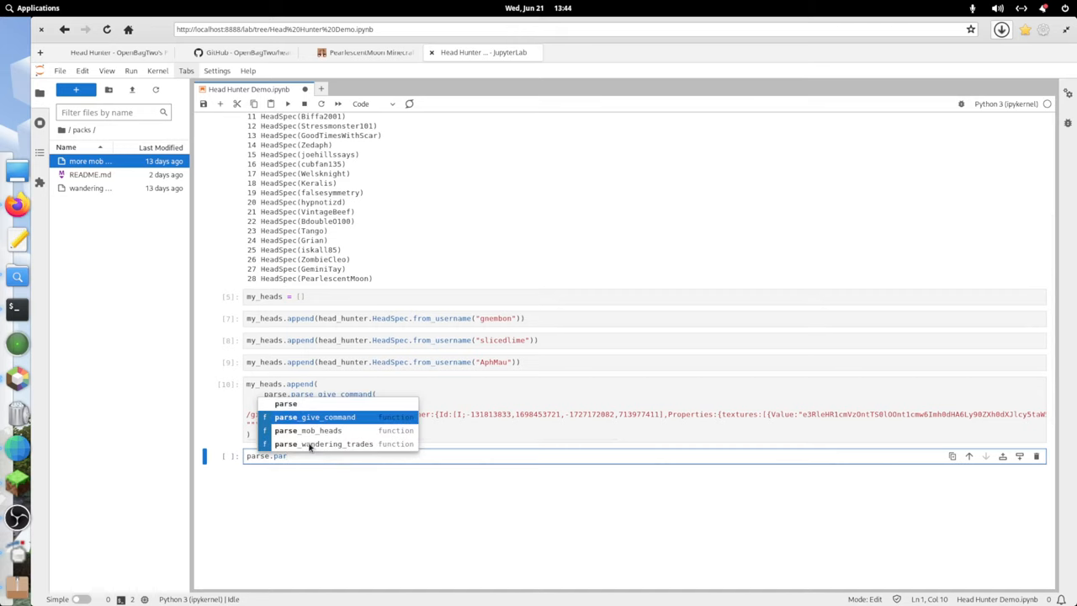
left_click(308, 430)
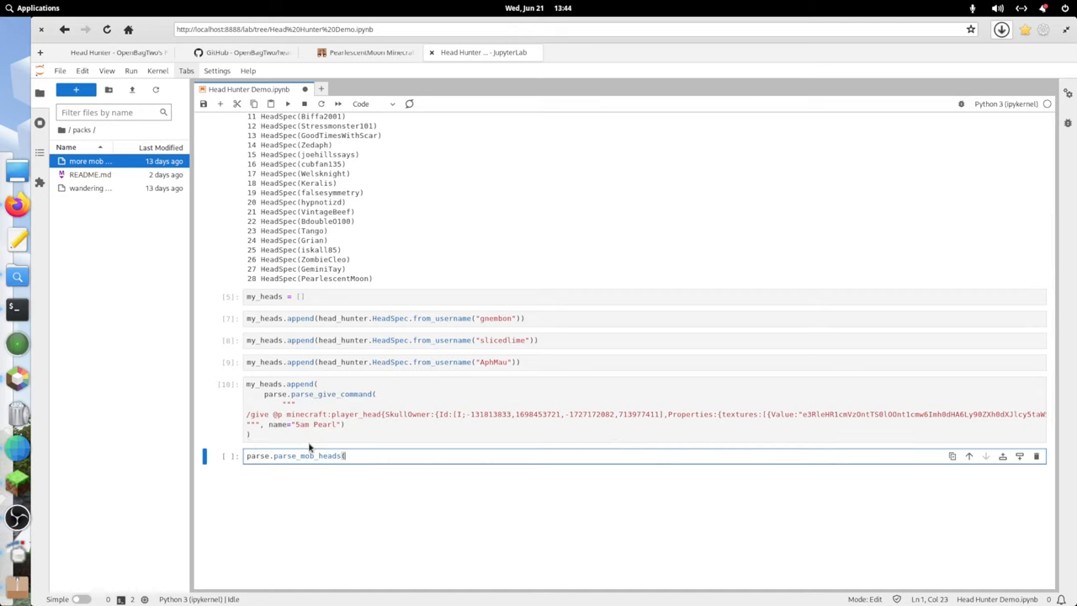
type("(\"")
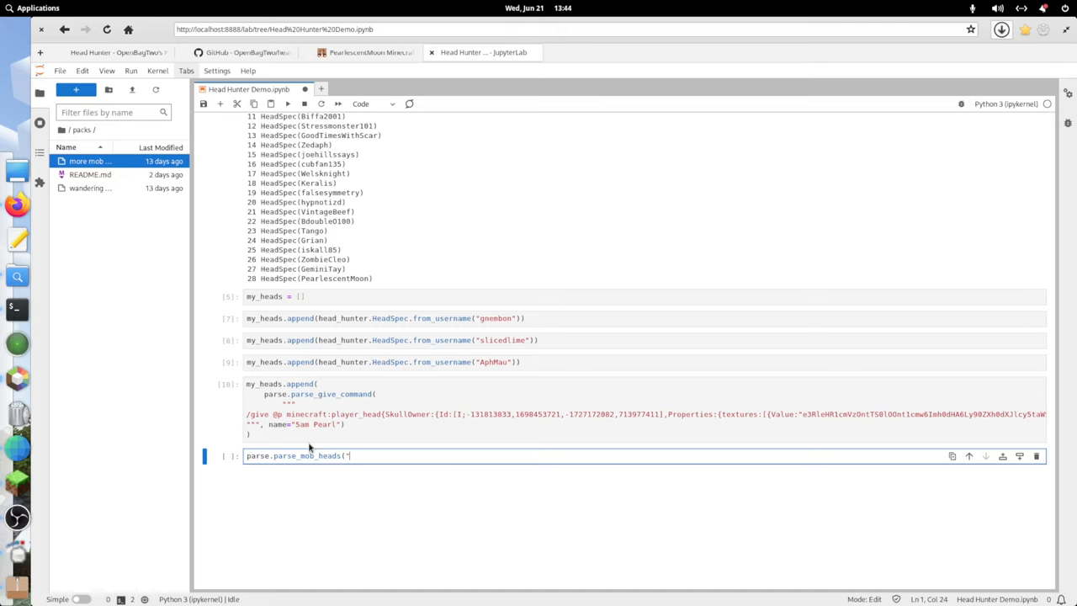
type("silve")
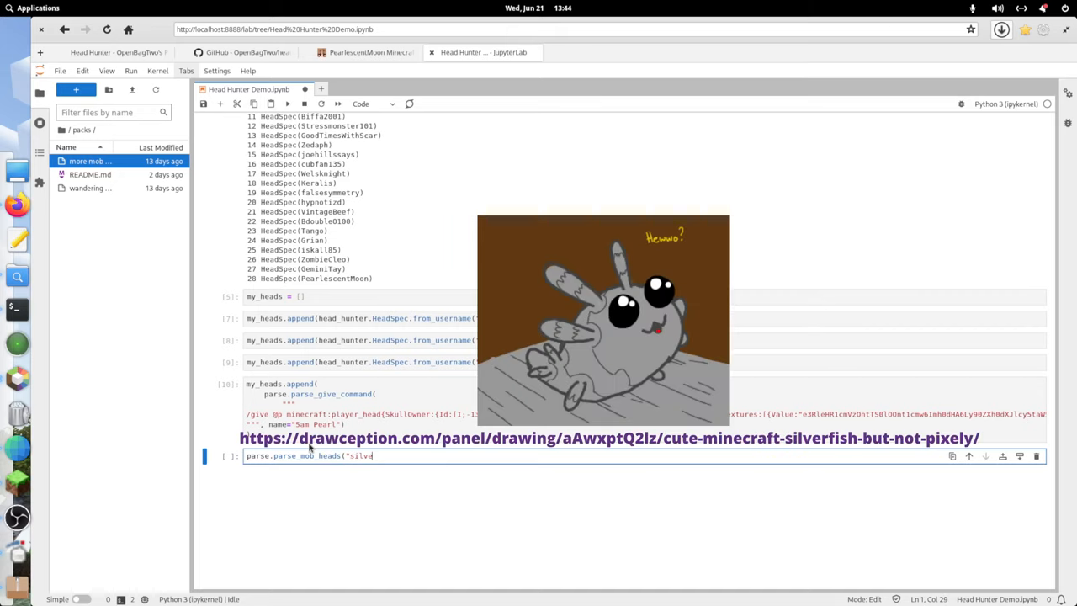
type("rfish\")")
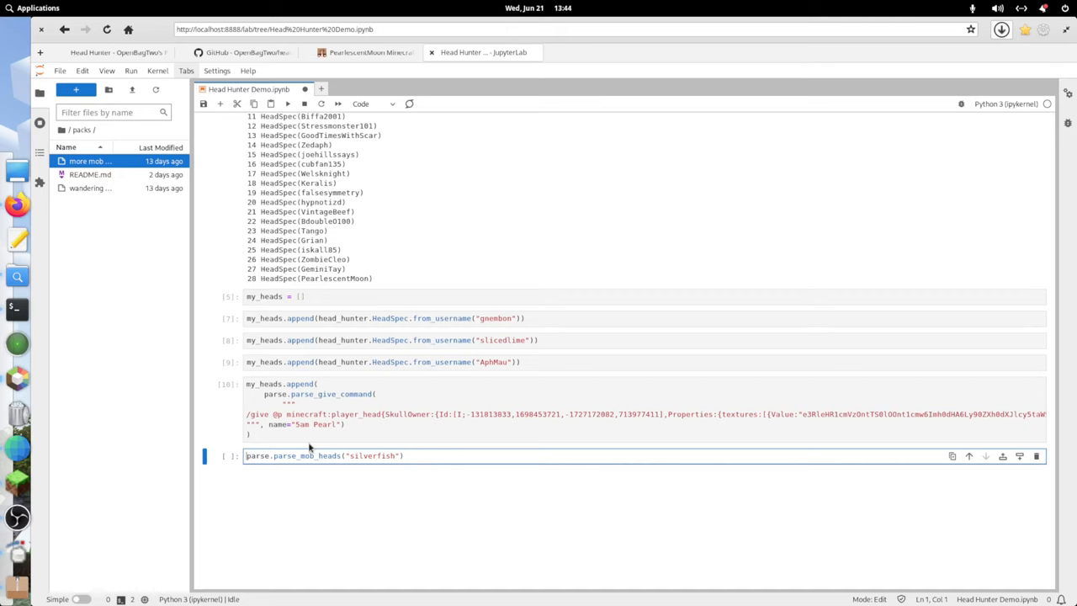
type("my_heads.a")
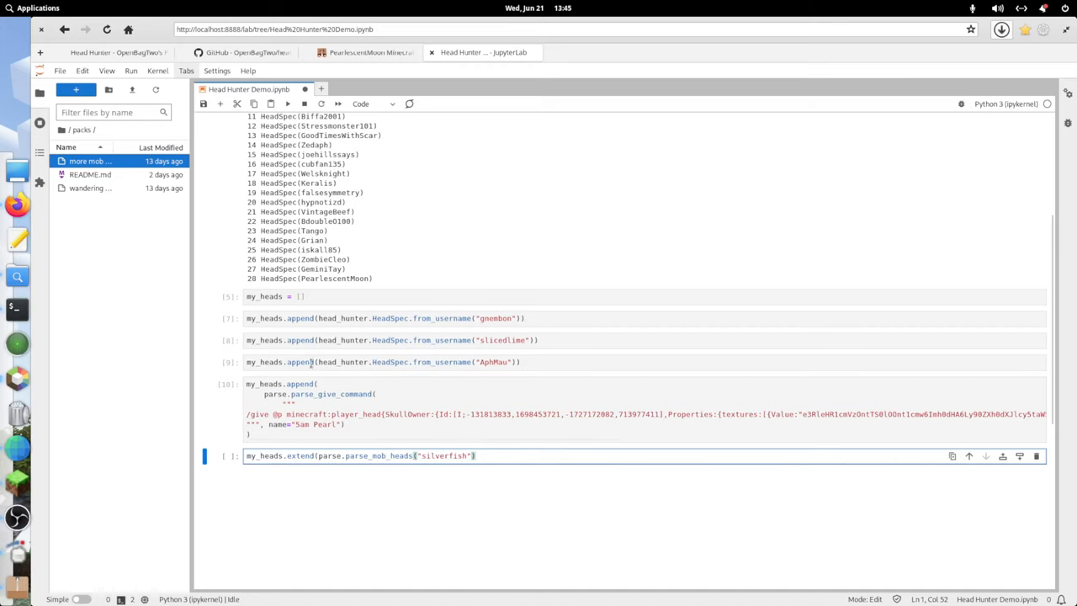
left_click(336, 408)
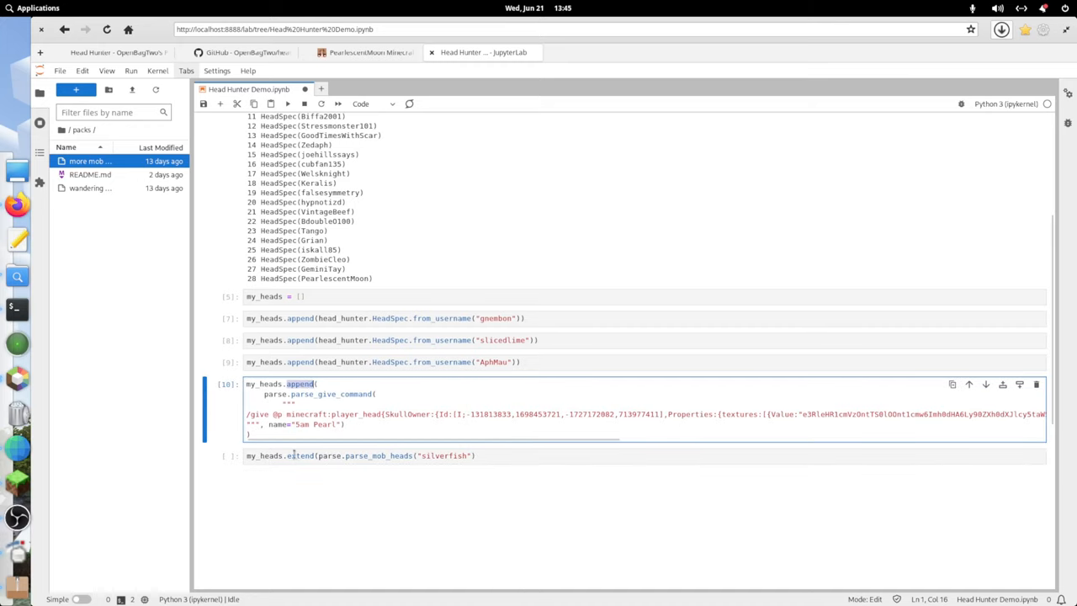
left_click(382, 455)
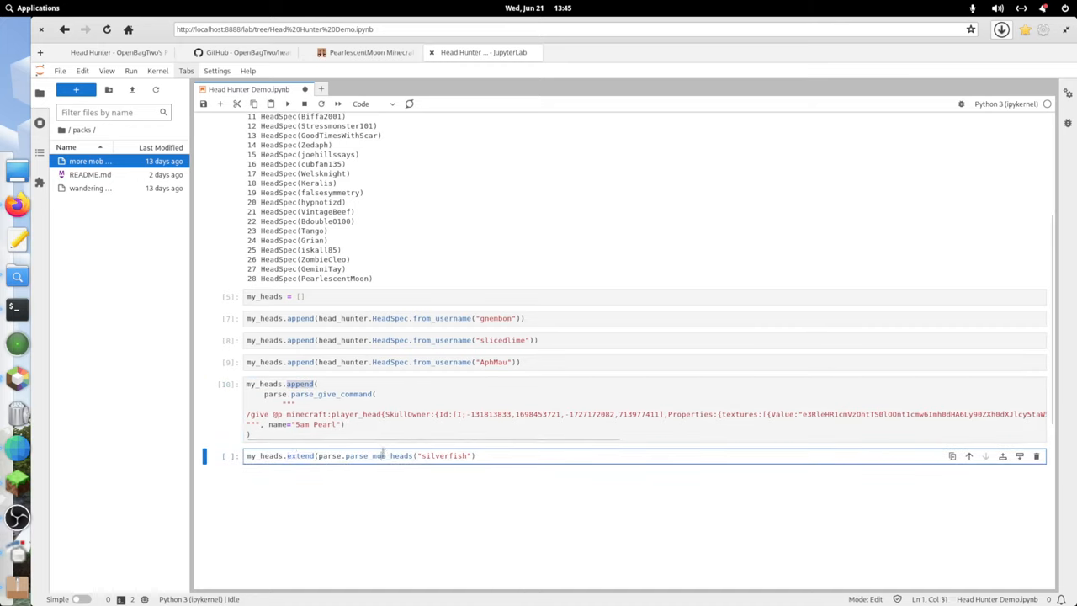
left_click(515, 455)
type(")")
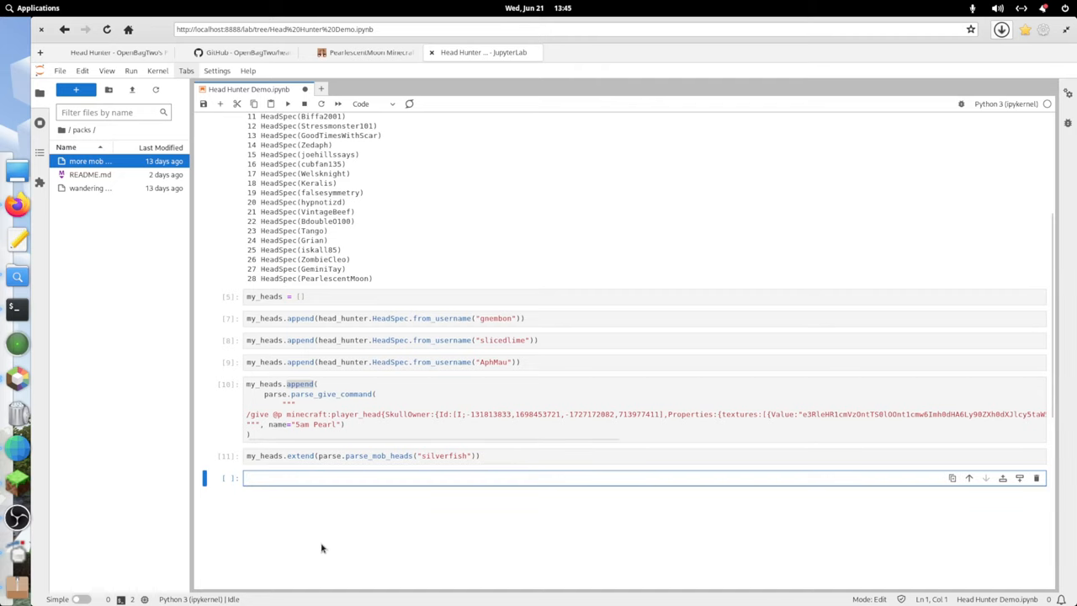
Reuse the printing loop over my_heads to list gnembon, slicedlime, AphMau, Sam Pearl and Silverfish.
type("my_heads")
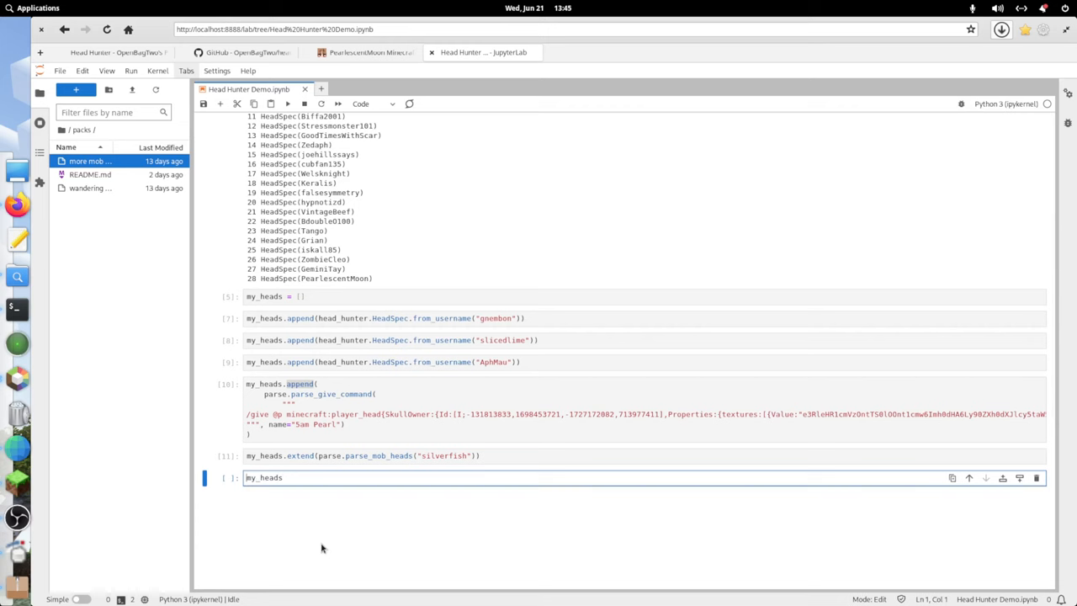
scroll("up", 3)
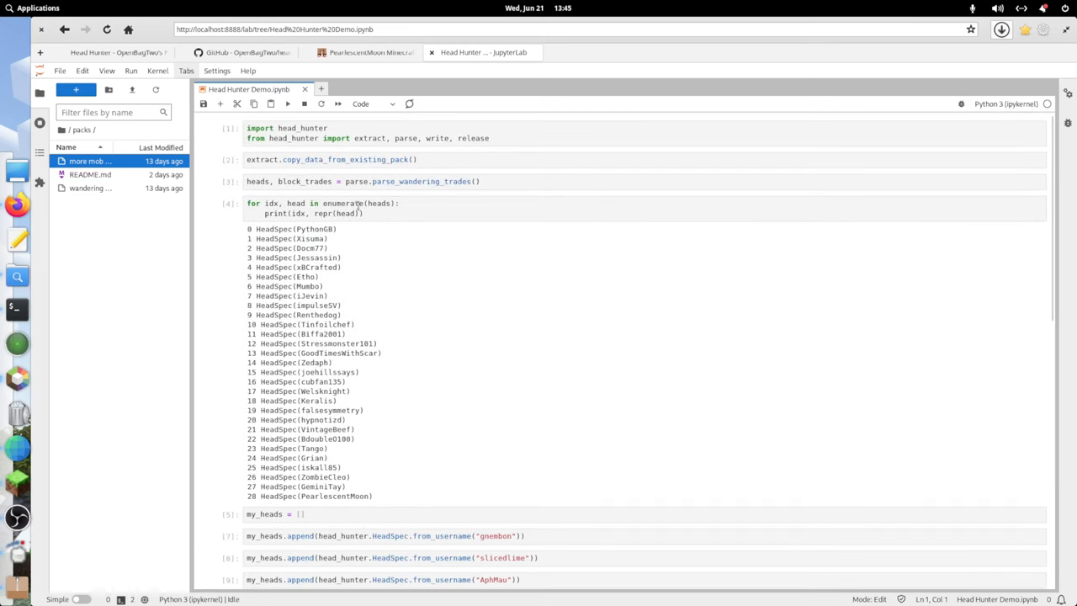
scroll("down", 3)
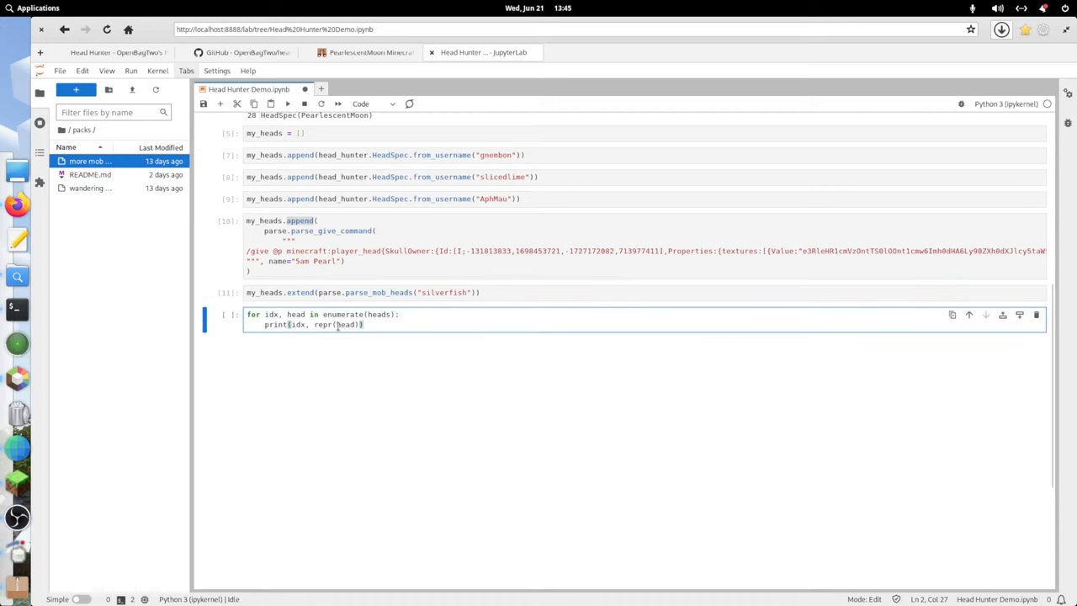
double_click(378, 313)
type("my_")
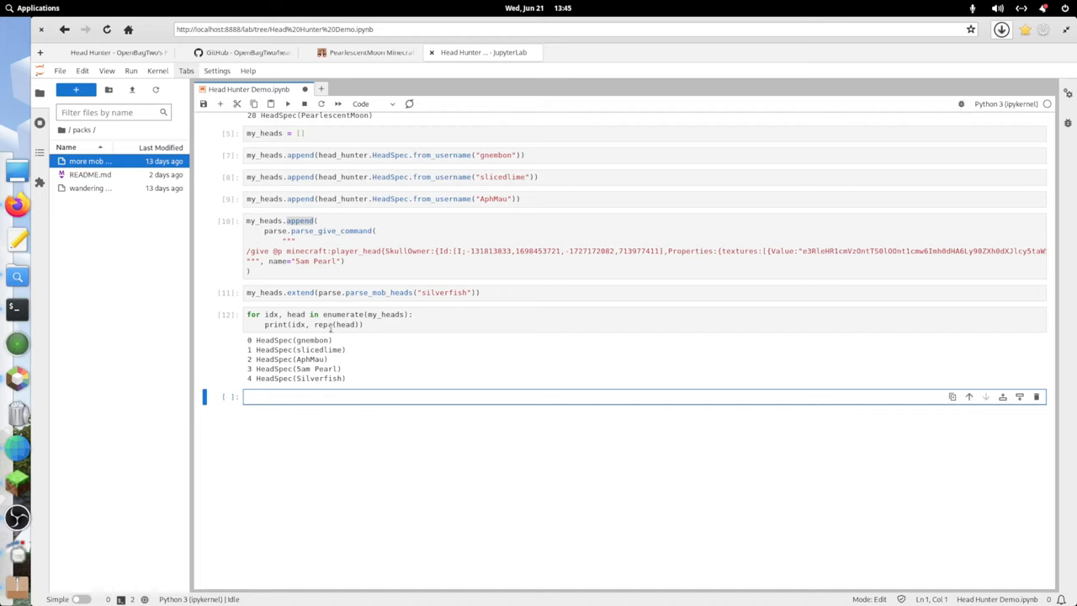
Run write.write_head_trades(heads + my_heads), which returns (2, 35).
type("write.")
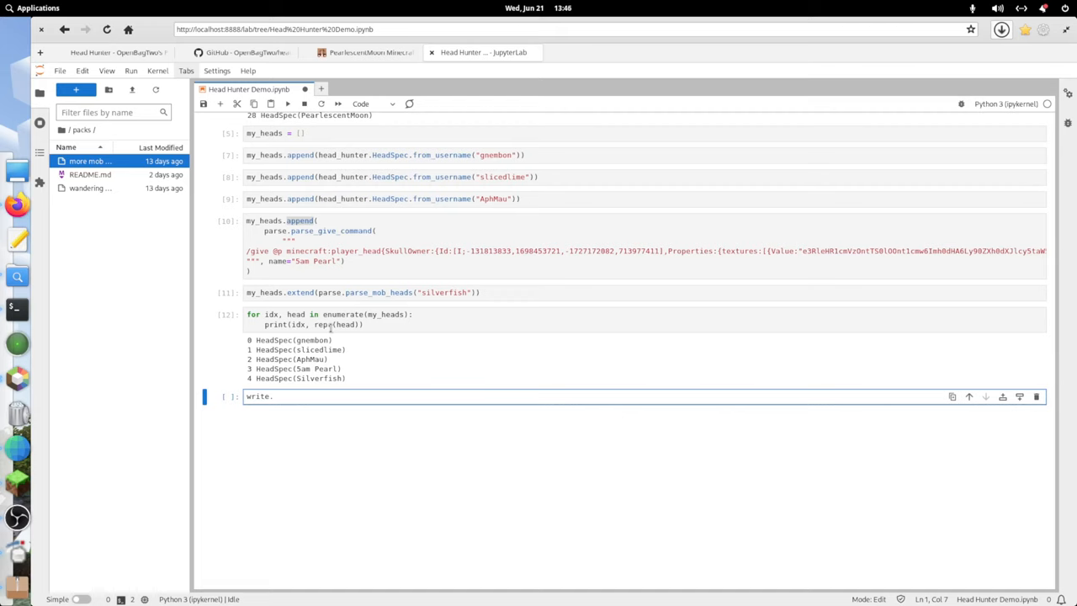
type("write_m")
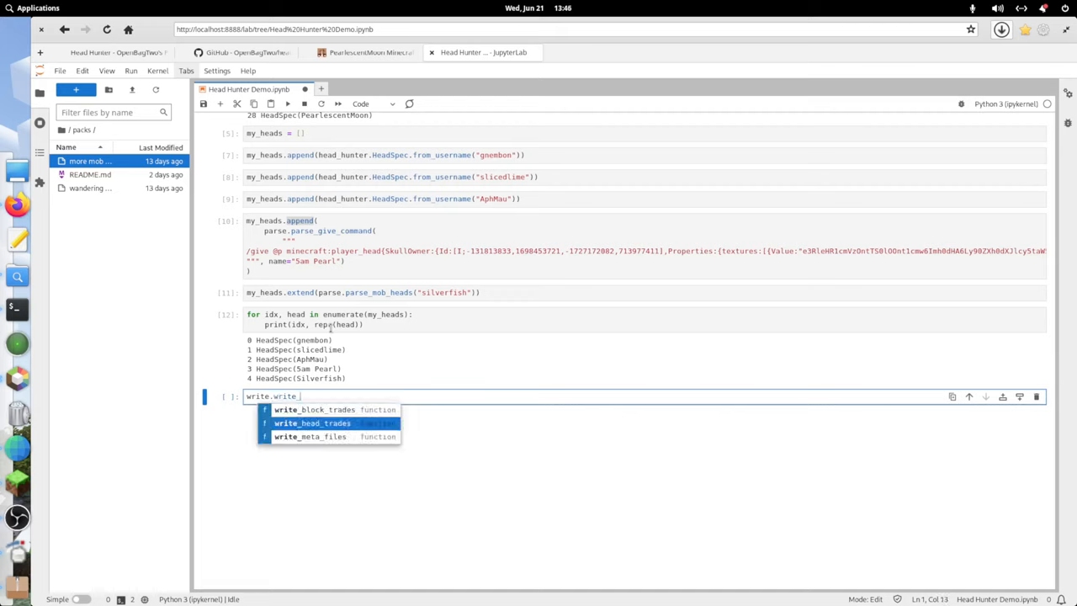
left_click(312, 422)
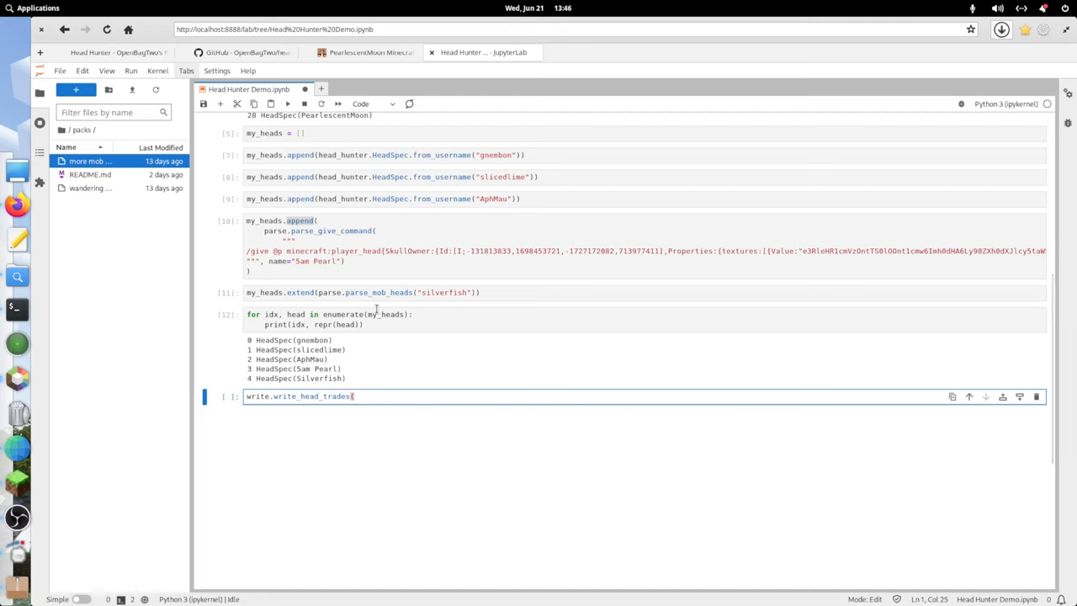
type("heads +")
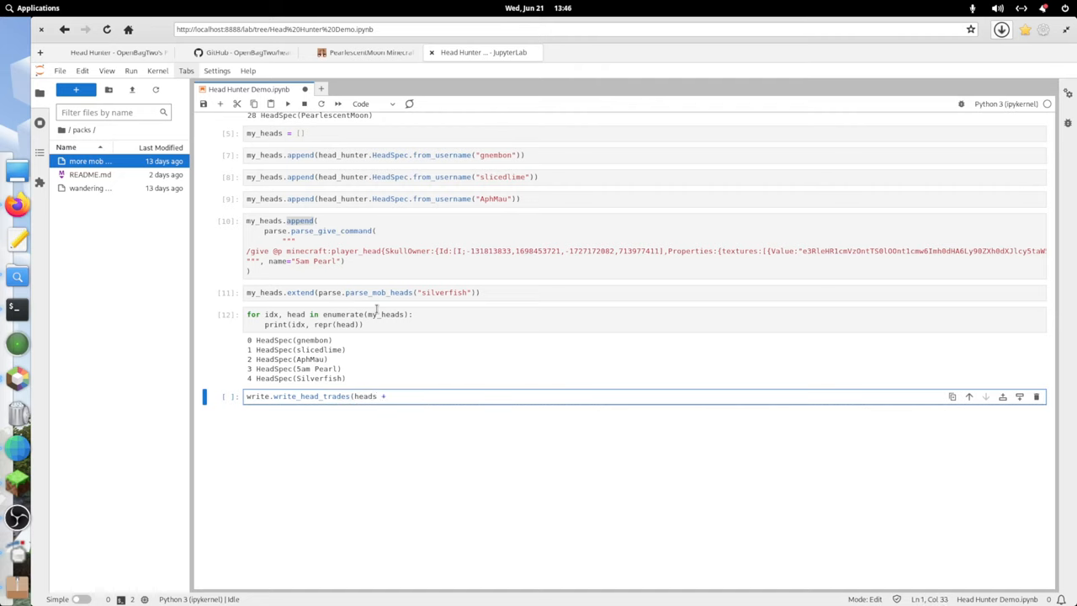
type("my_he")
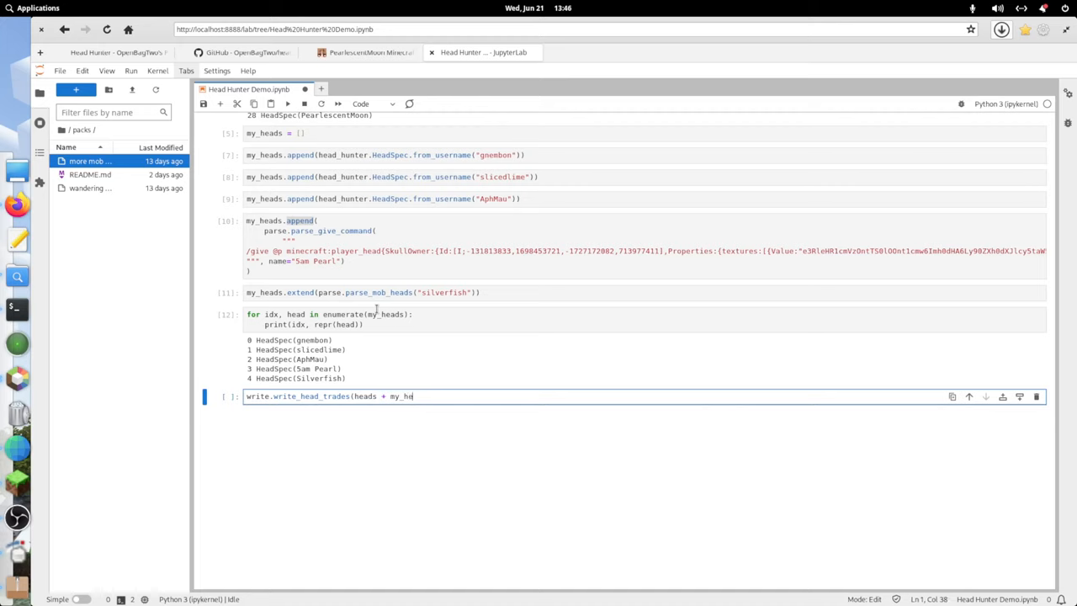
type("ads)")
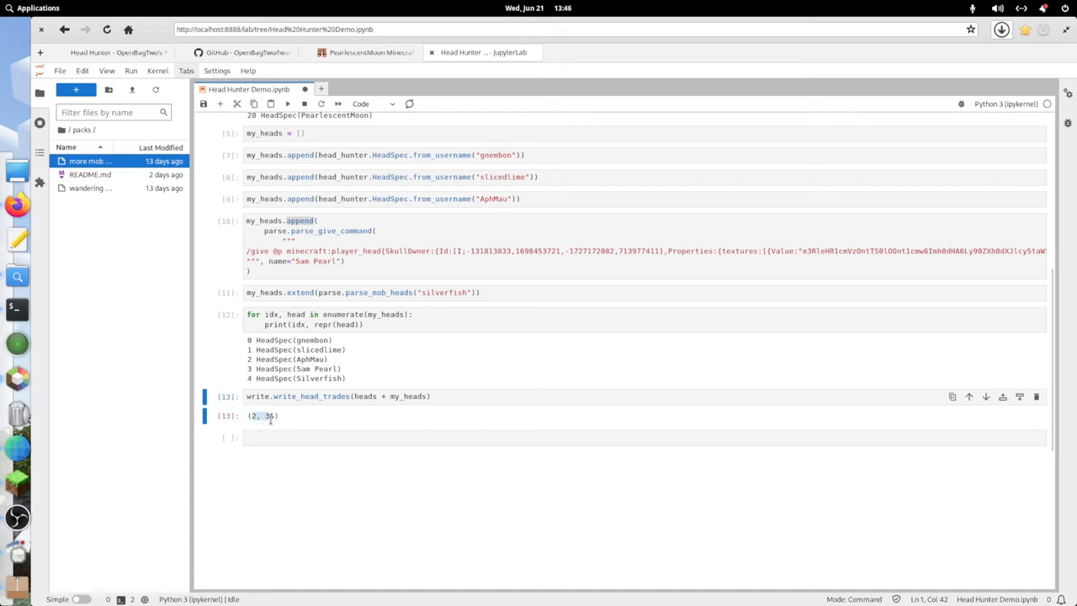
mouse_move(320, 409)
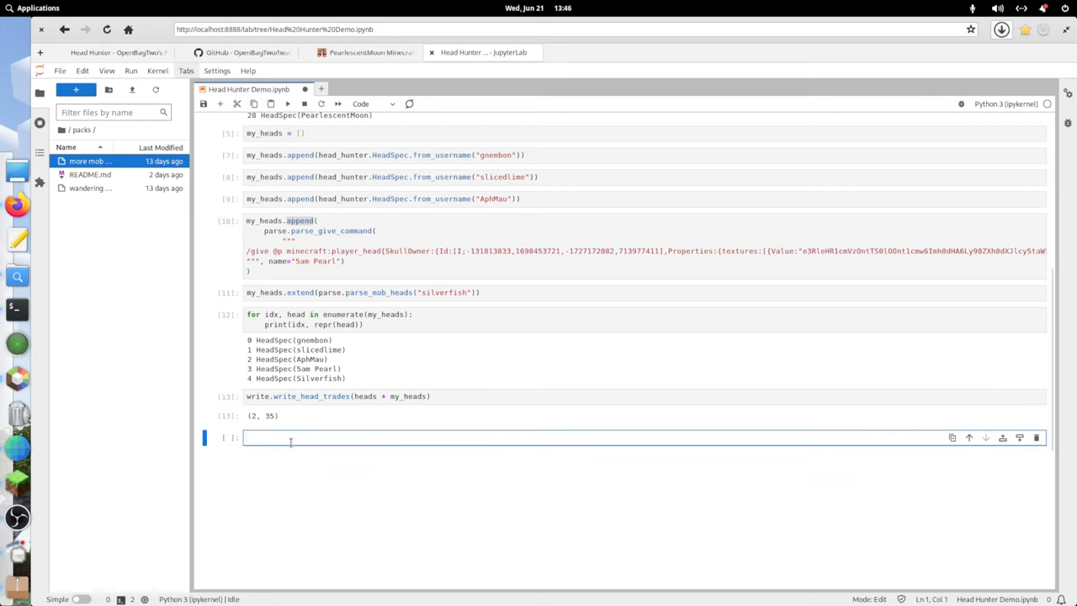
Run write.update_trade_count(2, 35, trade_provider="hermit") in the next cell.
type("write.")
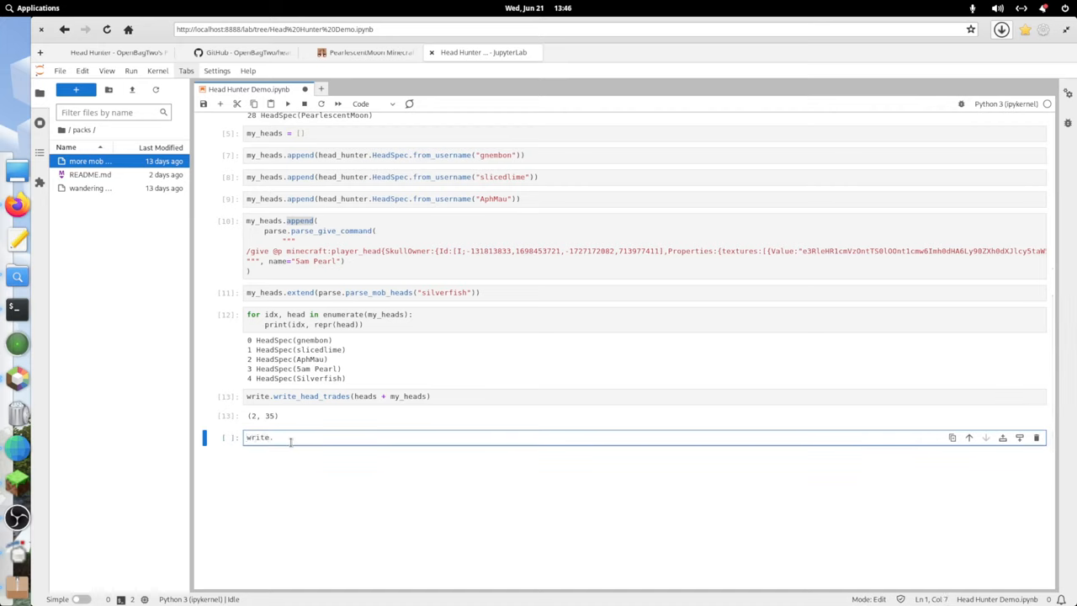
type("update_trade_count(2,")
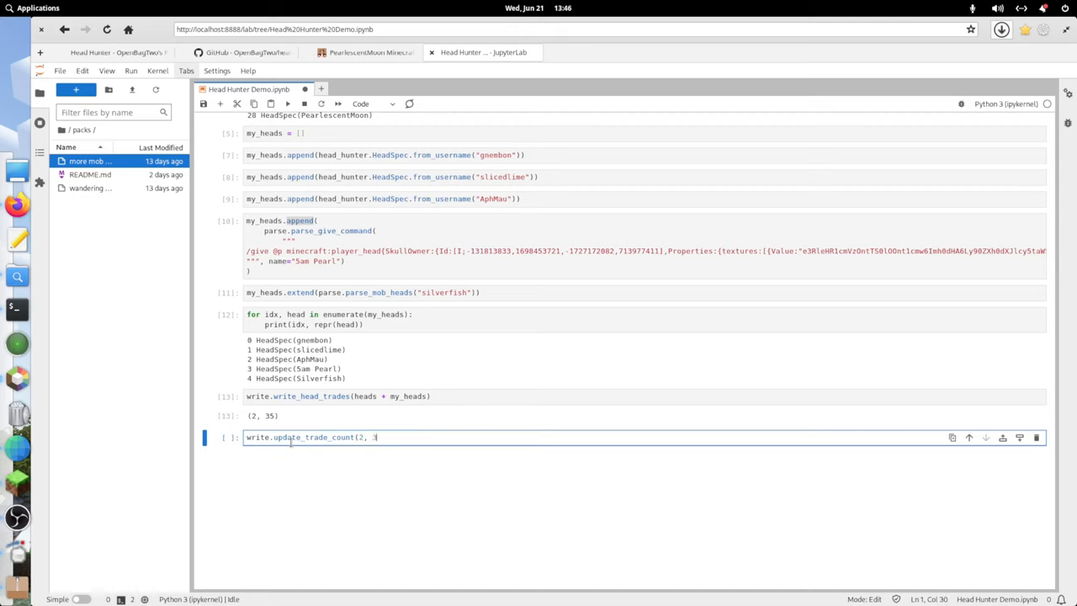
type("35,")
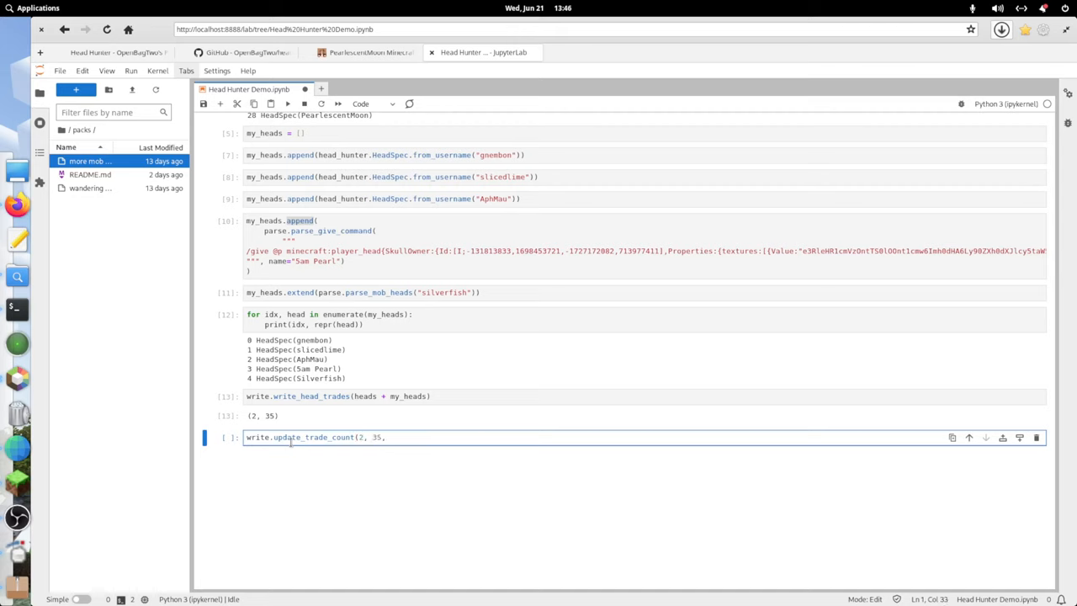
type("trade_provider=")
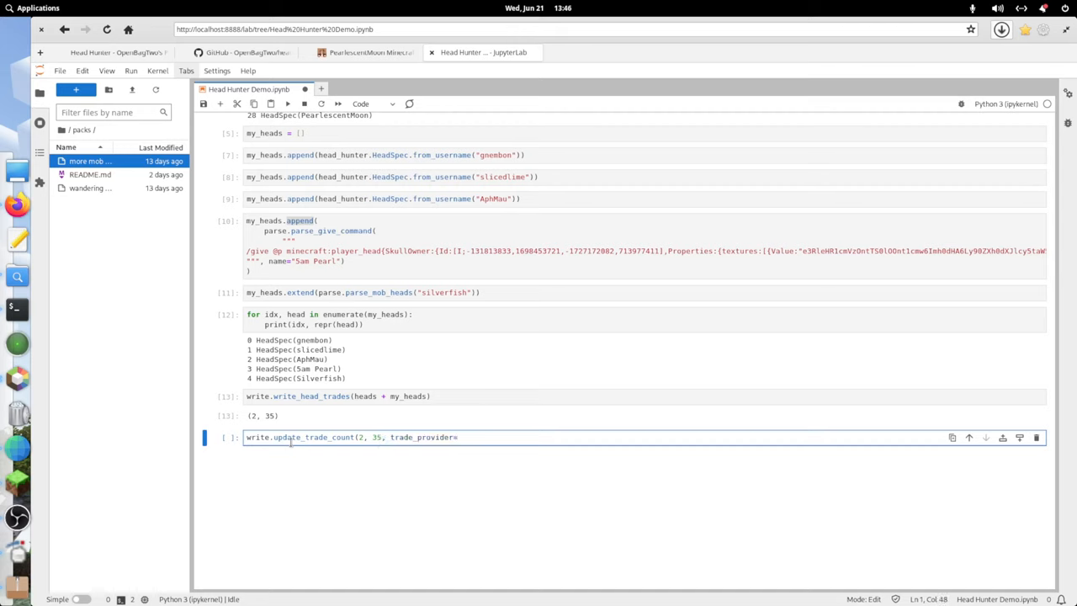
type("\"hermit\")")
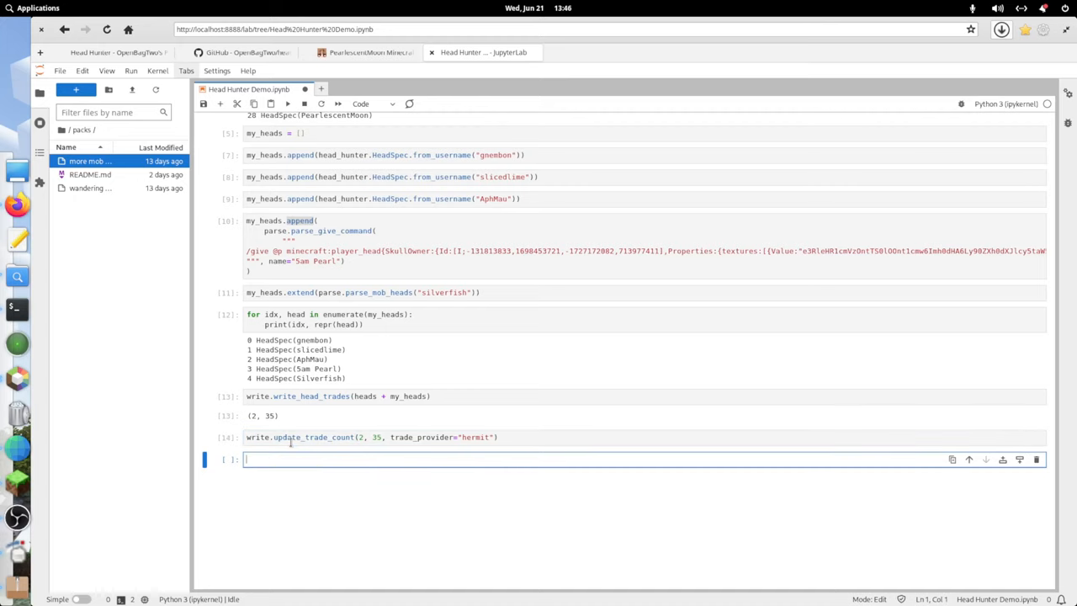
type("write")
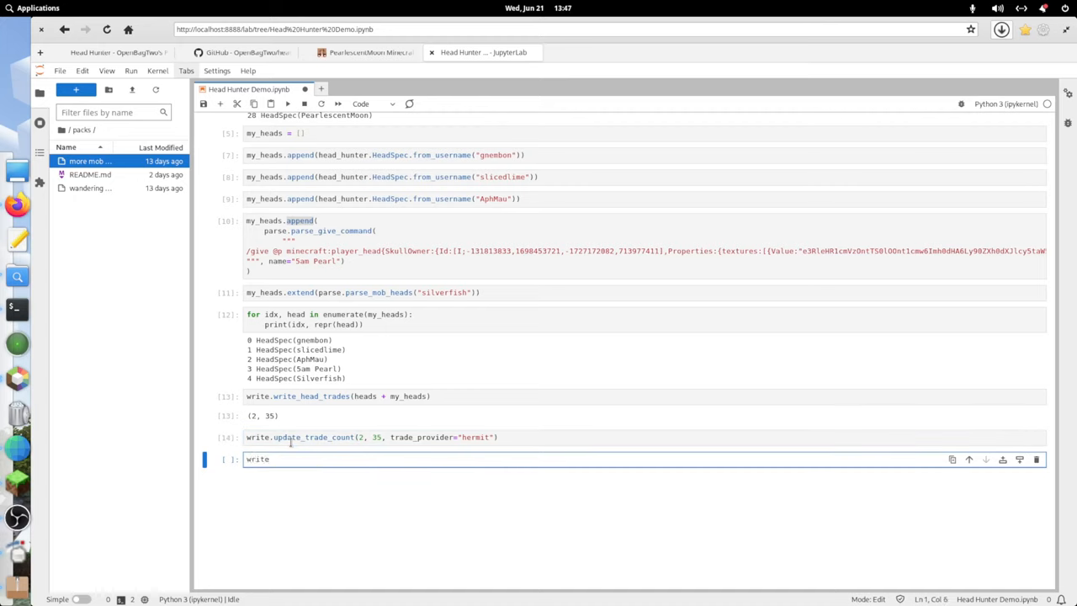
Run write.write_block_trades(block_trades), which returns (1002, 1191).
key("BackSpace")
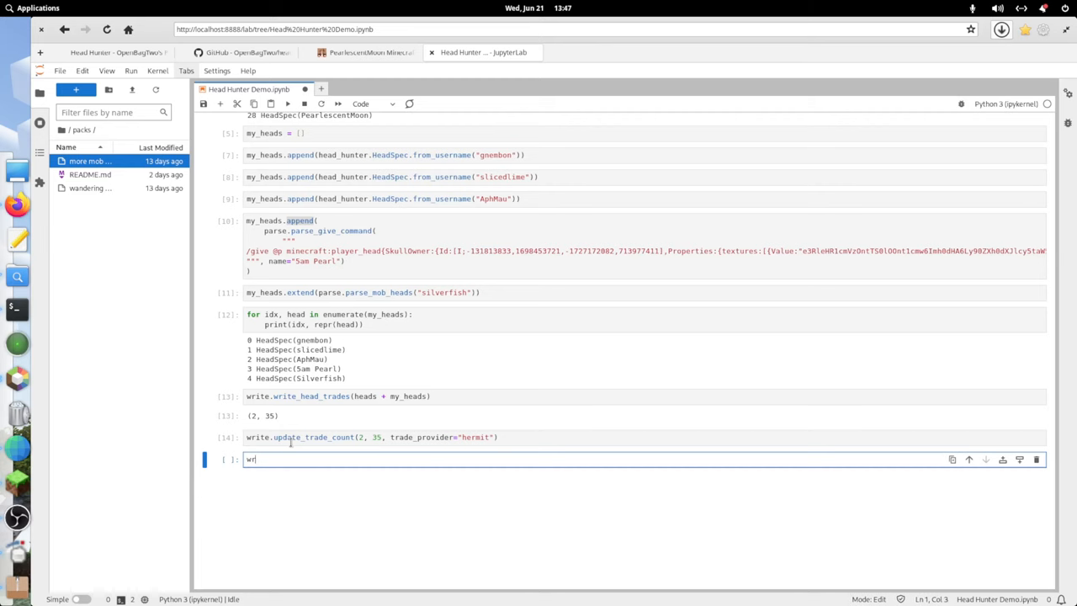
scroll("up", 3)
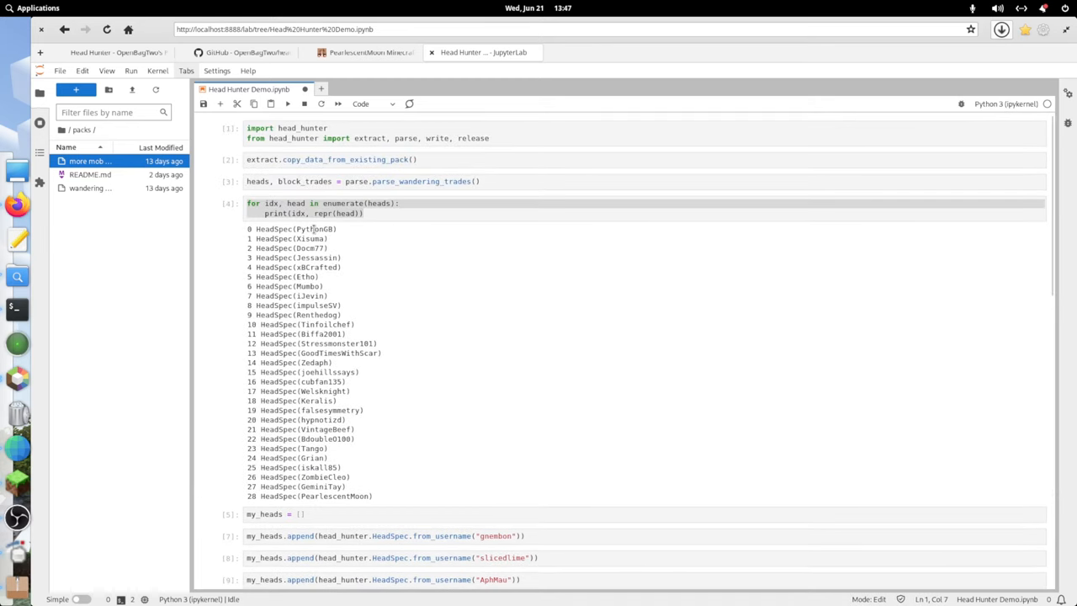
double_click(304, 181)
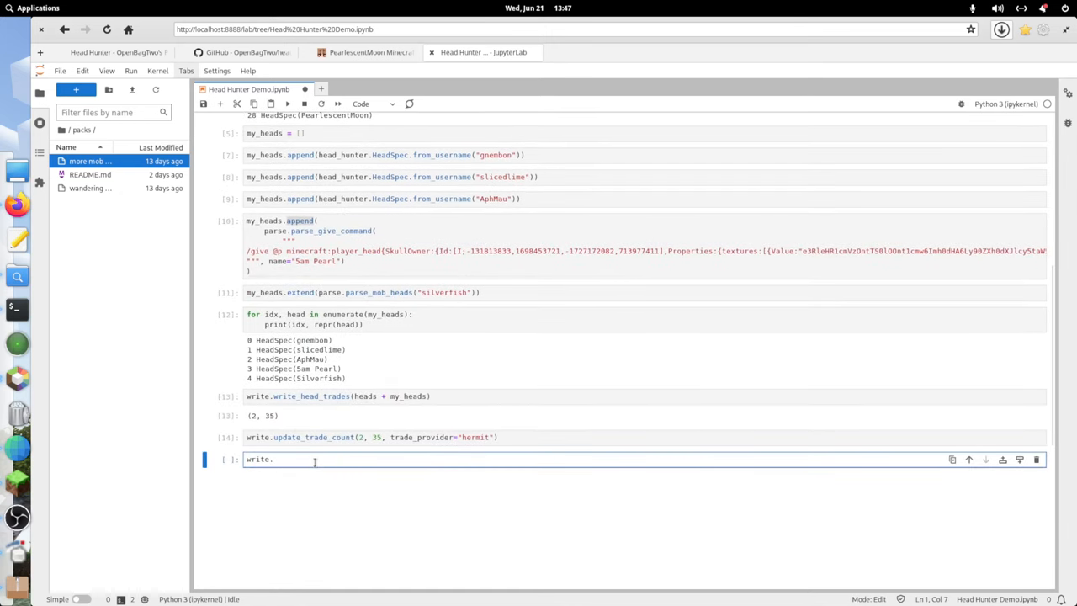
type("wri")
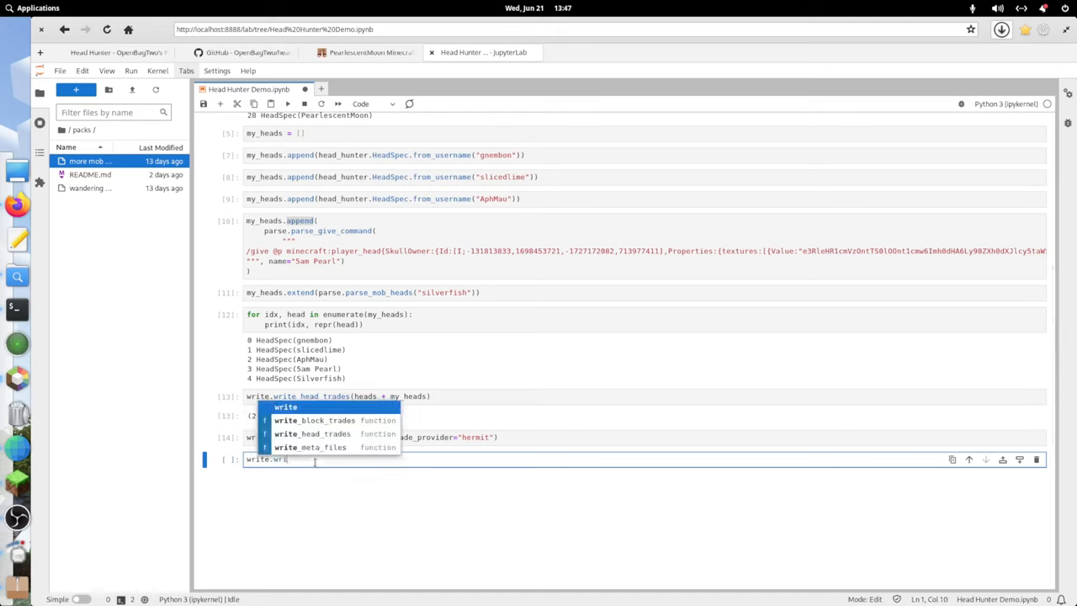
left_click(312, 420)
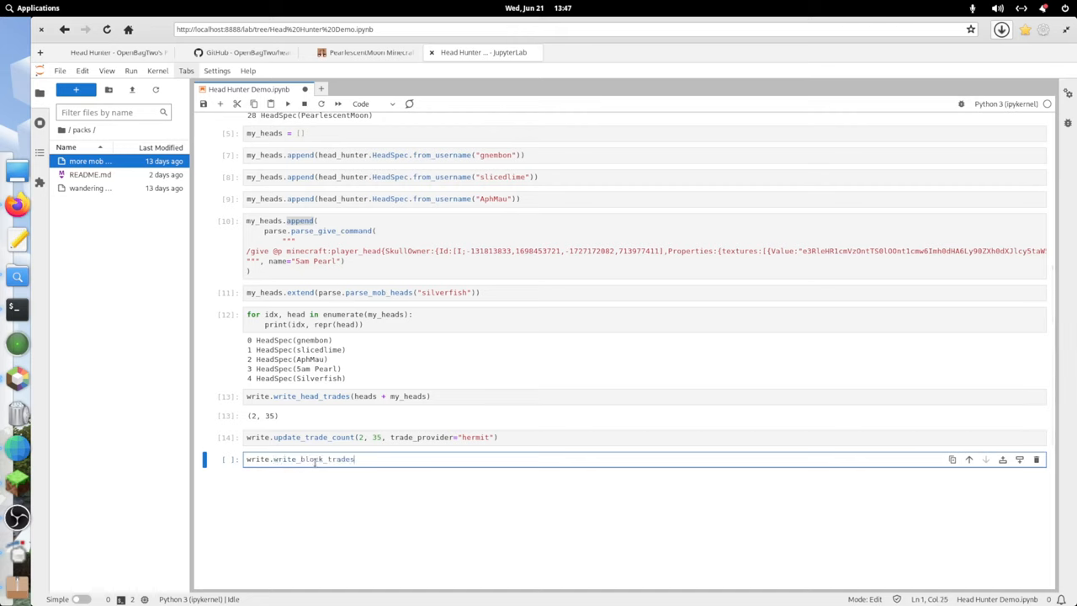
type("(b")
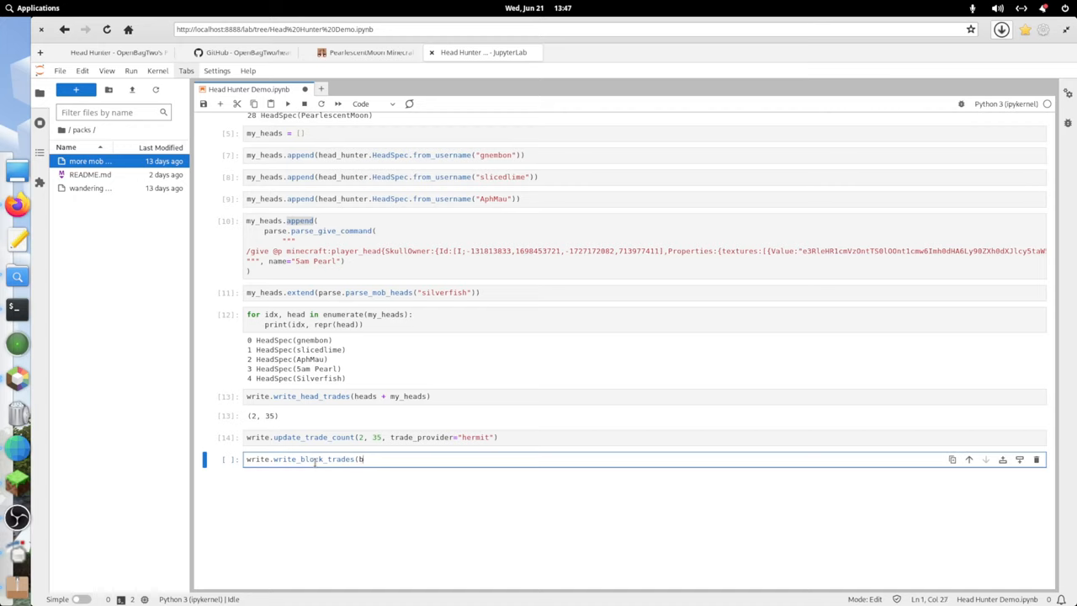
type("lock_trades)")
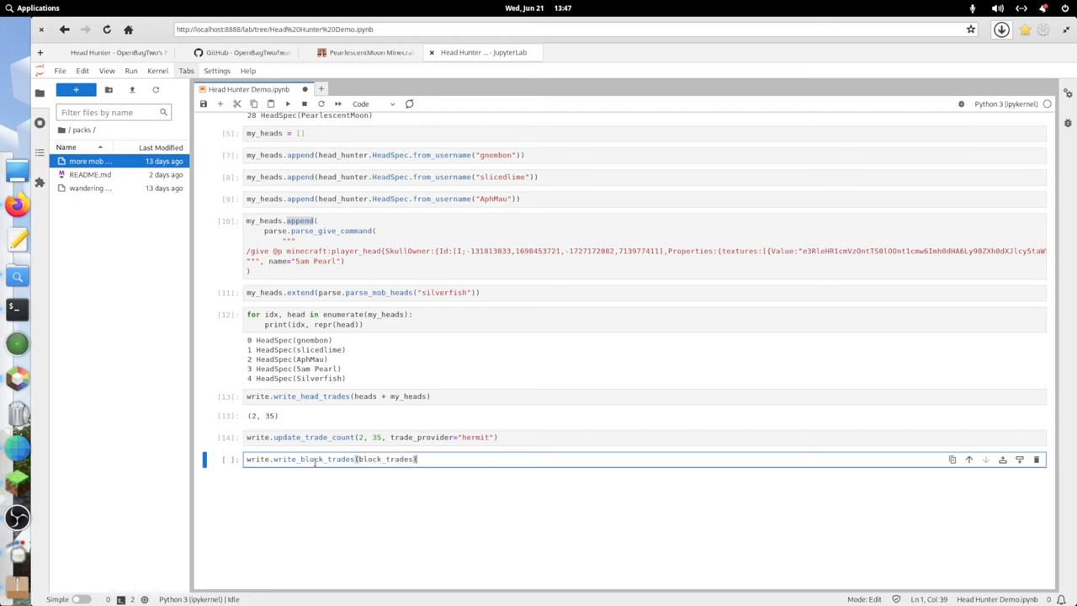
key("shift+Return")
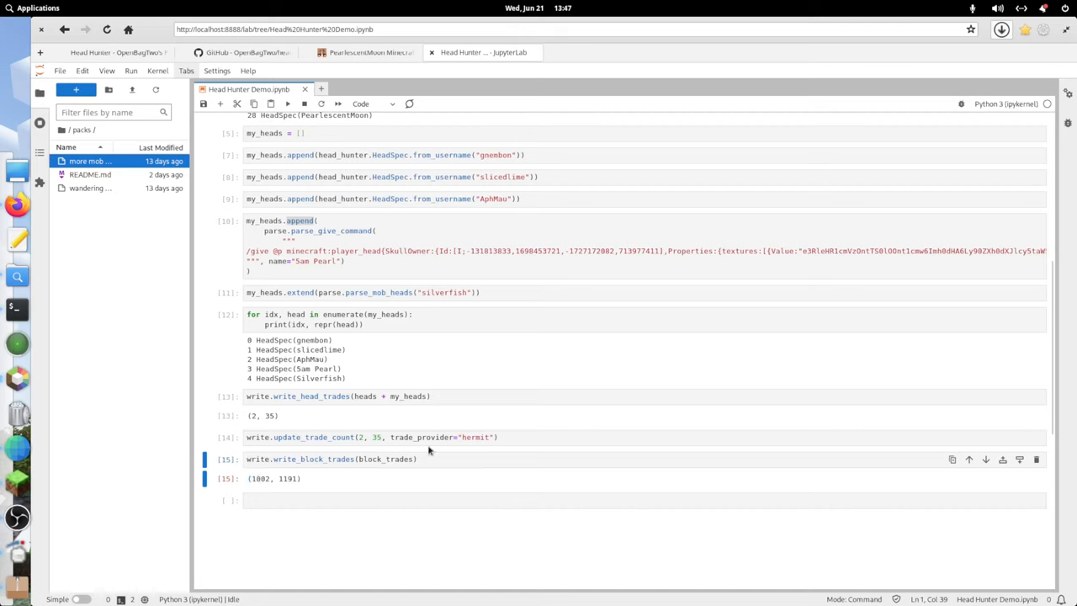
Reuse the update_trade_count line with 1002, 1191 and trade_provider "block".
left_click(370, 437)
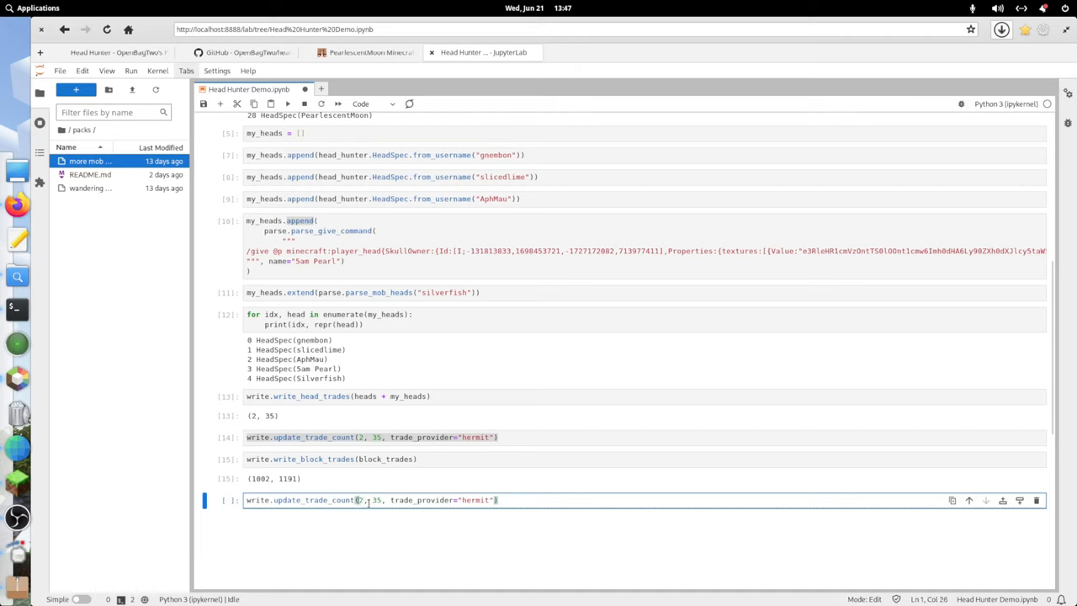
type("1002")
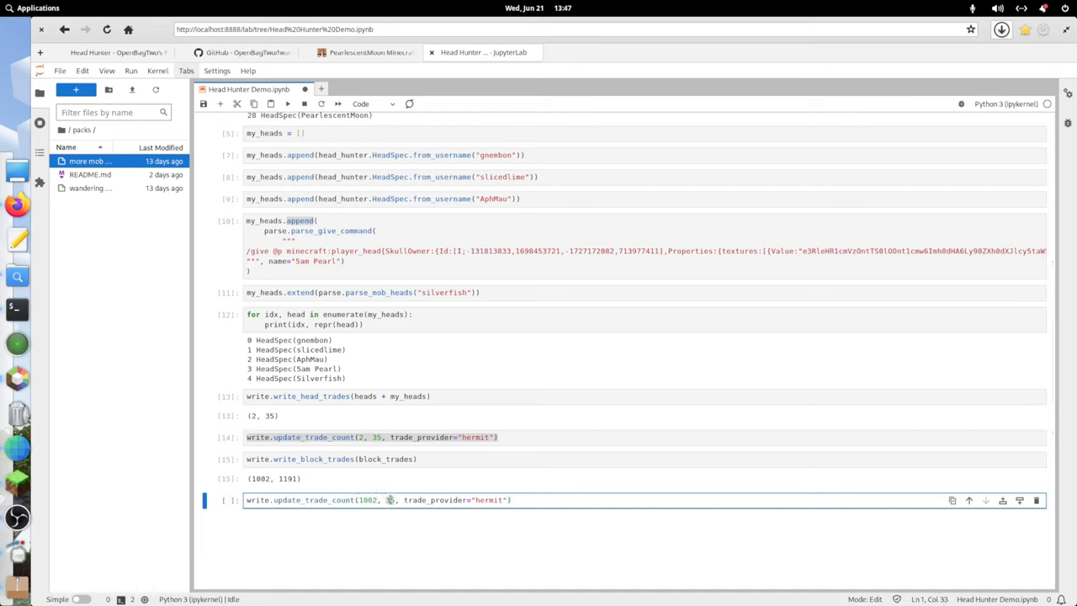
type("1915")
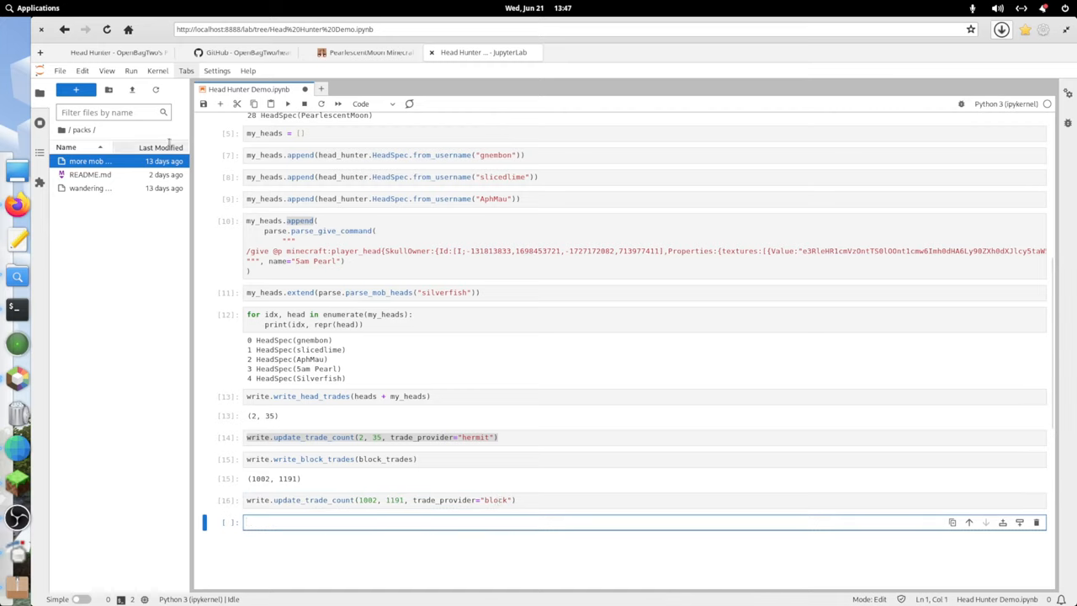
Navigate to Head Hunter's wandering_trades functions folder and widen the file list.
left_click(63, 132)
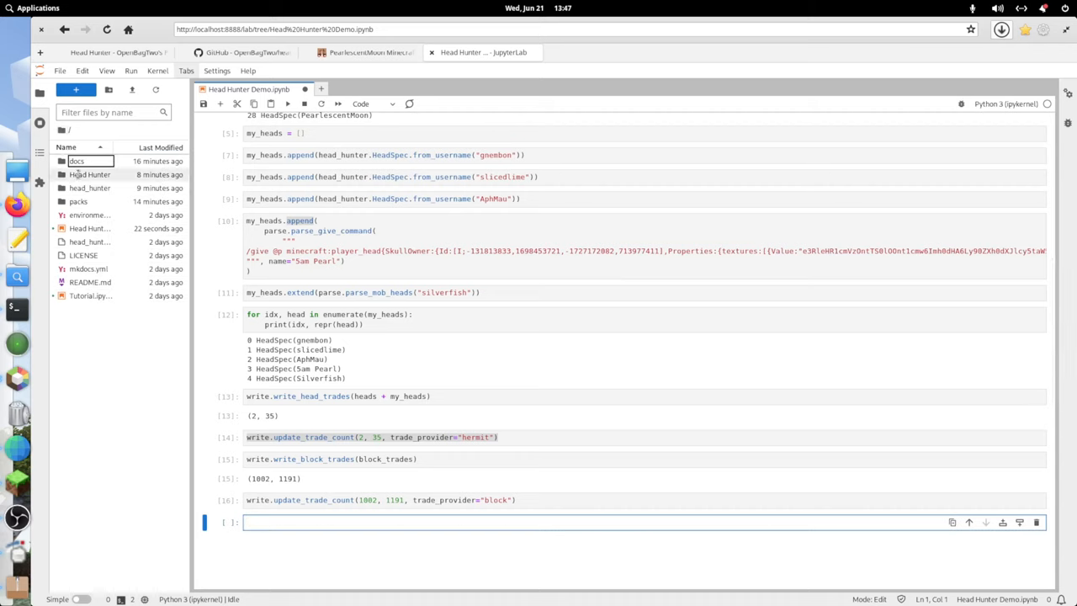
double_click(90, 174)
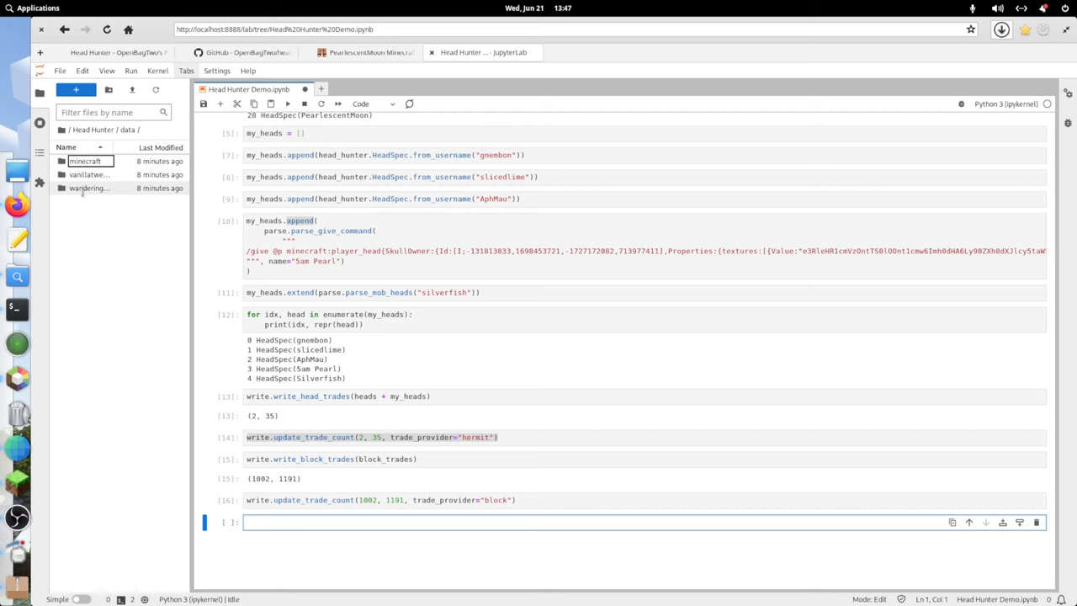
double_click(89, 187)
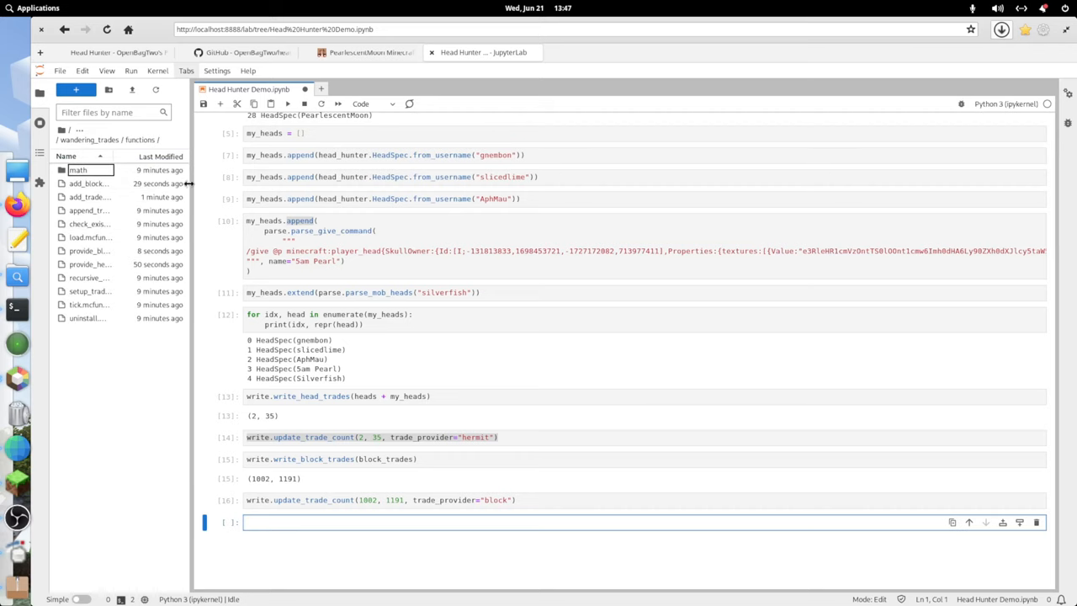
left_click_drag(192, 253, 328, 253)
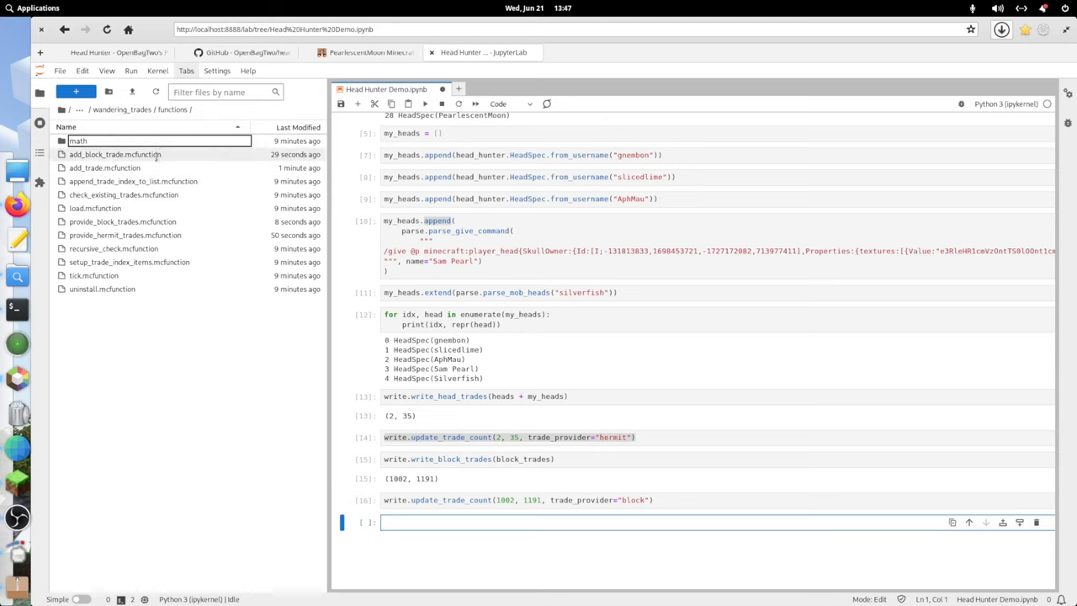
mouse_move(130, 168)
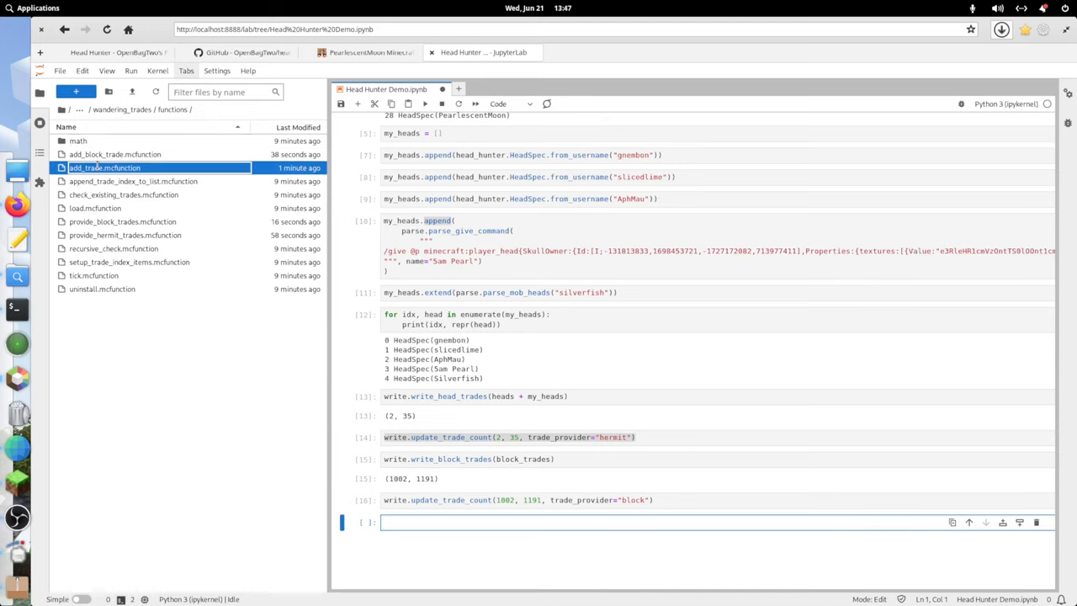
Review add_trade.mcfunction and add_block_trade.mcfunction, then close the block trade file.
double_click(104, 168)
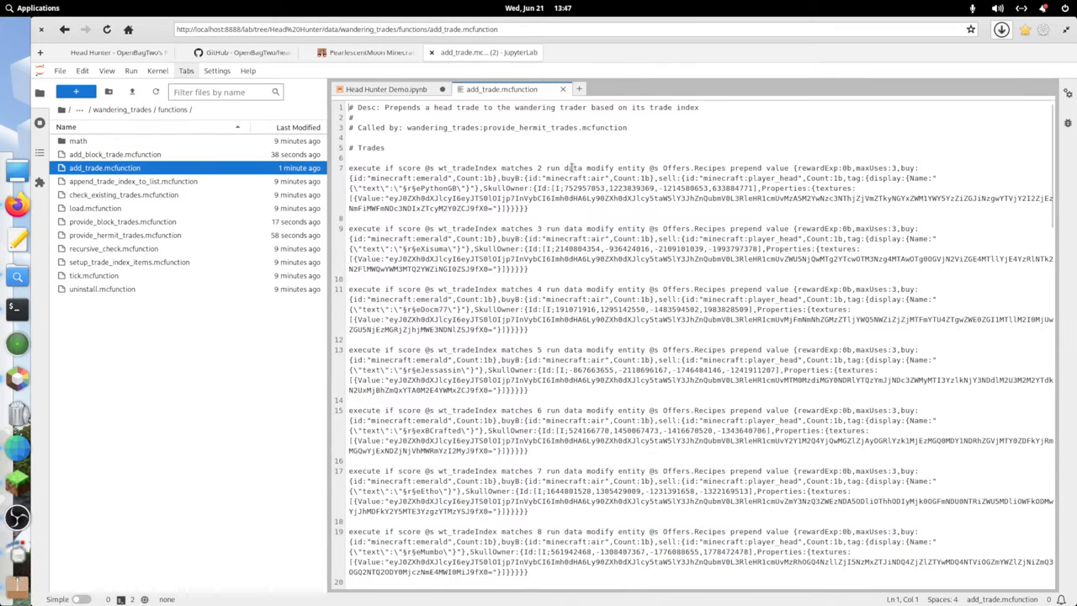
scroll("down", 3)
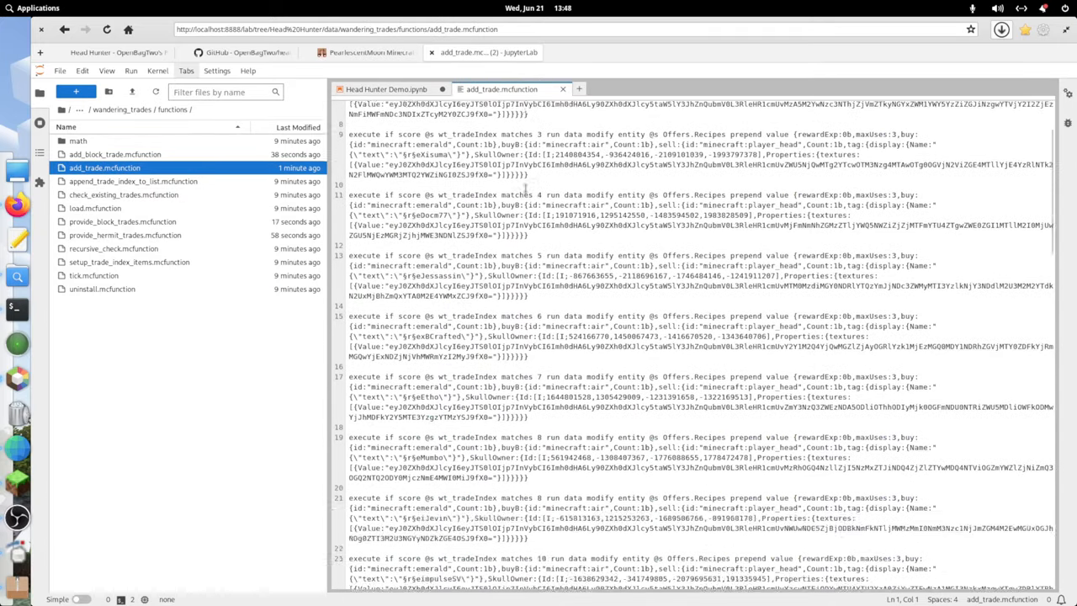
scroll("down", 3)
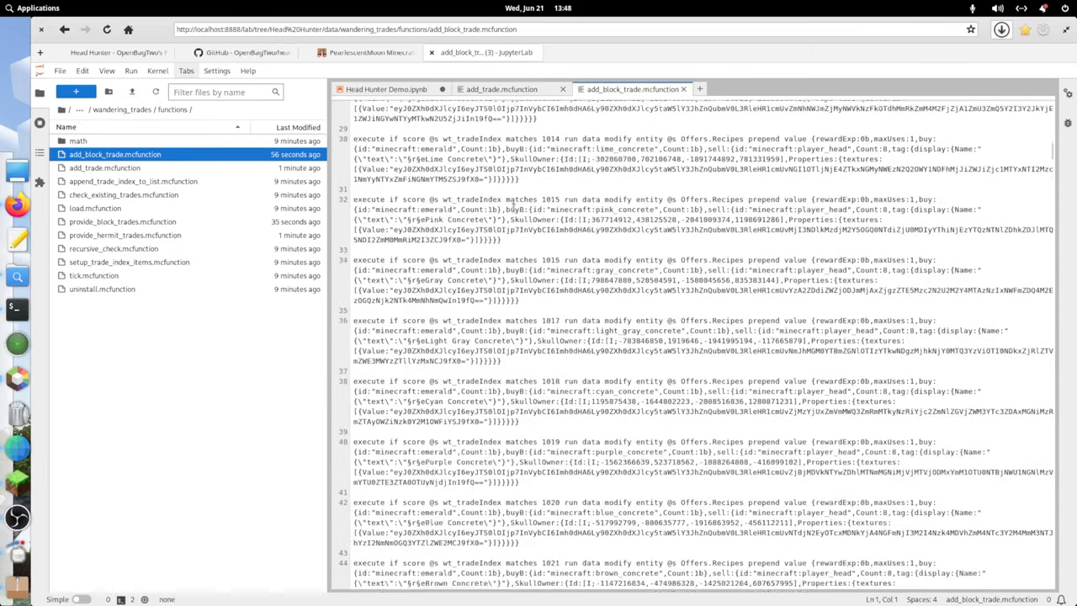
scroll("down", 3)
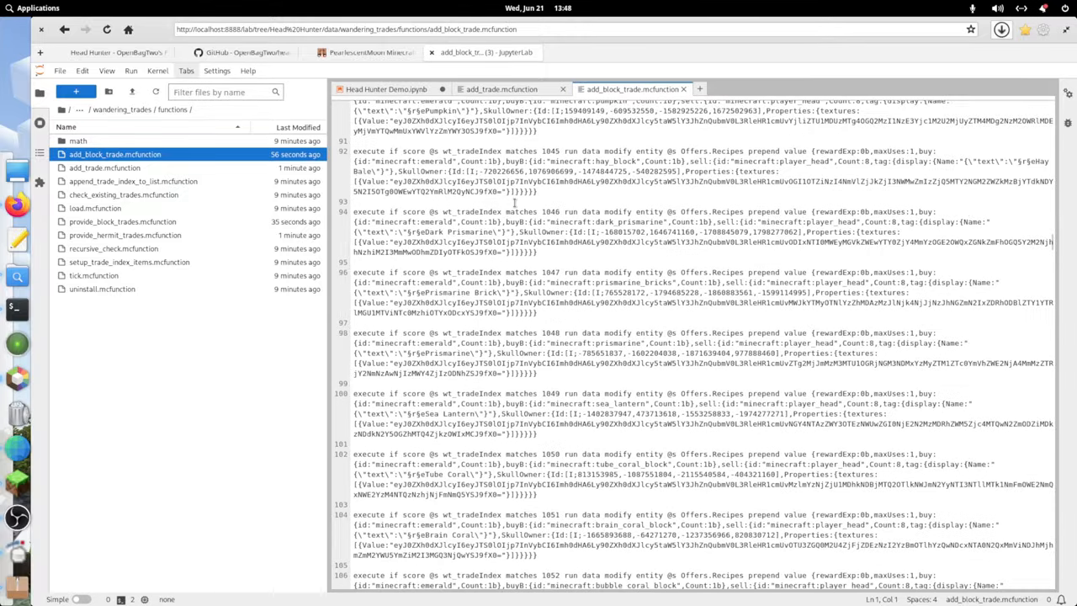
scroll("down", 3)
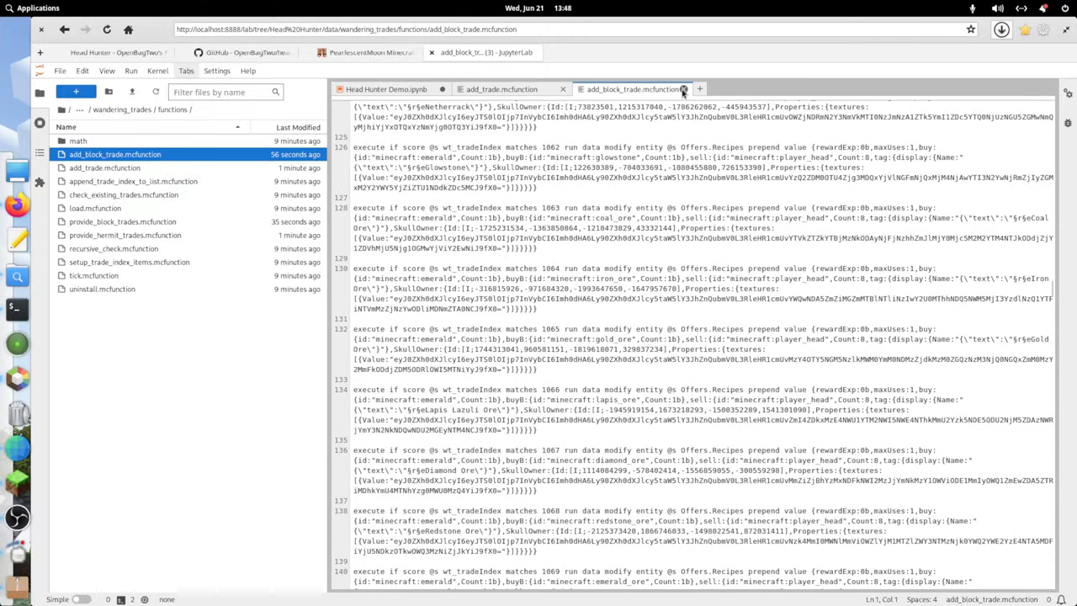
left_click(501, 89)
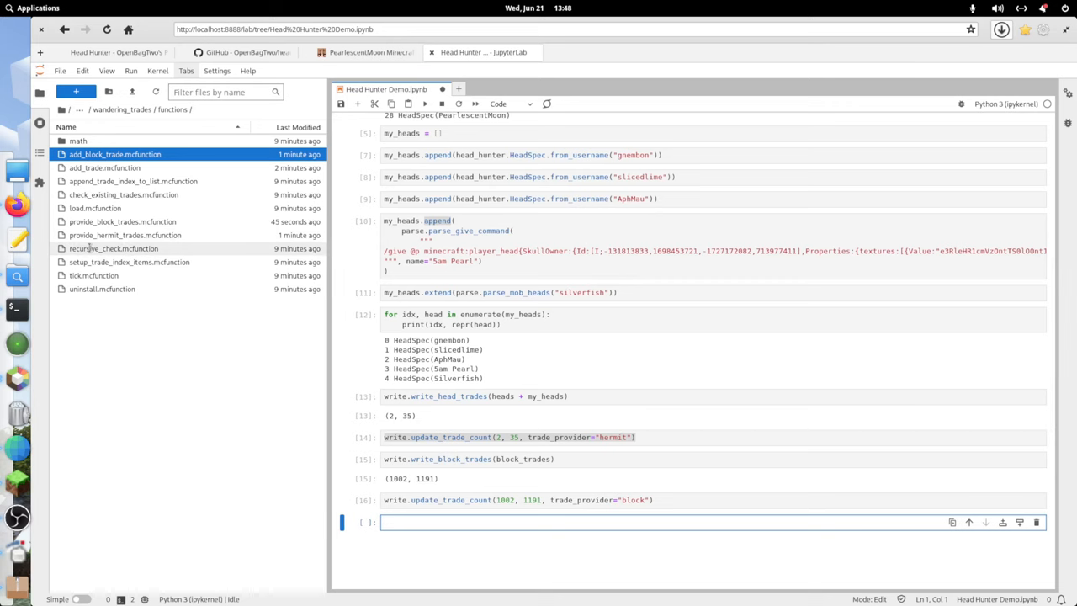
Change the hermit math_input2 maximum in tick.mcfunction from 18 to 12 and save.
double_click(93, 275)
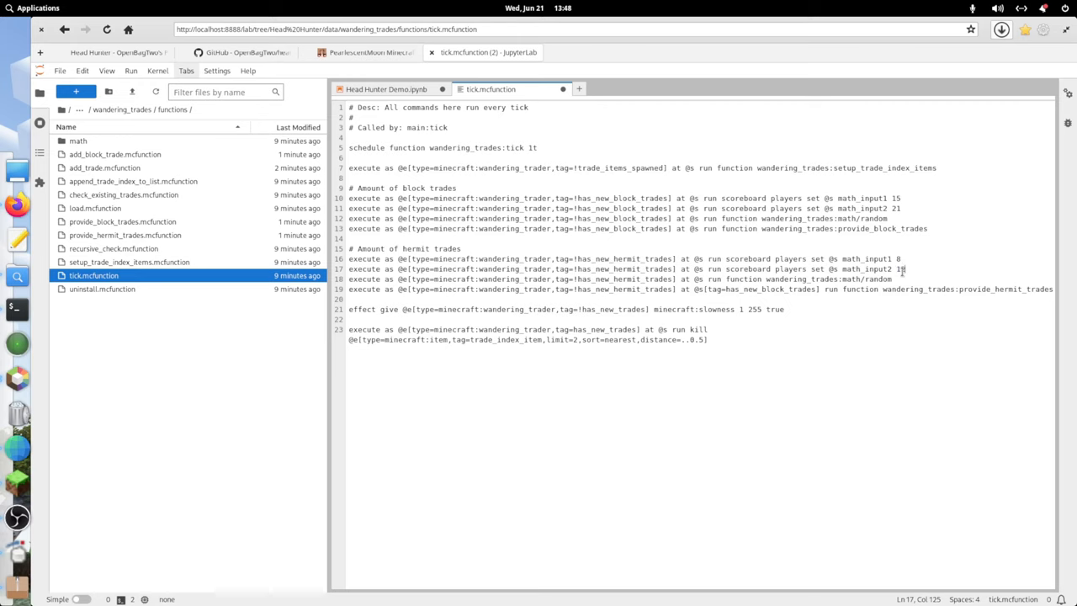
mouse_move(986, 231)
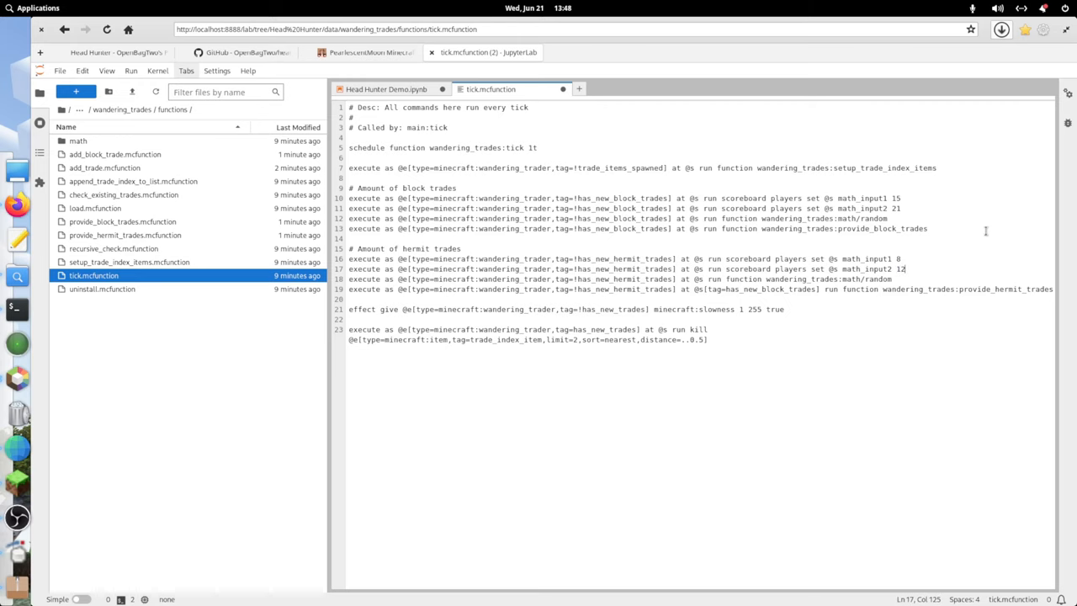
left_click(925, 167)
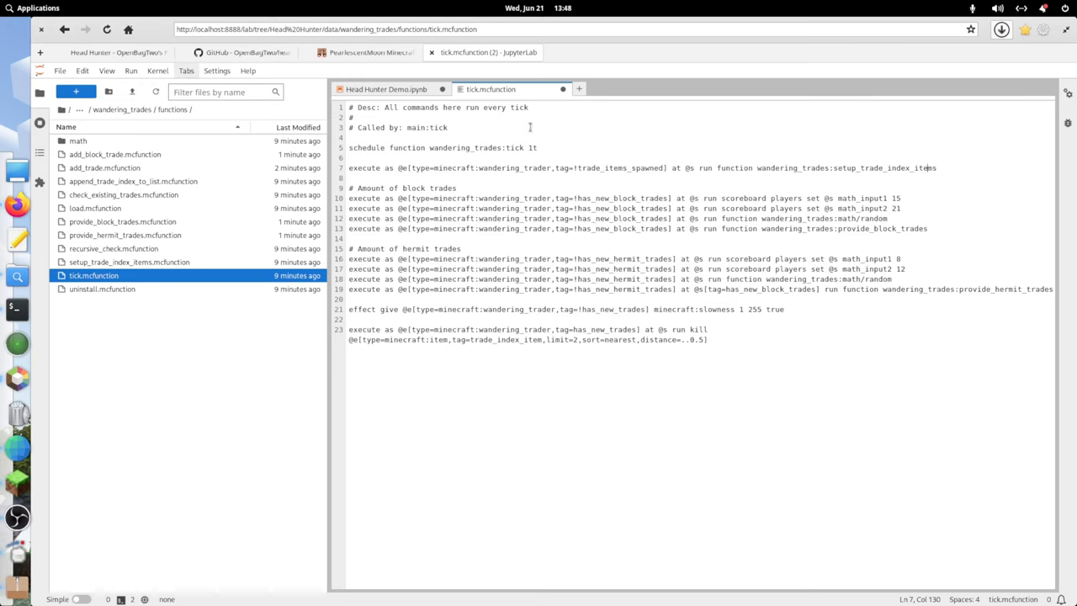
left_click(449, 127)
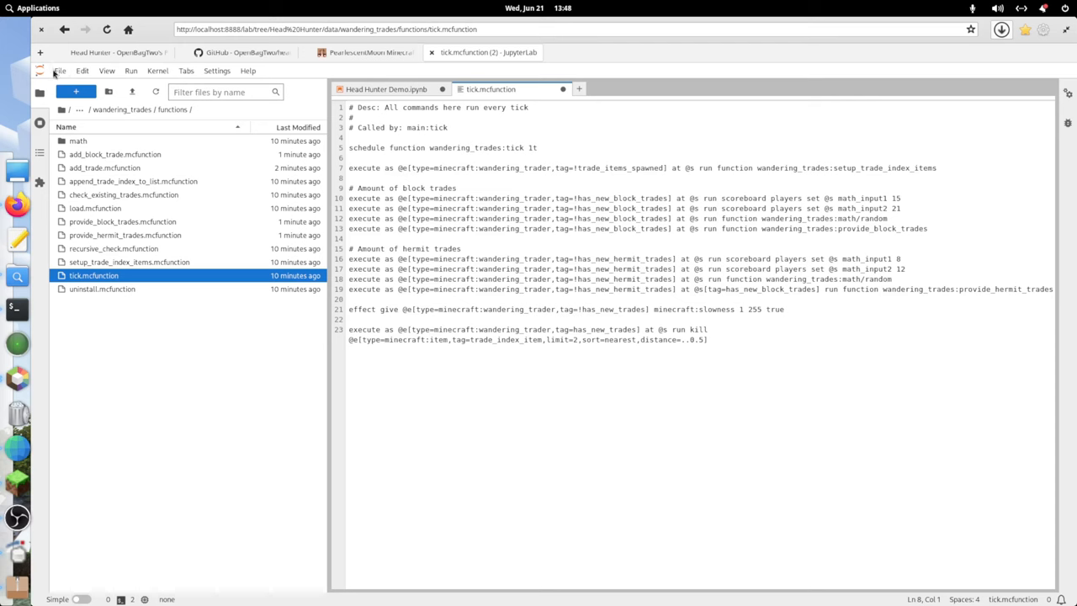
key("ctrl+s")
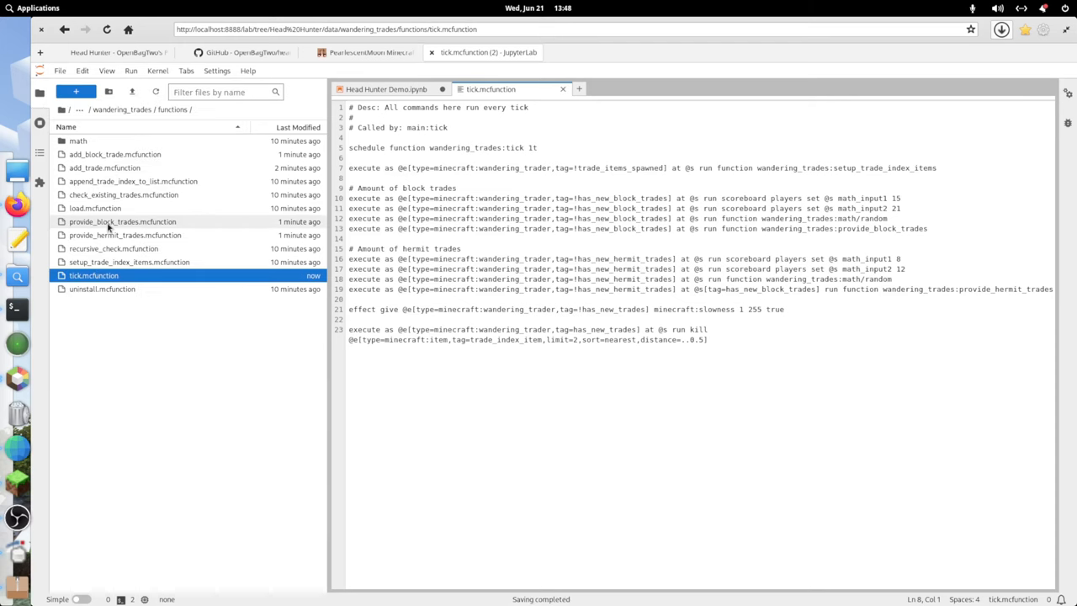
left_click(386, 89)
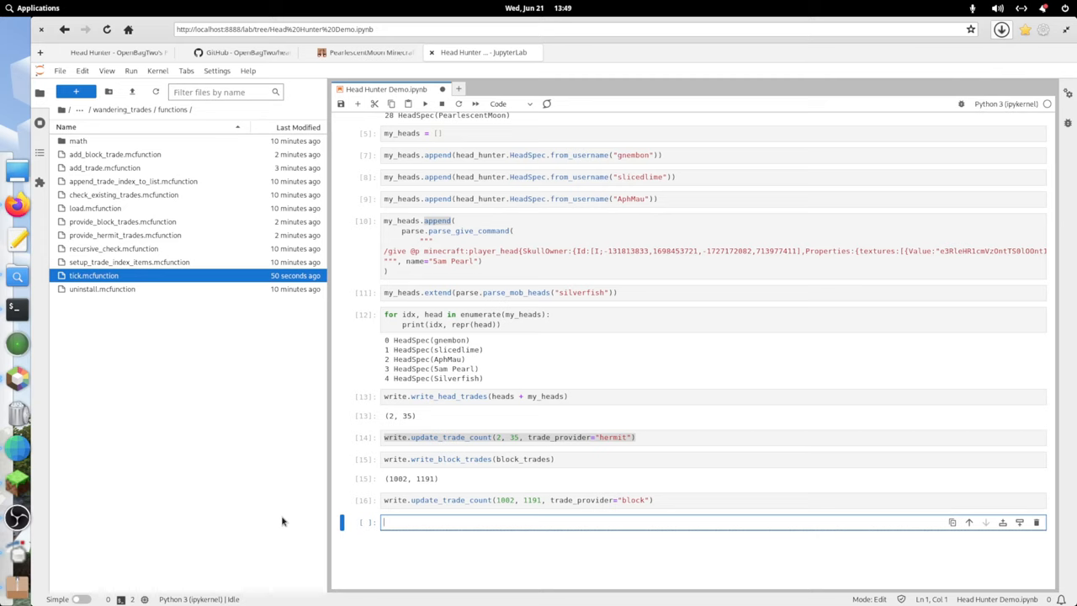
Run write.write_meta_files() and release.make_zip() to build Head Hunter.zip.
type("write.")
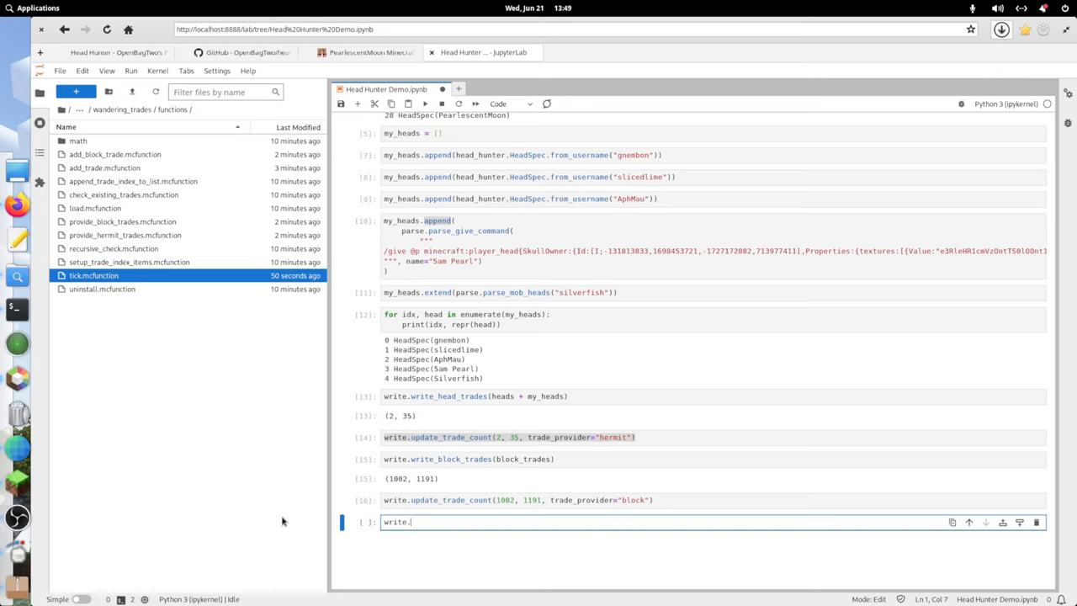
type("write_meta_files(")
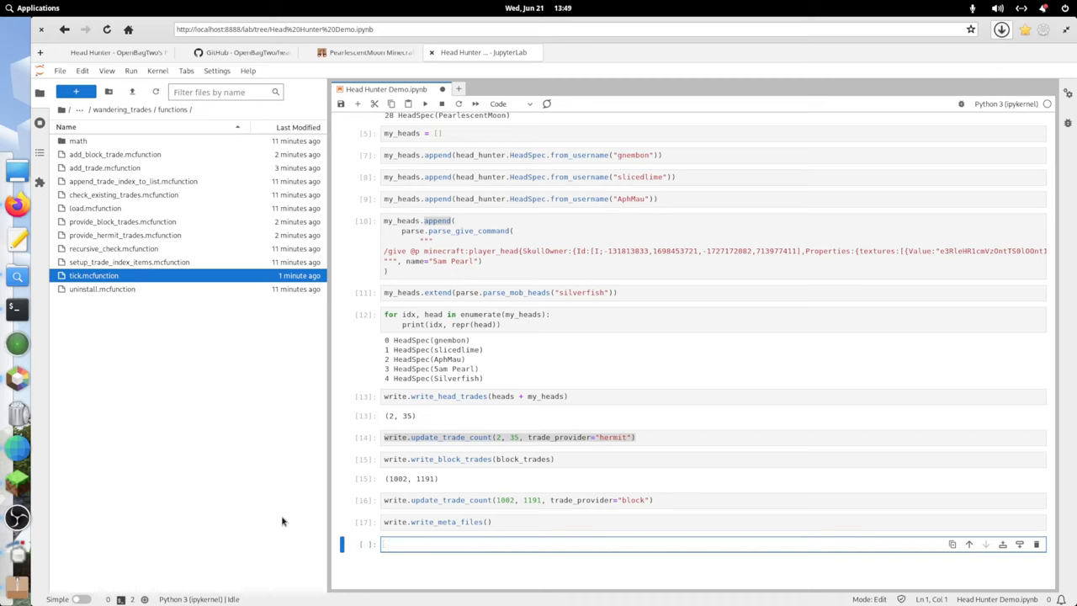
type("release.m")
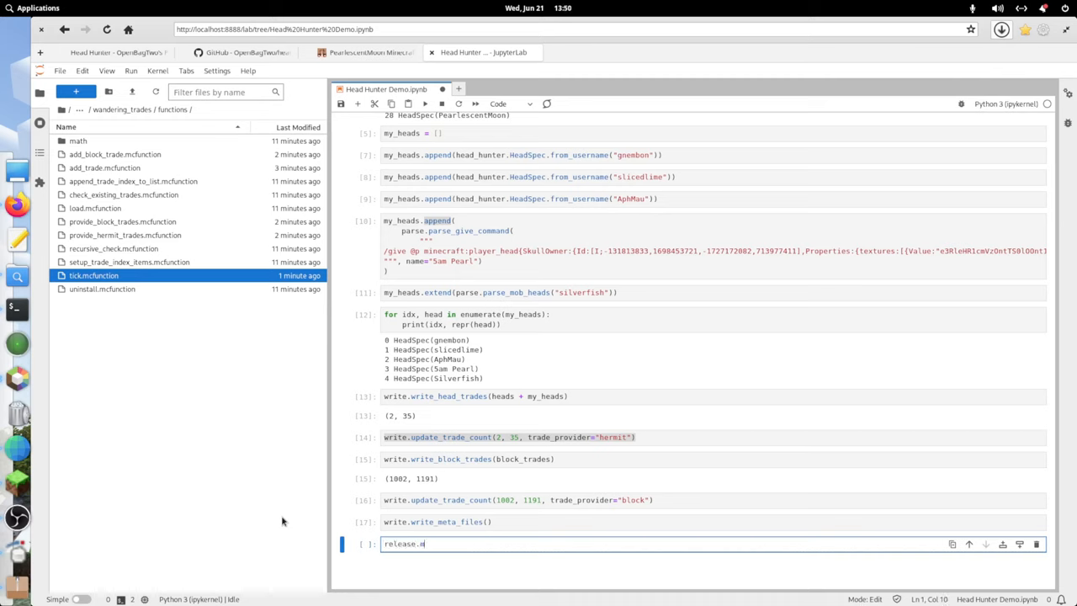
type("ake_zip()")
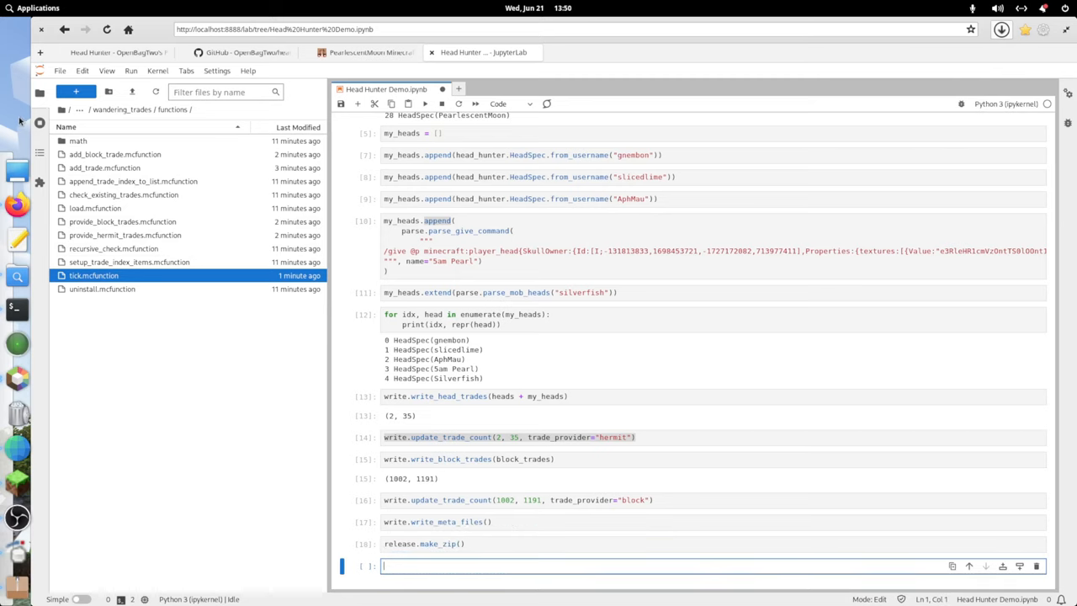
left_click(69, 109)
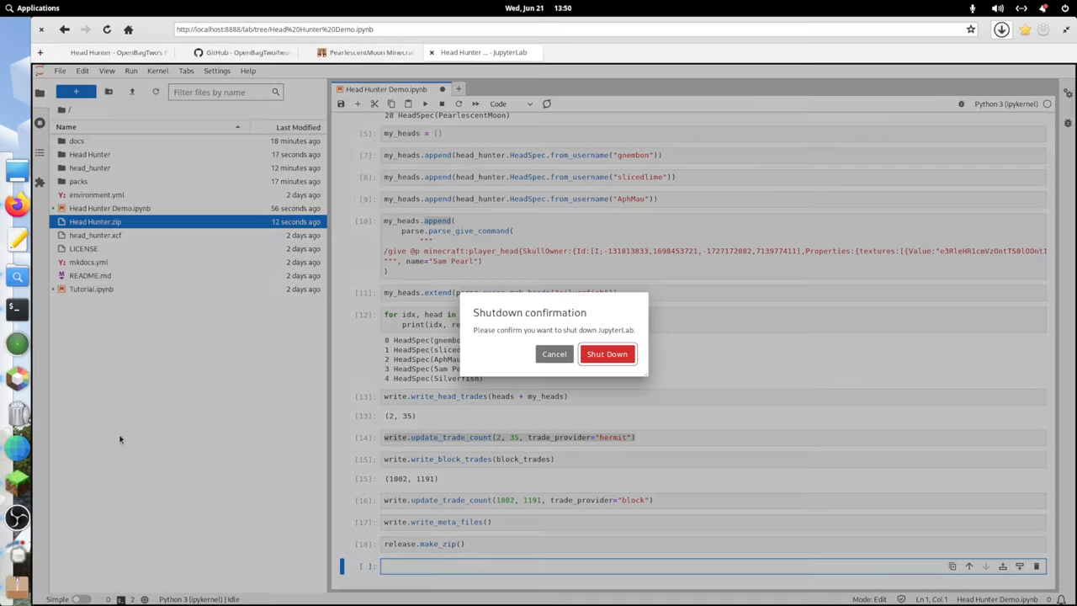
Confirm the JupyterLab shutdown in the dialog.
left_click(606, 353)
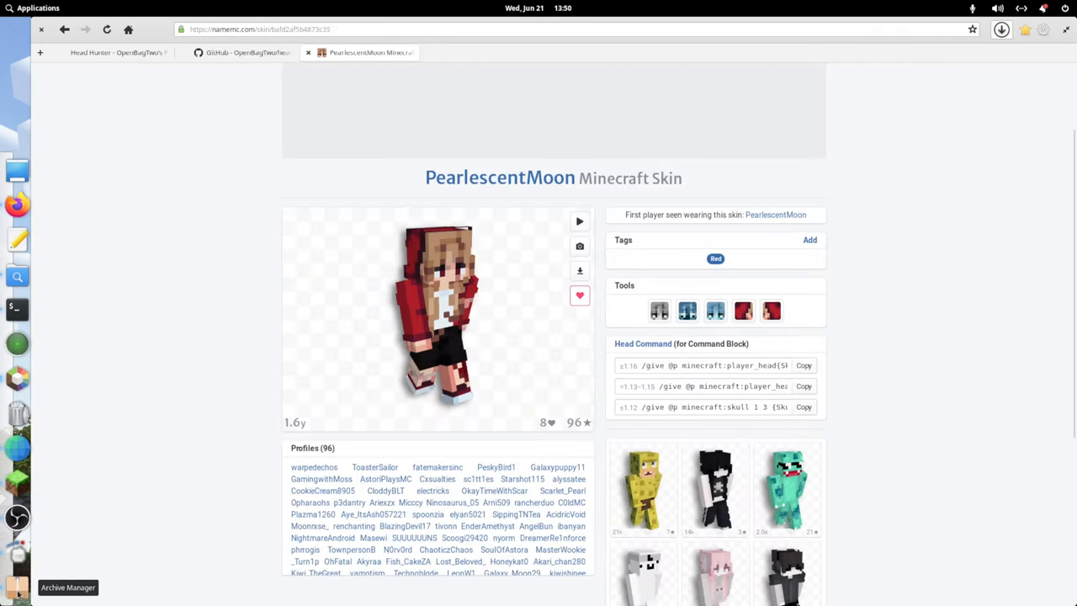
Find the 40.8 kB Head Hunter.zip in head-hunter-main, then return to Minecraft.
left_click(16, 586)
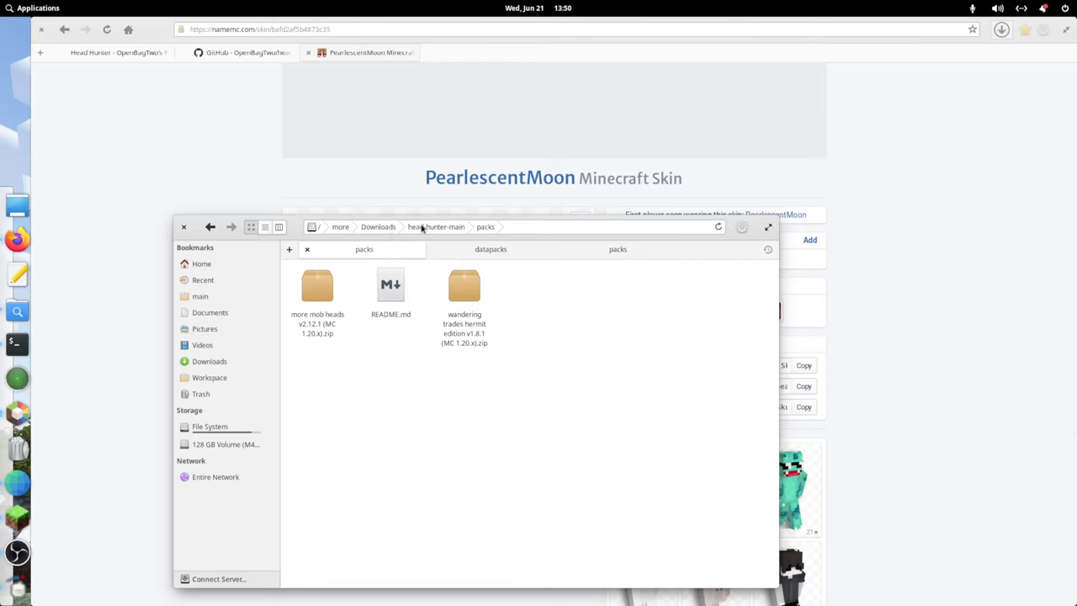
left_click(436, 226)
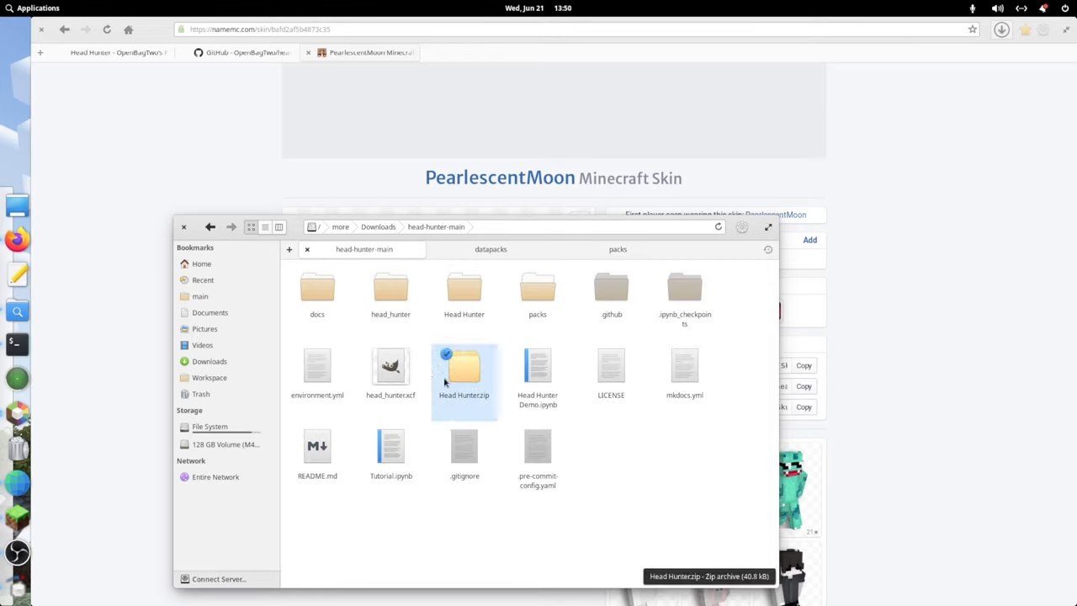
mouse_move(498, 264)
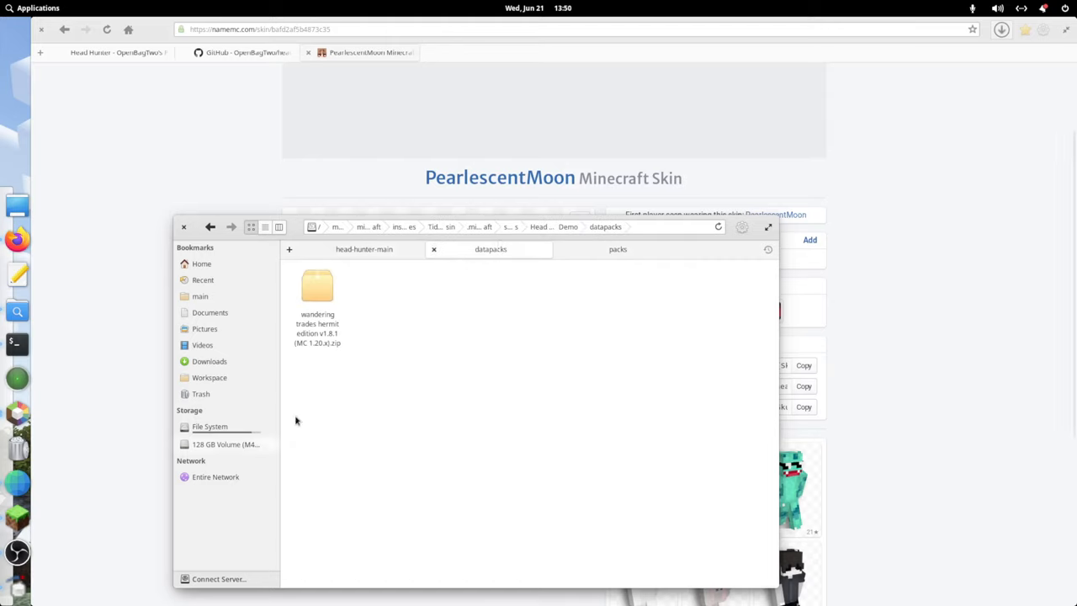
left_click(317, 290)
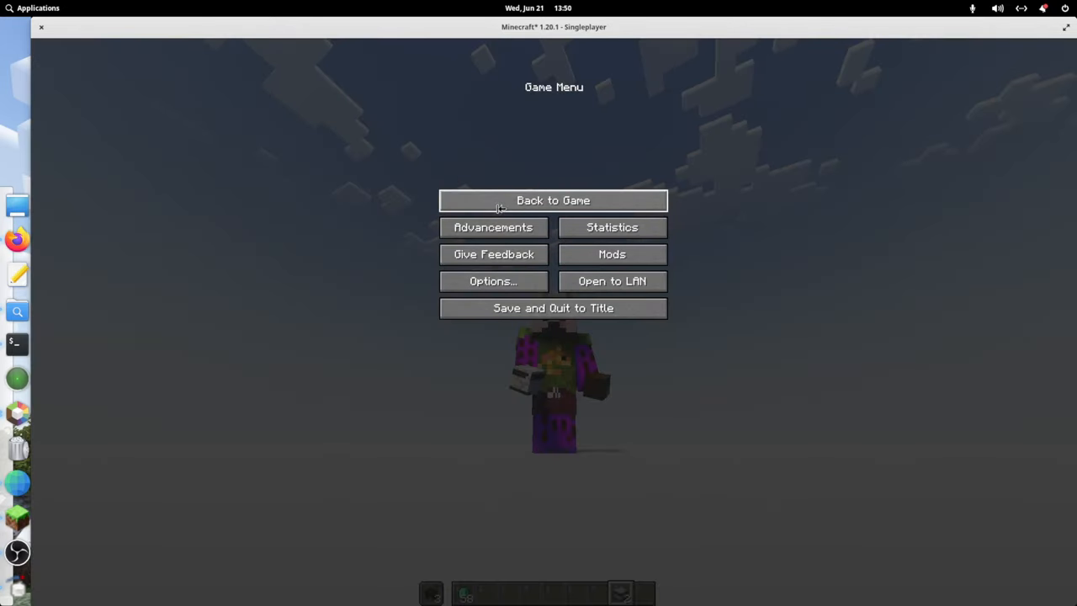
Resume the game, run /reload, and summon a new wandering trader.
left_click(553, 201)
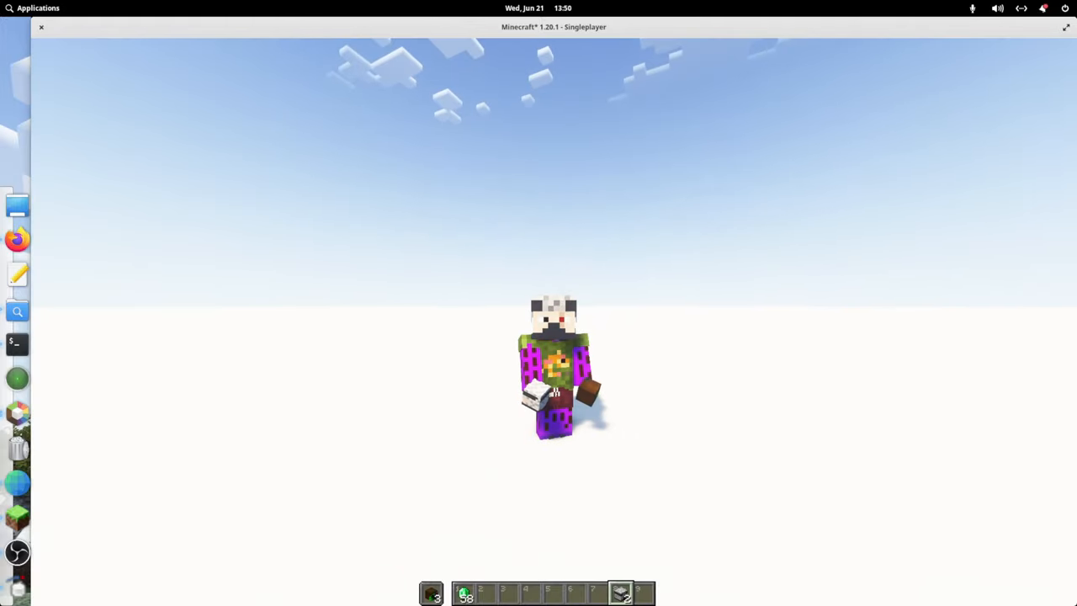
key("e")
type("/")
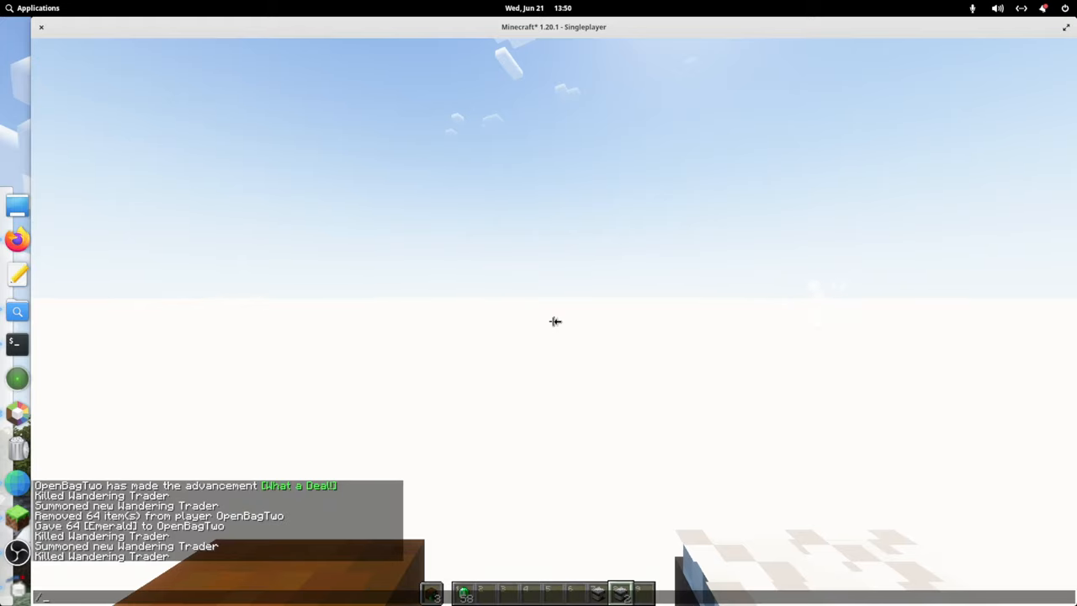
type("reload")
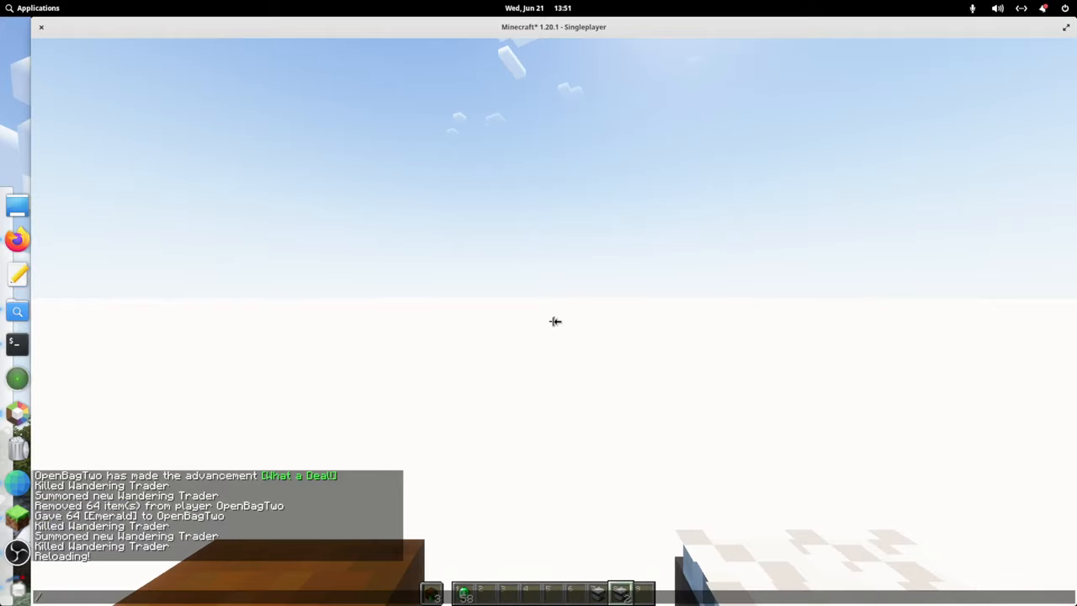
type("/summon betterend:cubozoa")
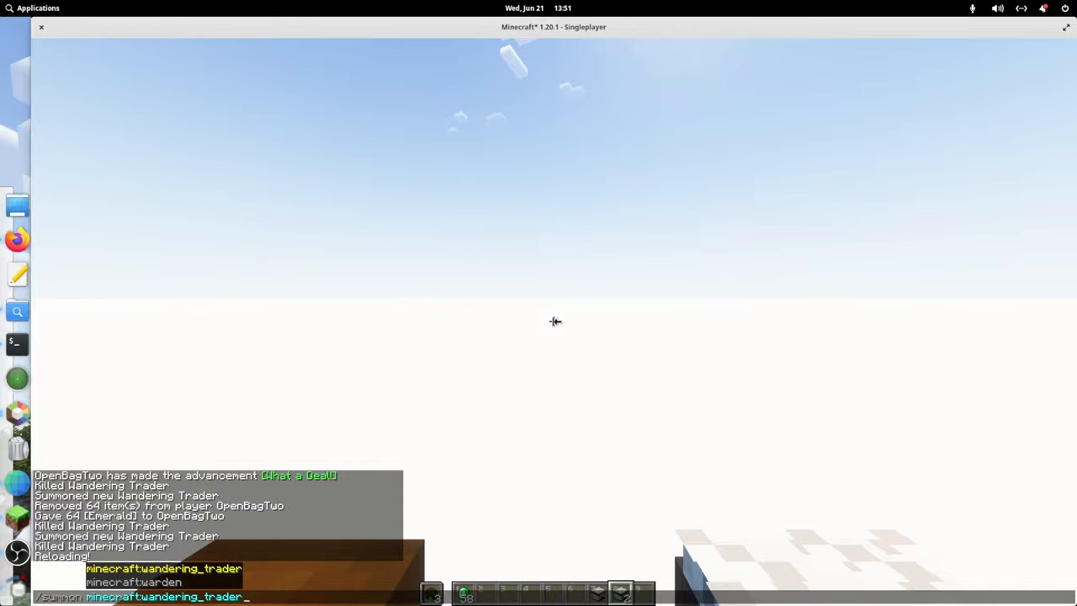
key("Return")
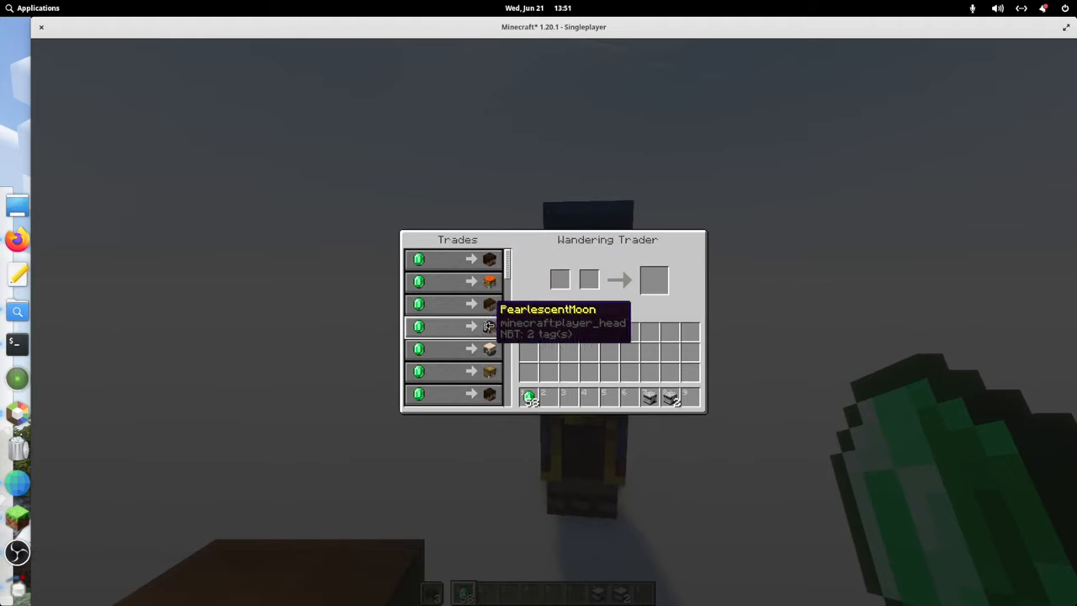
mouse_move(514, 368)
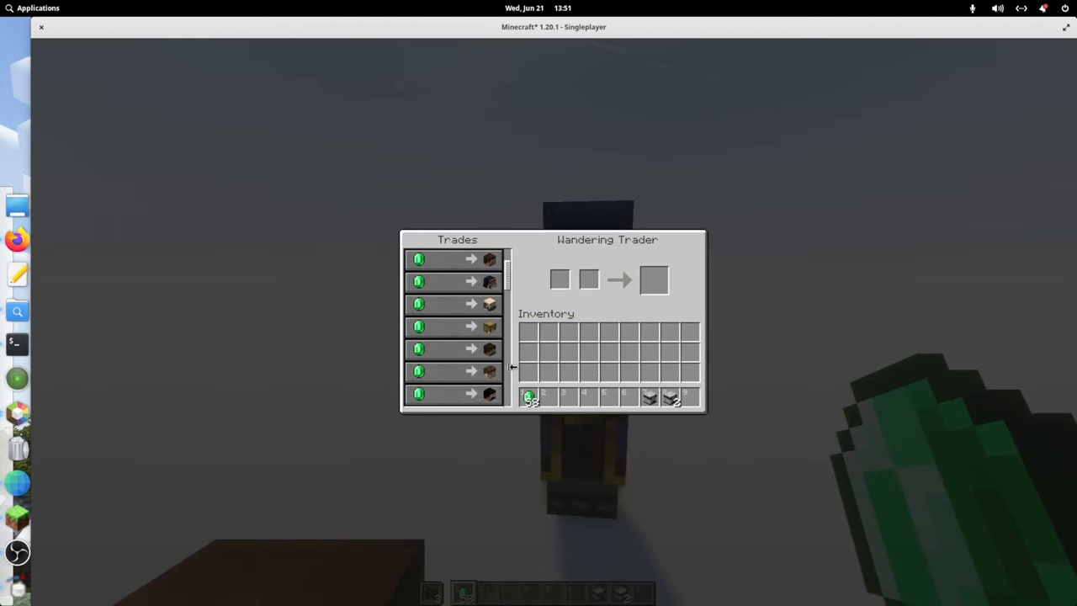
mouse_move(490, 370)
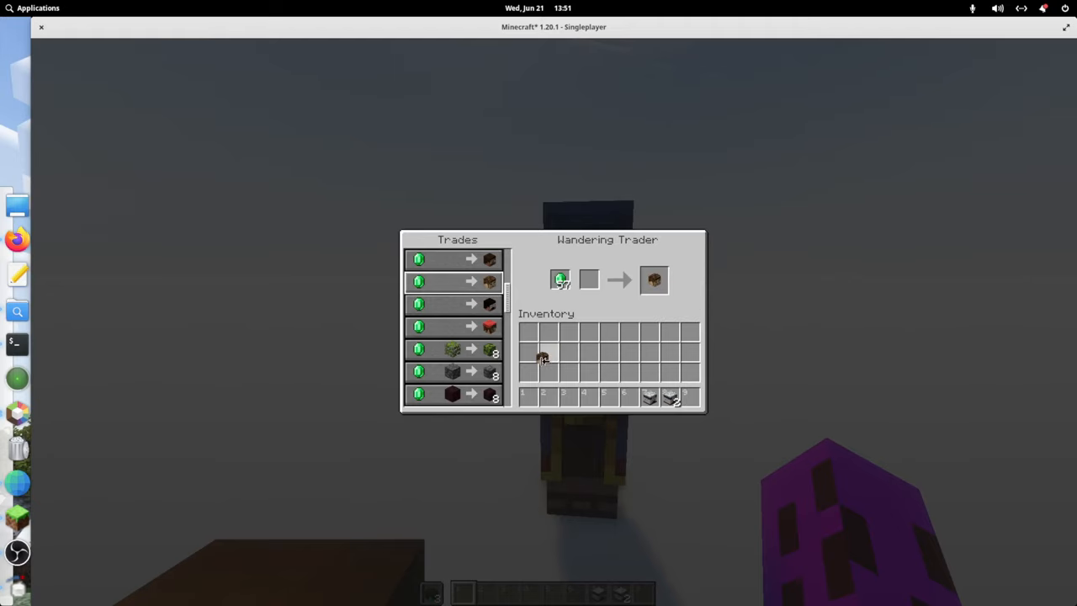
Collect the purchased player head and close the trading window.
left_click(654, 279)
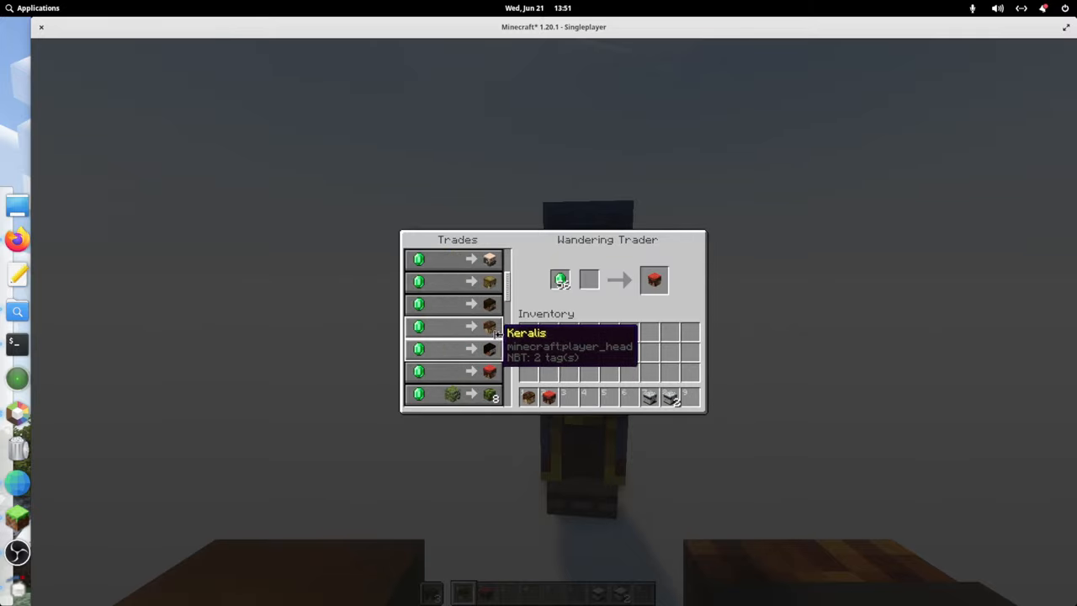
mouse_move(488, 327)
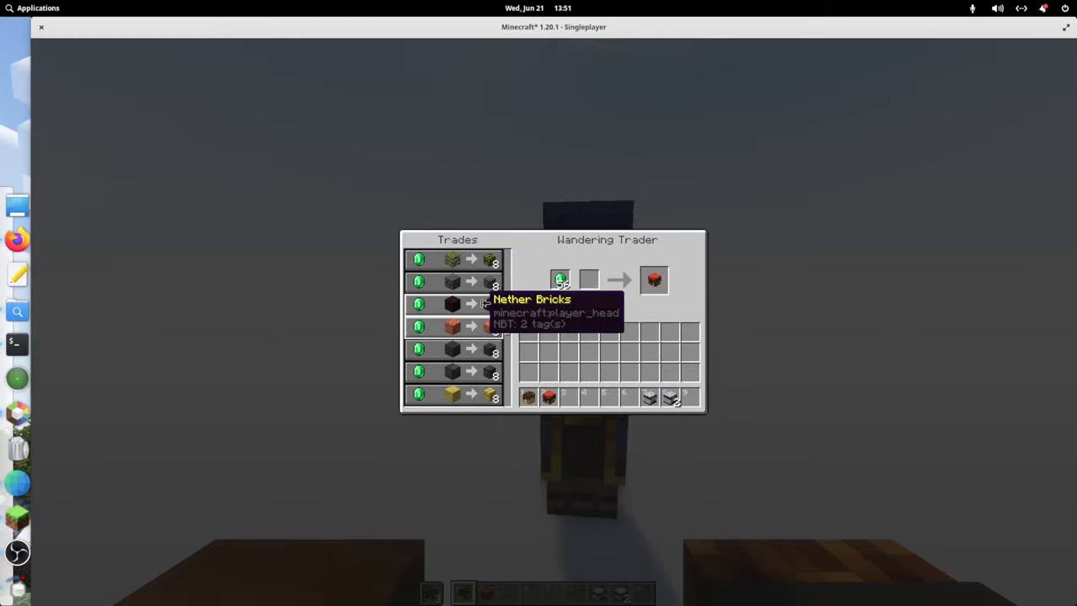
mouse_move(429, 229)
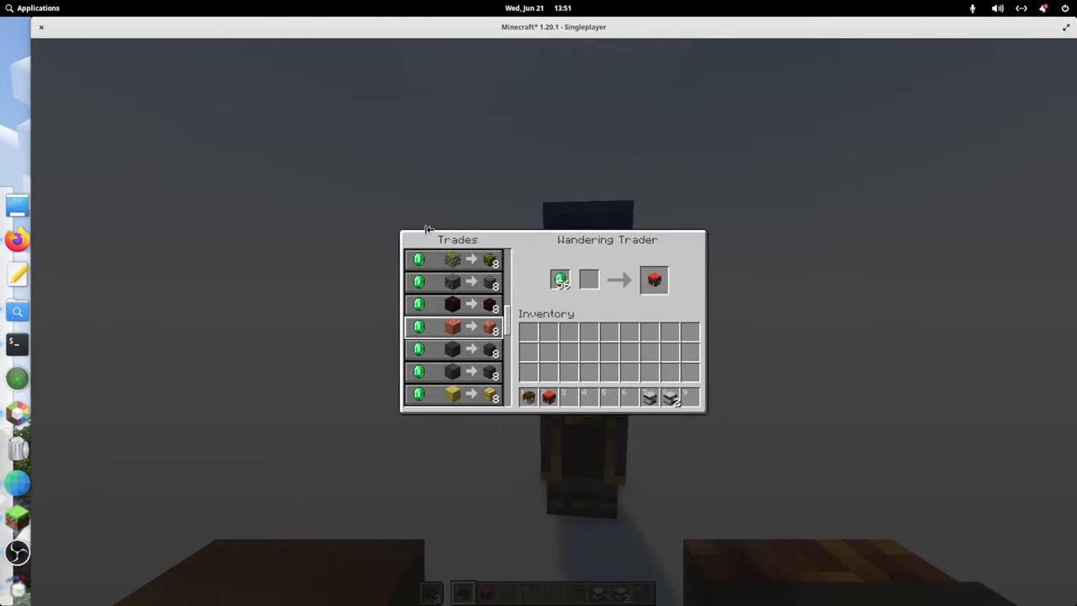
key("Escape")
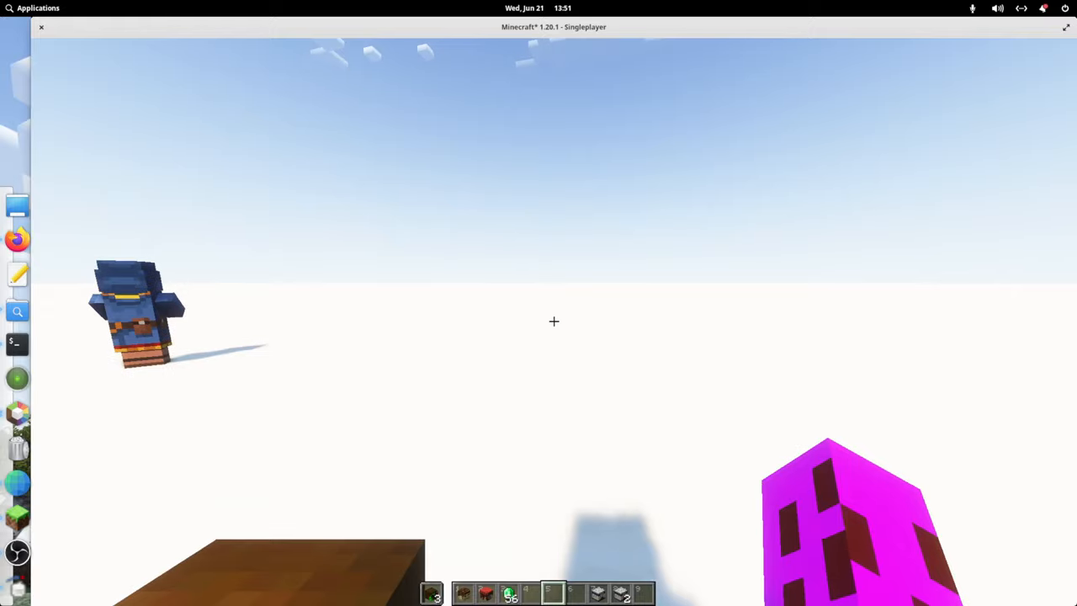
Pause Minecraft, open Head Hunter.zip, and view its LICENSE.txt.
key("Escape")
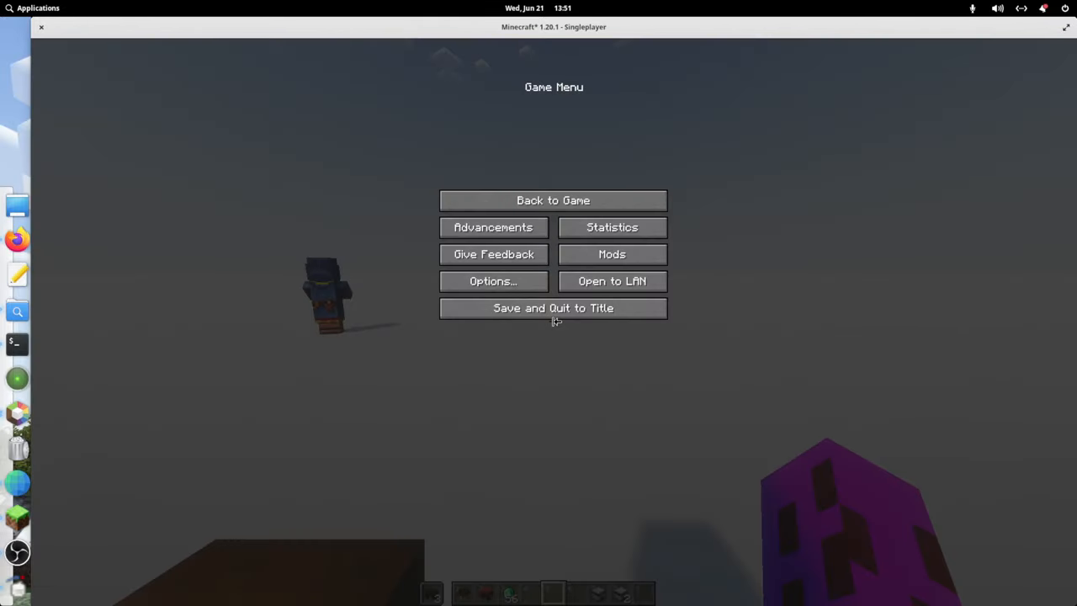
mouse_move(440, 510)
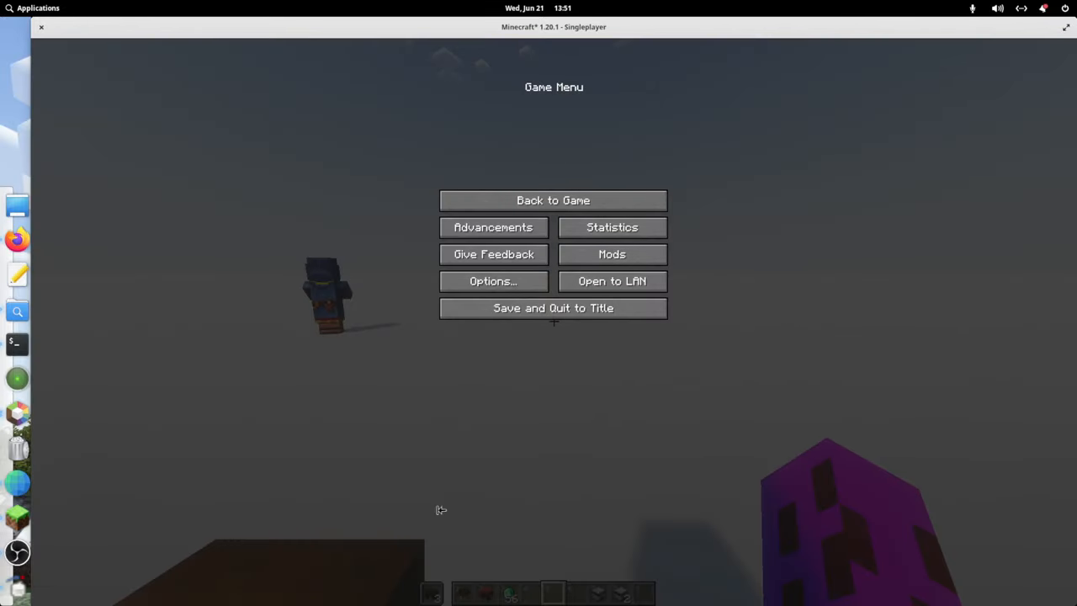
mouse_move(17, 240)
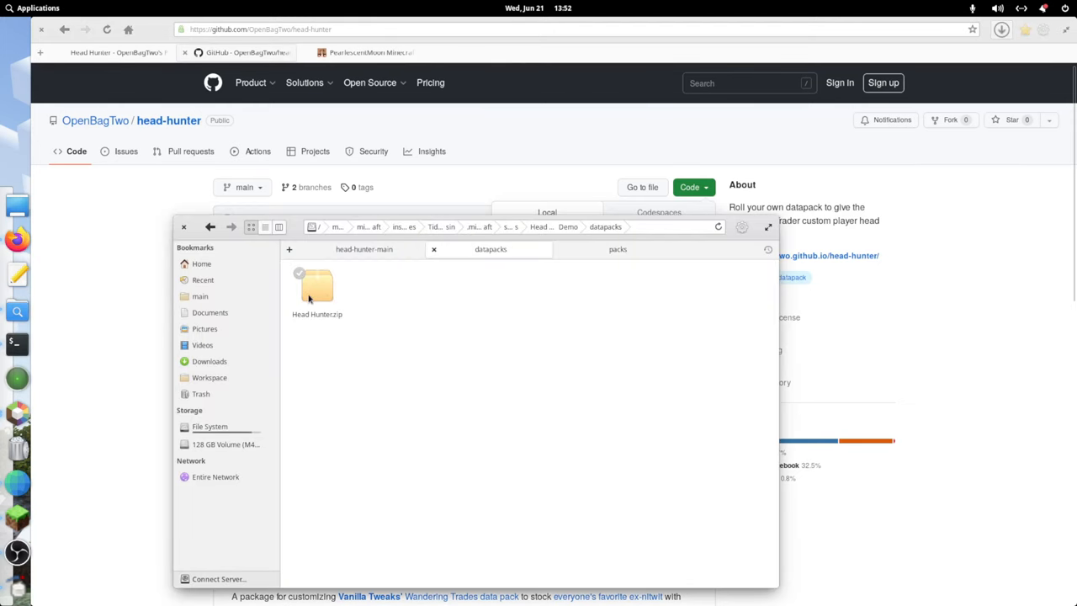
double_click(317, 291)
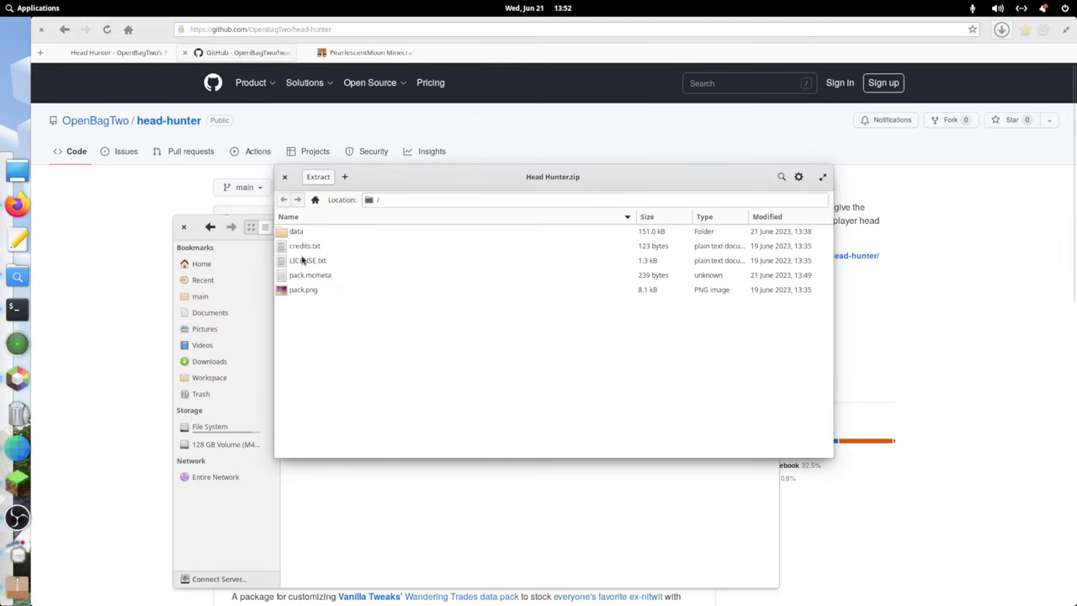
double_click(307, 260)
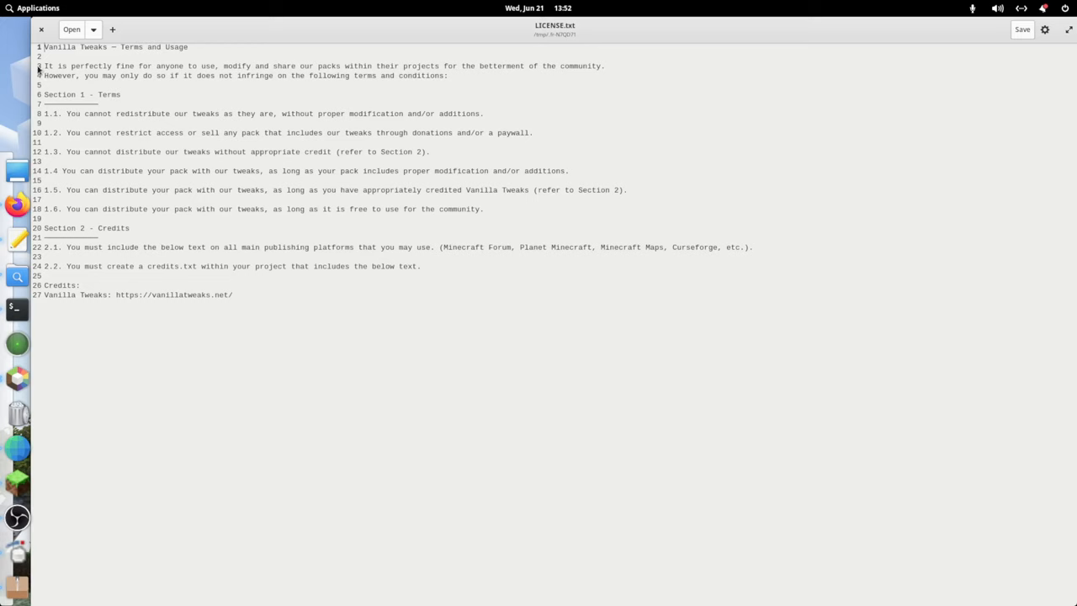
Read through the Vanilla Tweaks license text, then close the editor.
key("ctrl+a")
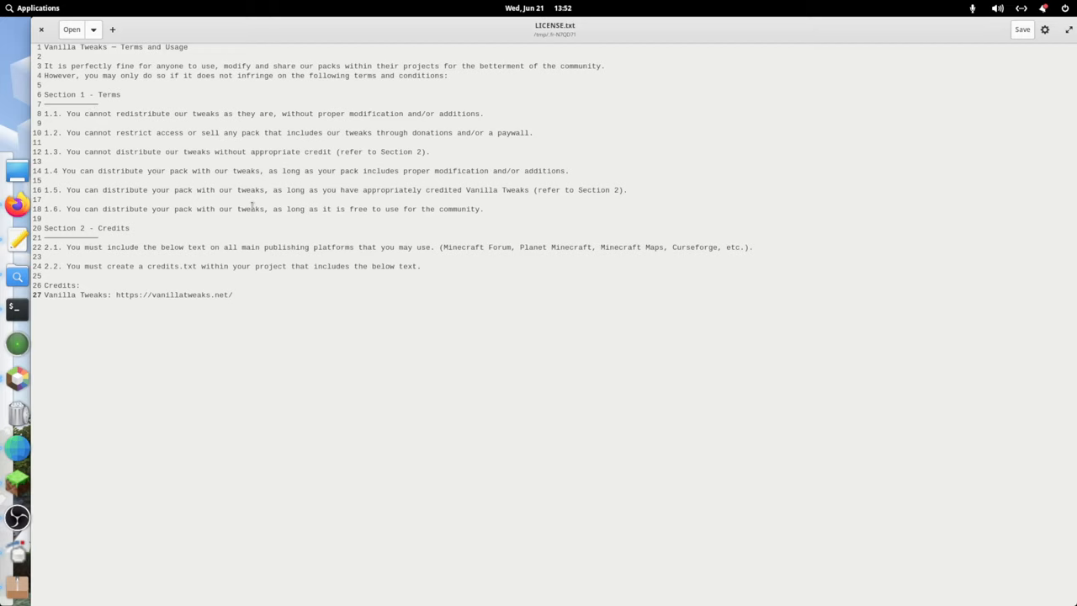
left_click(233, 294)
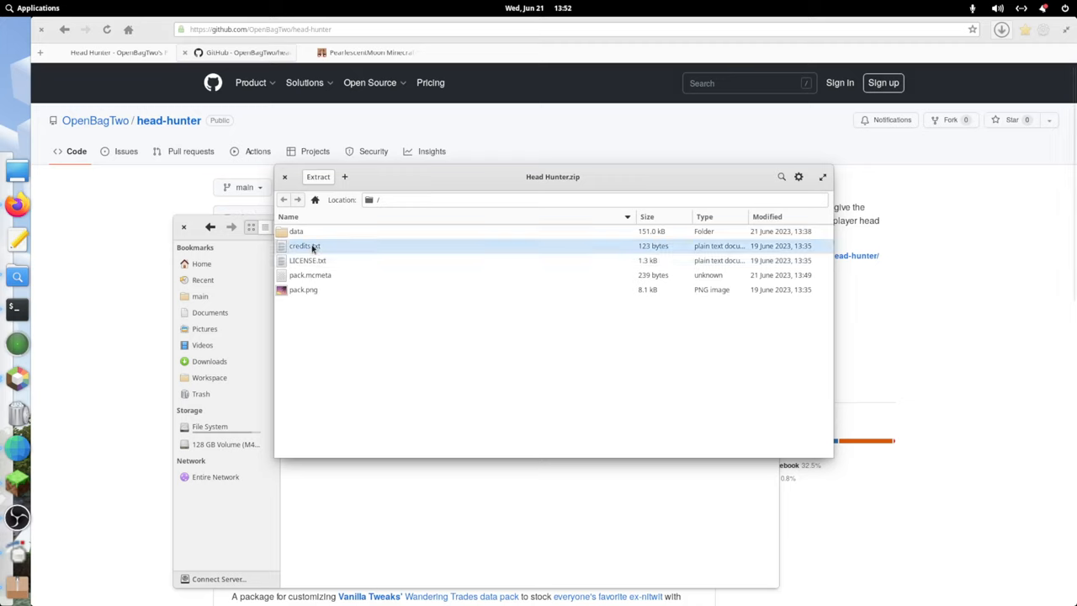
mouse_move(314, 260)
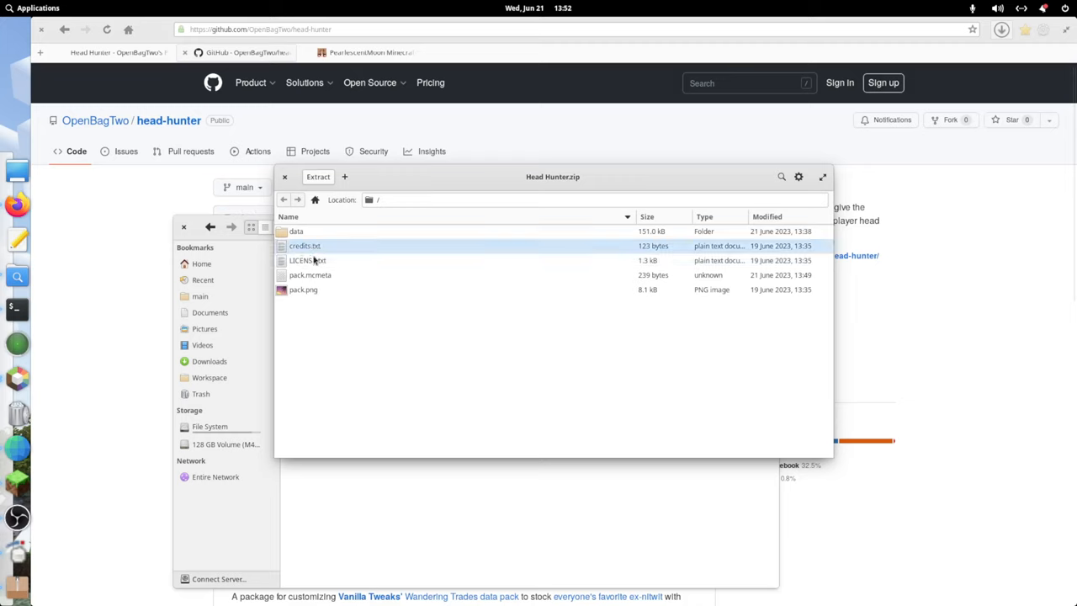
mouse_move(316, 253)
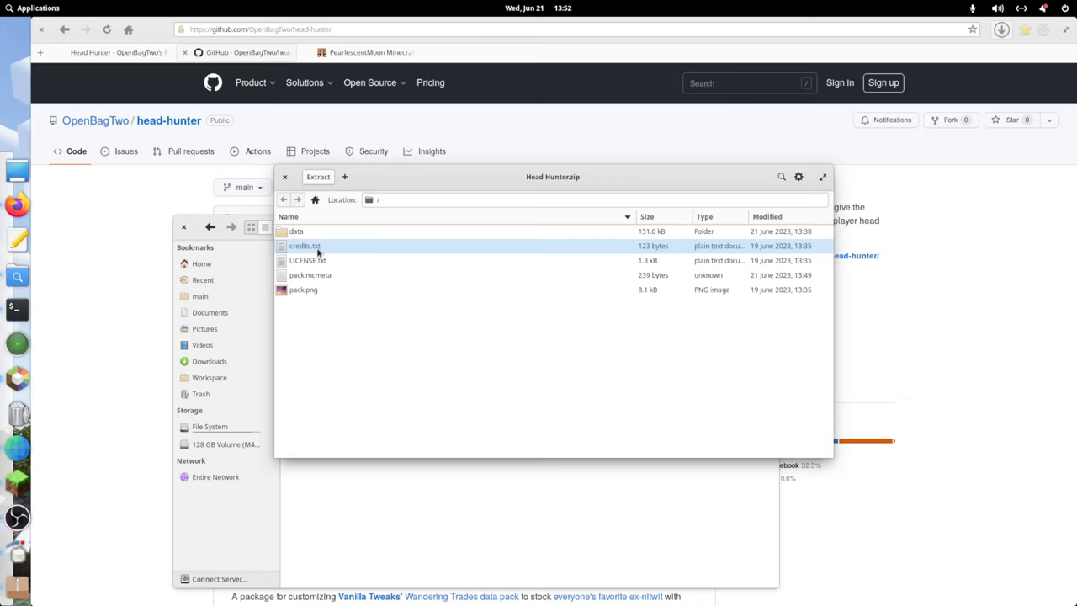
mouse_move(484, 284)
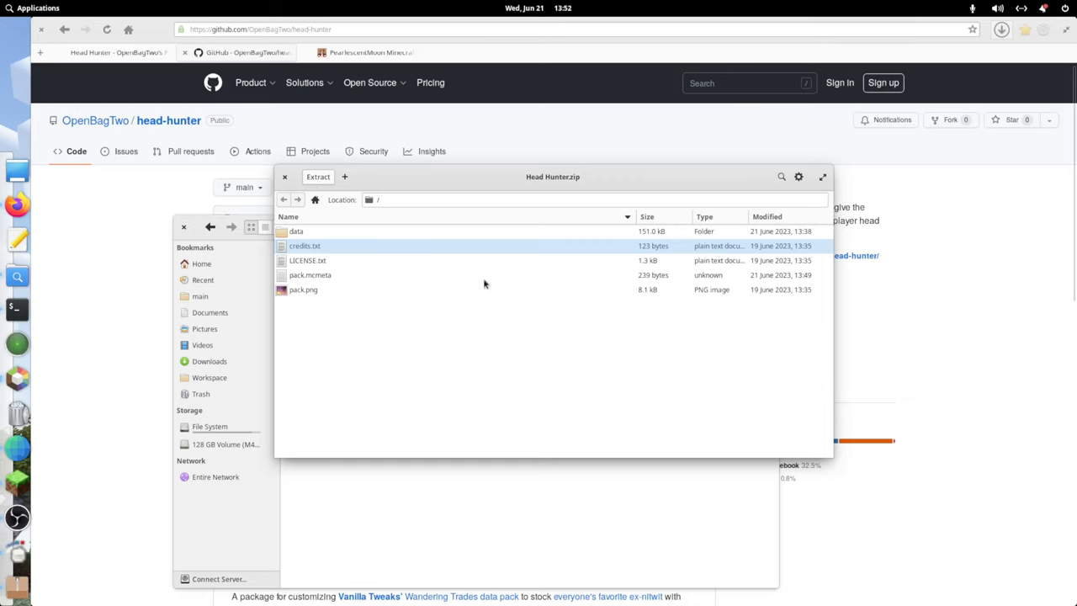
Open credits.txt, then scroll the head-hunter GitHub page back to the top.
double_click(303, 290)
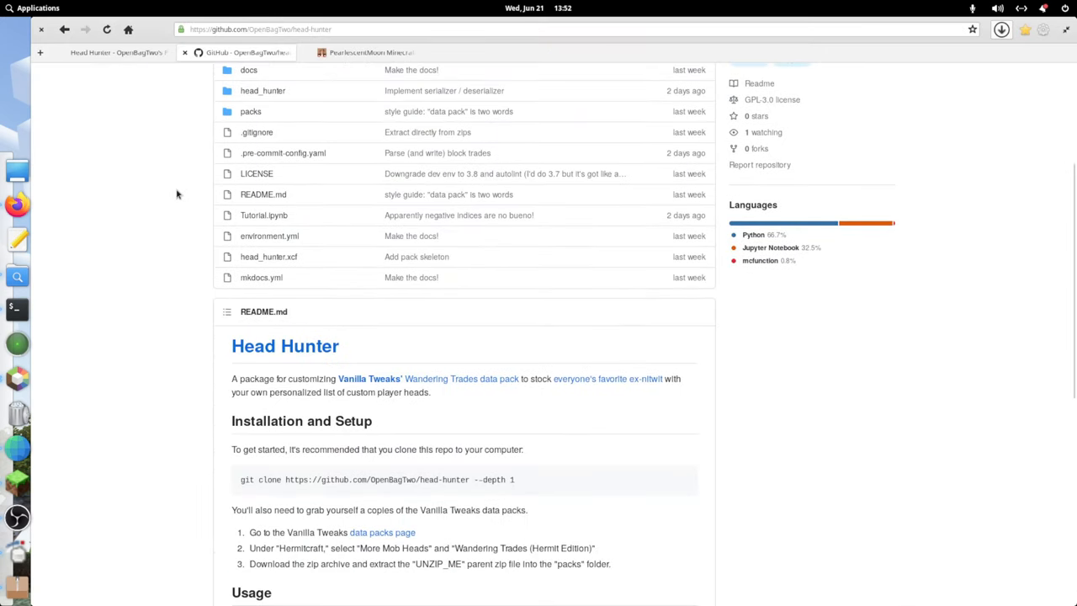
scroll("up", 3)
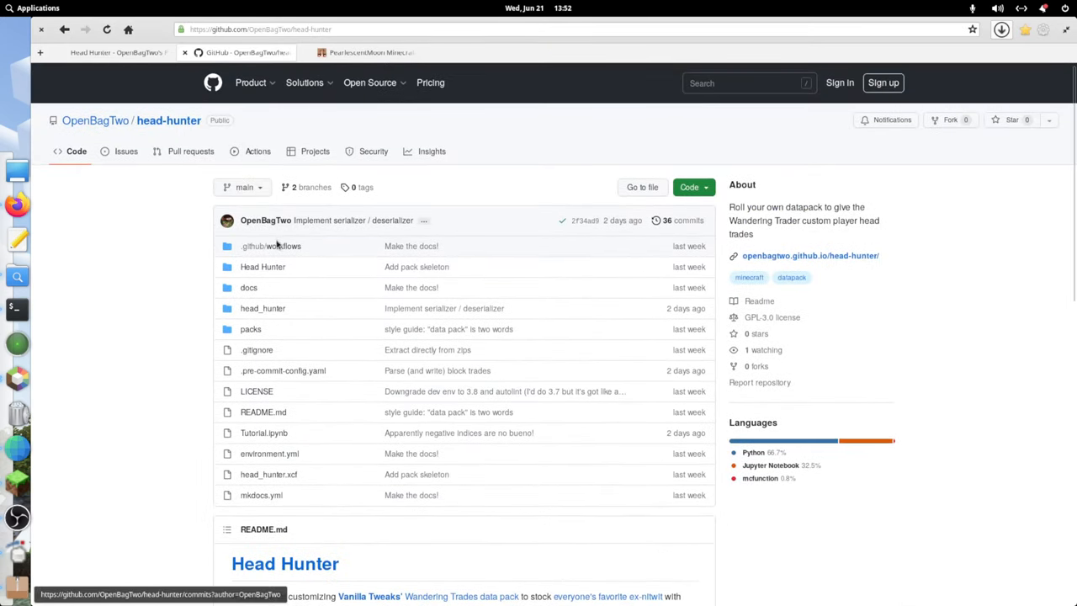